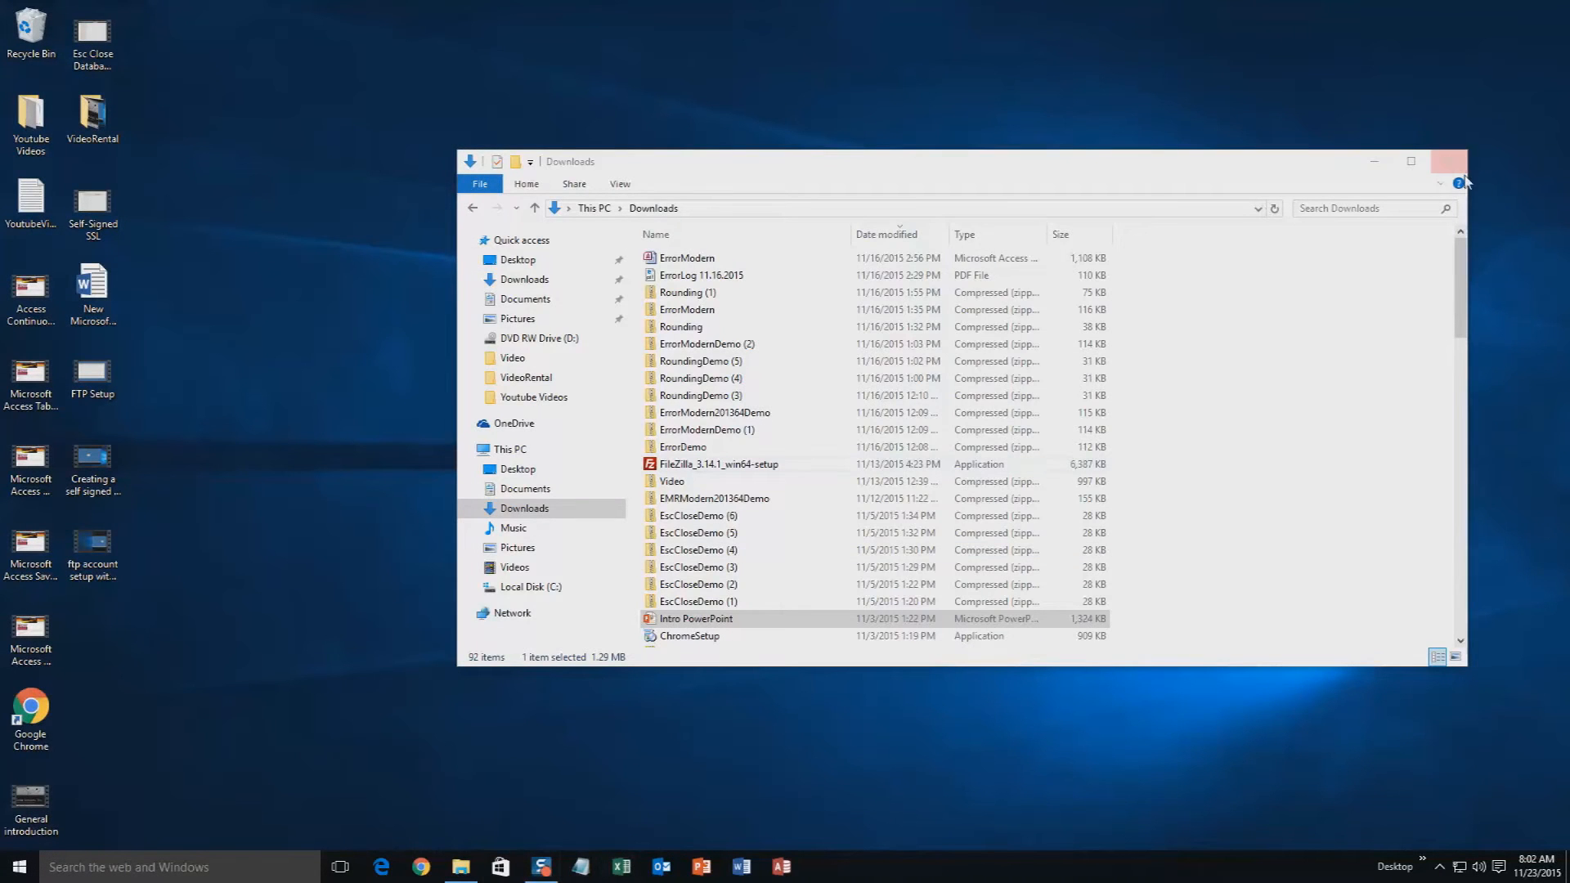
Close the Downloads folder window and load microsoftaccessexpert.com in Chrome
left_click(1447, 160)
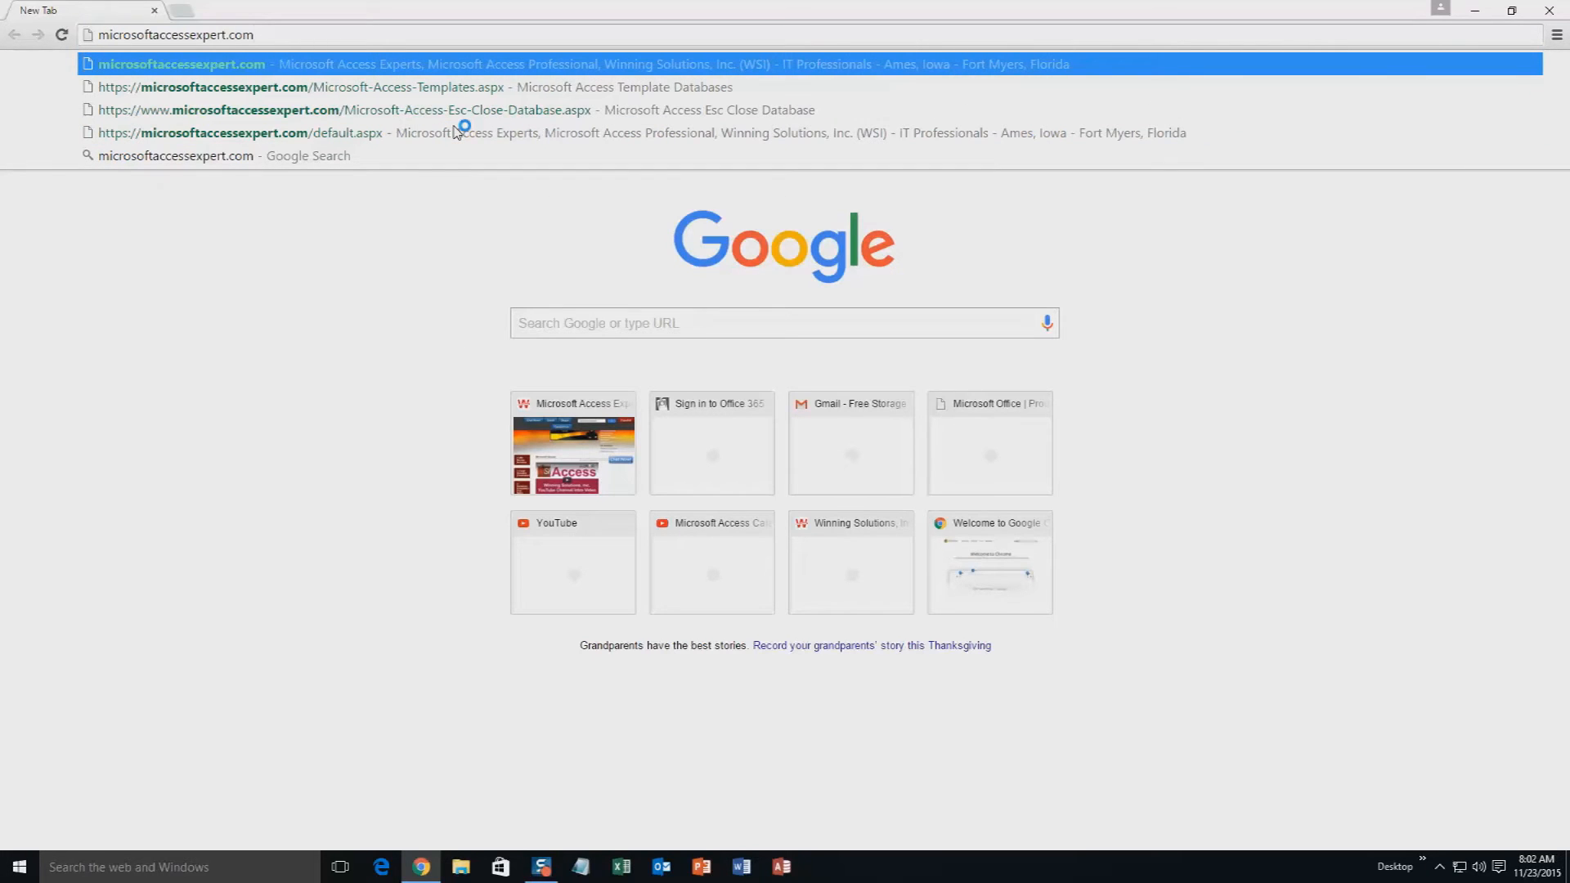
left_click(245, 133)
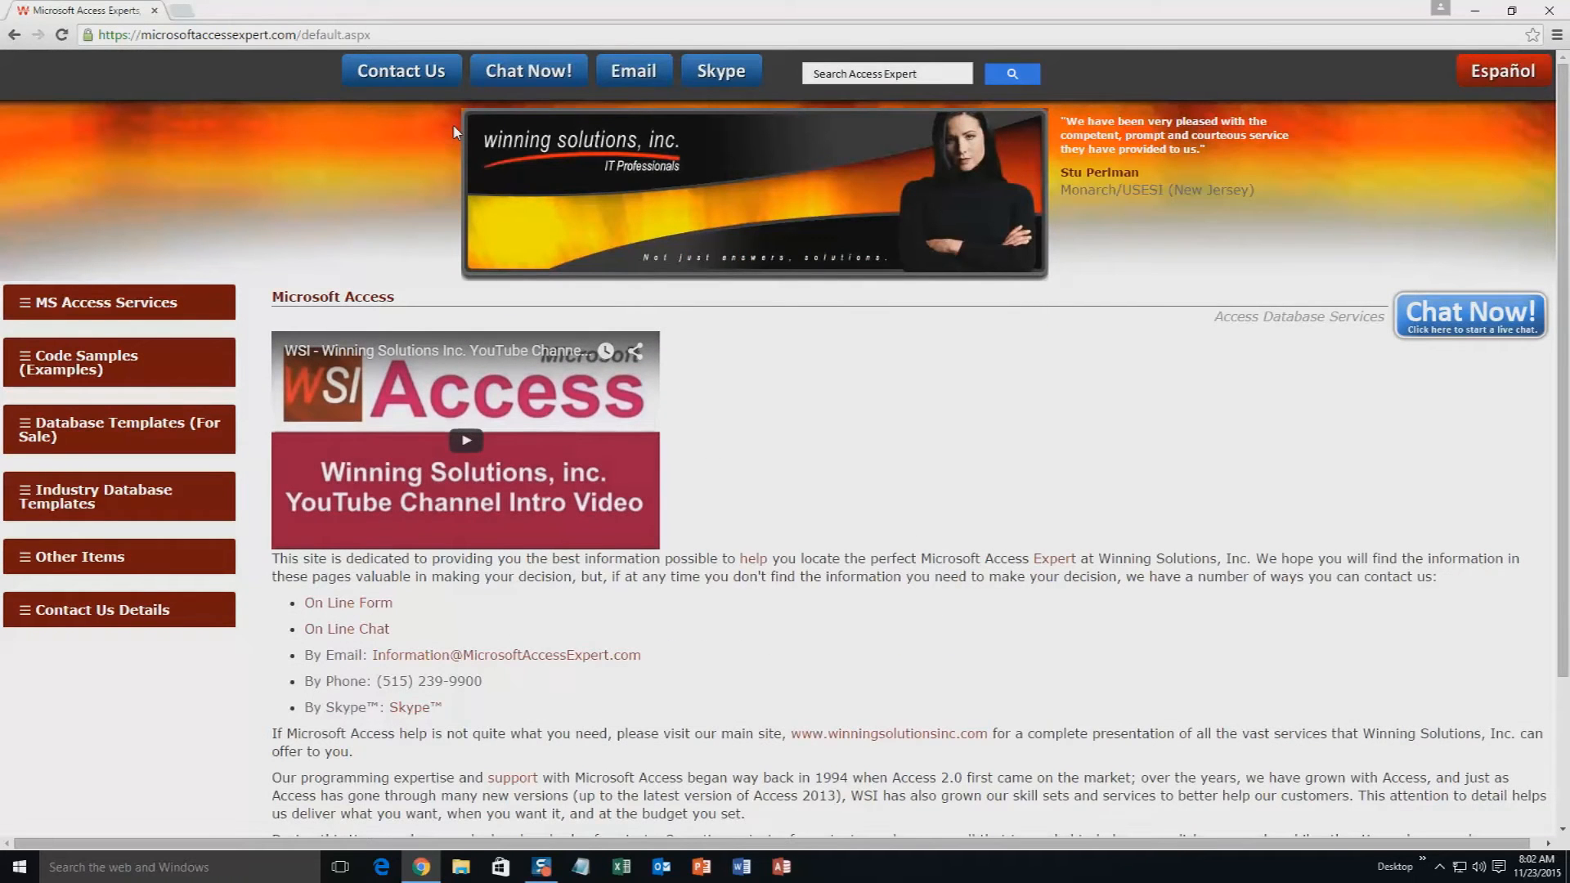
mouse_move(596, 178)
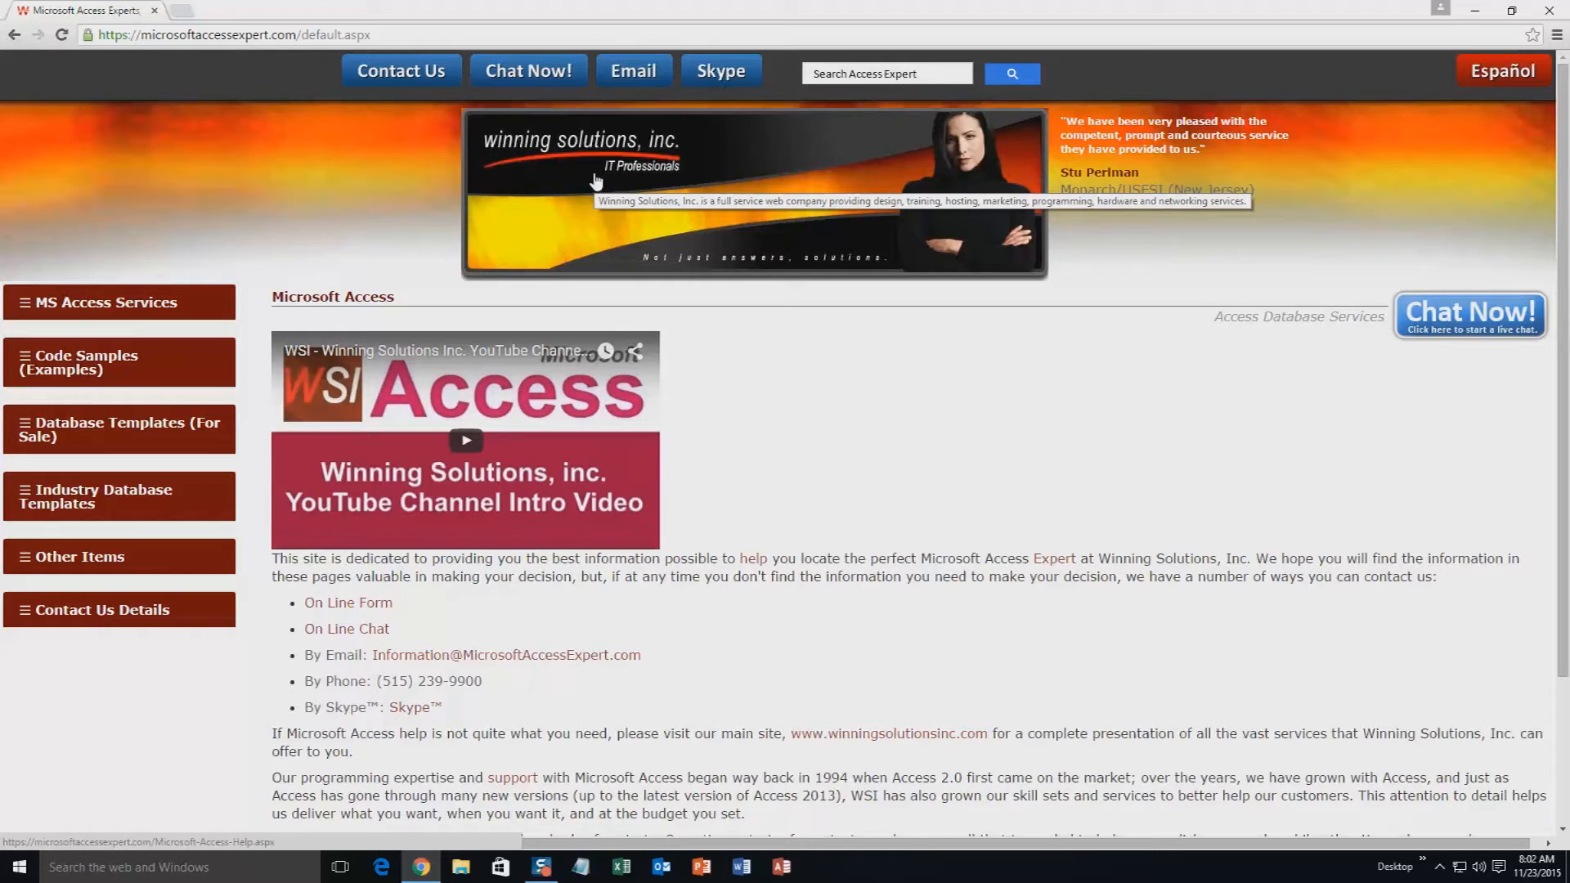
mouse_move(587, 191)
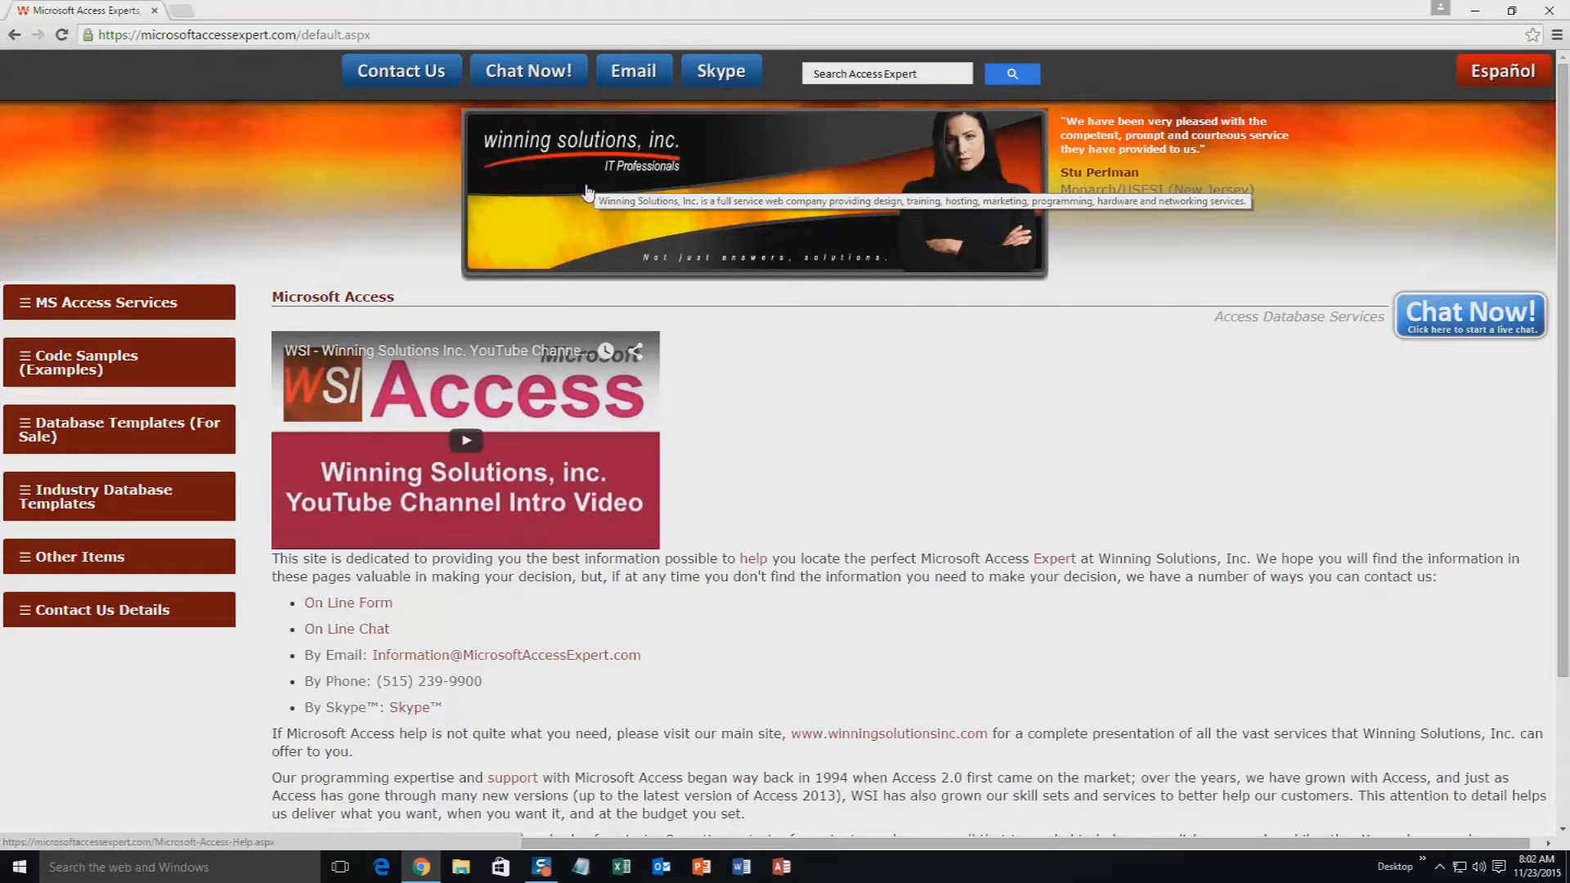
mouse_move(88, 225)
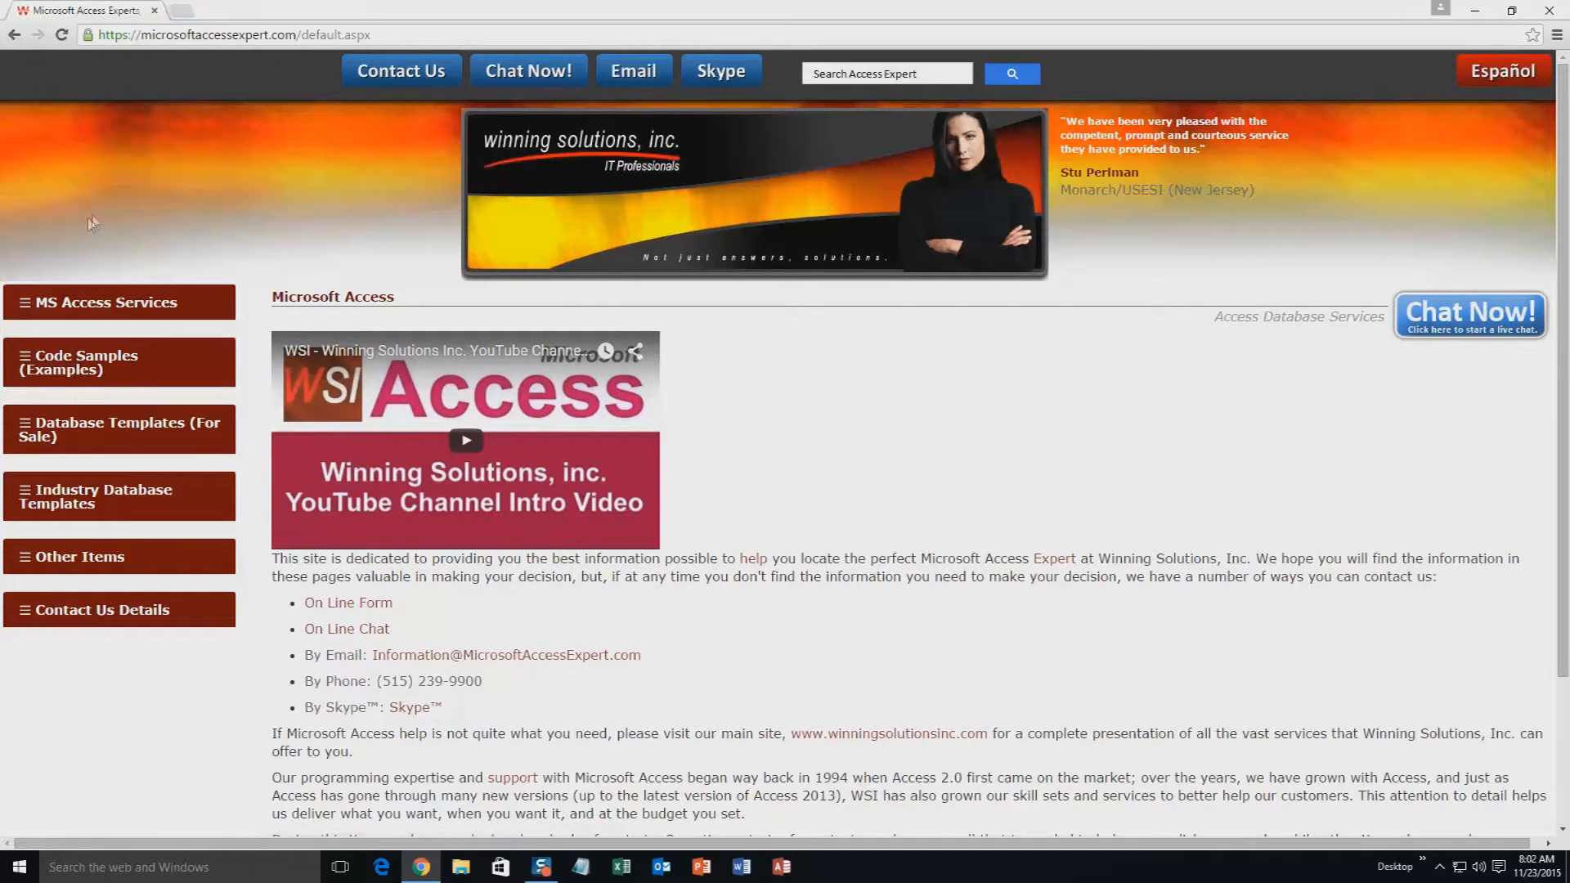
Open 'Database Templates - List' under Database Templates (For Sale) and scroll through its categories
left_click(118, 429)
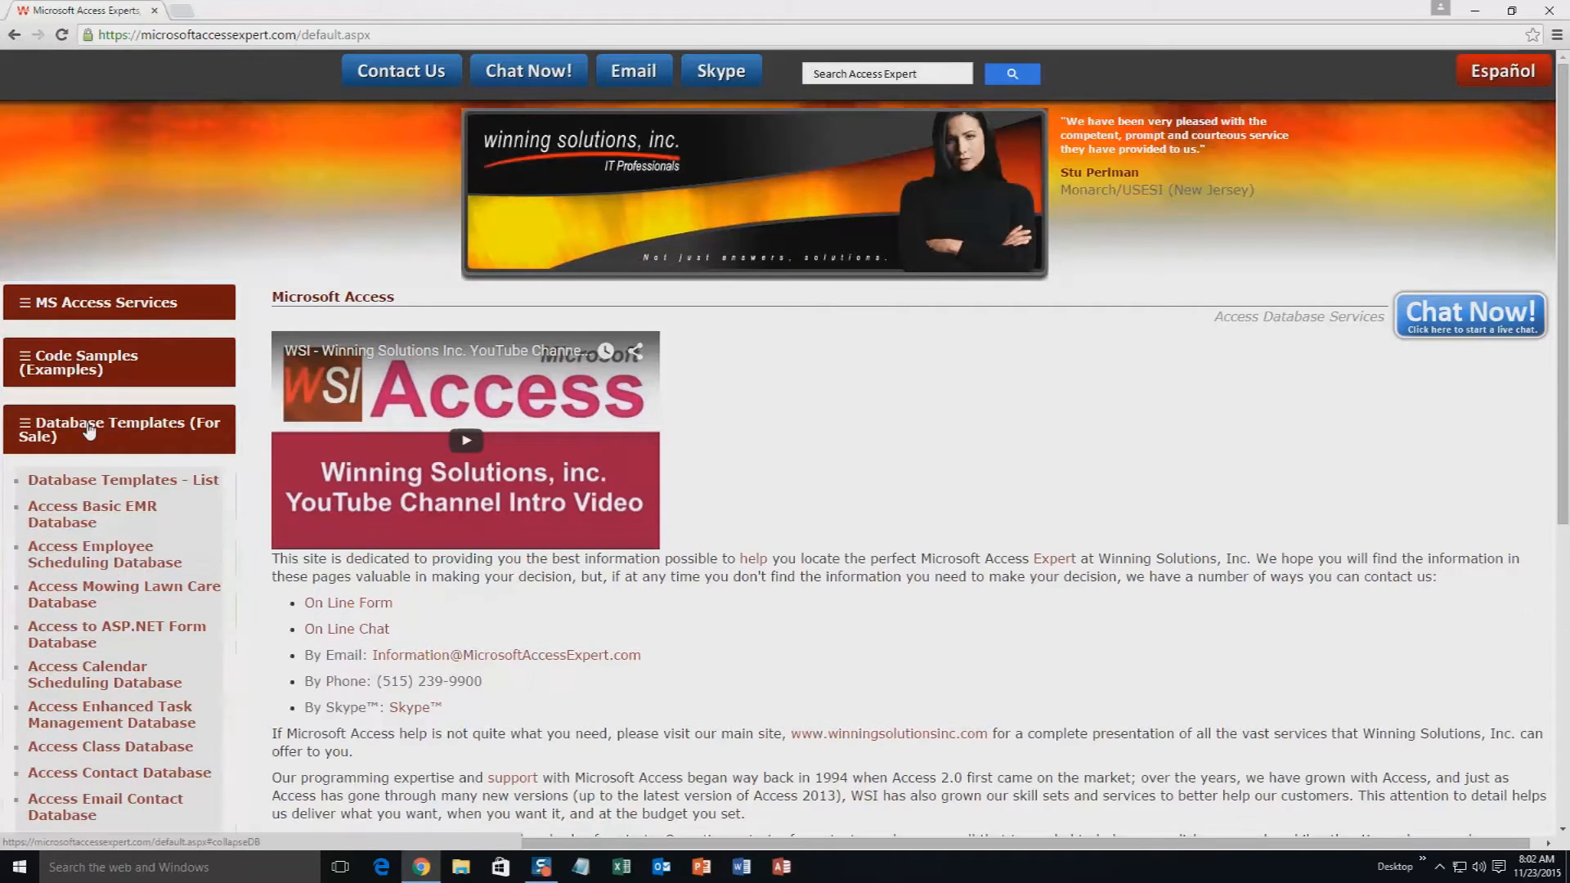
mouse_move(102, 424)
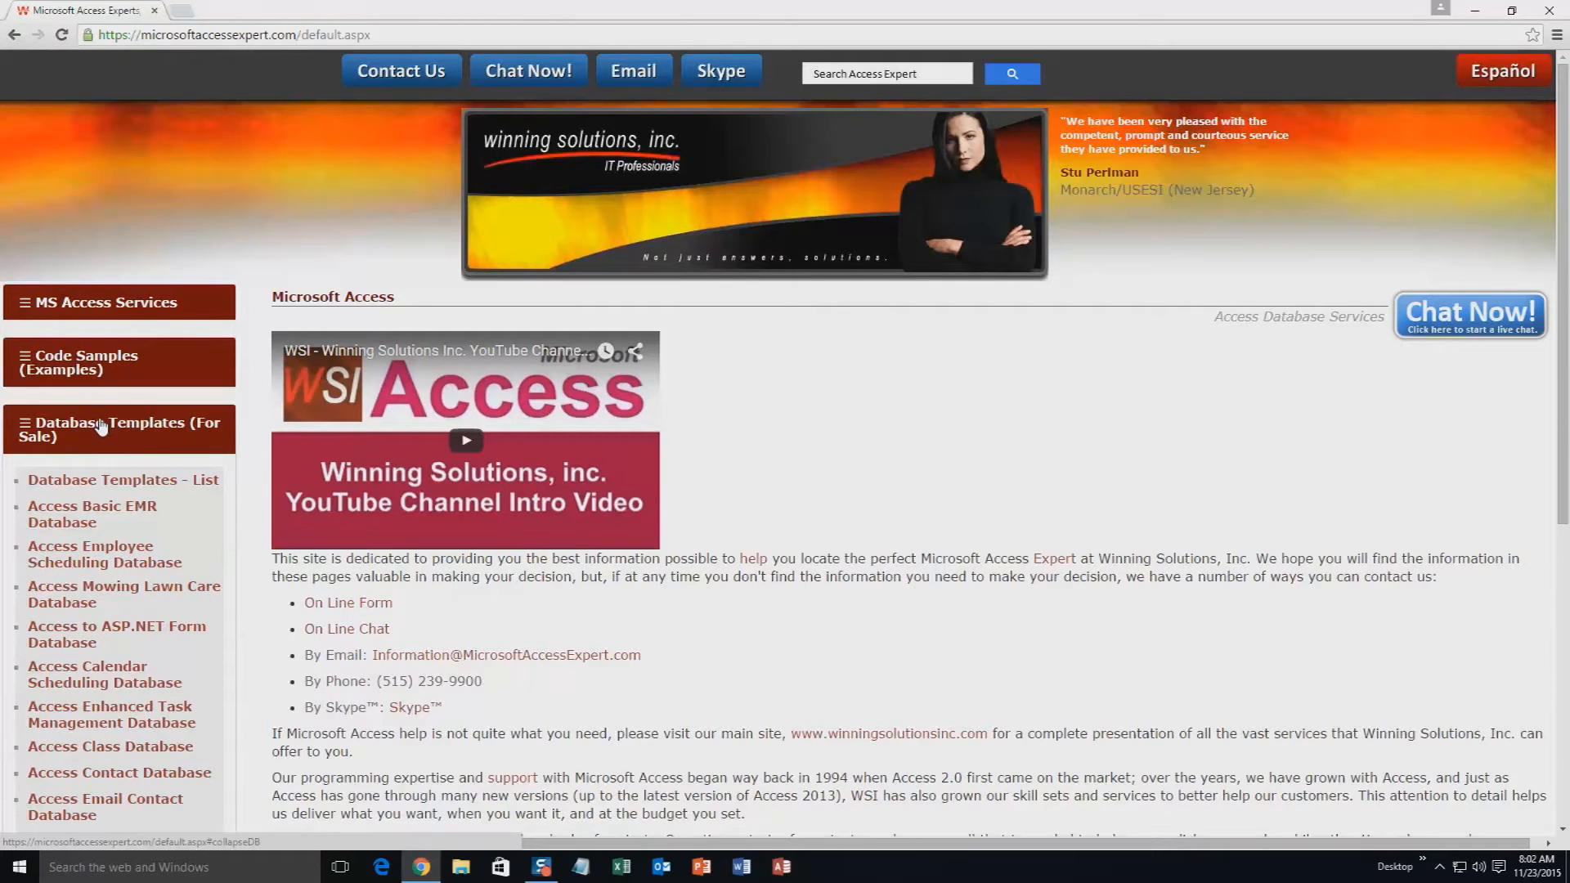
mouse_move(108, 487)
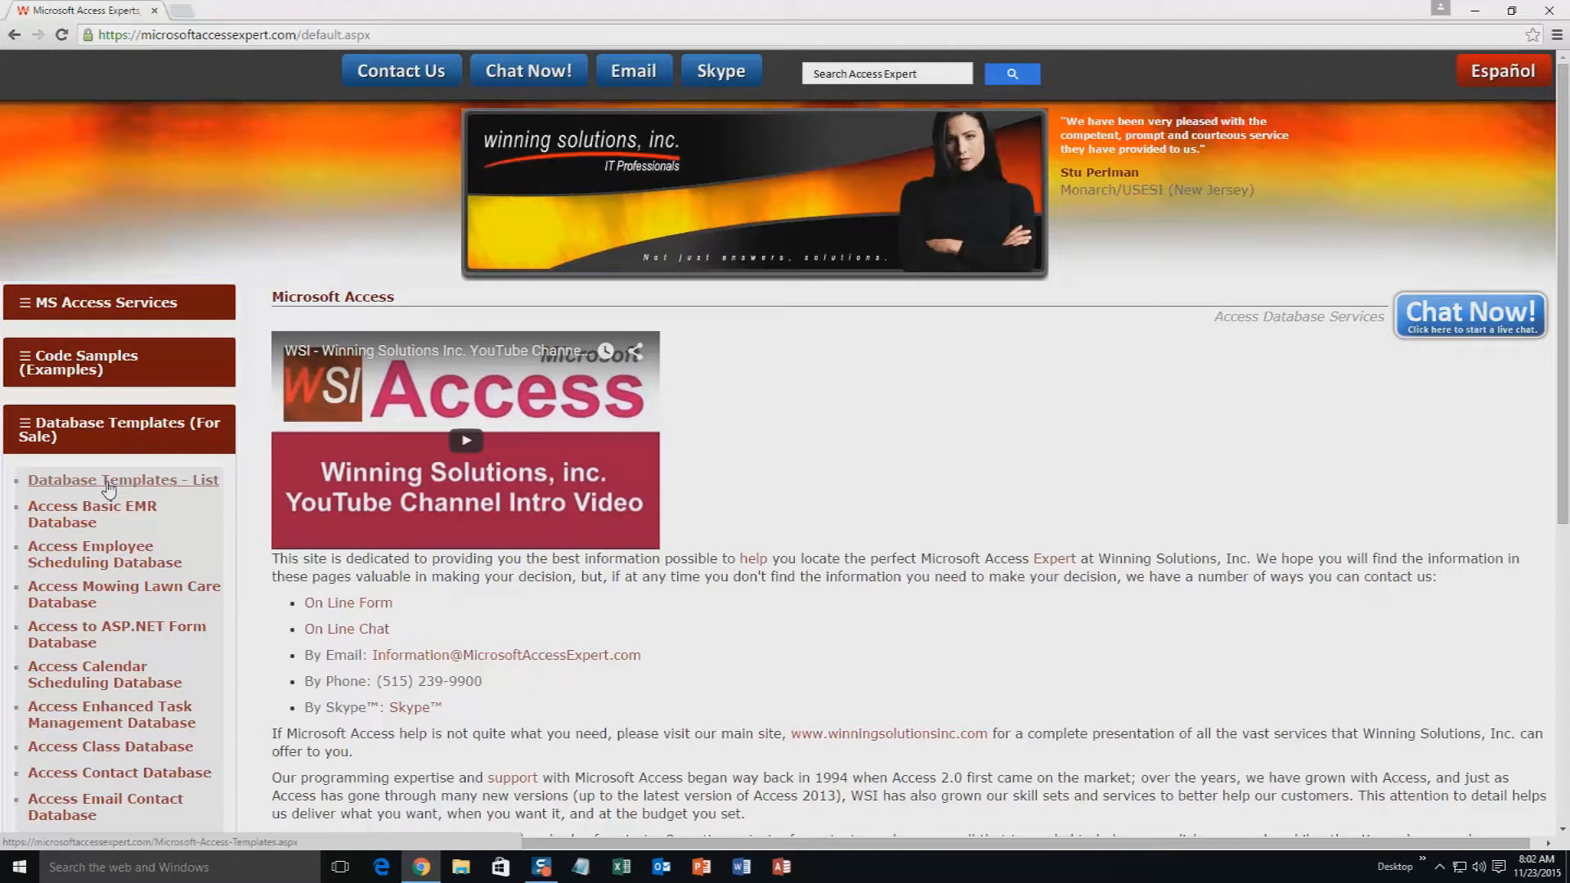
left_click(122, 480)
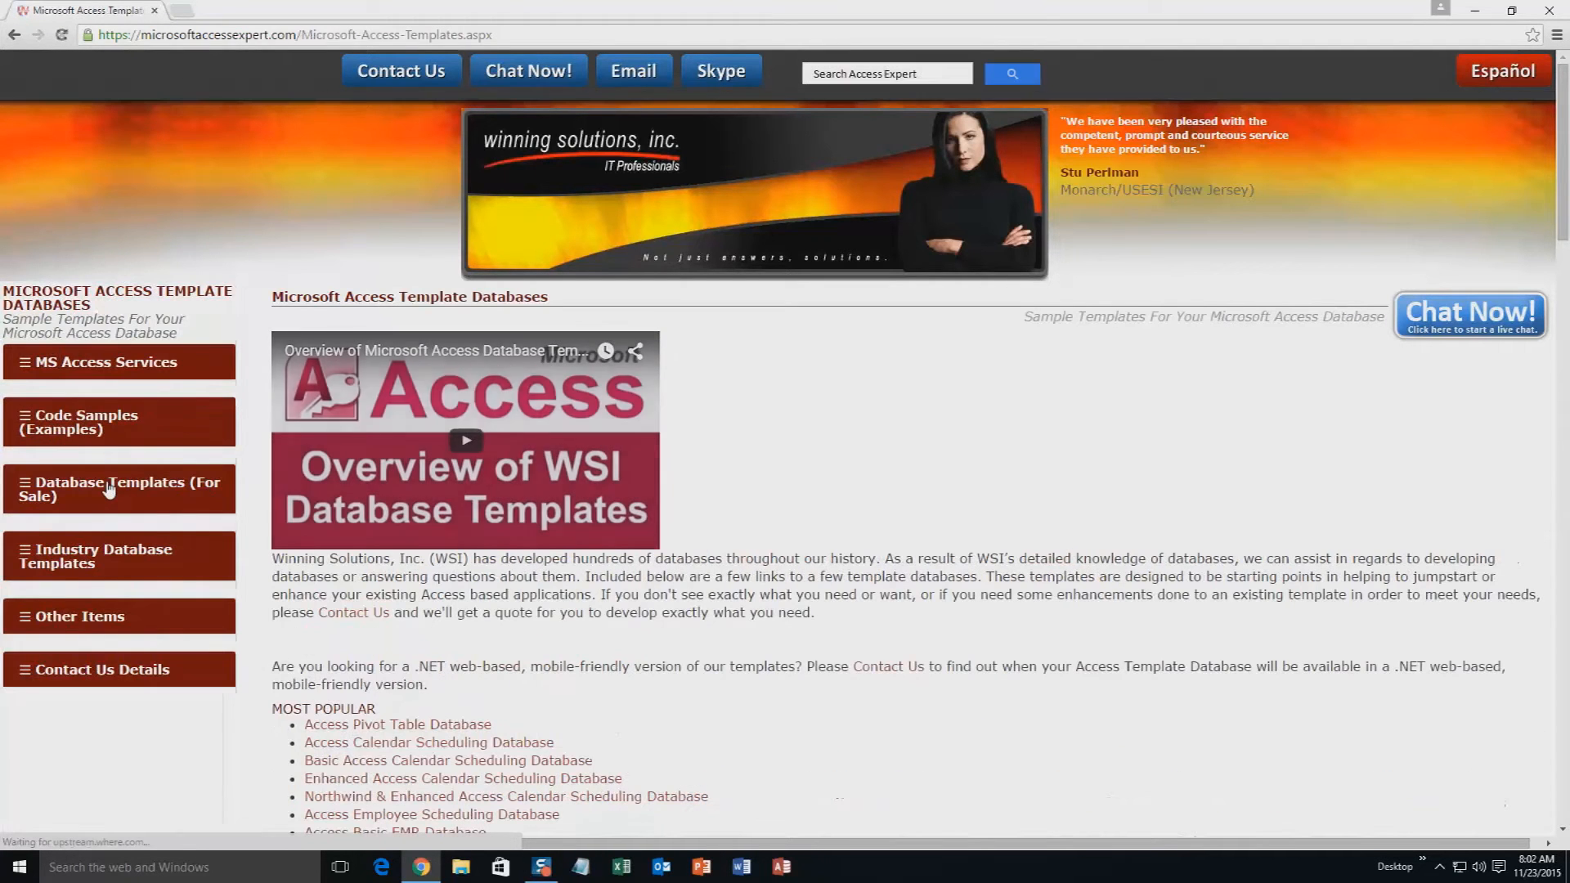
mouse_move(804, 416)
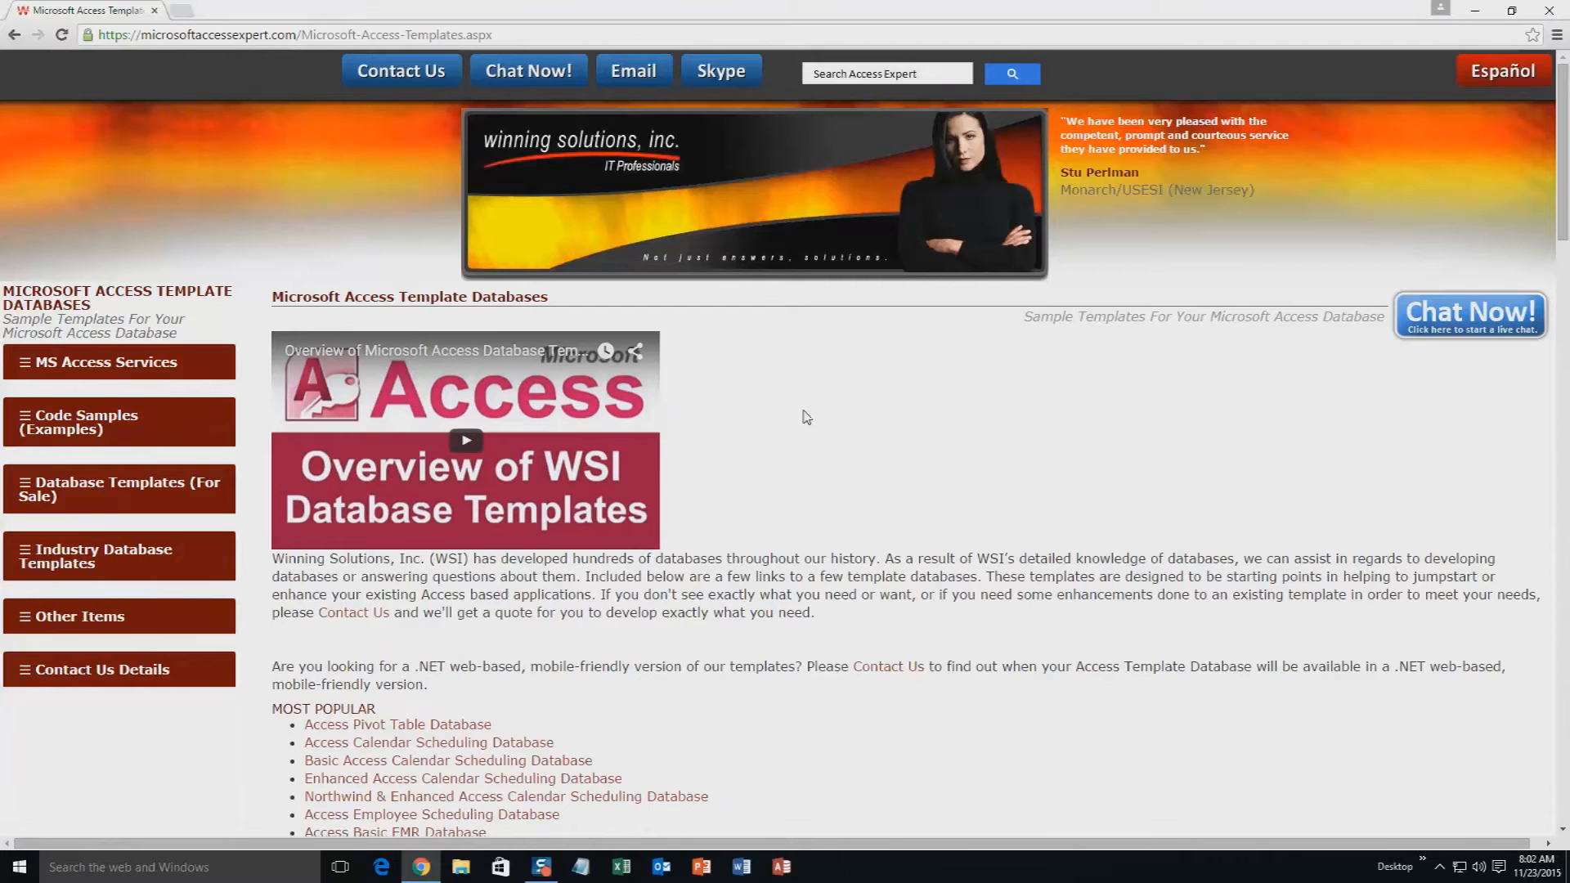
mouse_move(1068, 422)
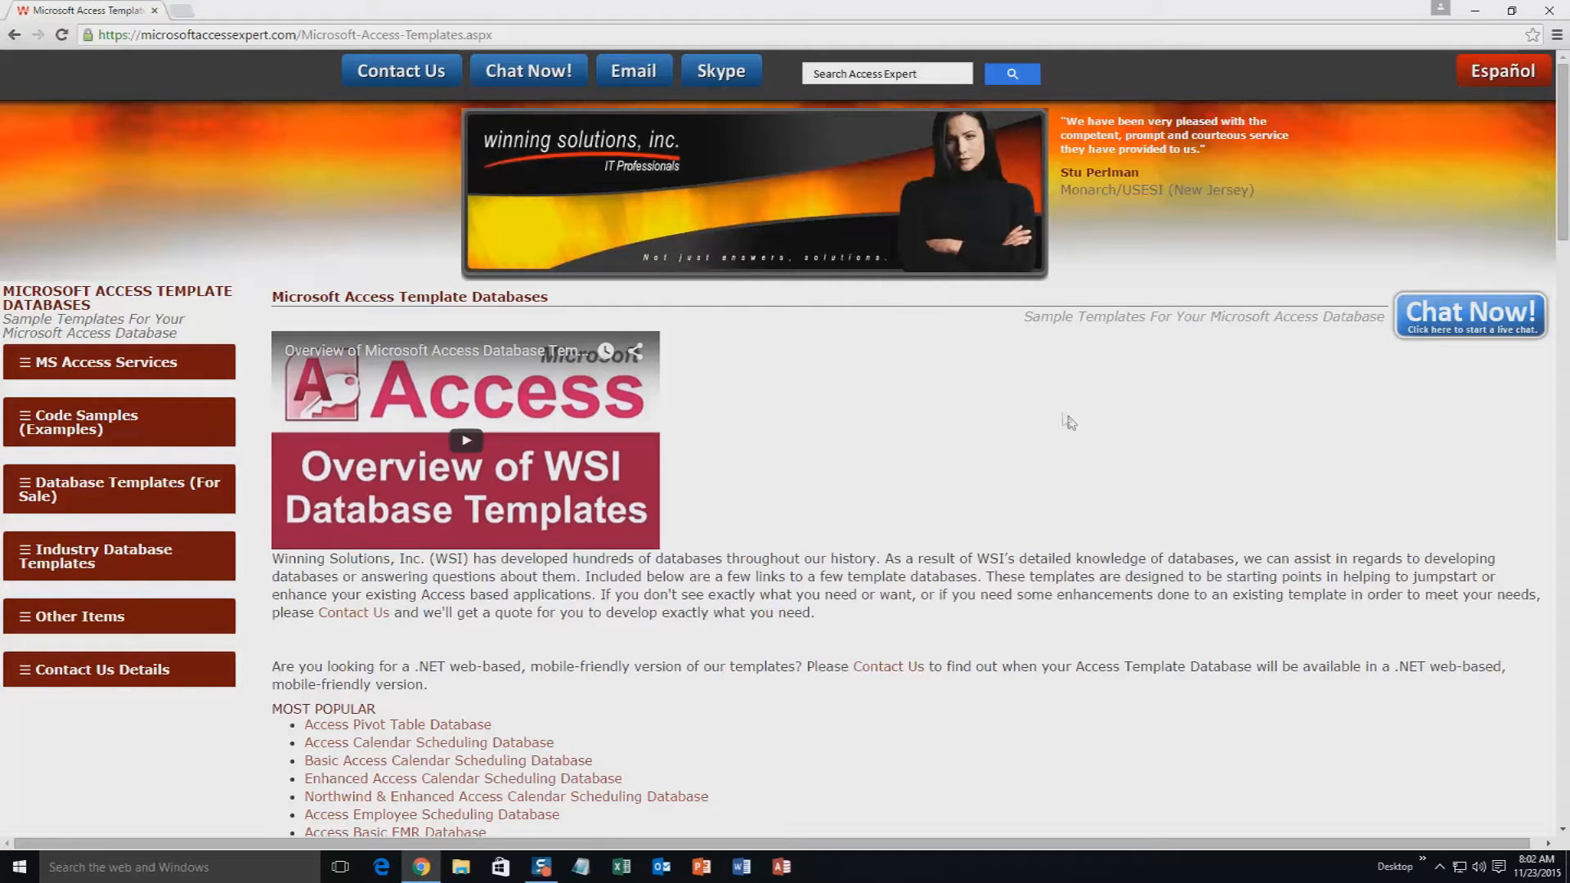
mouse_move(1085, 427)
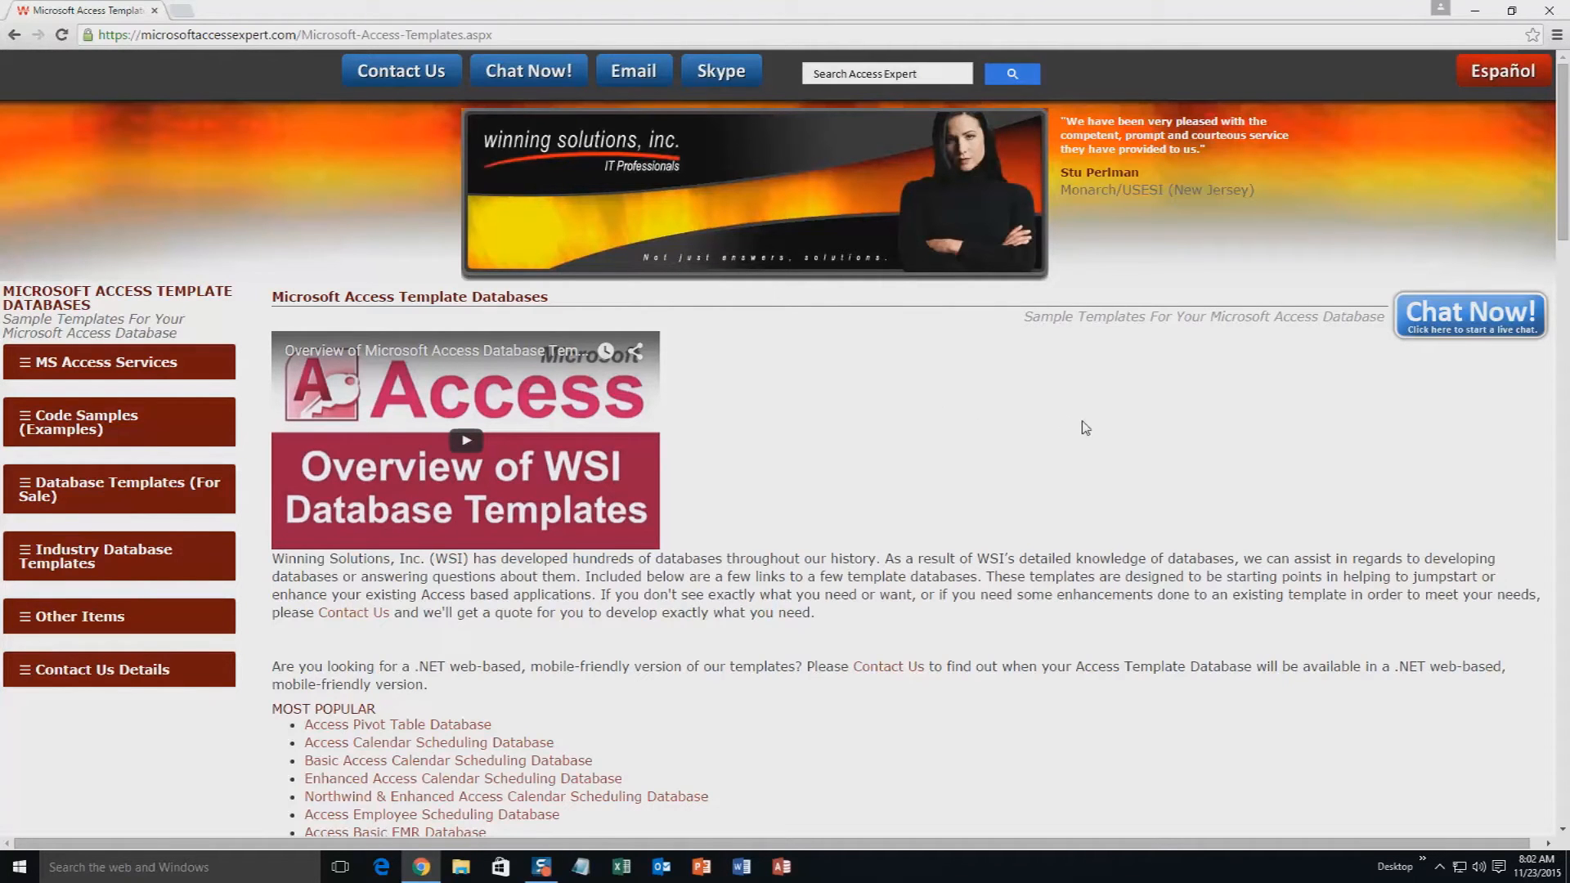
scroll("down", 3)
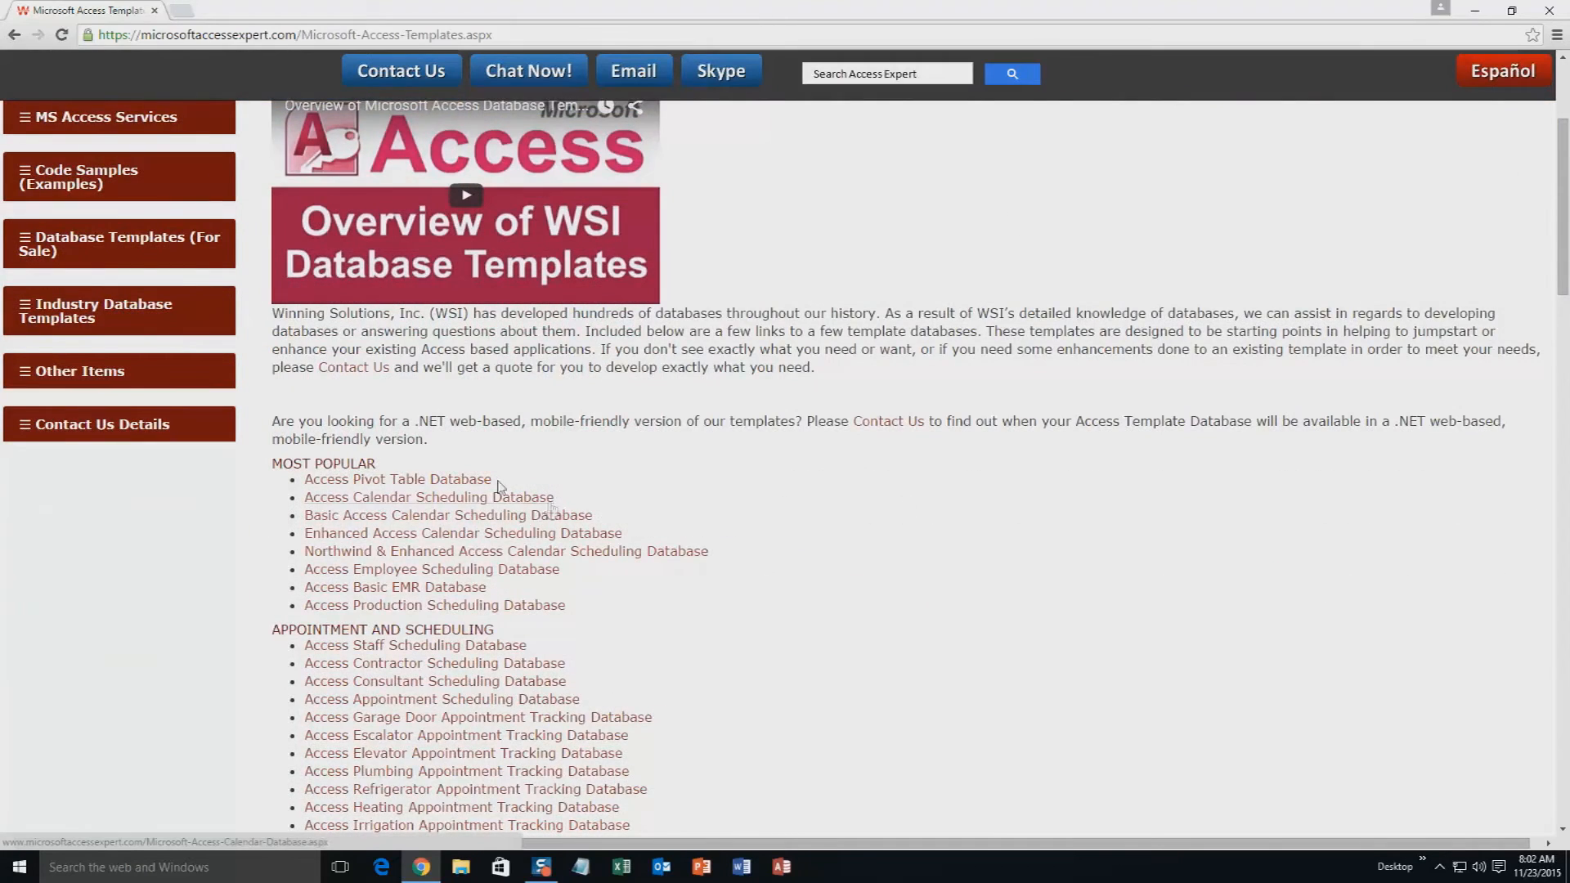
scroll("down", 3)
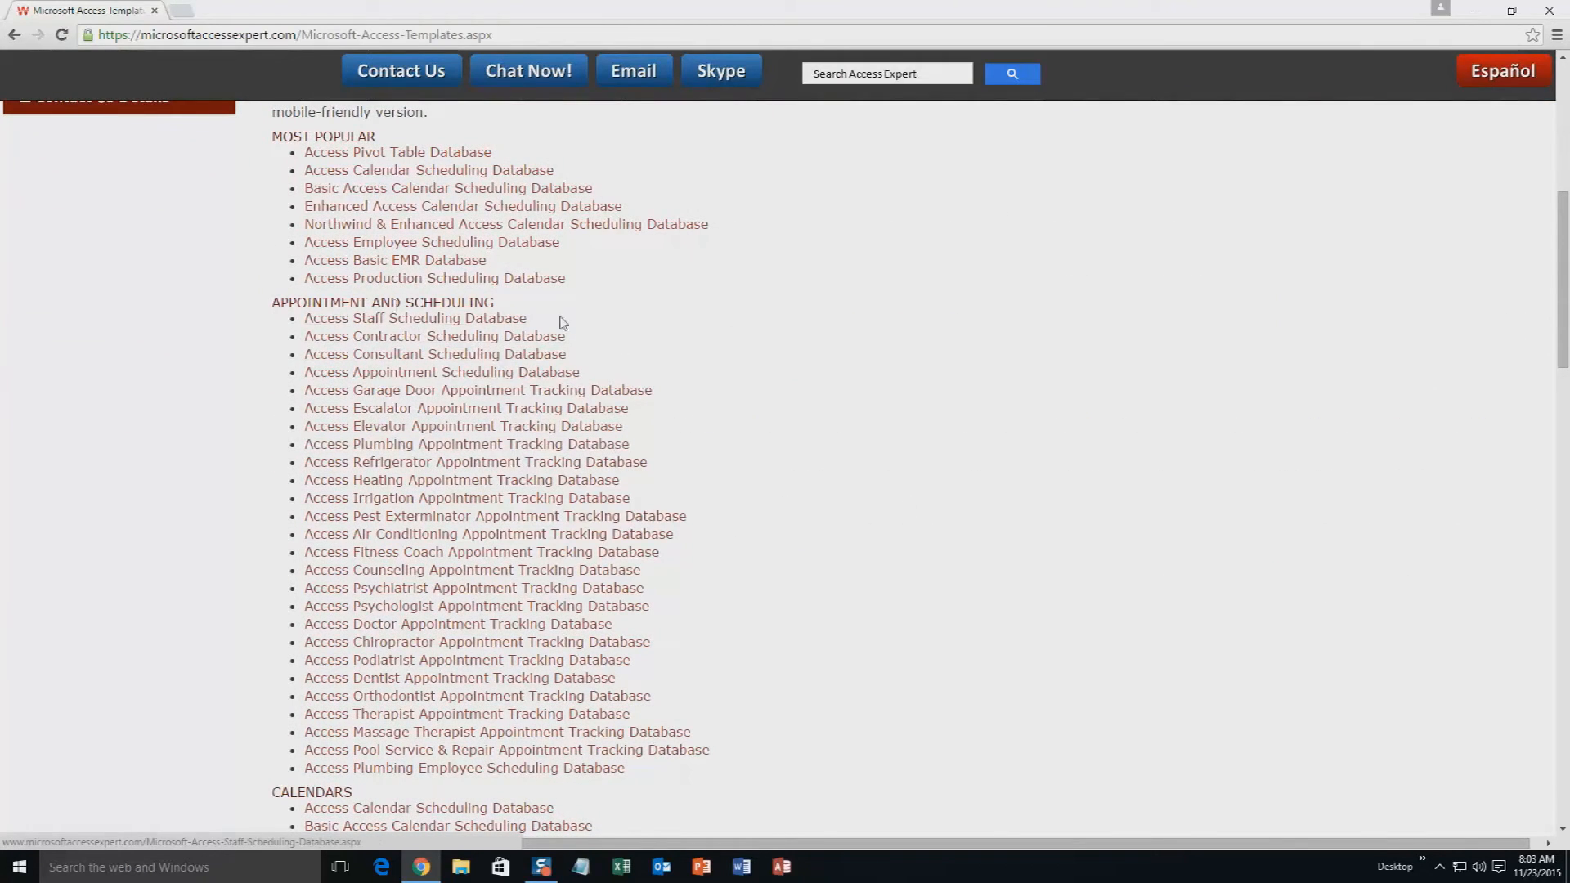
scroll("down", 3)
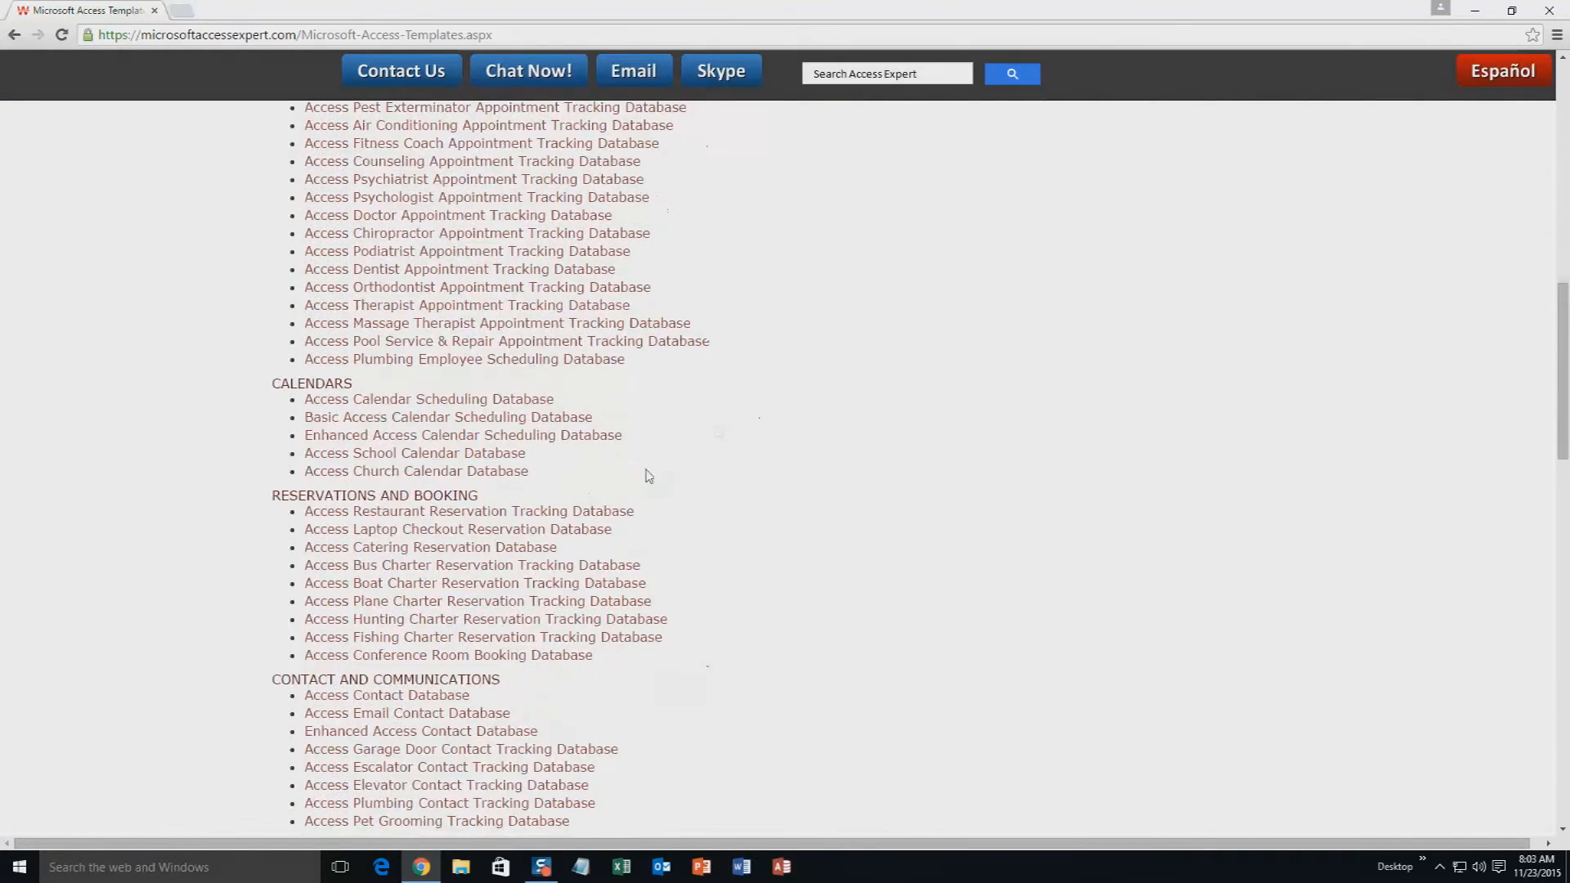
mouse_move(586, 540)
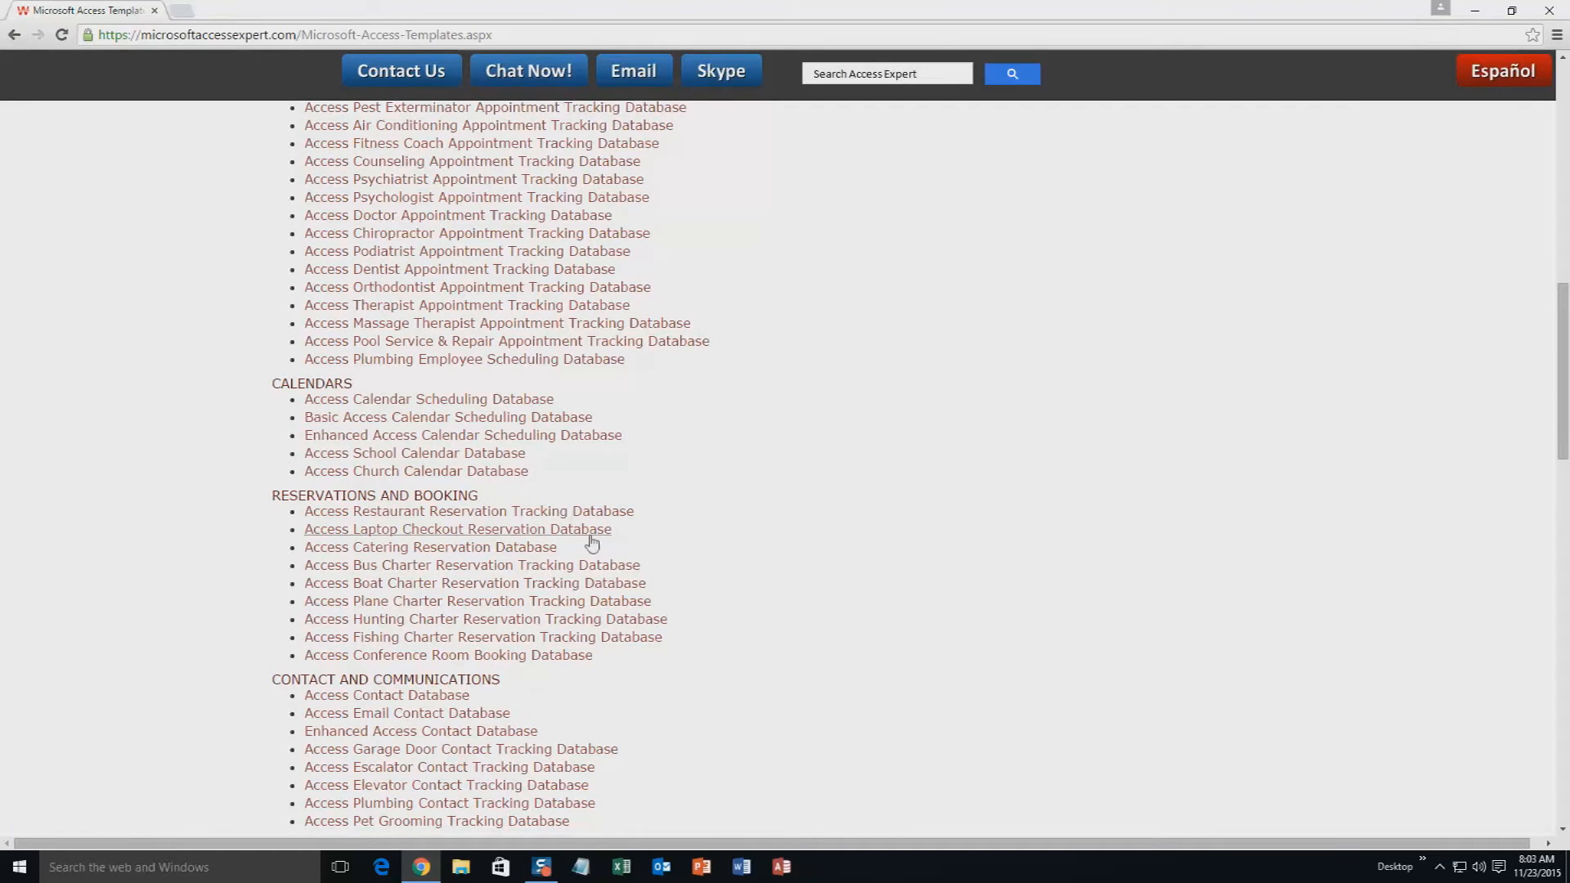
scroll("down", 3)
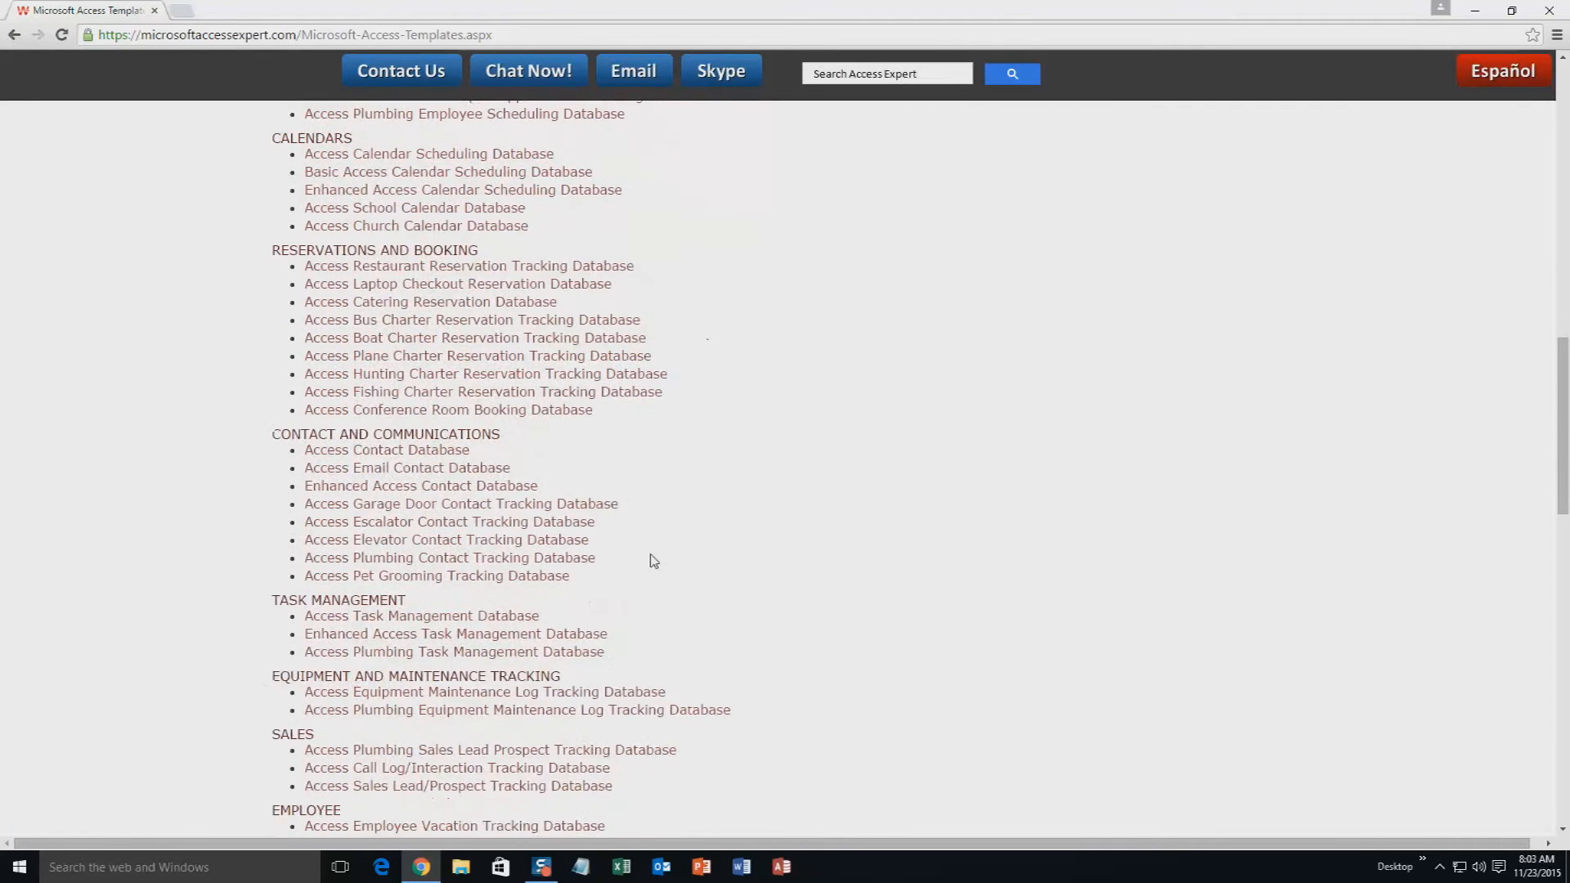
mouse_move(653, 549)
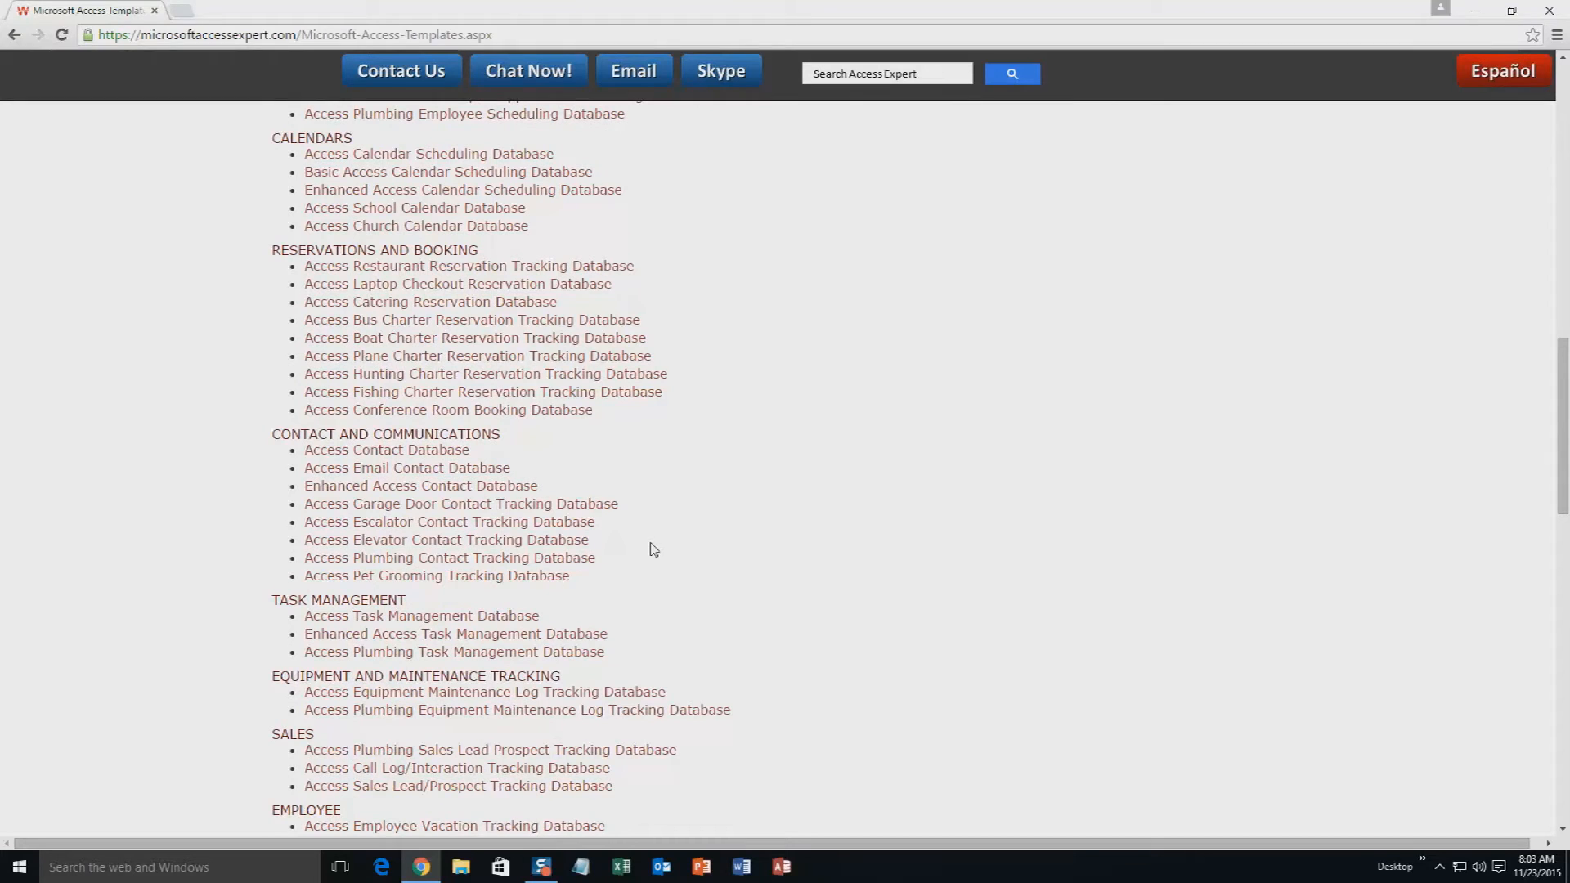
scroll("down", 3)
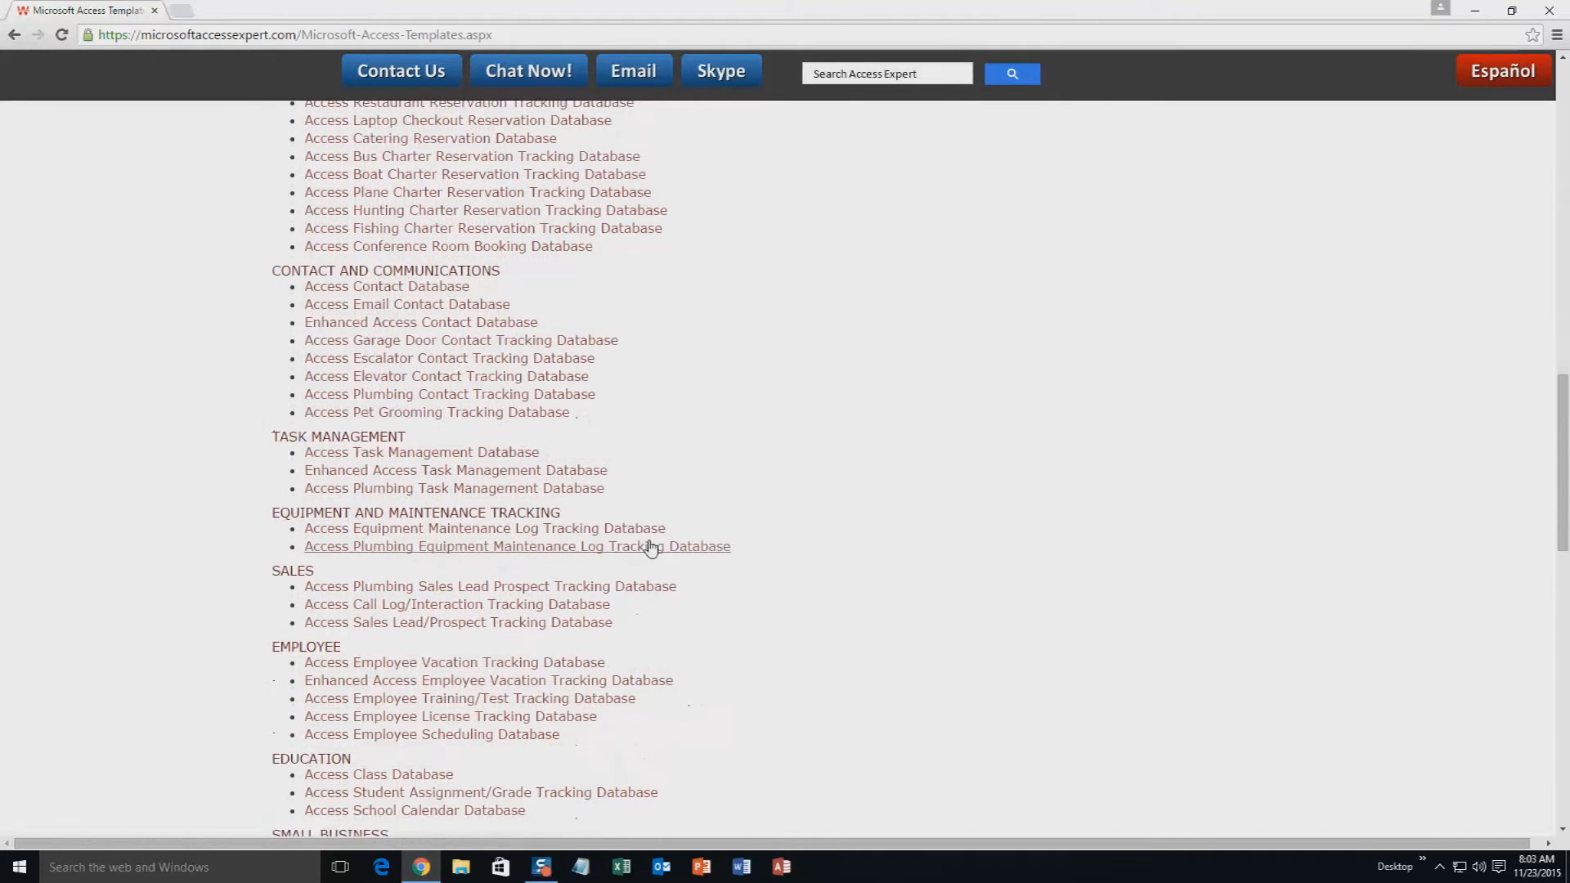
scroll("down", 3)
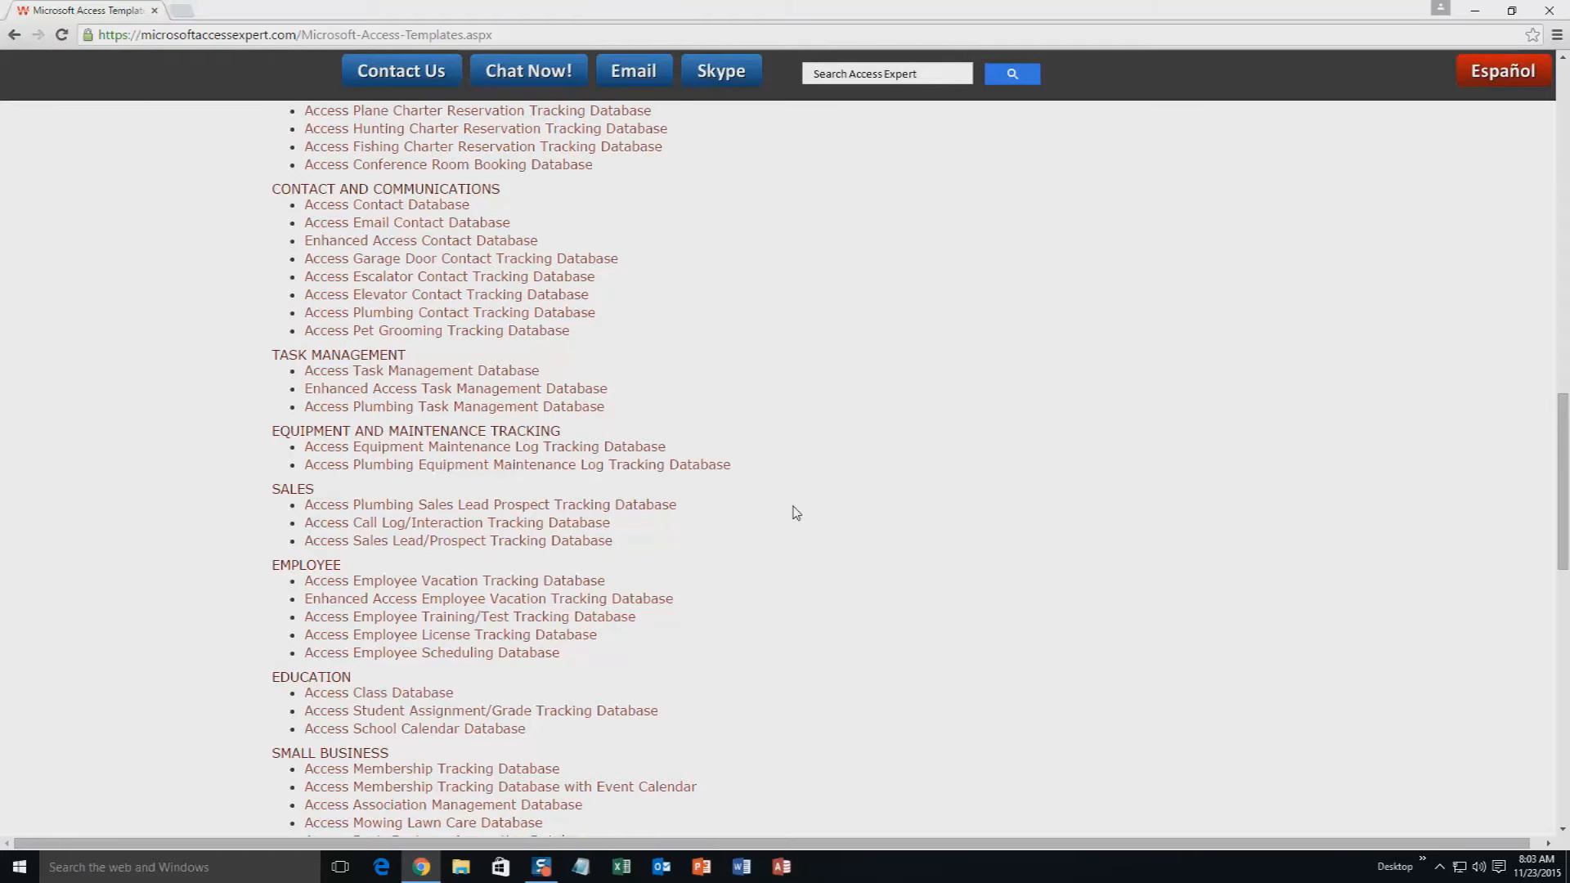
scroll("down", 3)
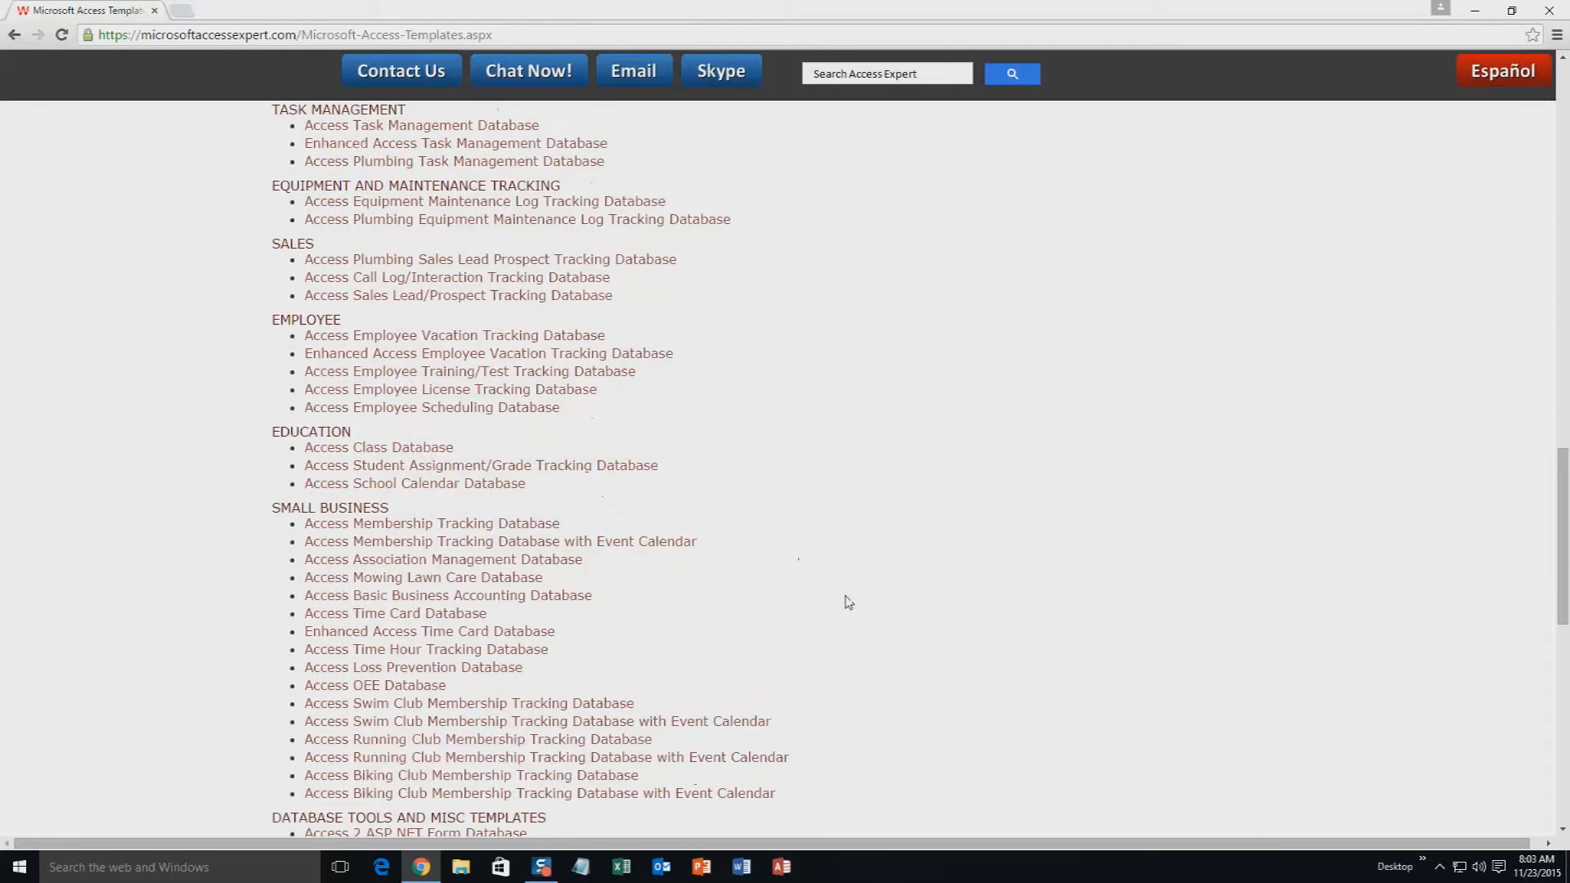
scroll("down", 3)
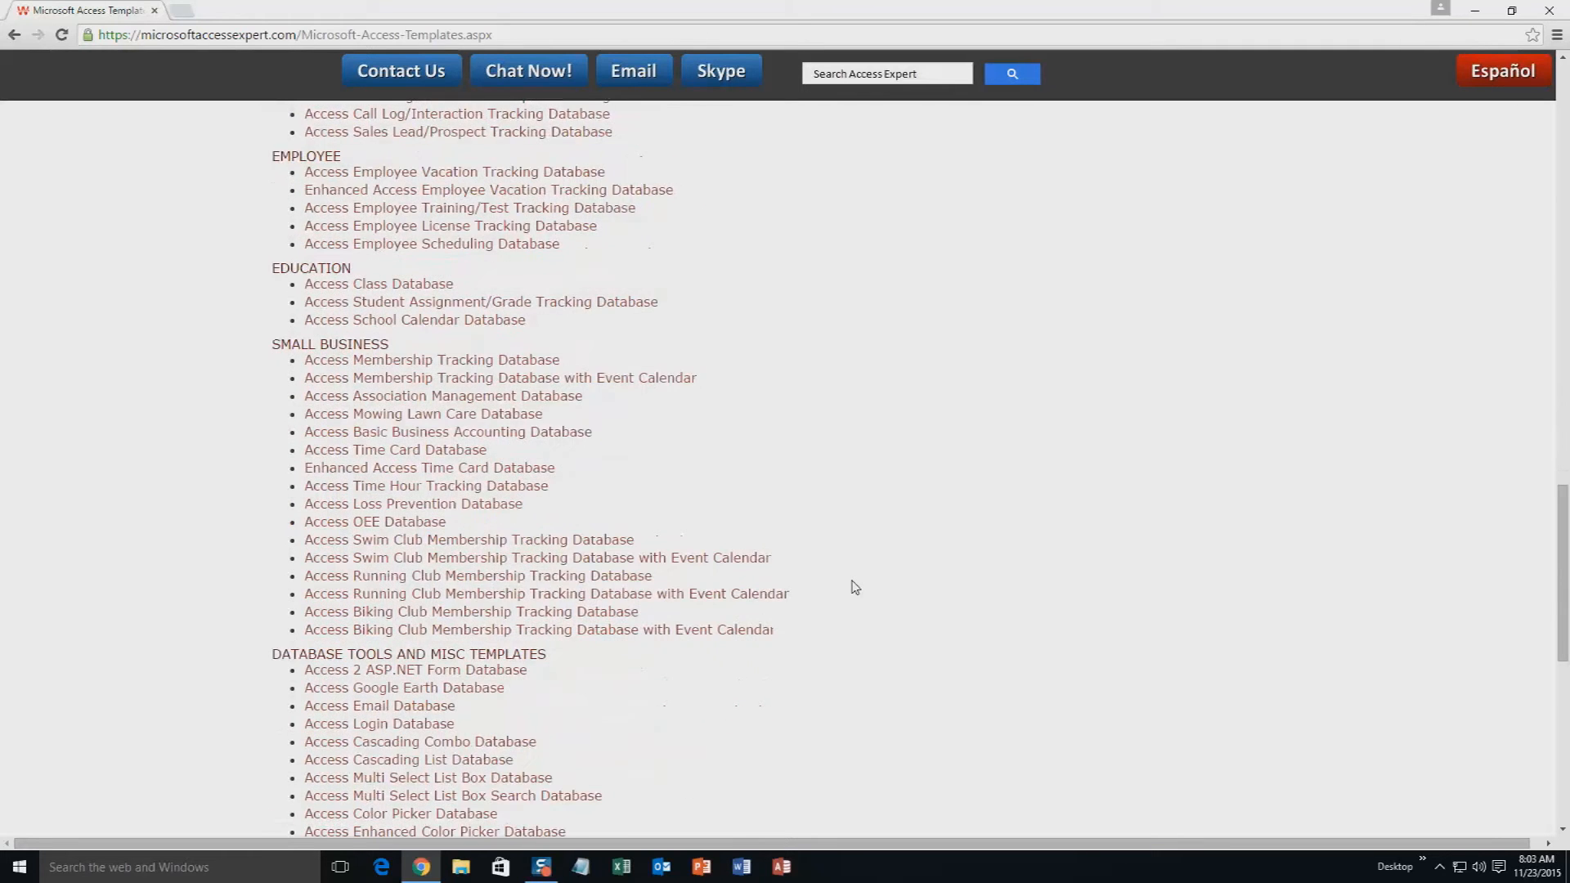
scroll("down", 3)
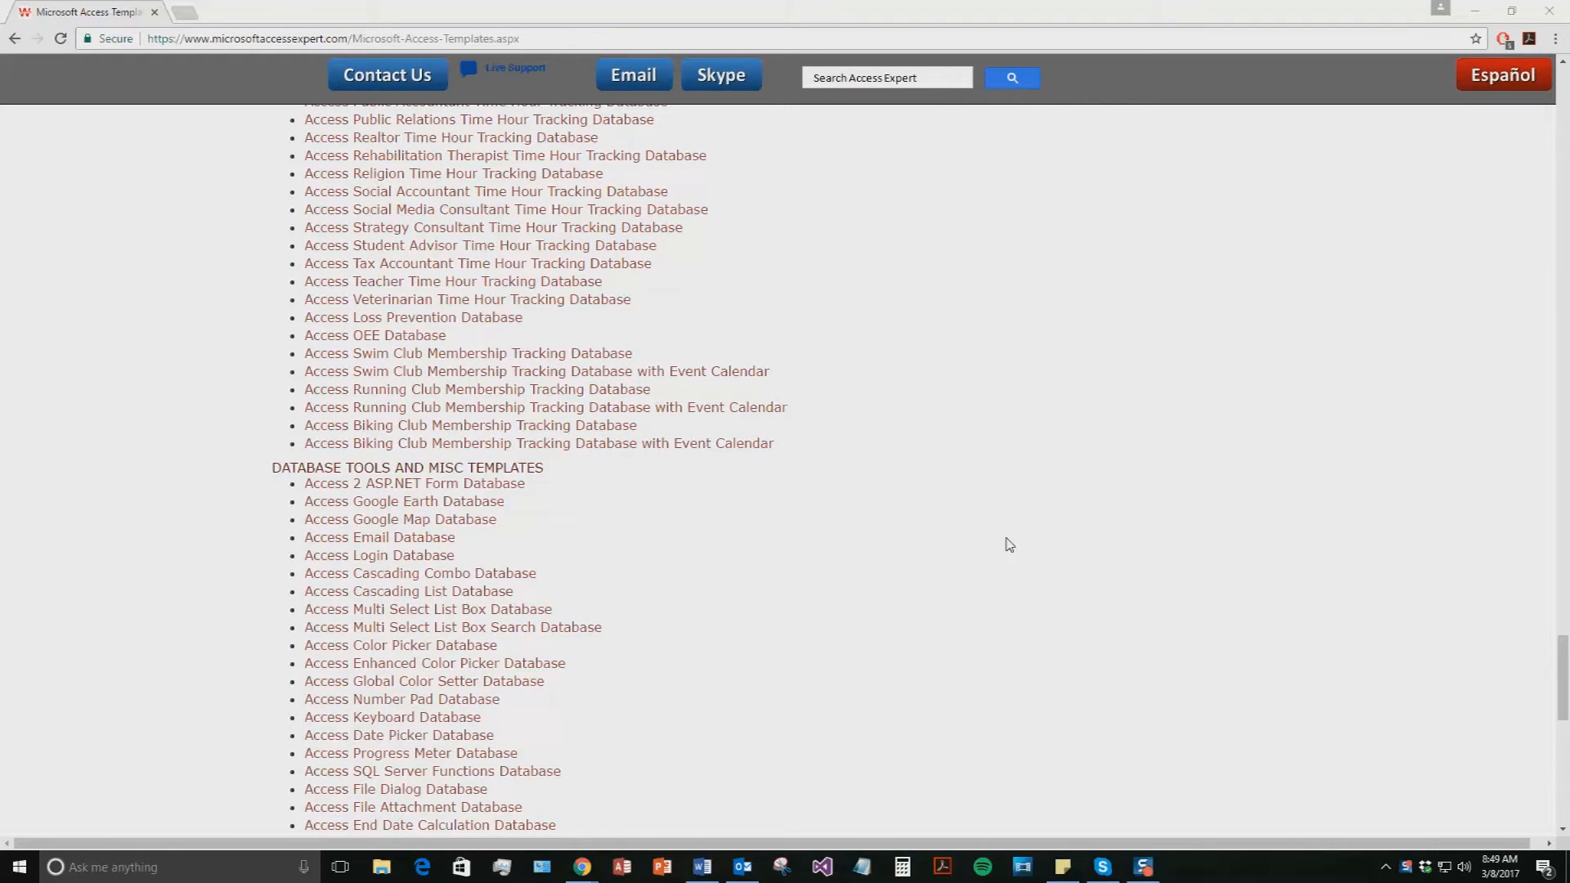
mouse_move(994, 567)
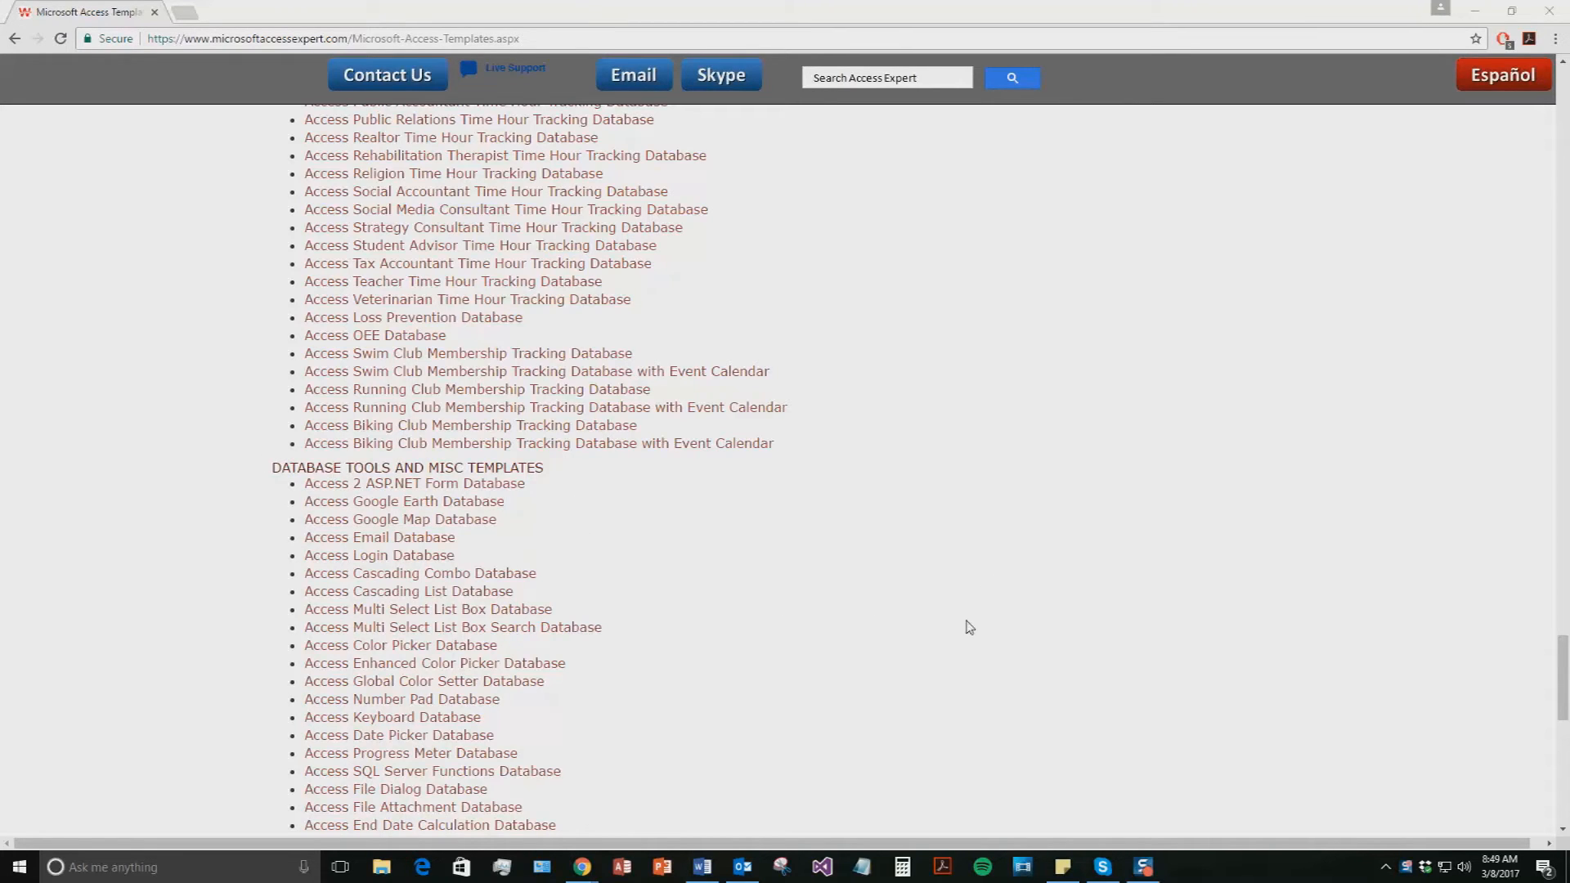
Open the 'Access Sales Pipeline Database' page and scroll to its demo download section
scroll("down", 3)
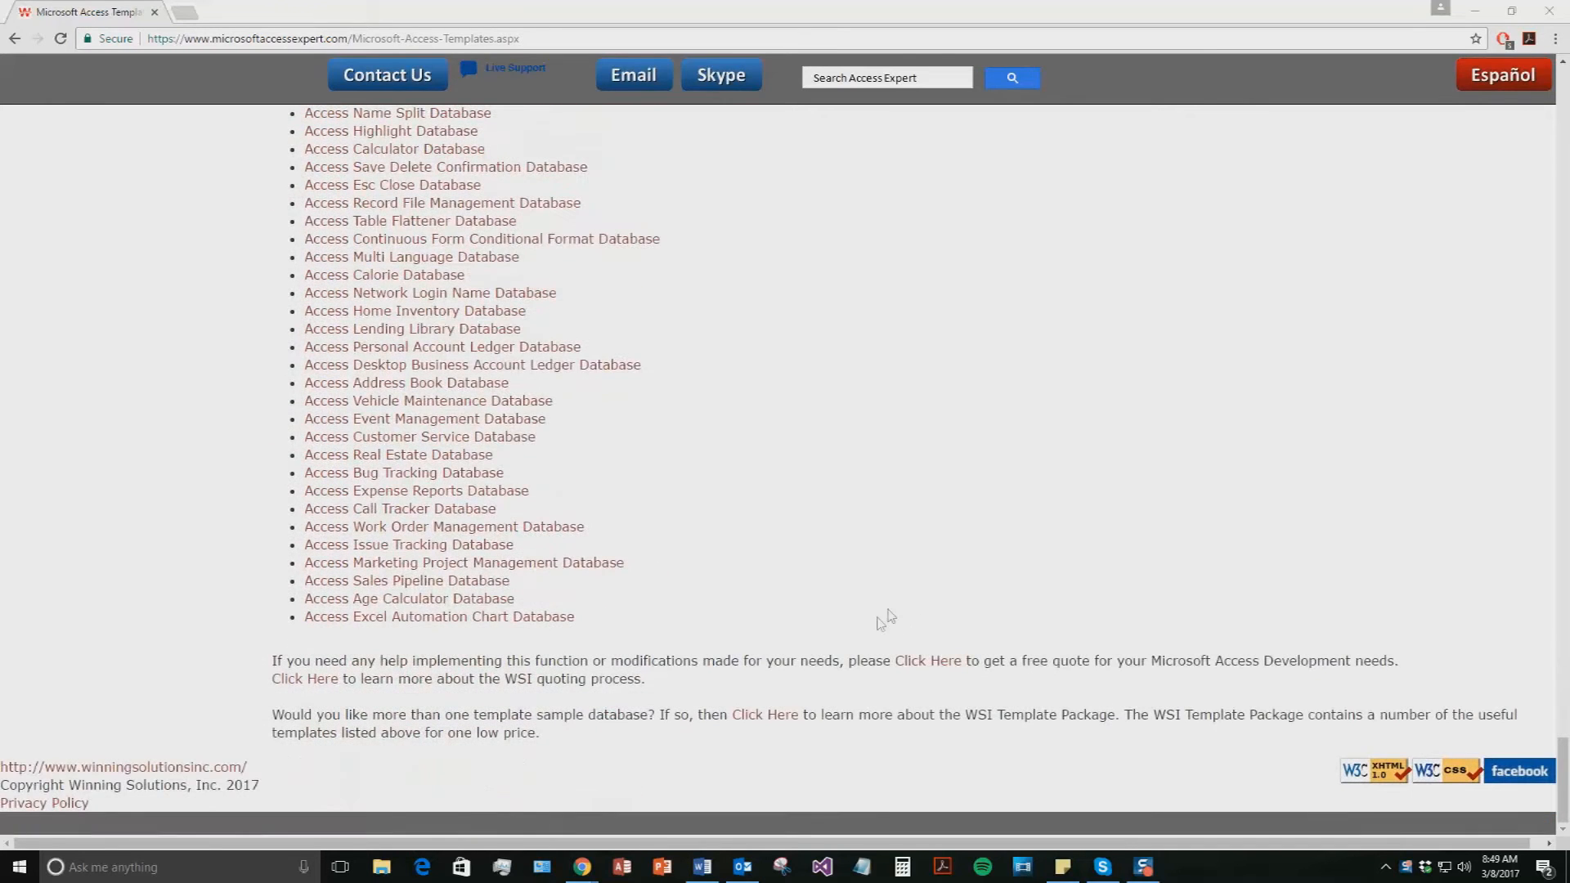
mouse_move(470, 587)
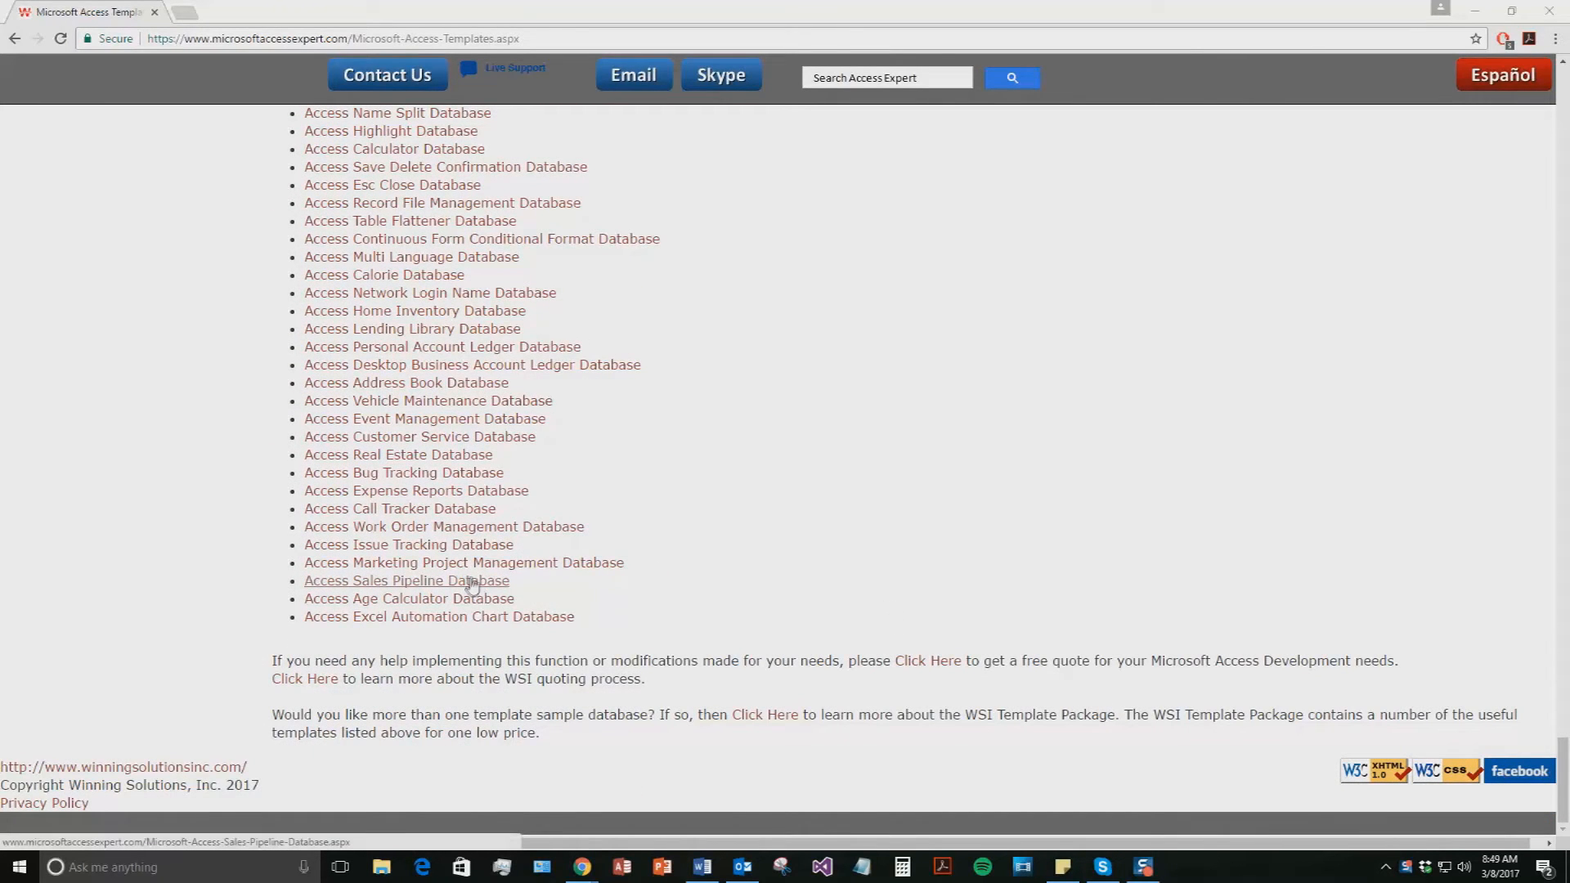
left_click(406, 581)
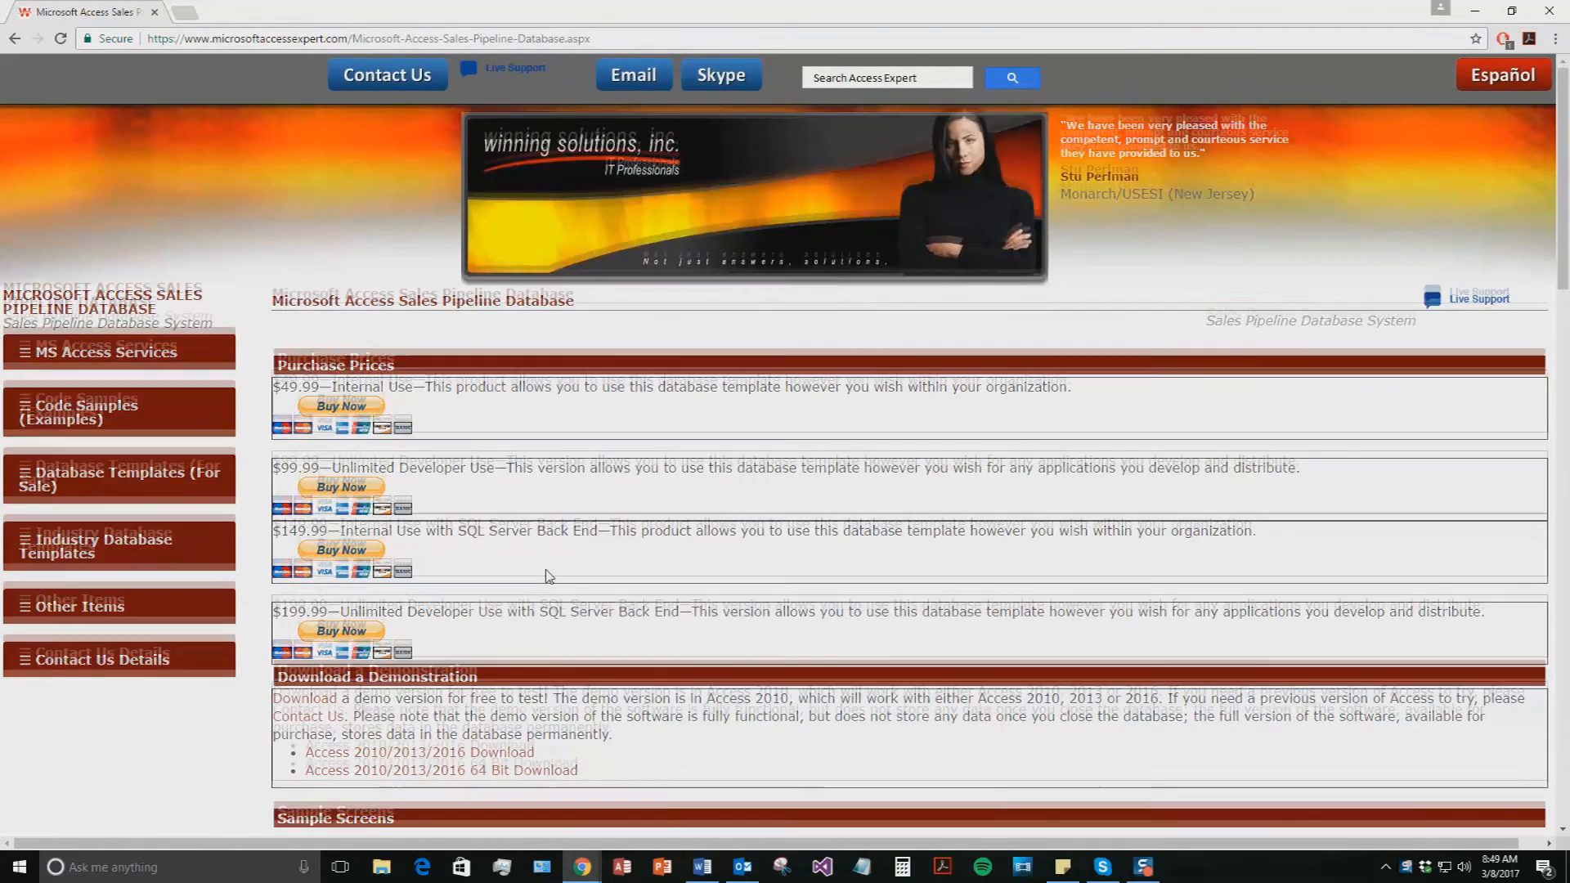
scroll("down", 3)
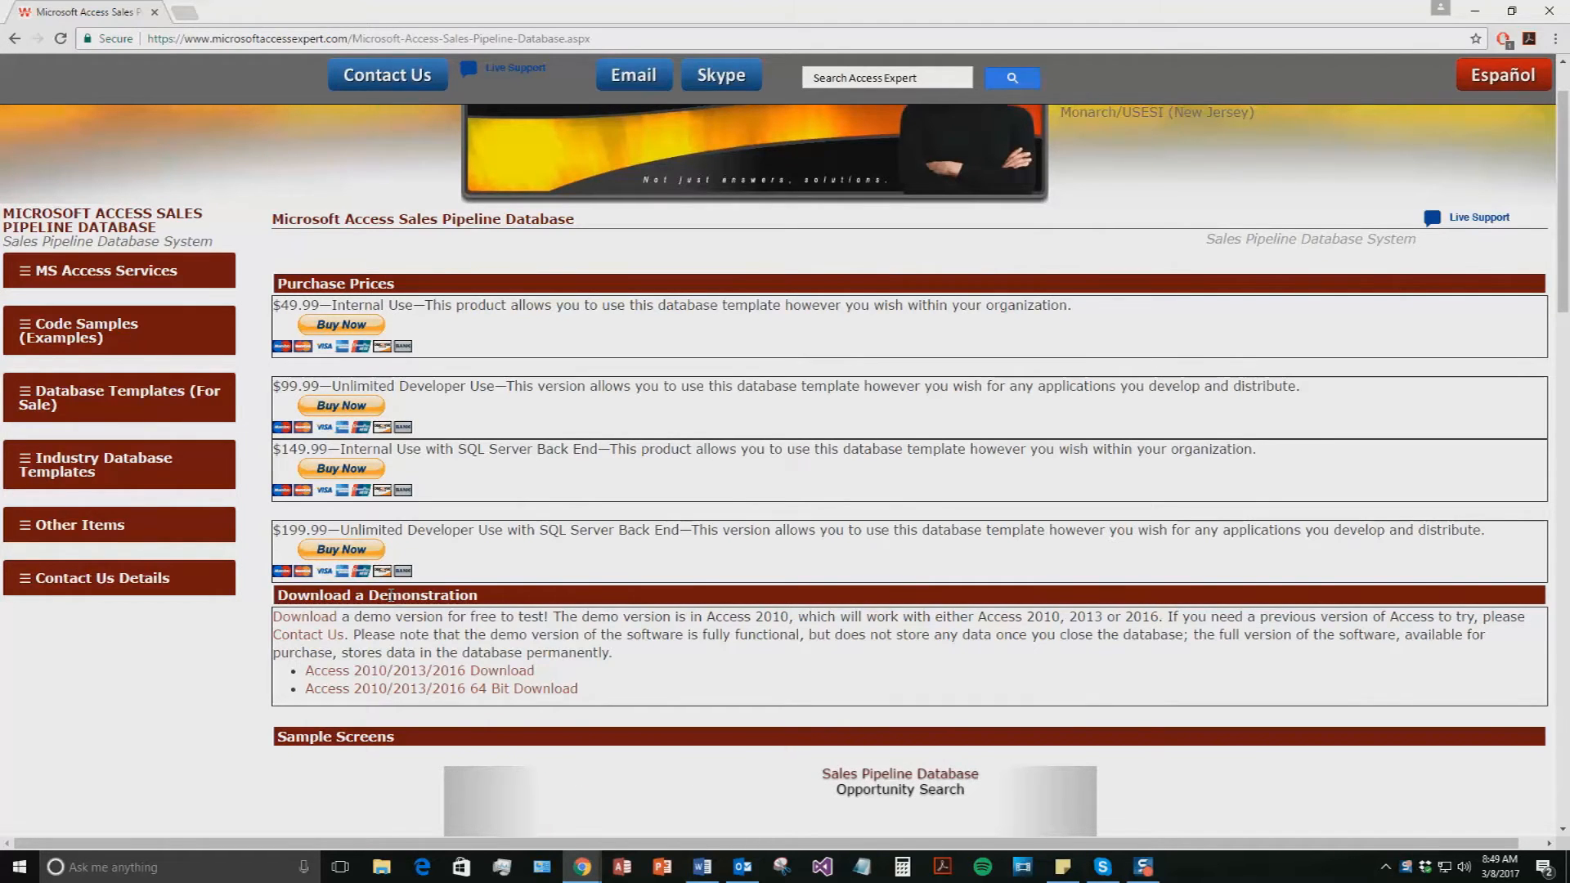
mouse_move(441, 676)
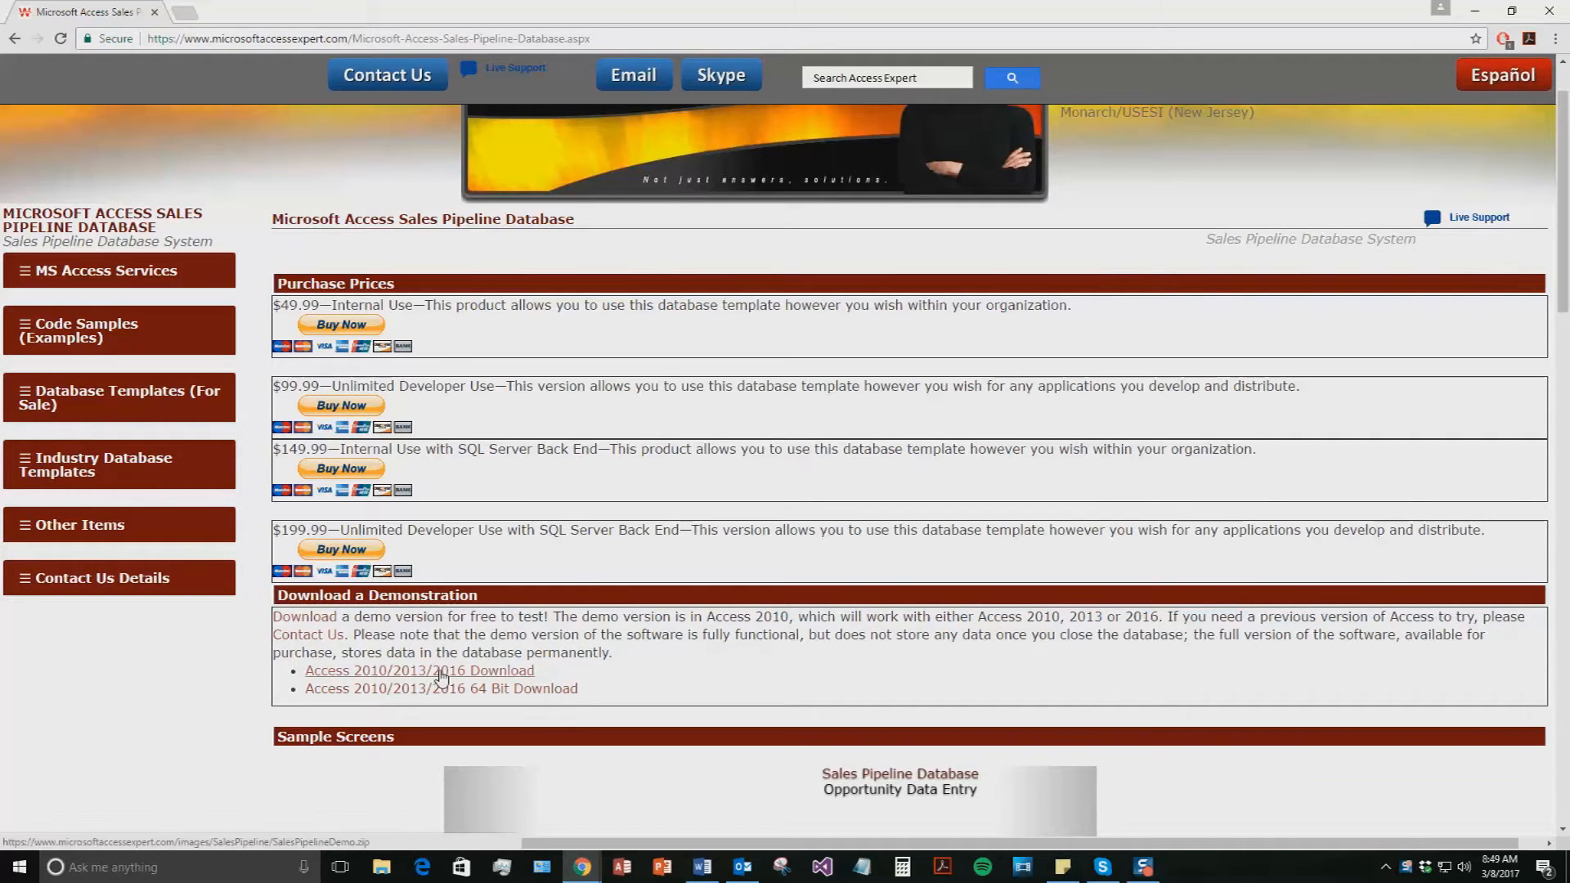
Download the Access 2010/2013/2016 demo zip and extract SalesPipelineDemo.accde into Downloads
left_click(420, 670)
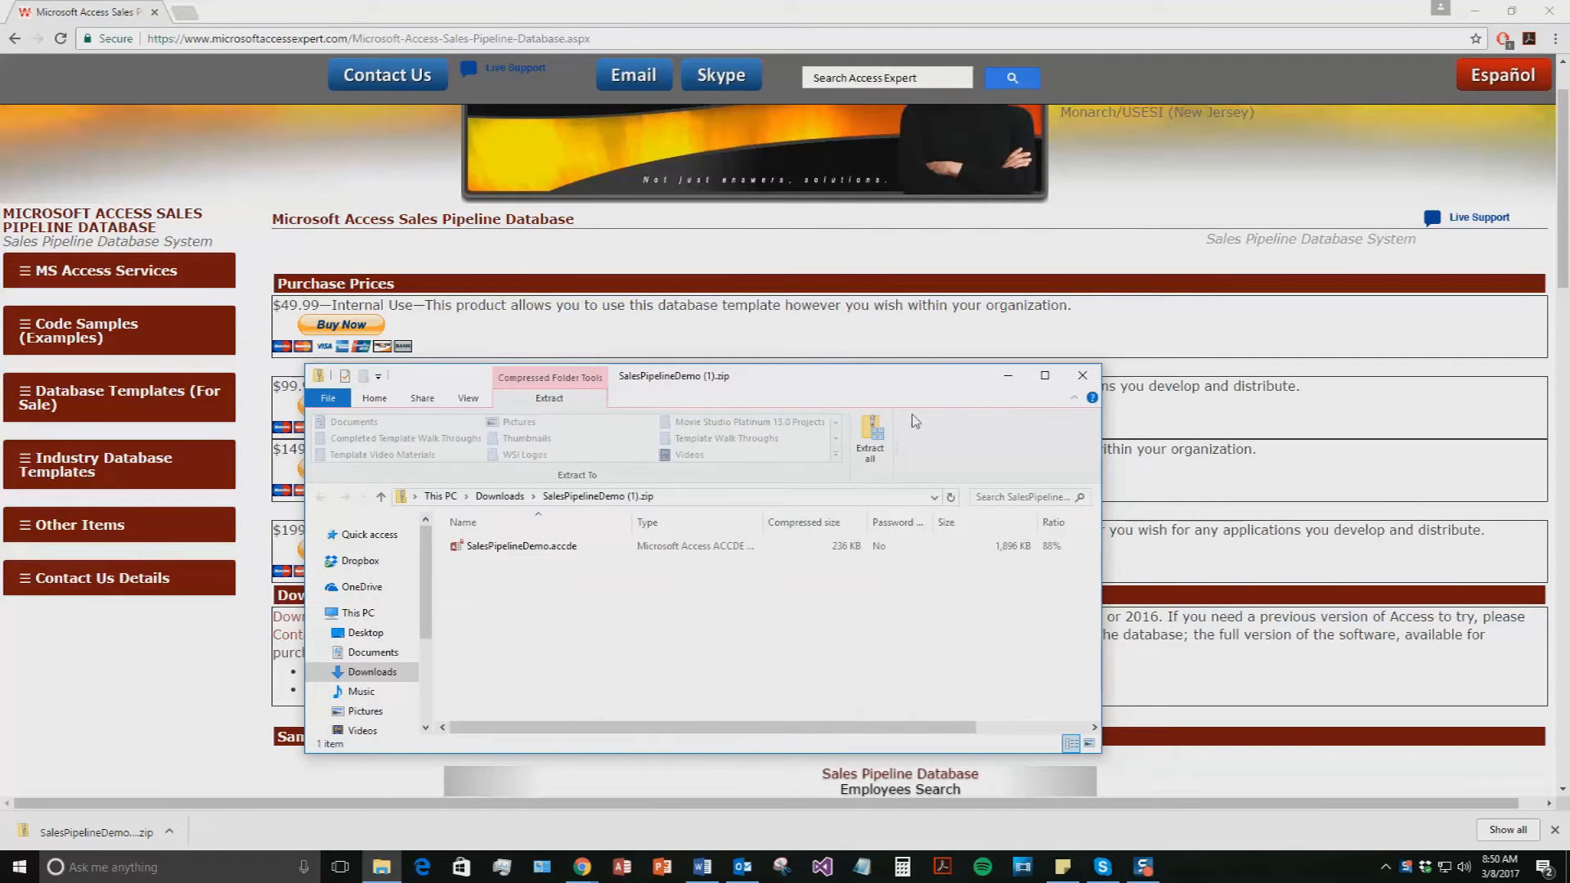
left_click(869, 436)
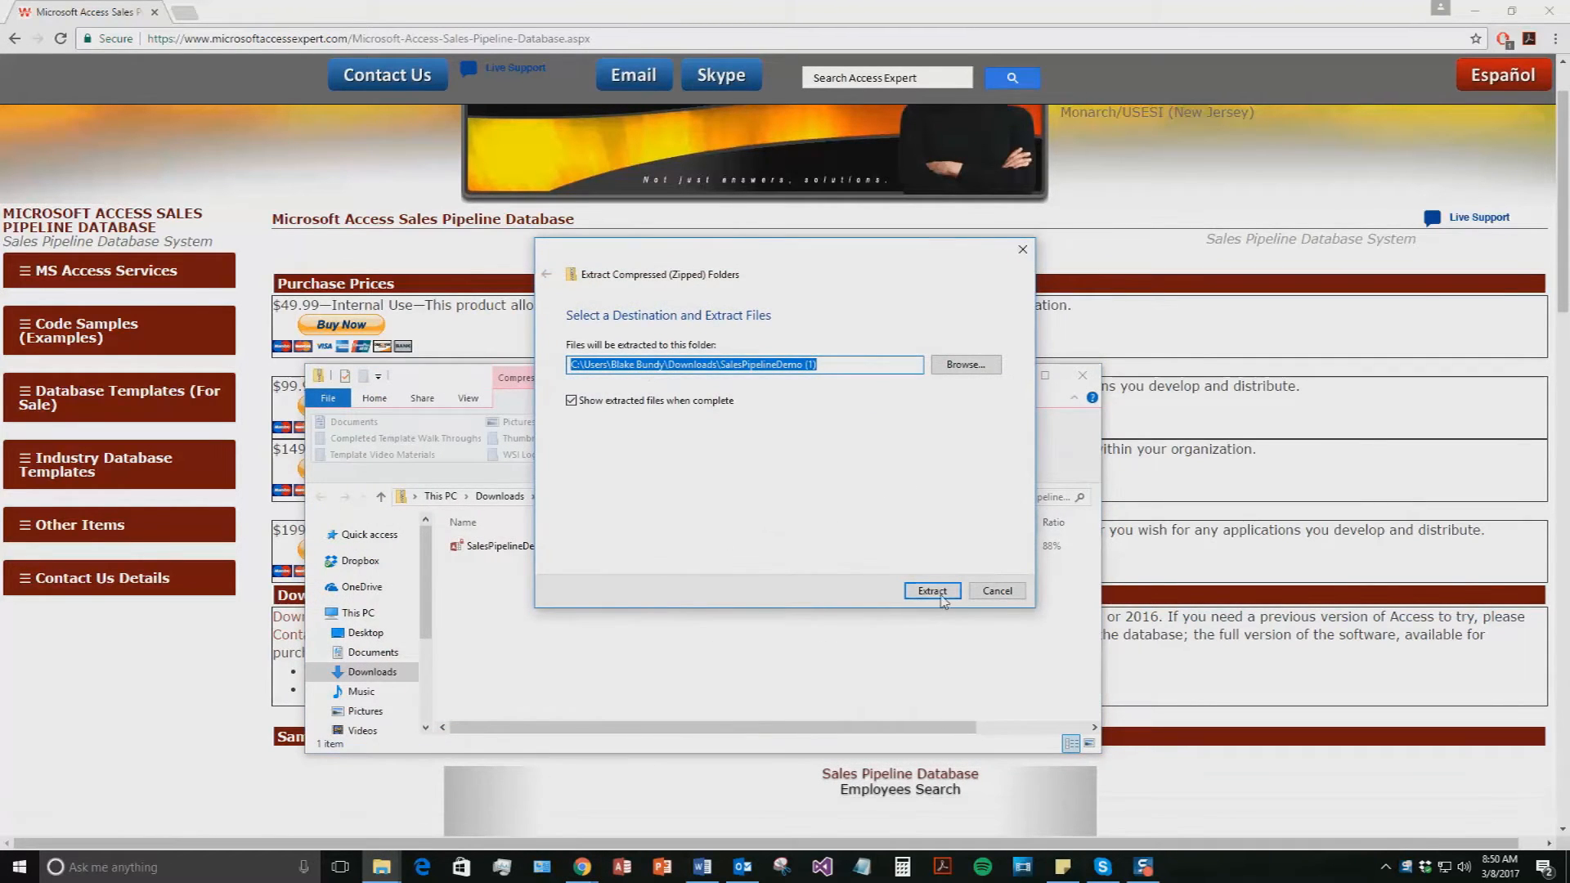
left_click(932, 591)
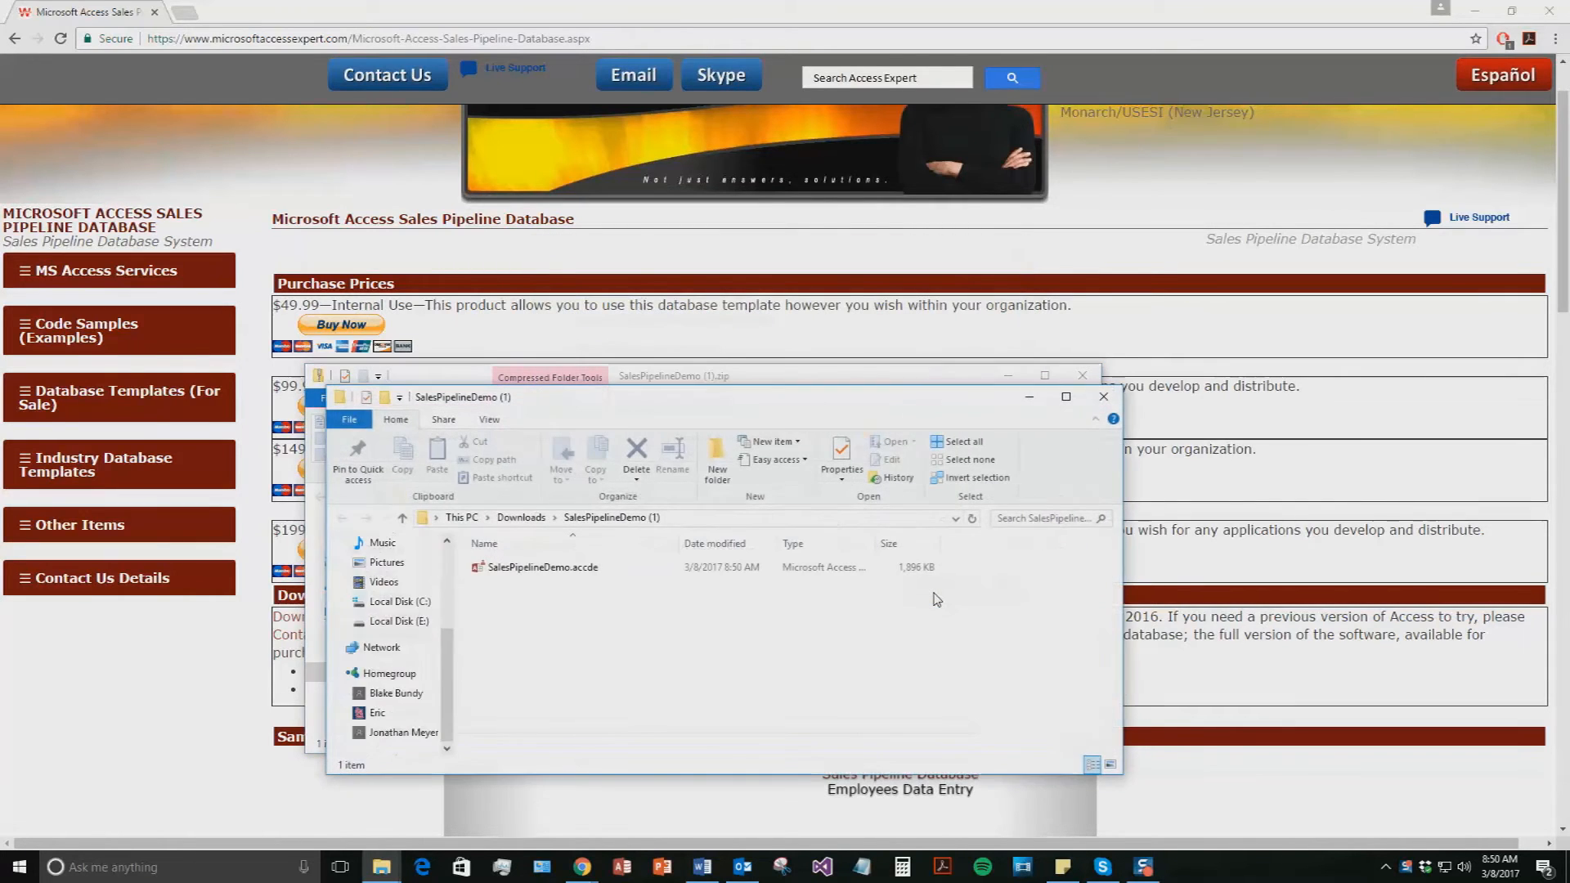
left_click(542, 567)
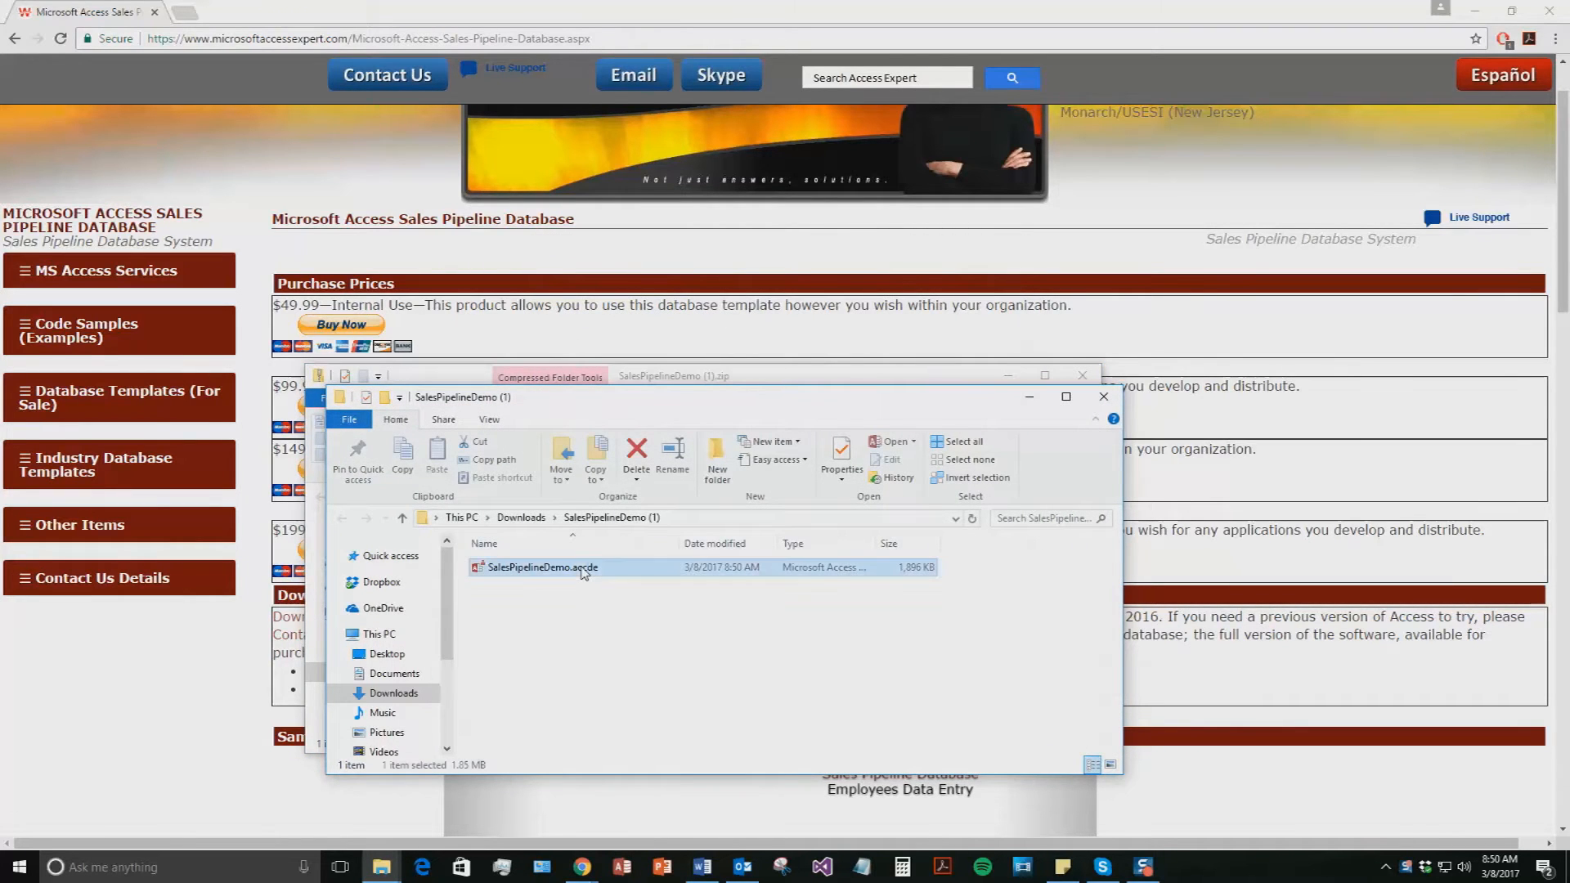
Open SalesPipelineDemo.accde in Microsoft Access
double_click(543, 567)
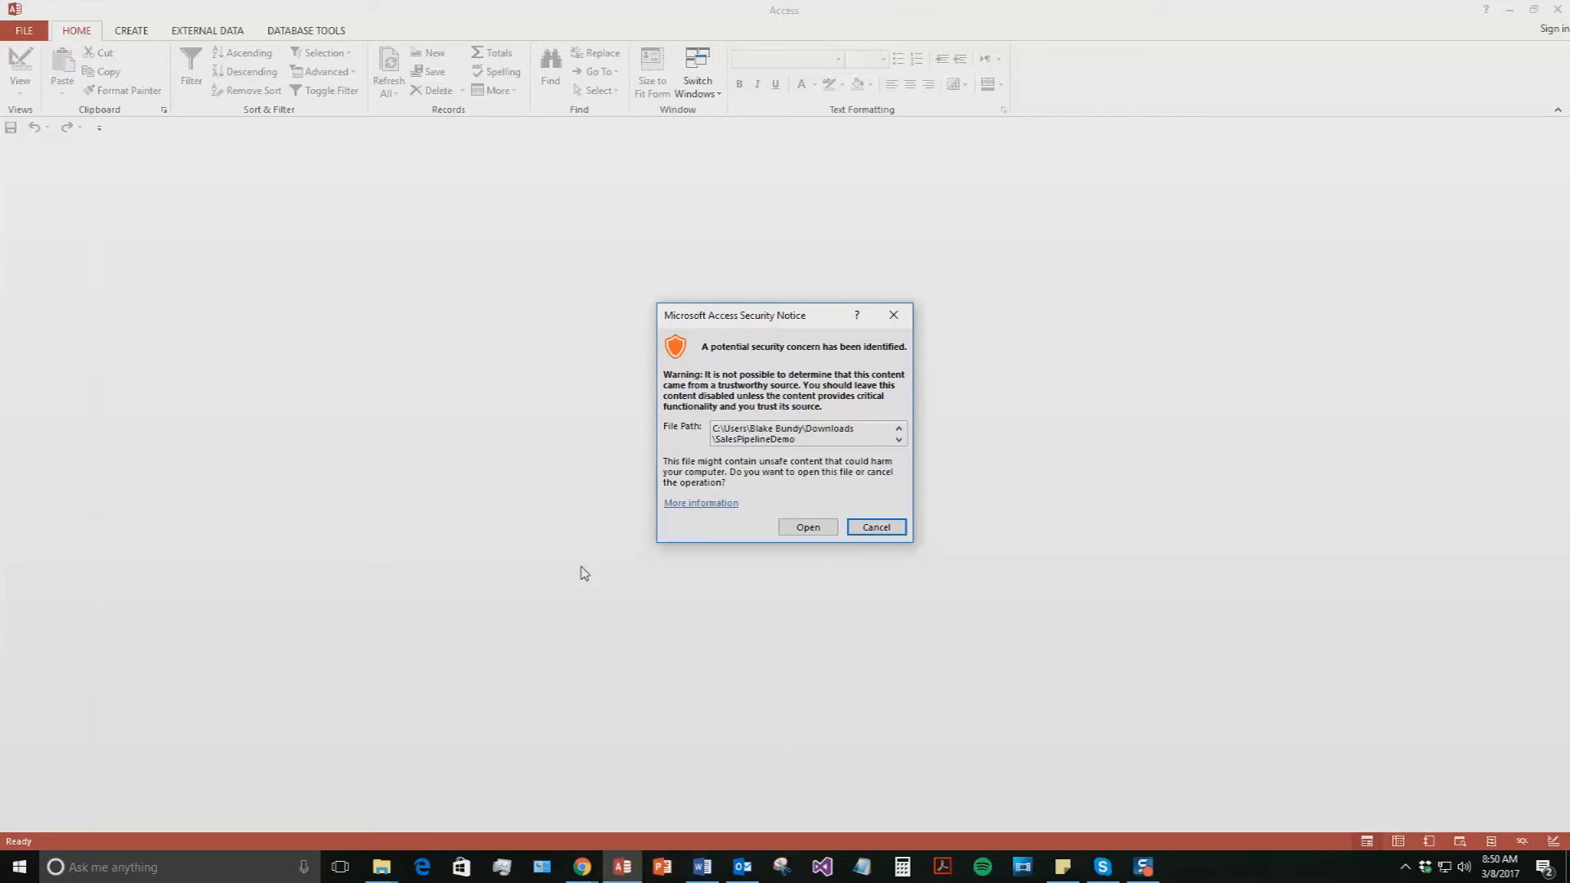
mouse_move(807, 528)
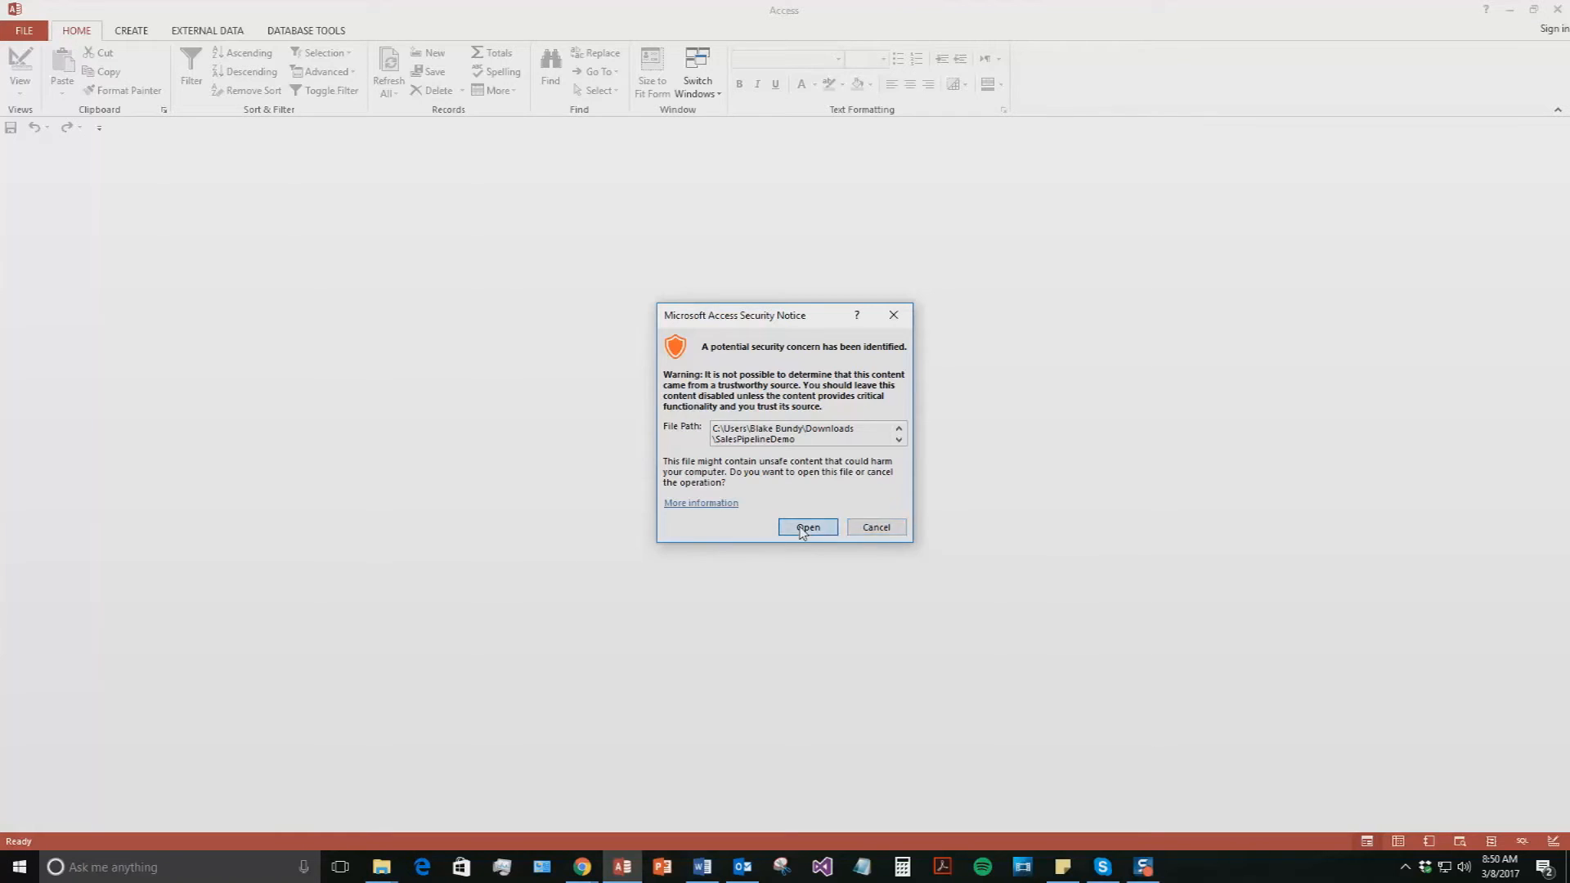
Choose Open on the Microsoft Access Security Notice
left_click(807, 527)
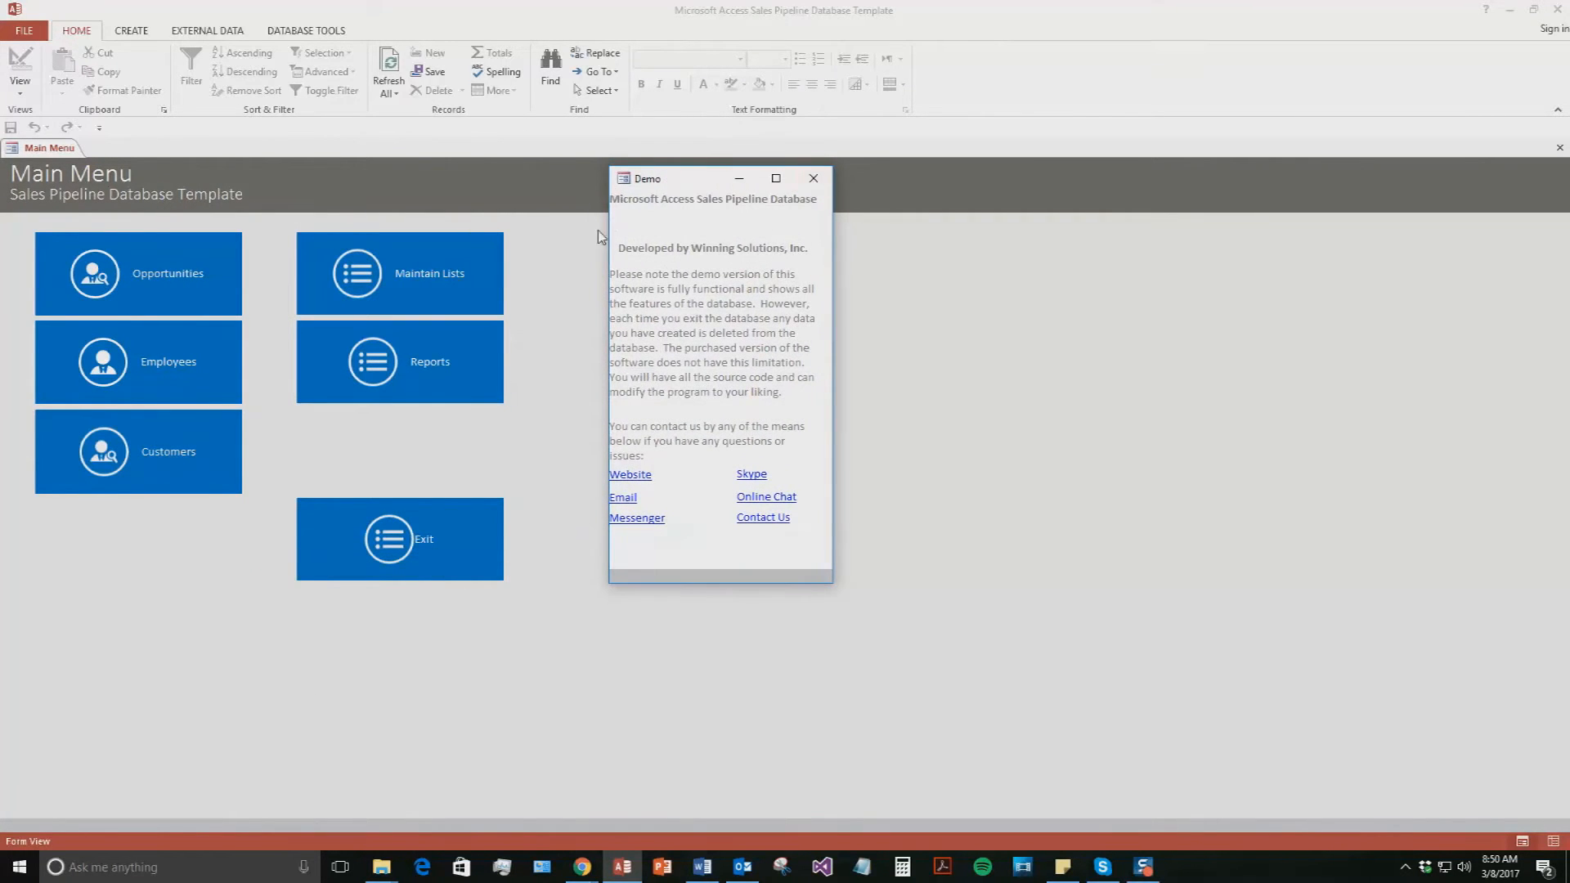
mouse_move(848, 254)
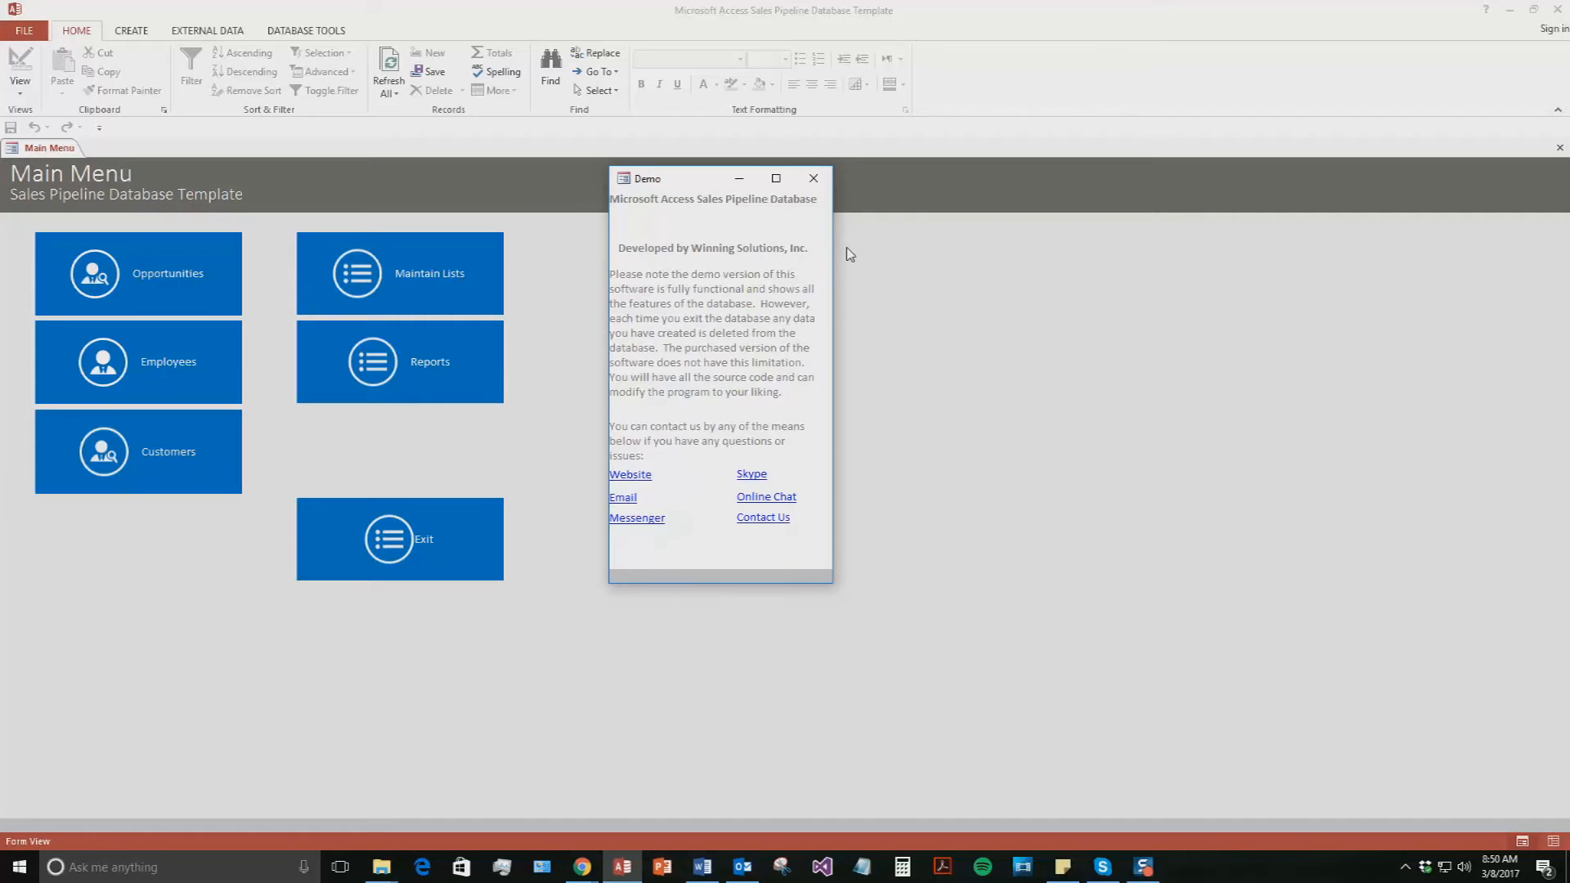
mouse_move(563, 356)
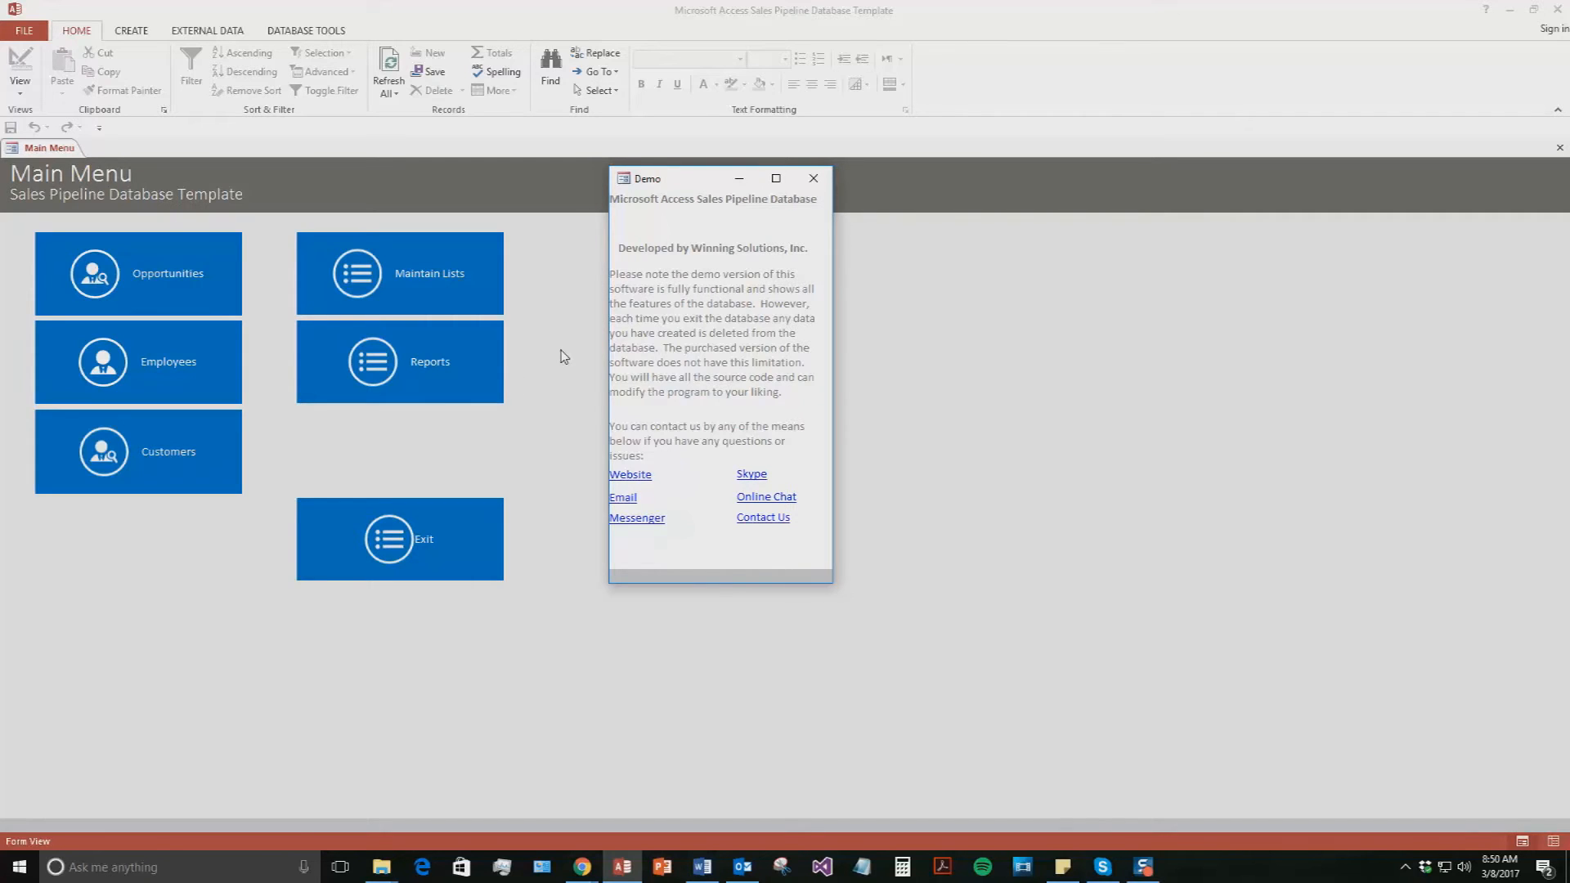
mouse_move(568, 356)
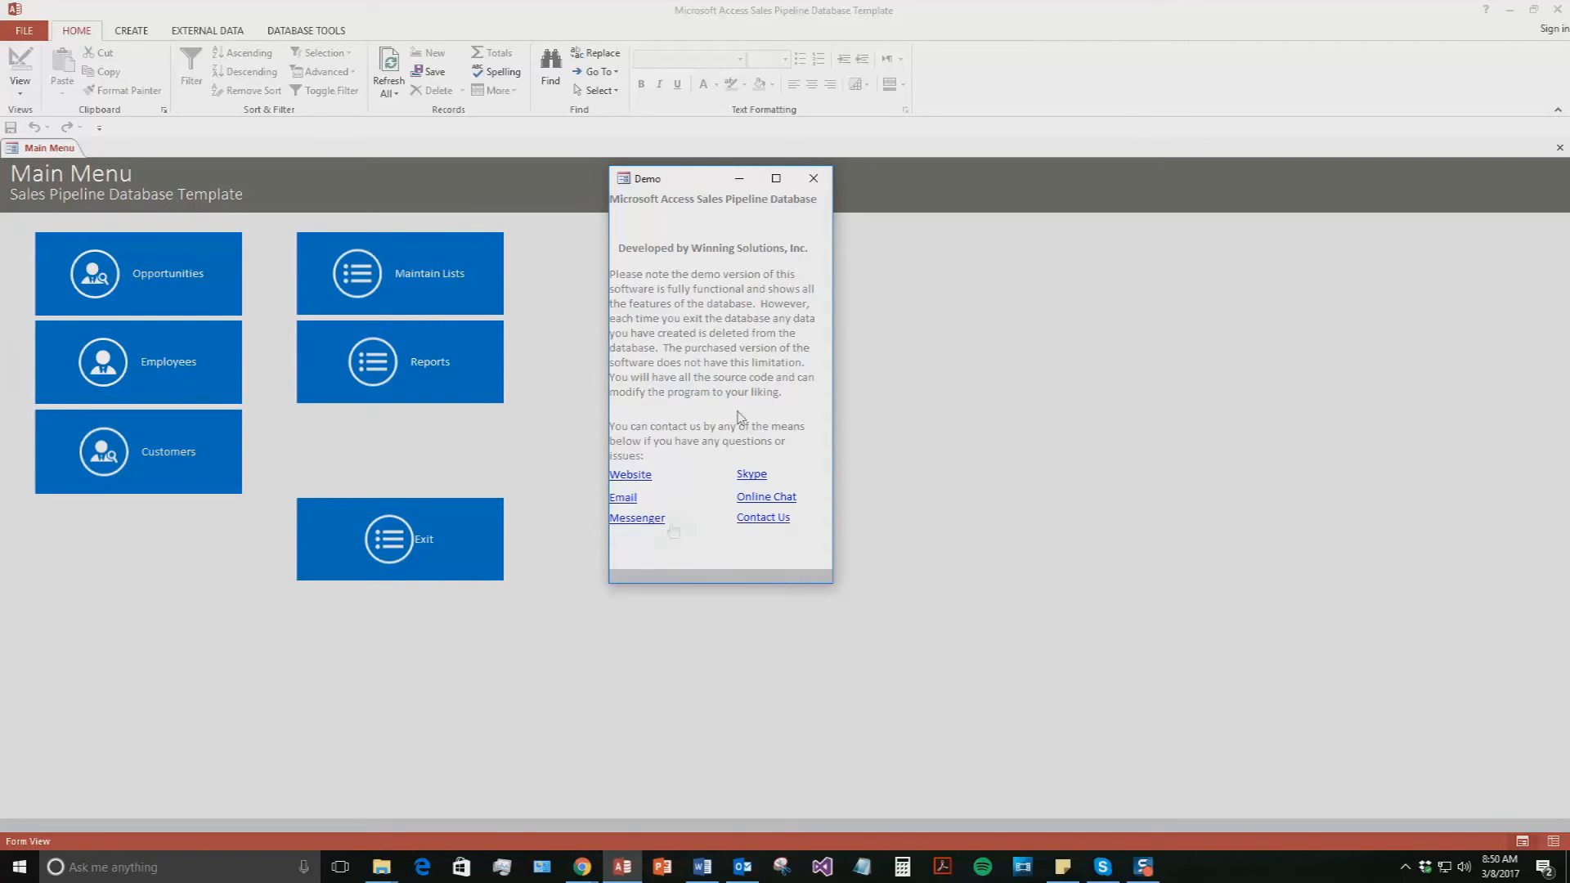
Close the Demo information pop-up window
left_click(813, 178)
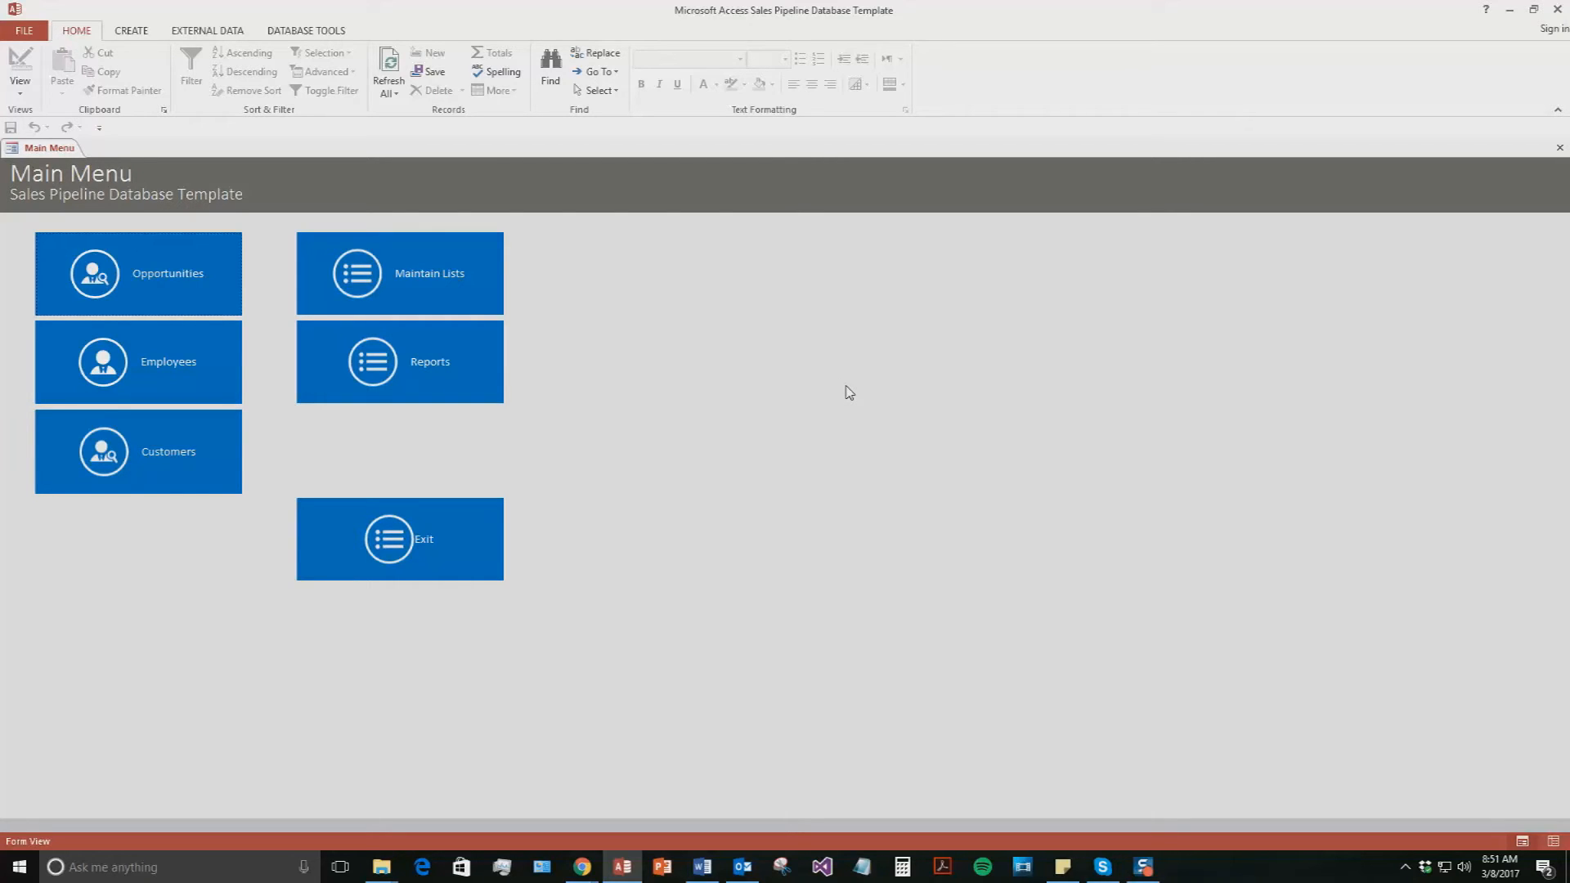
mouse_move(206, 381)
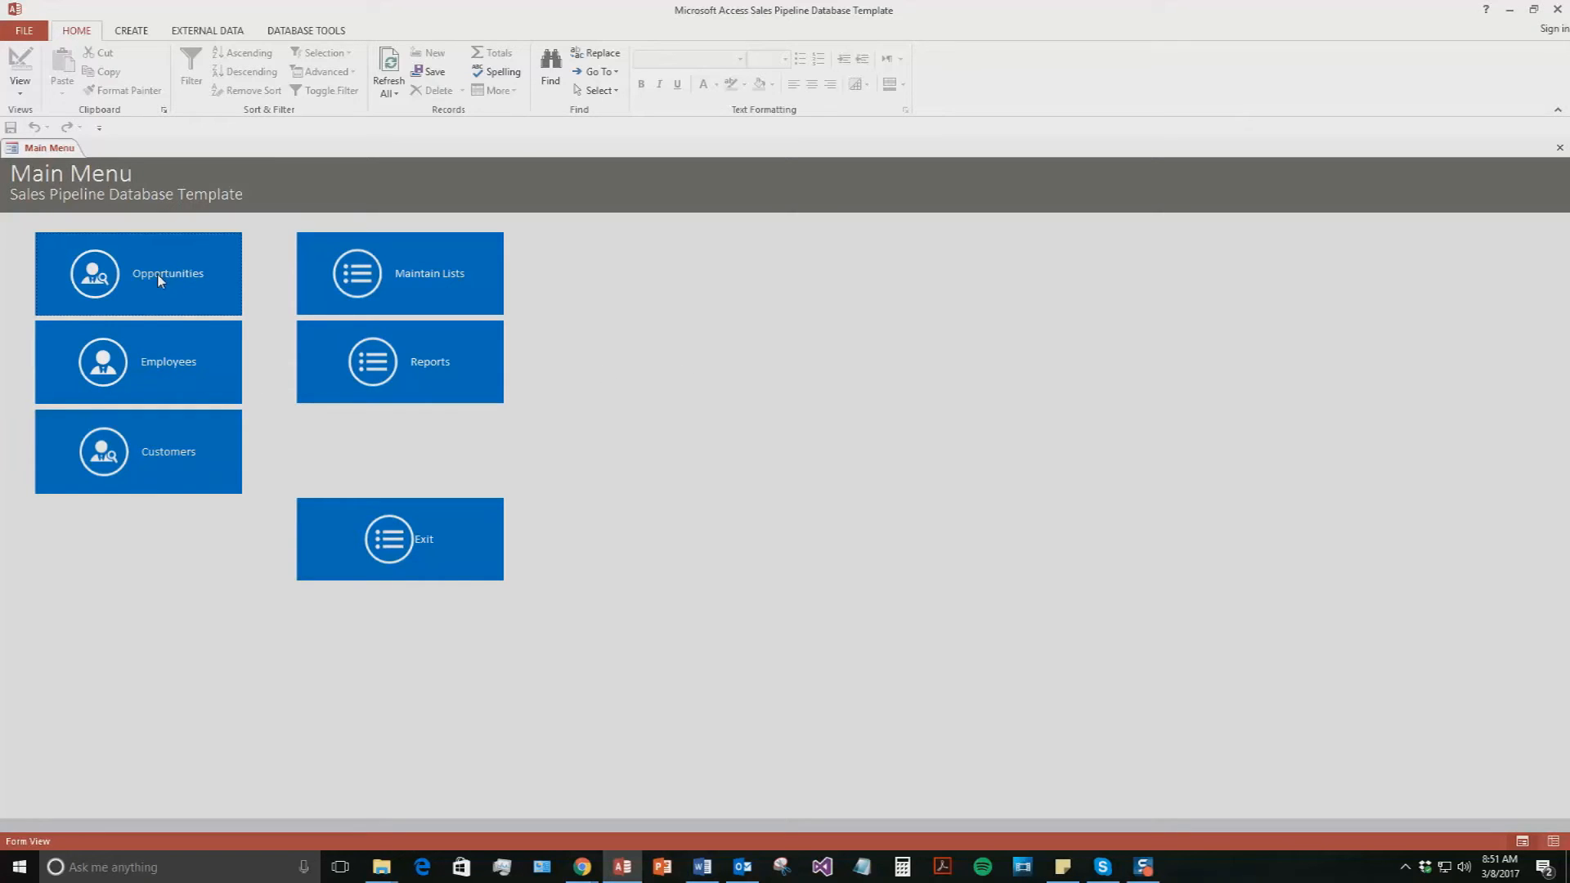
mouse_move(189, 406)
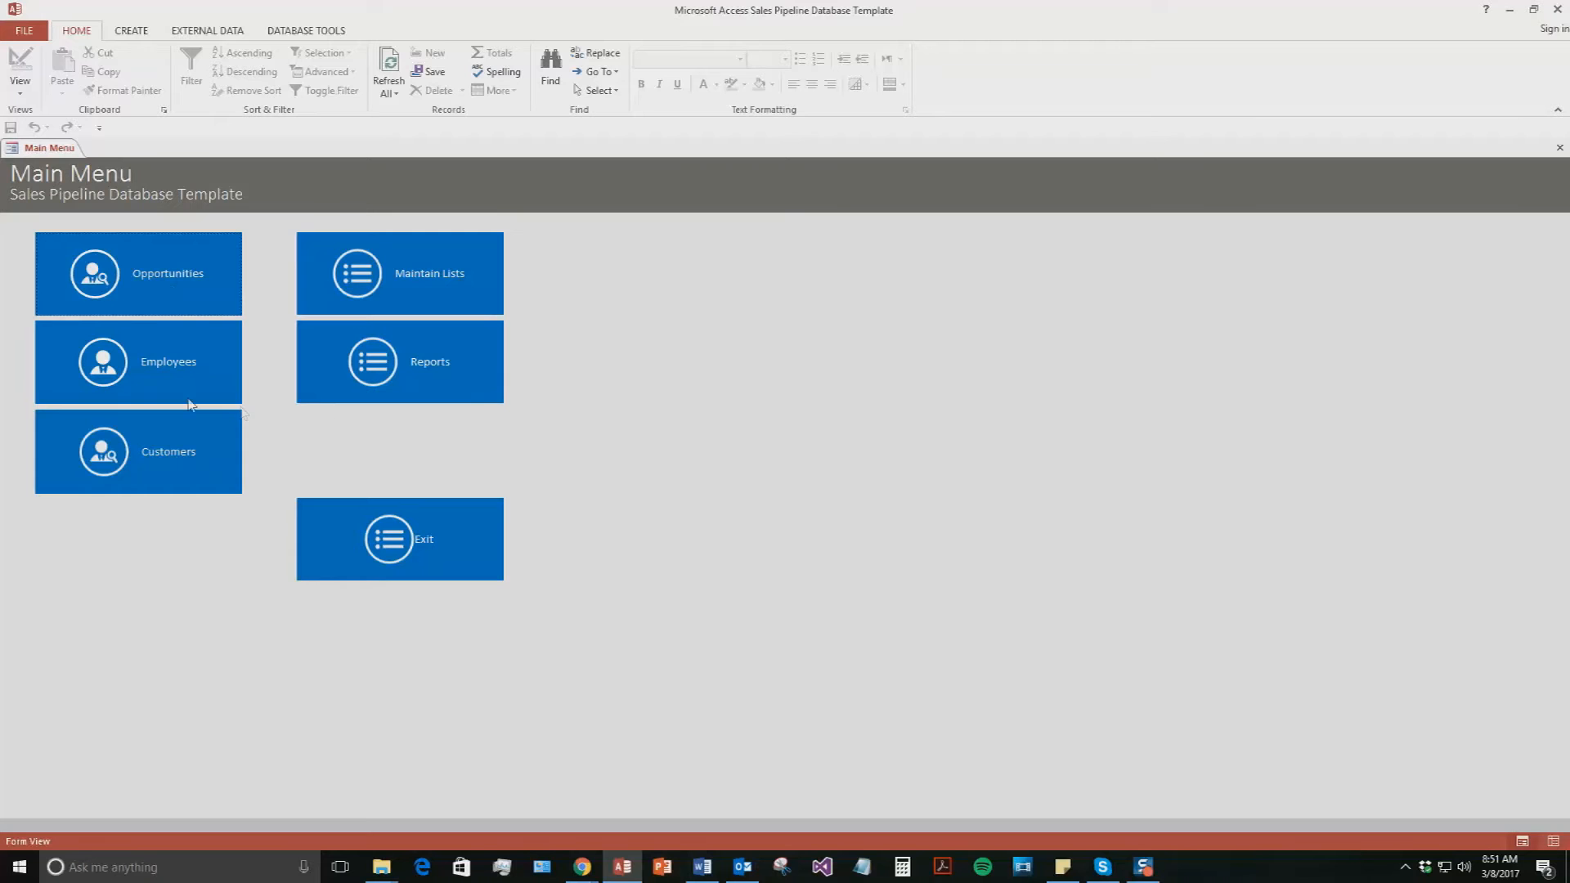
From employee search, start a new employee record, entering 'Test' and '51'
left_click(137, 360)
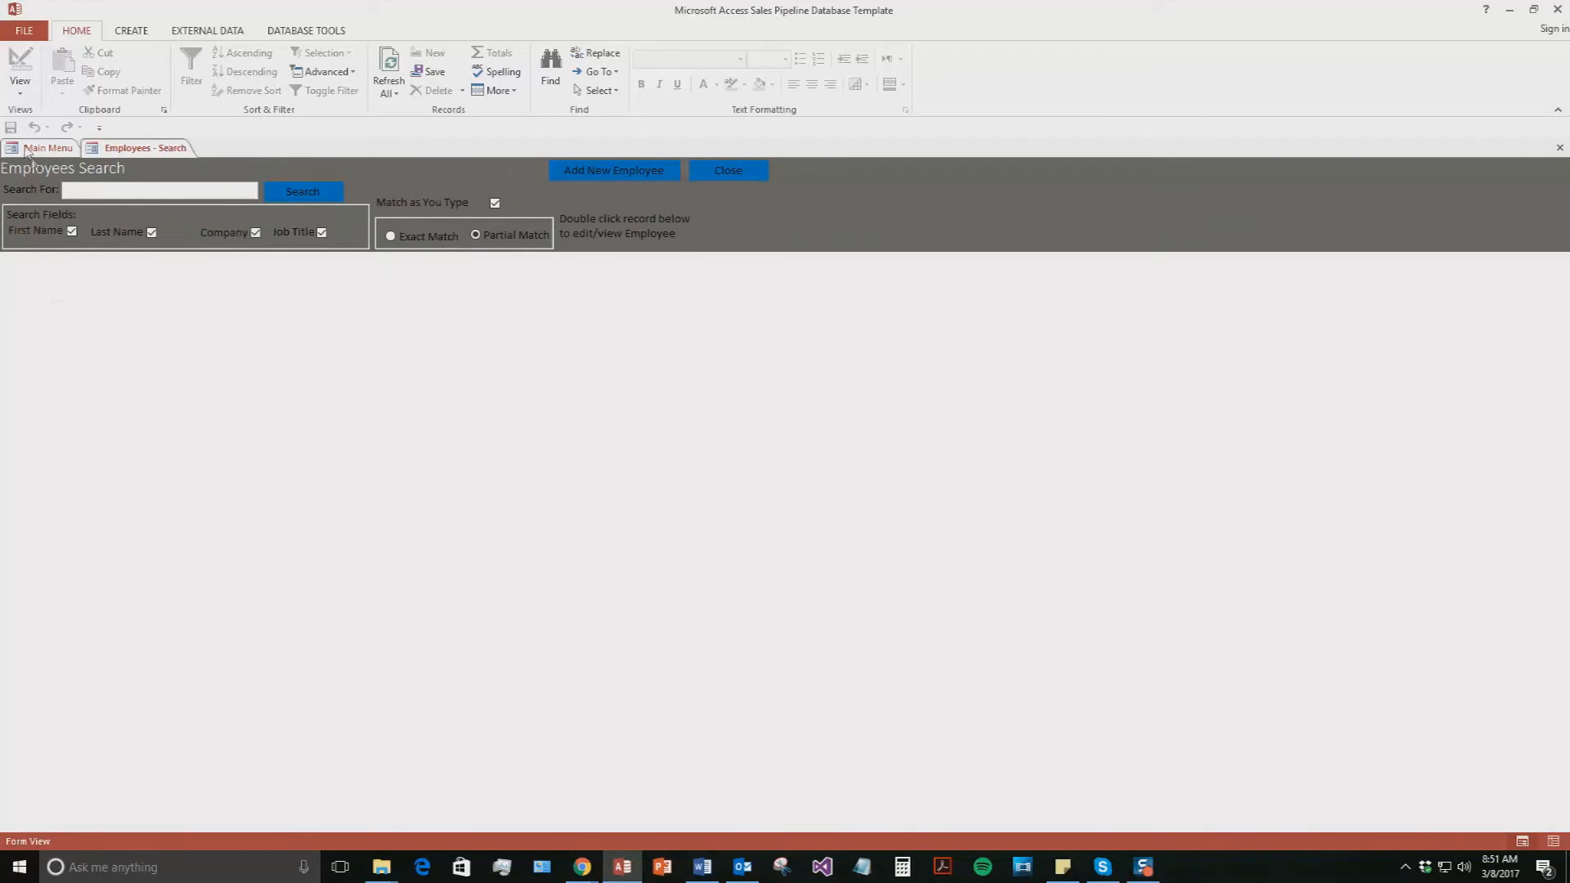
left_click(613, 170)
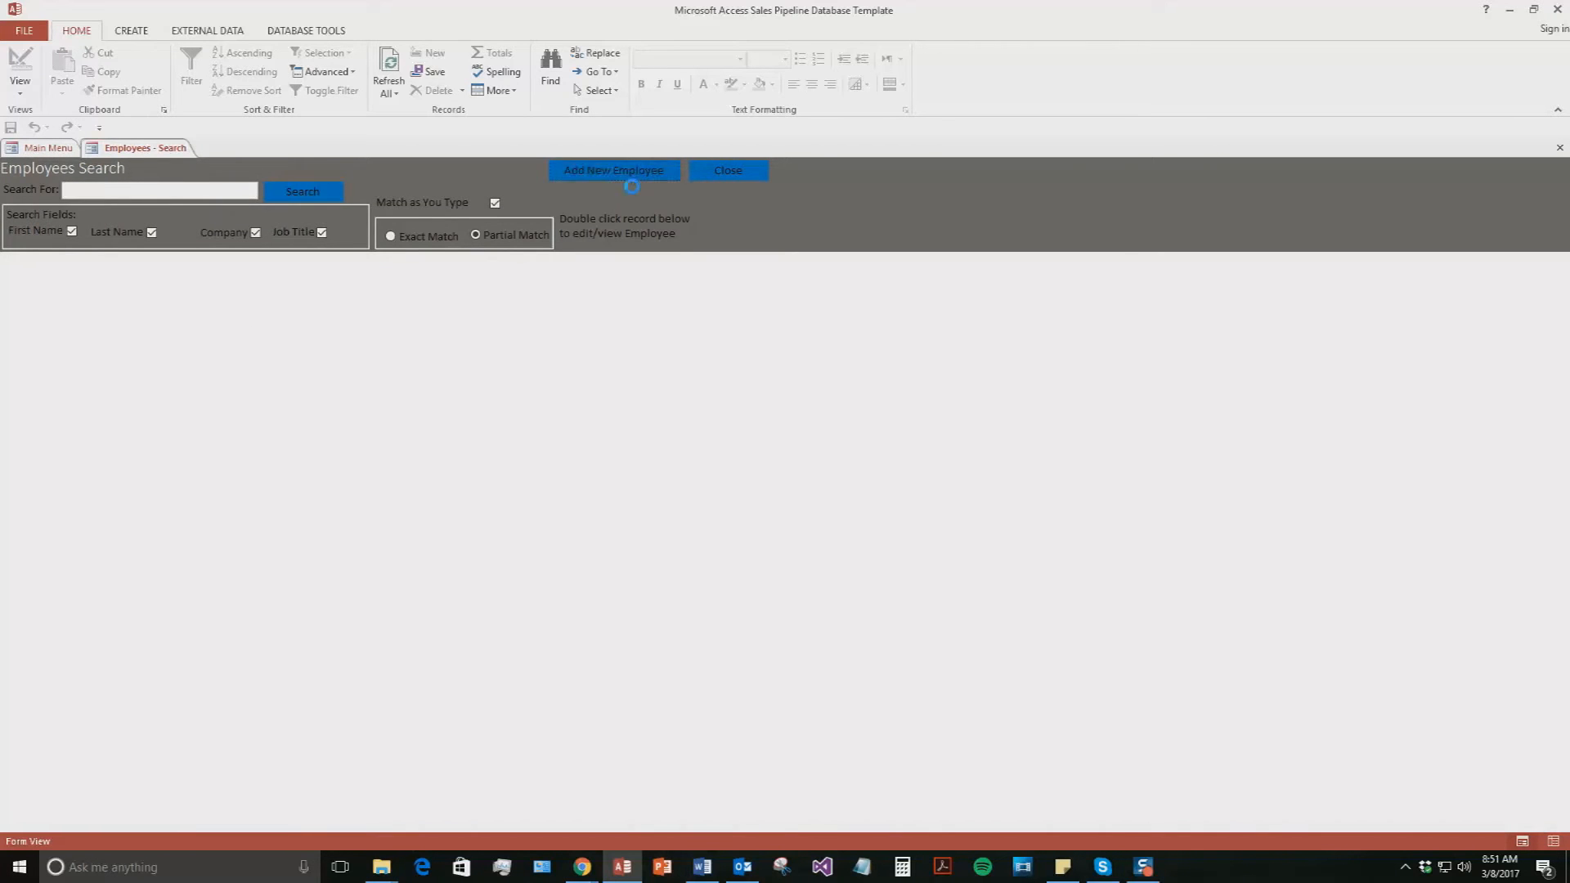
left_click(614, 170)
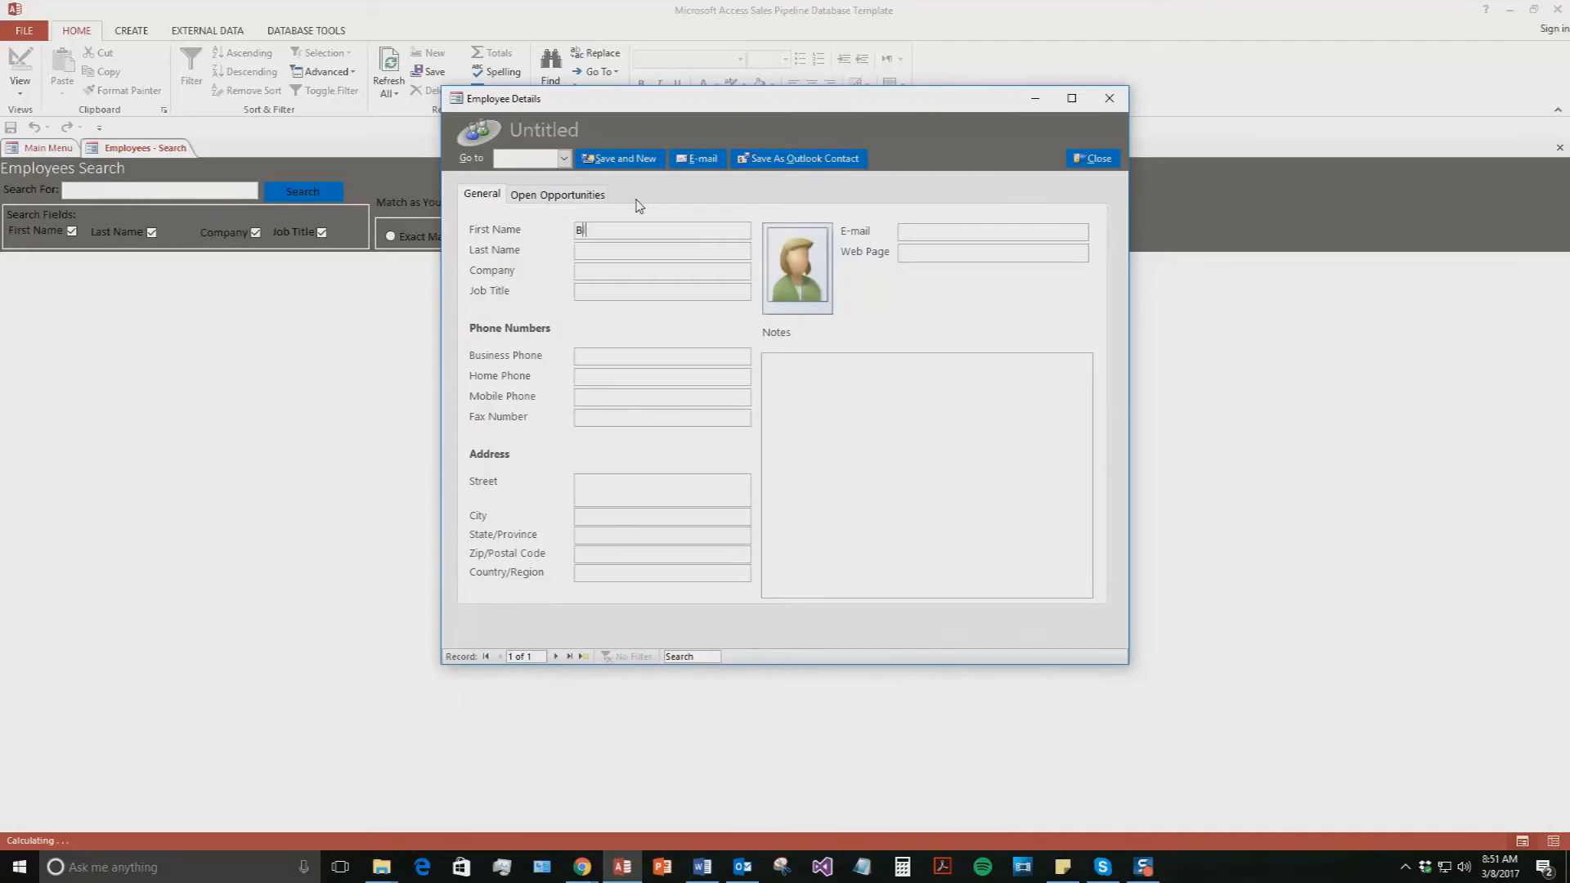
type("Test")
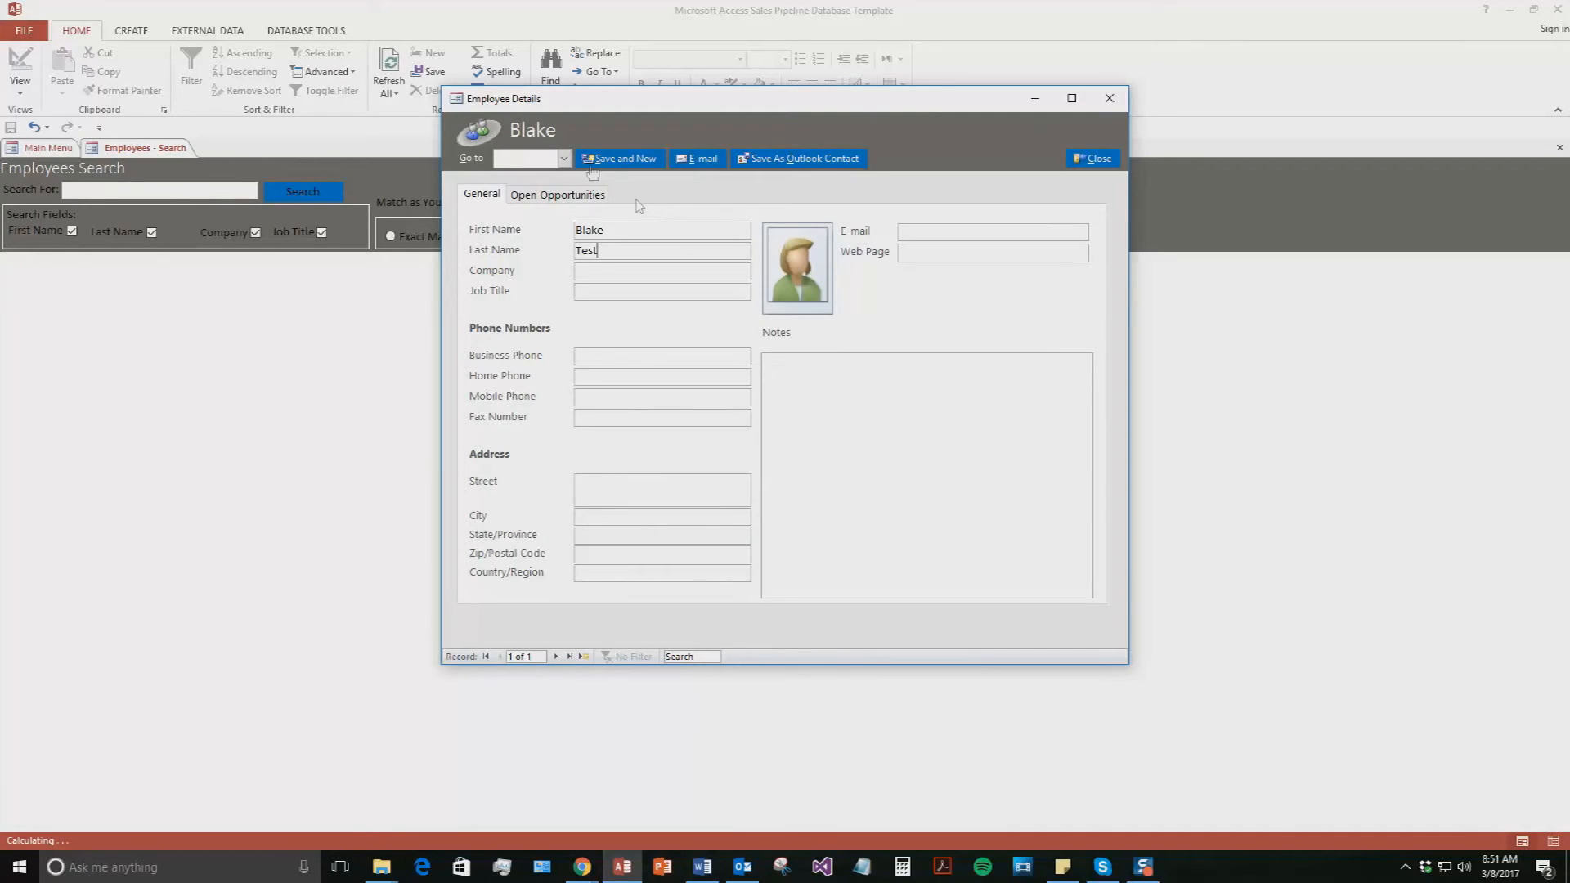
type("5155155555")
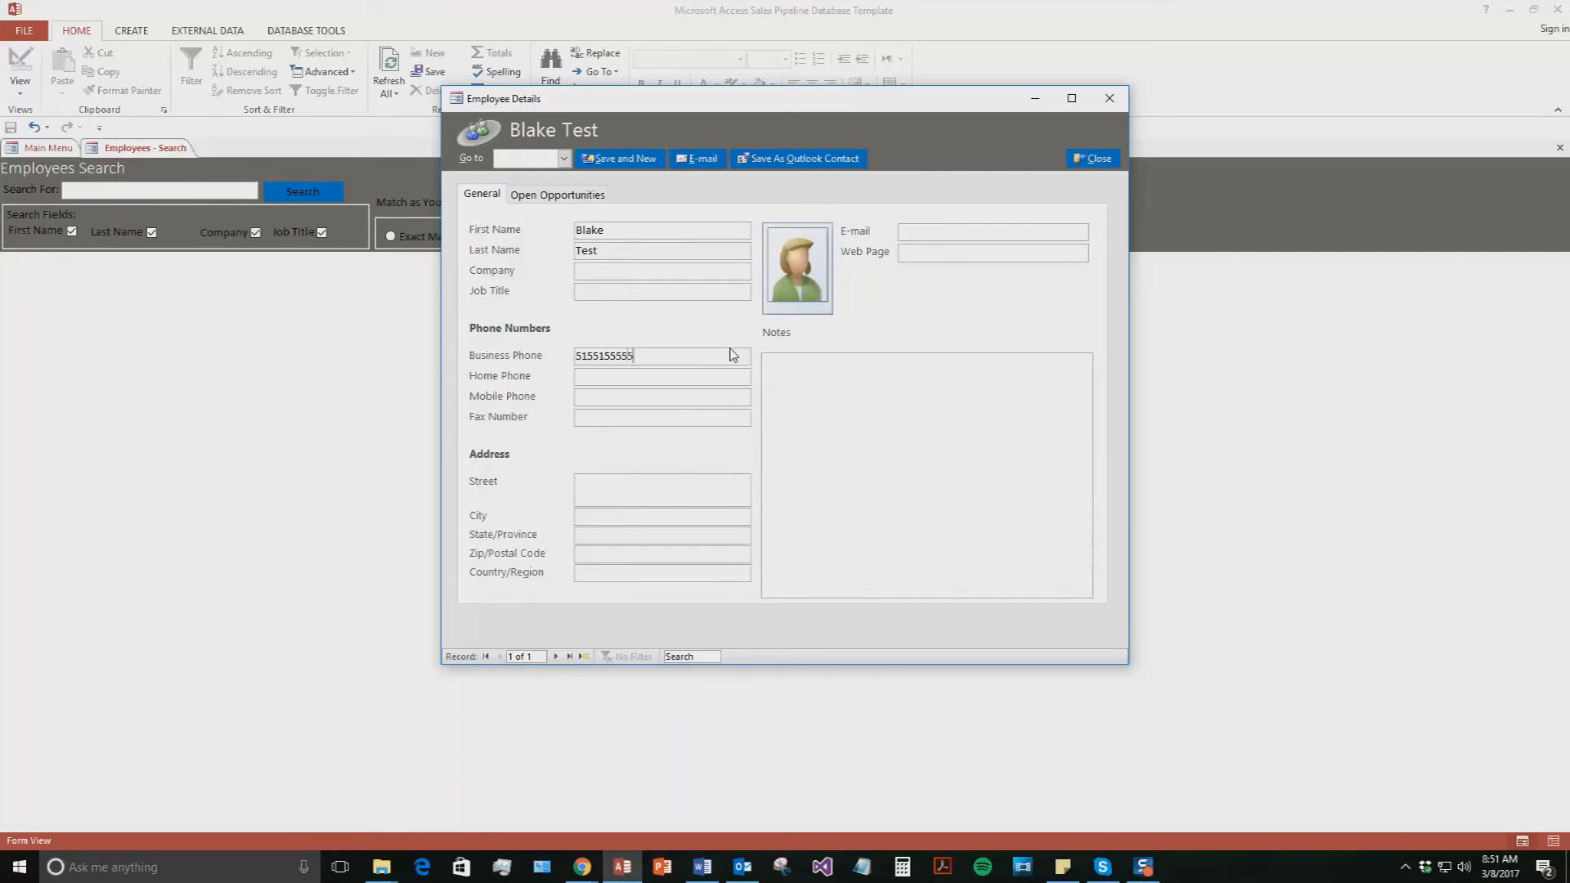
mouse_move(727, 348)
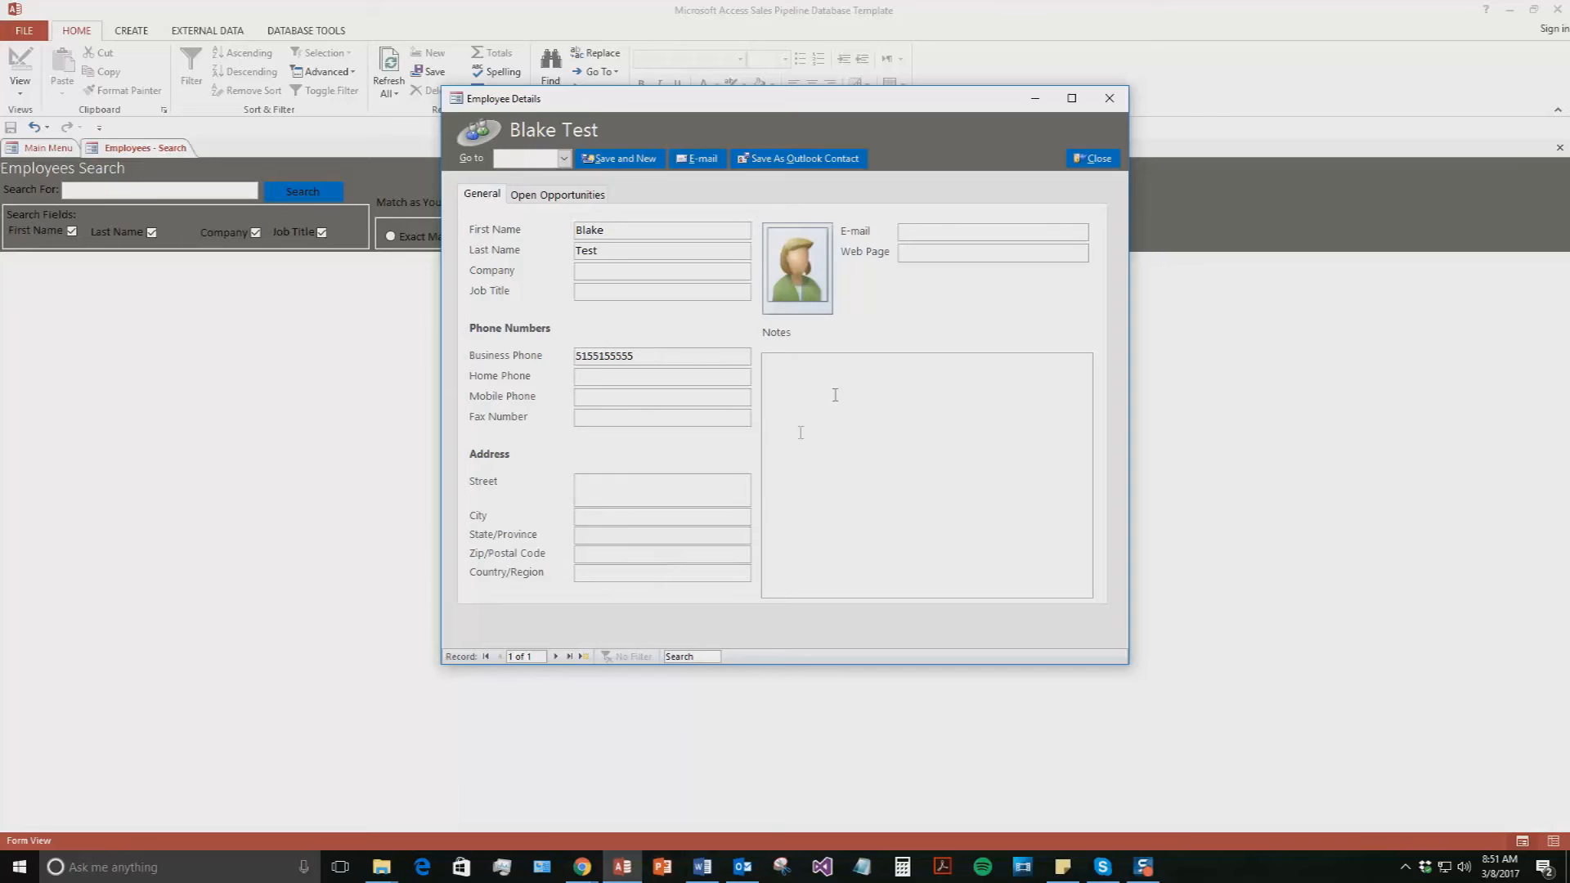
mouse_move(973, 351)
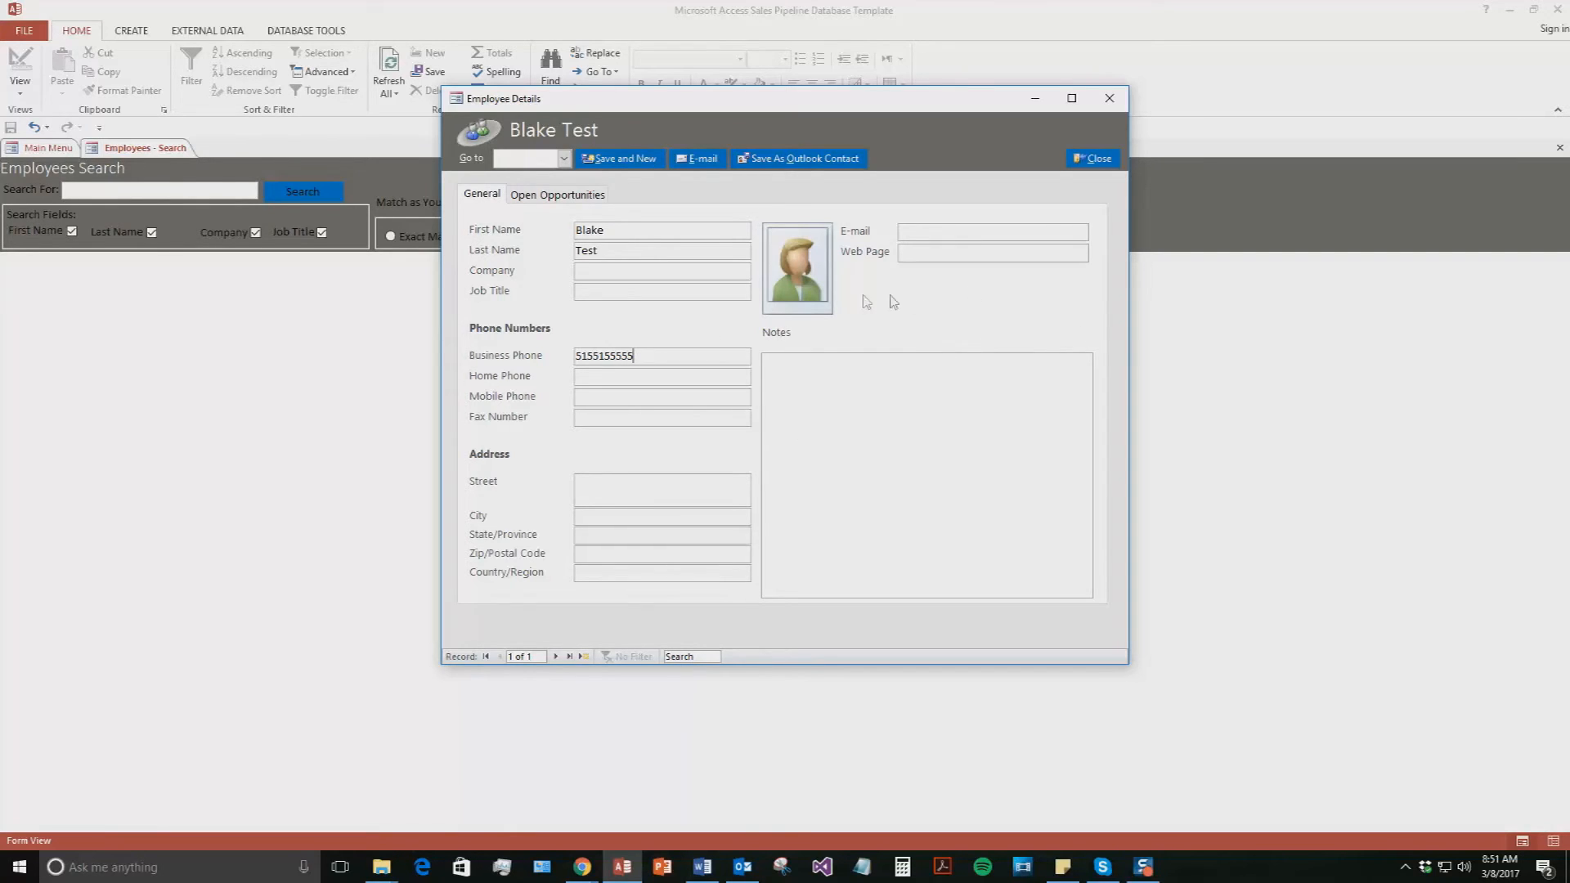
mouse_move(624, 479)
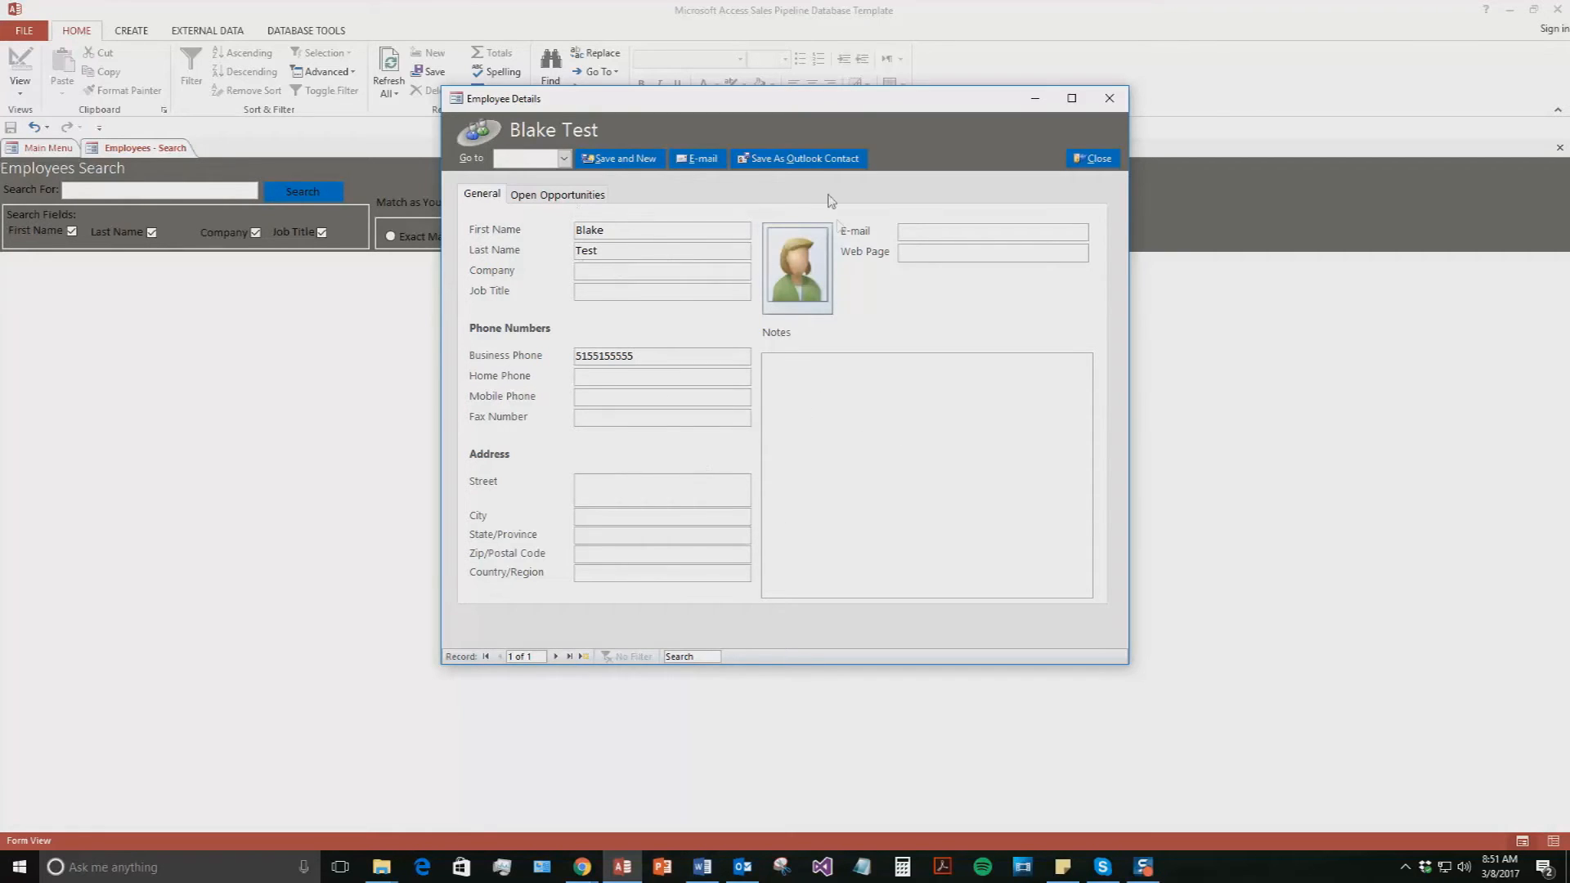
left_click(991, 231)
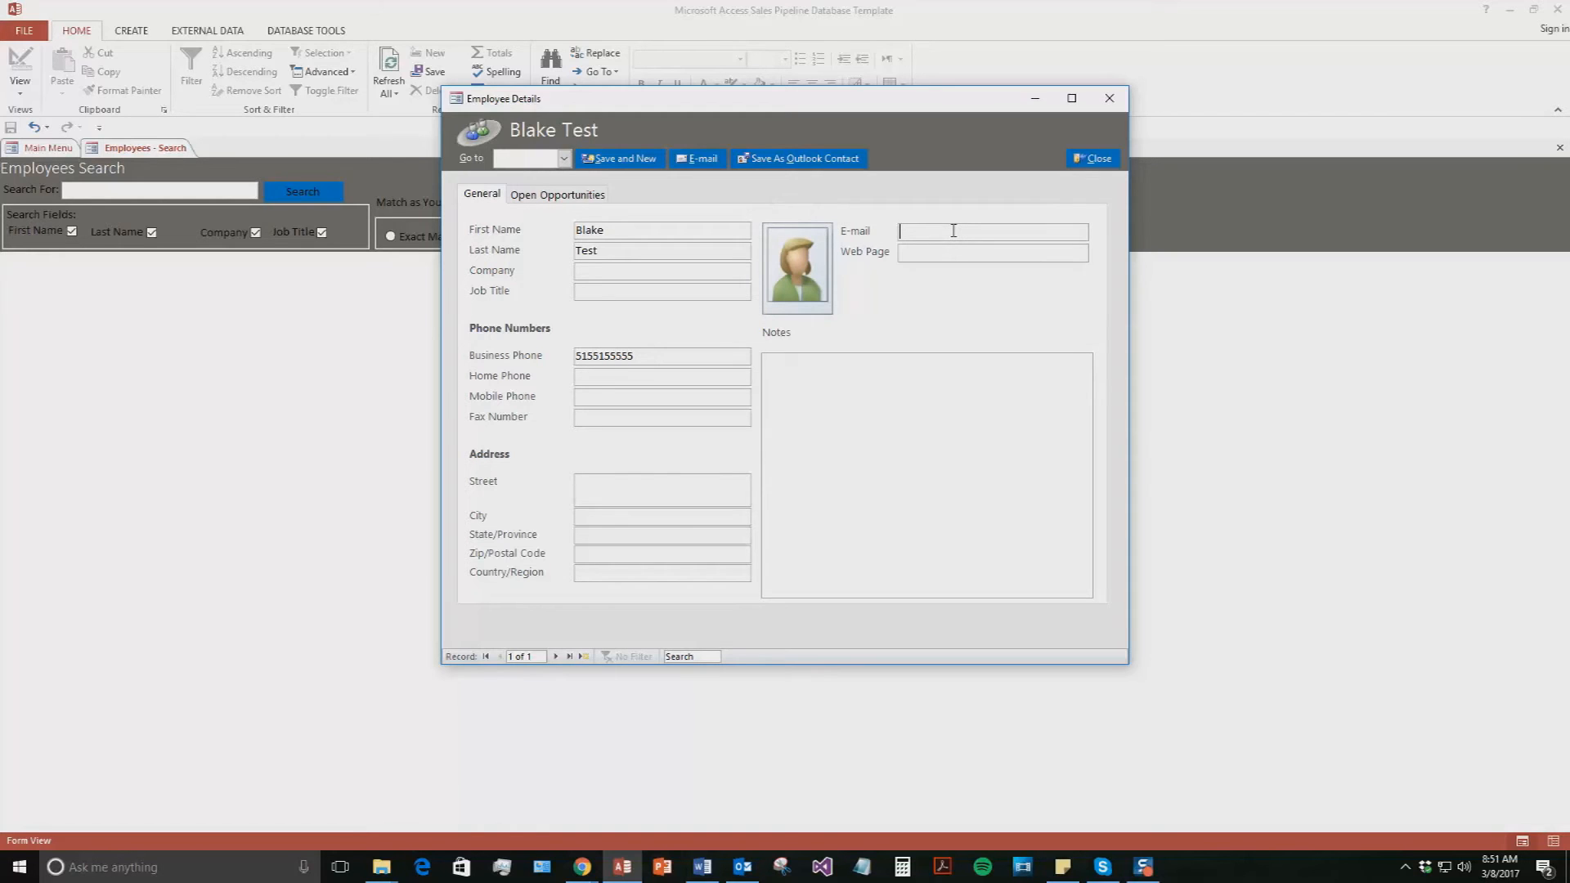
type("blake@t")
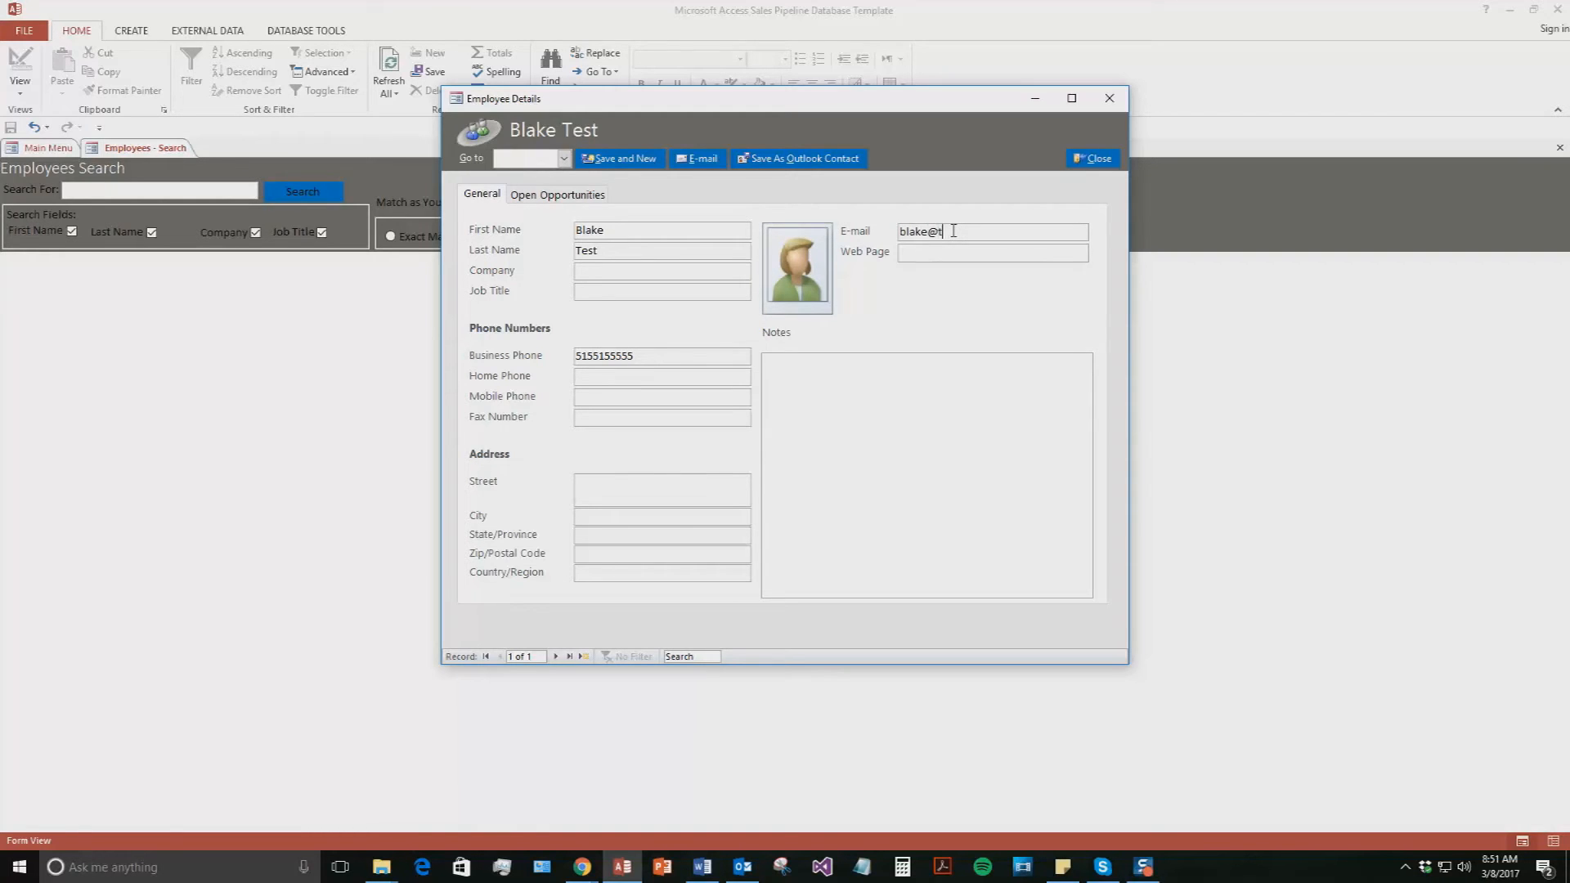
type("est.com")
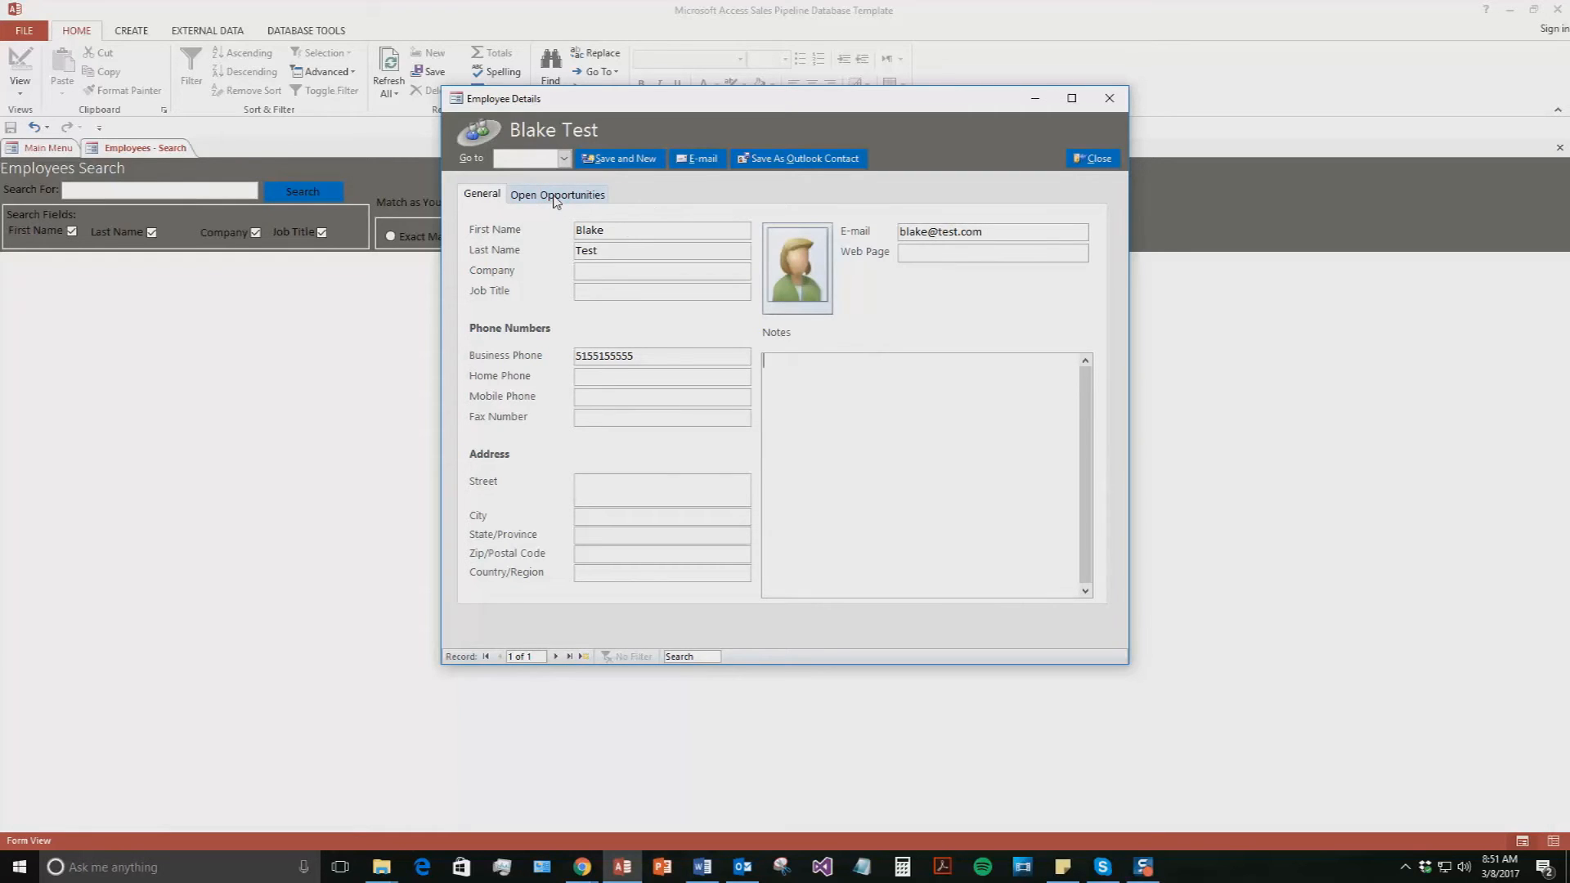
left_click(558, 193)
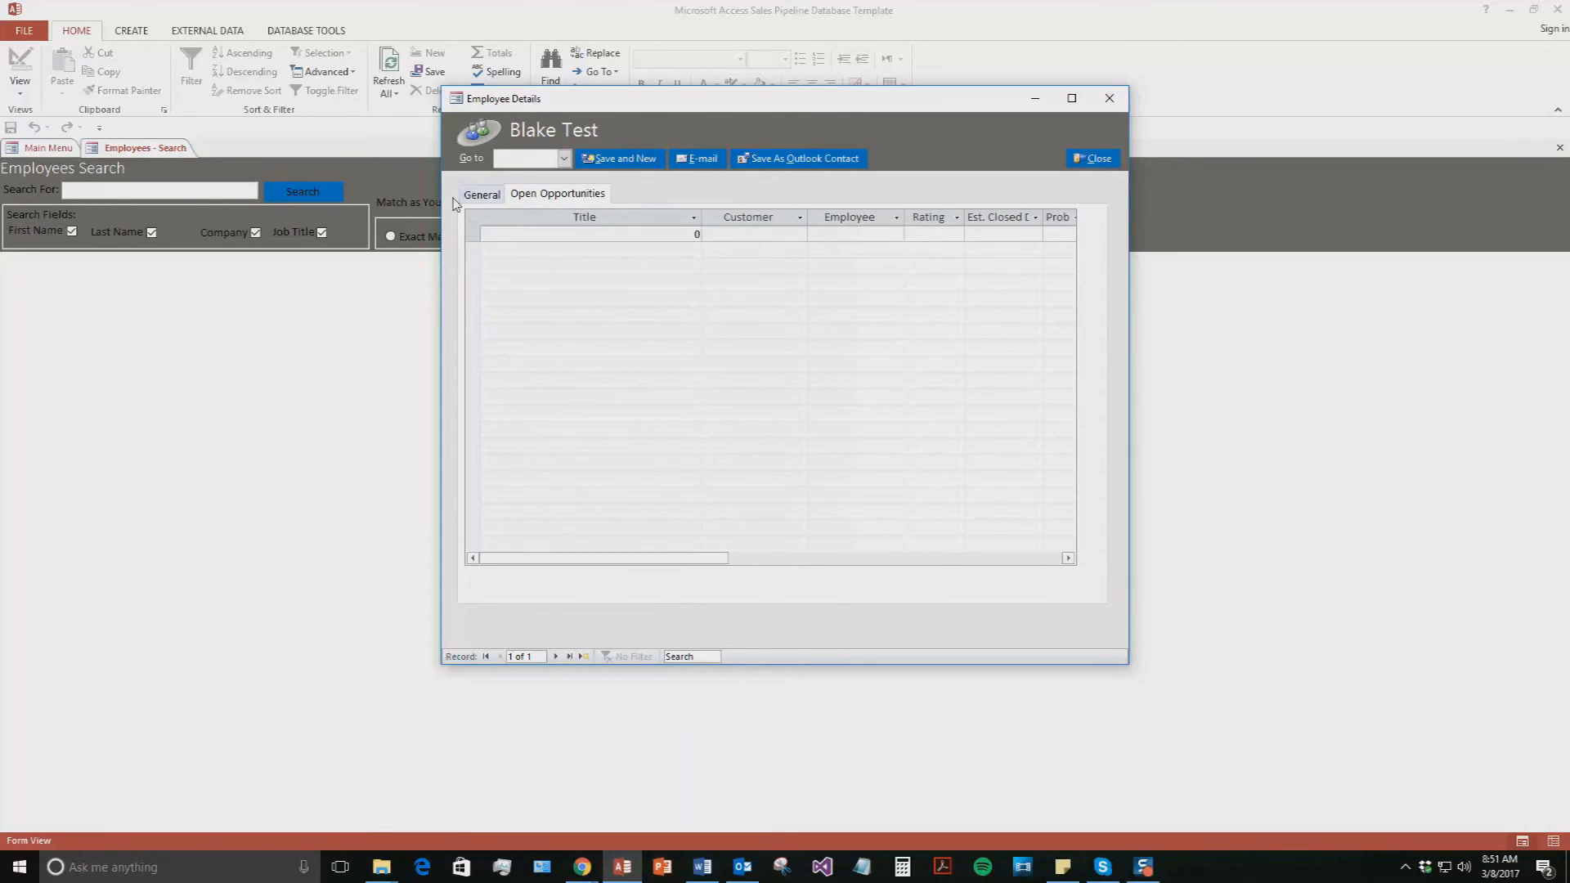
left_click(481, 193)
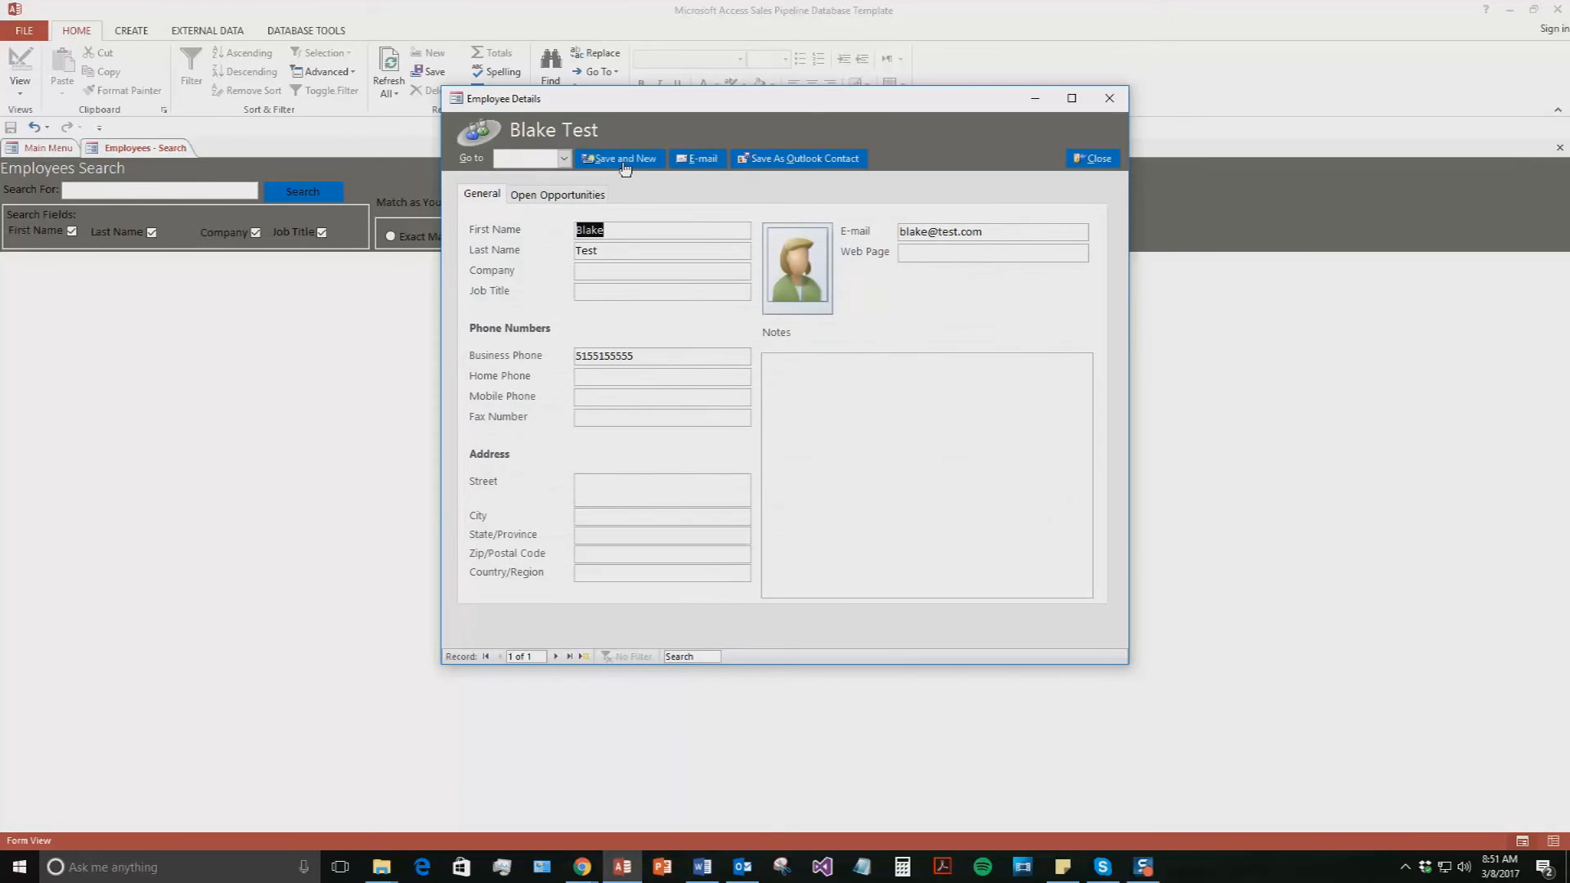
left_click(619, 158)
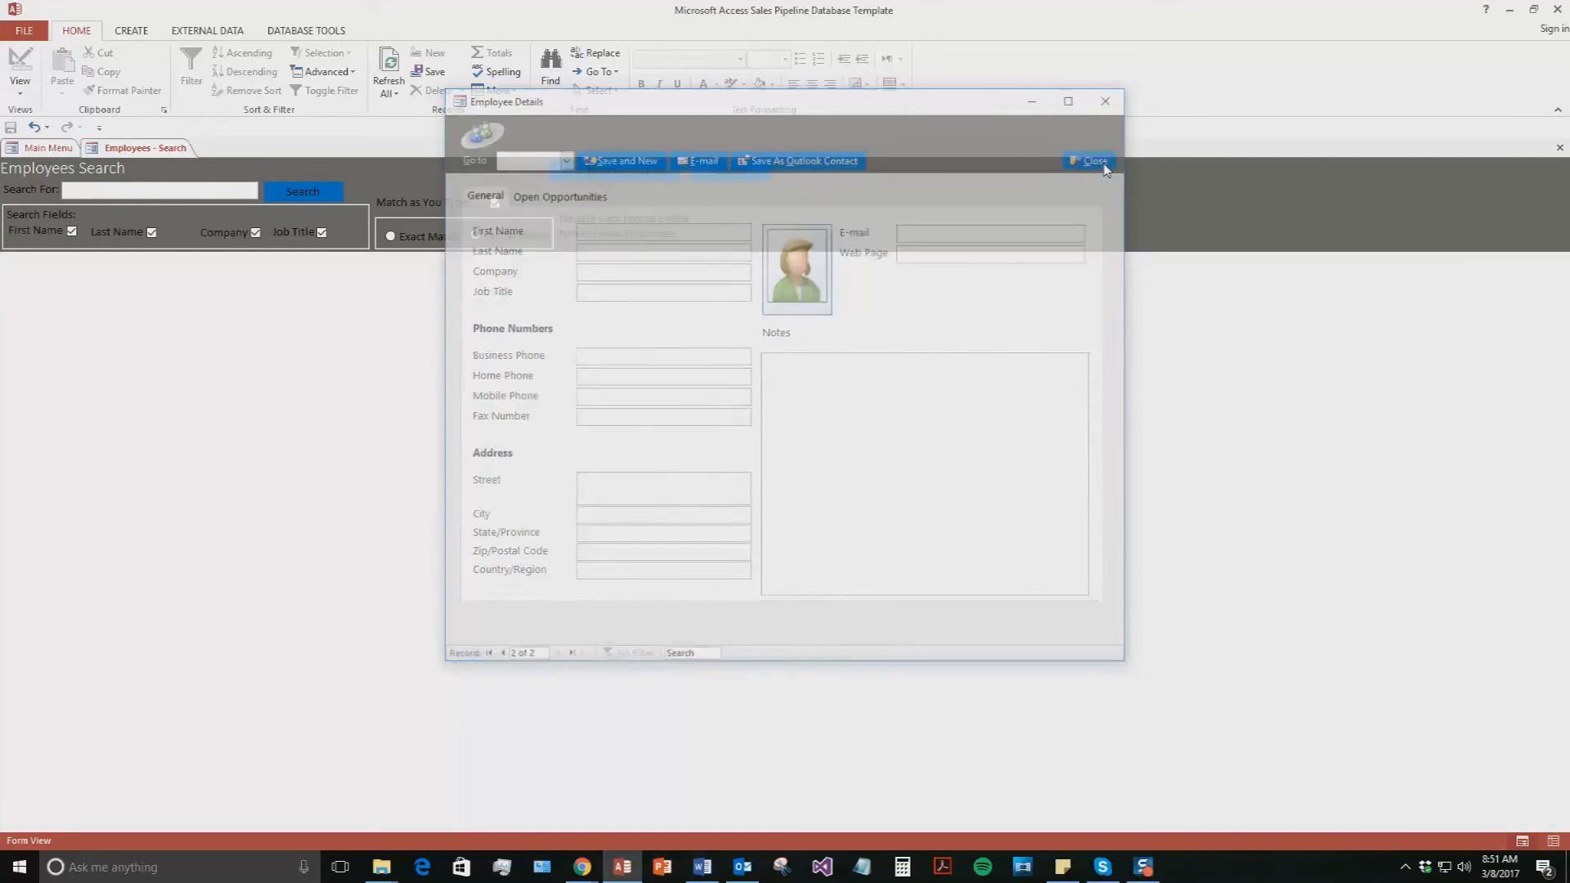
Close the blank form, search 'B', then open and close Blake Test's record
left_click(1093, 161)
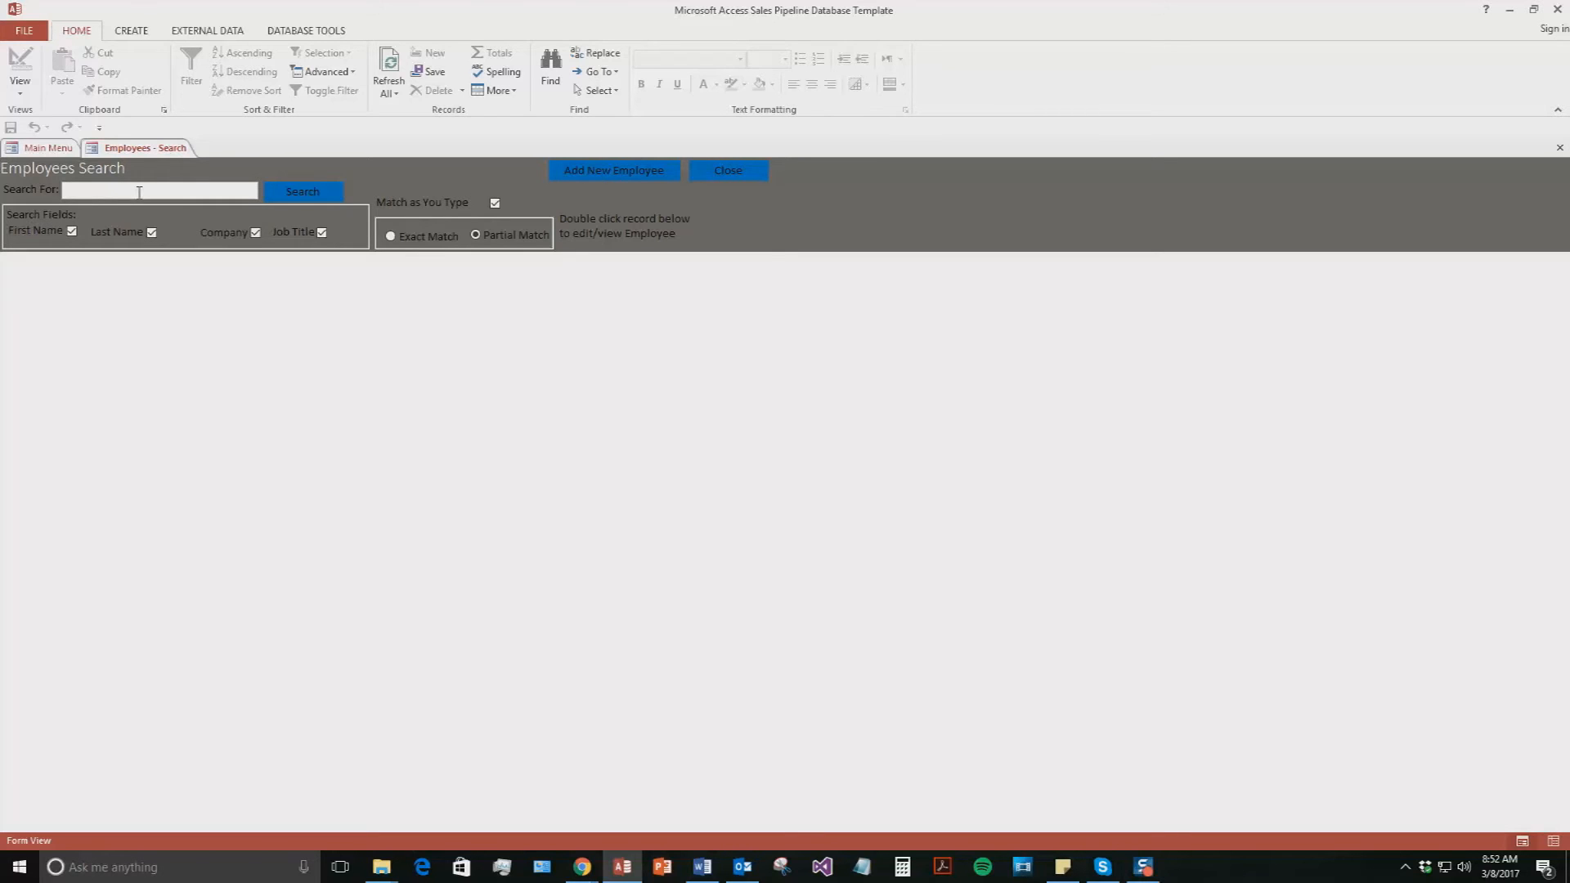
type("B")
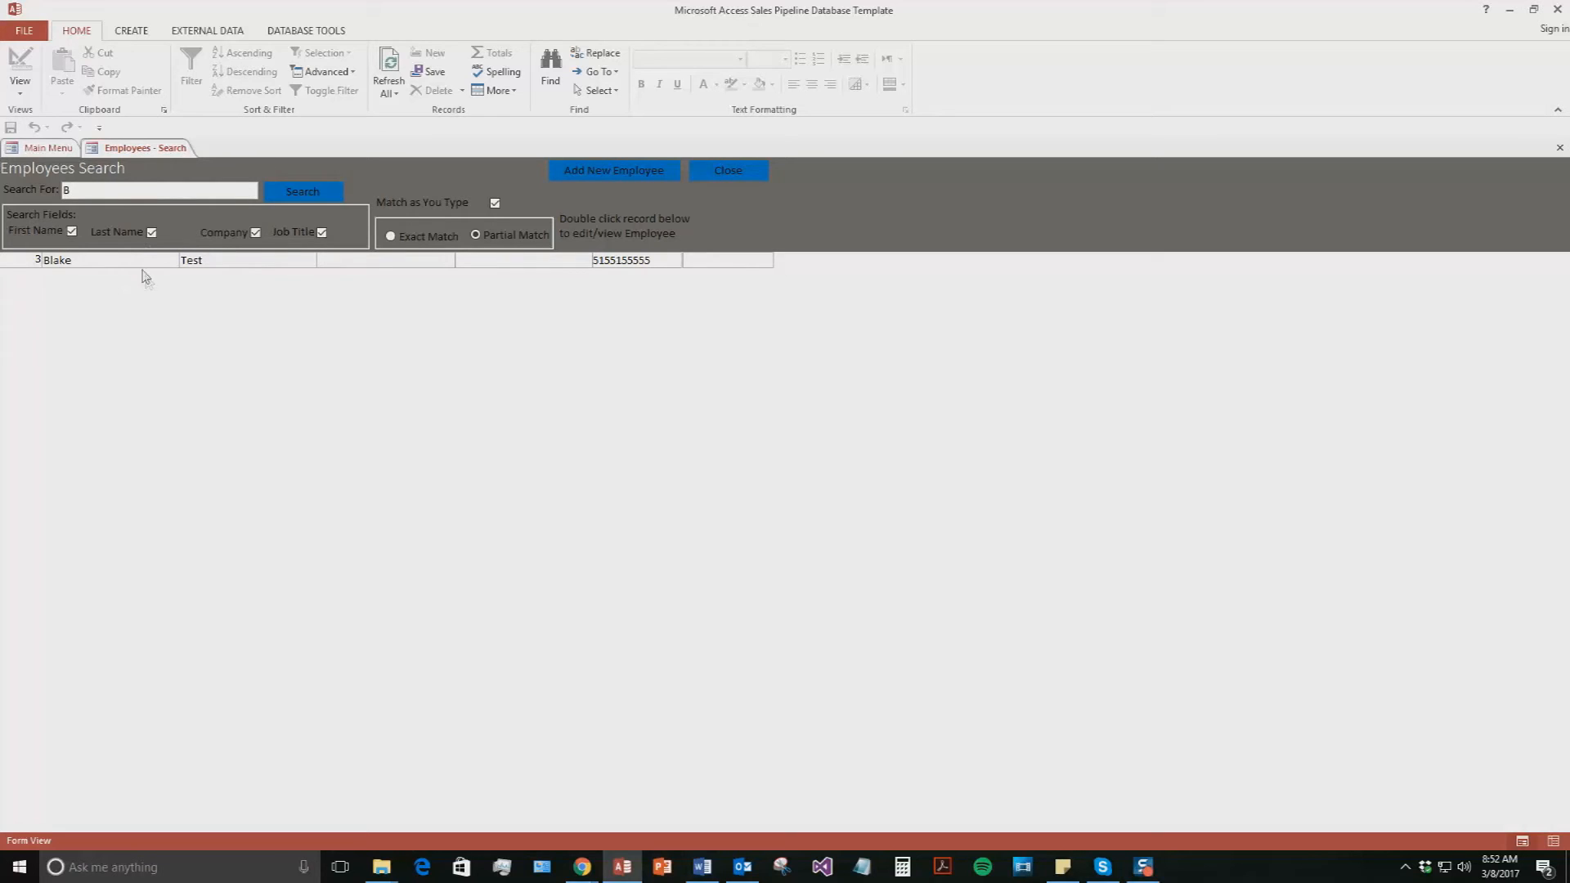
double_click(58, 260)
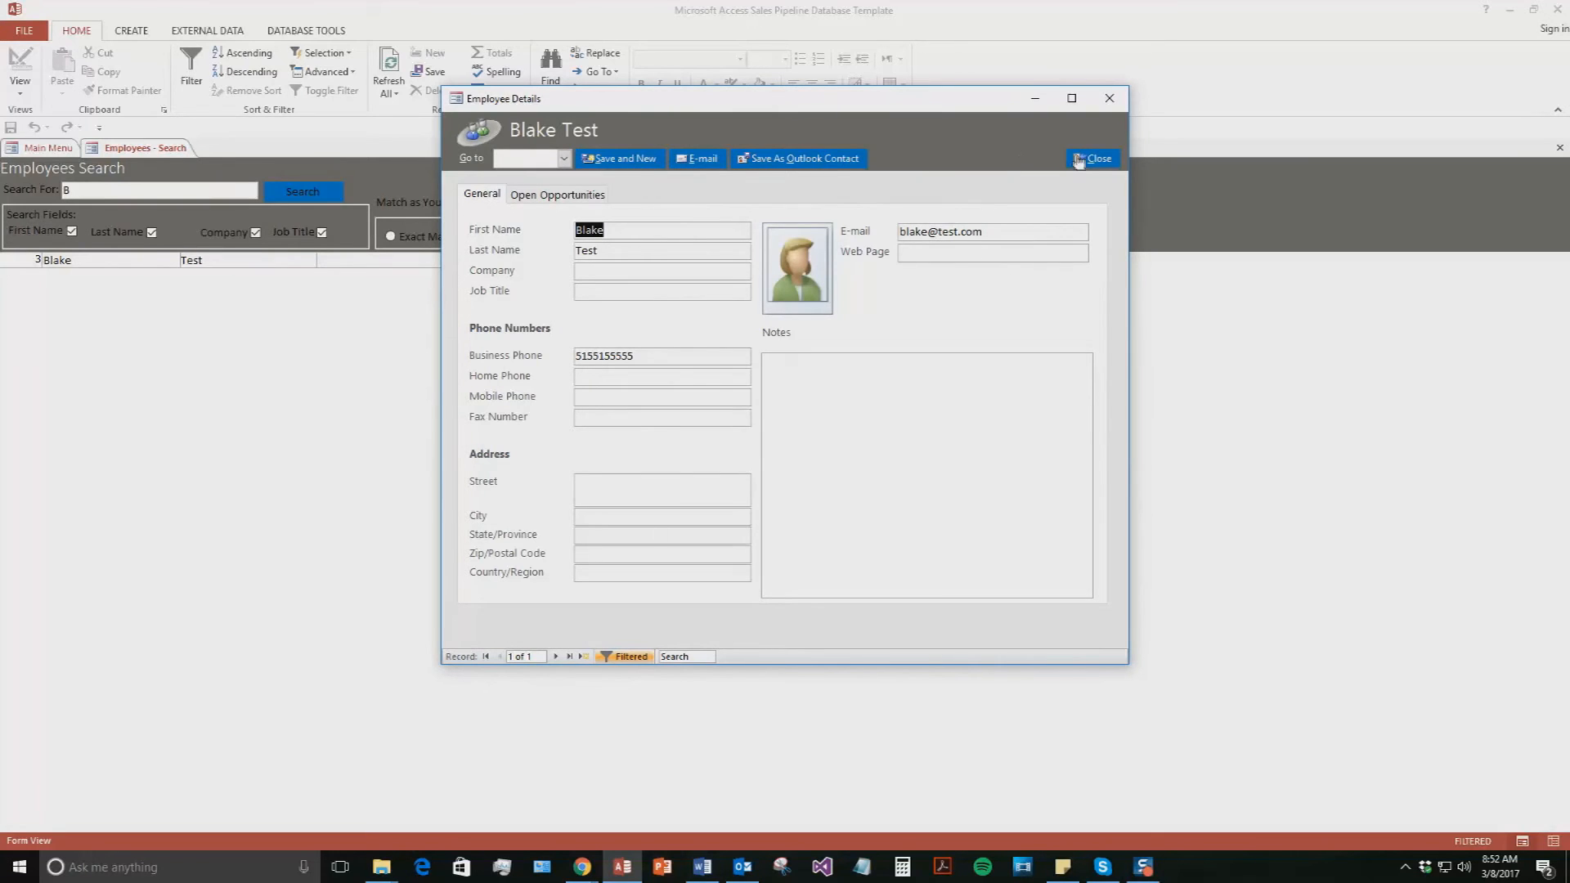
left_click(1093, 157)
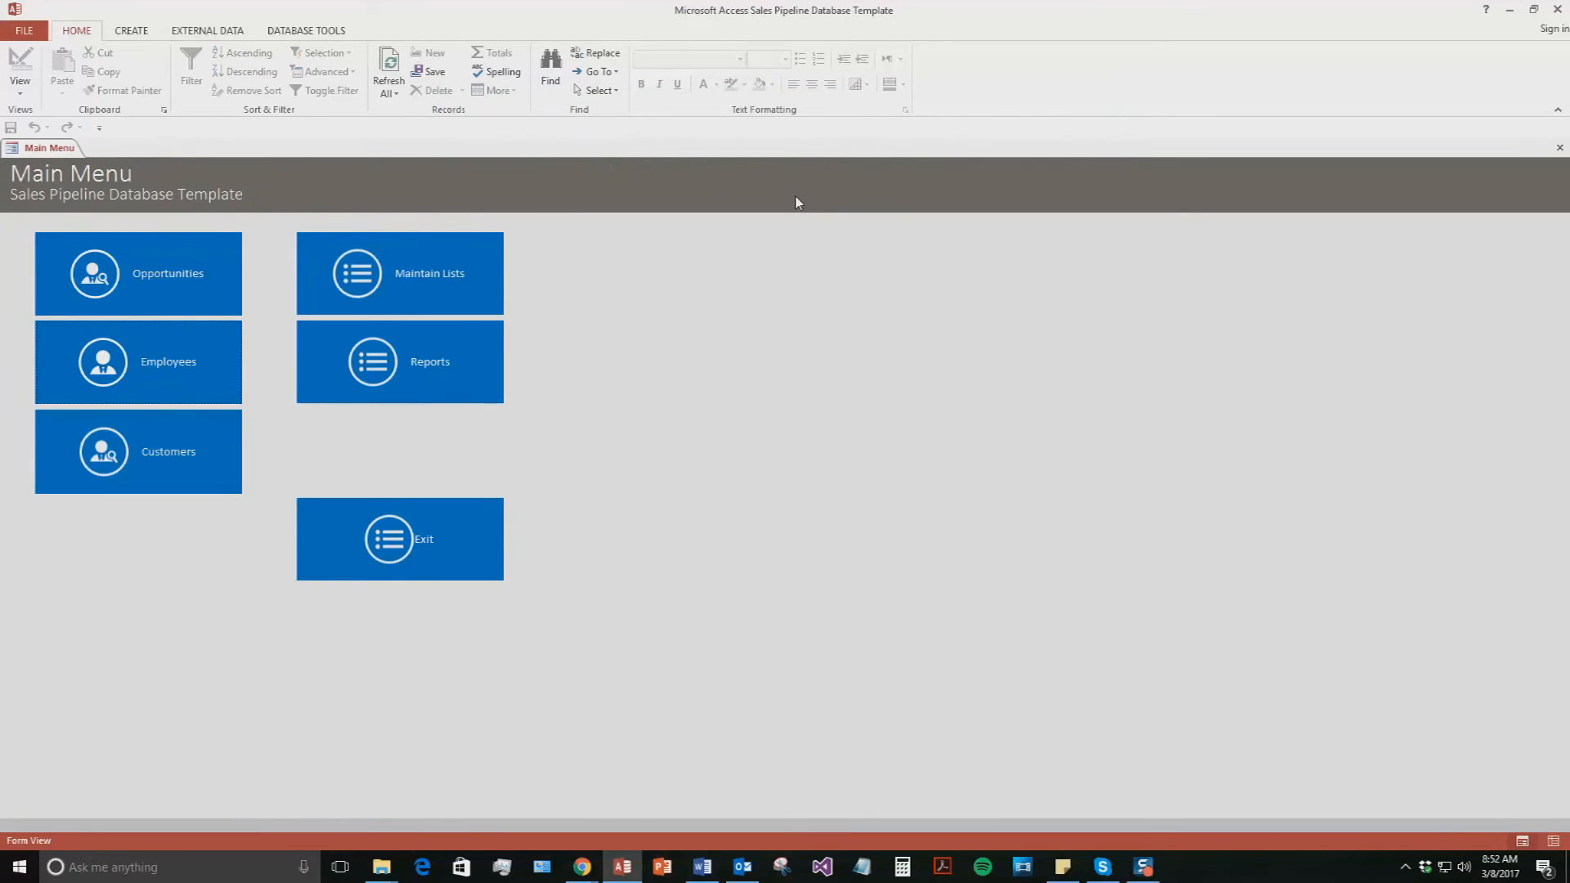
left_click(138, 450)
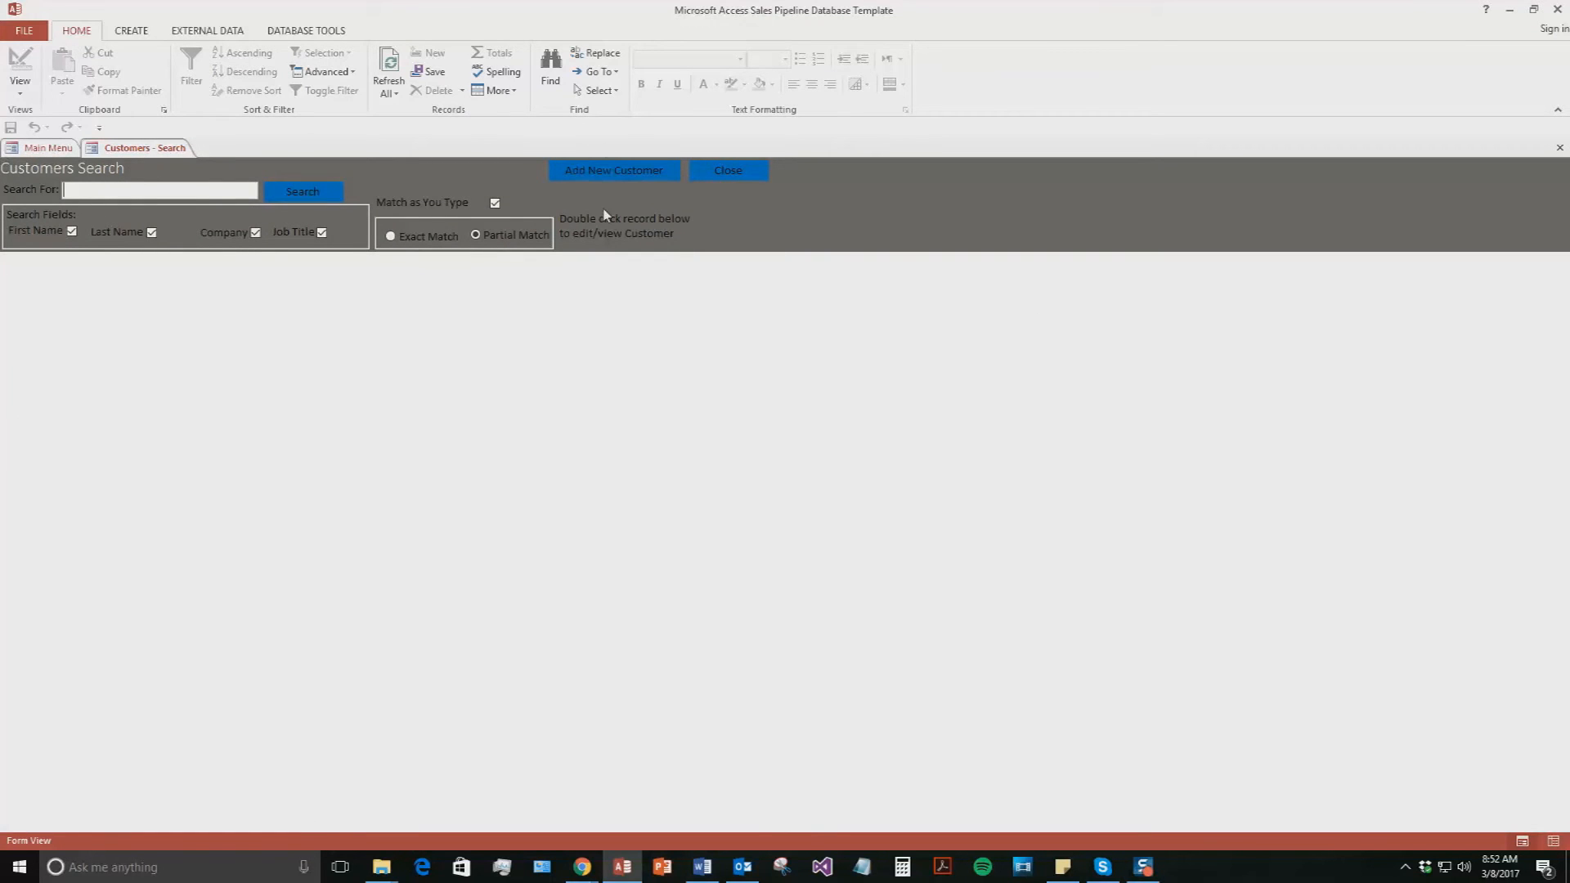
left_click(614, 170)
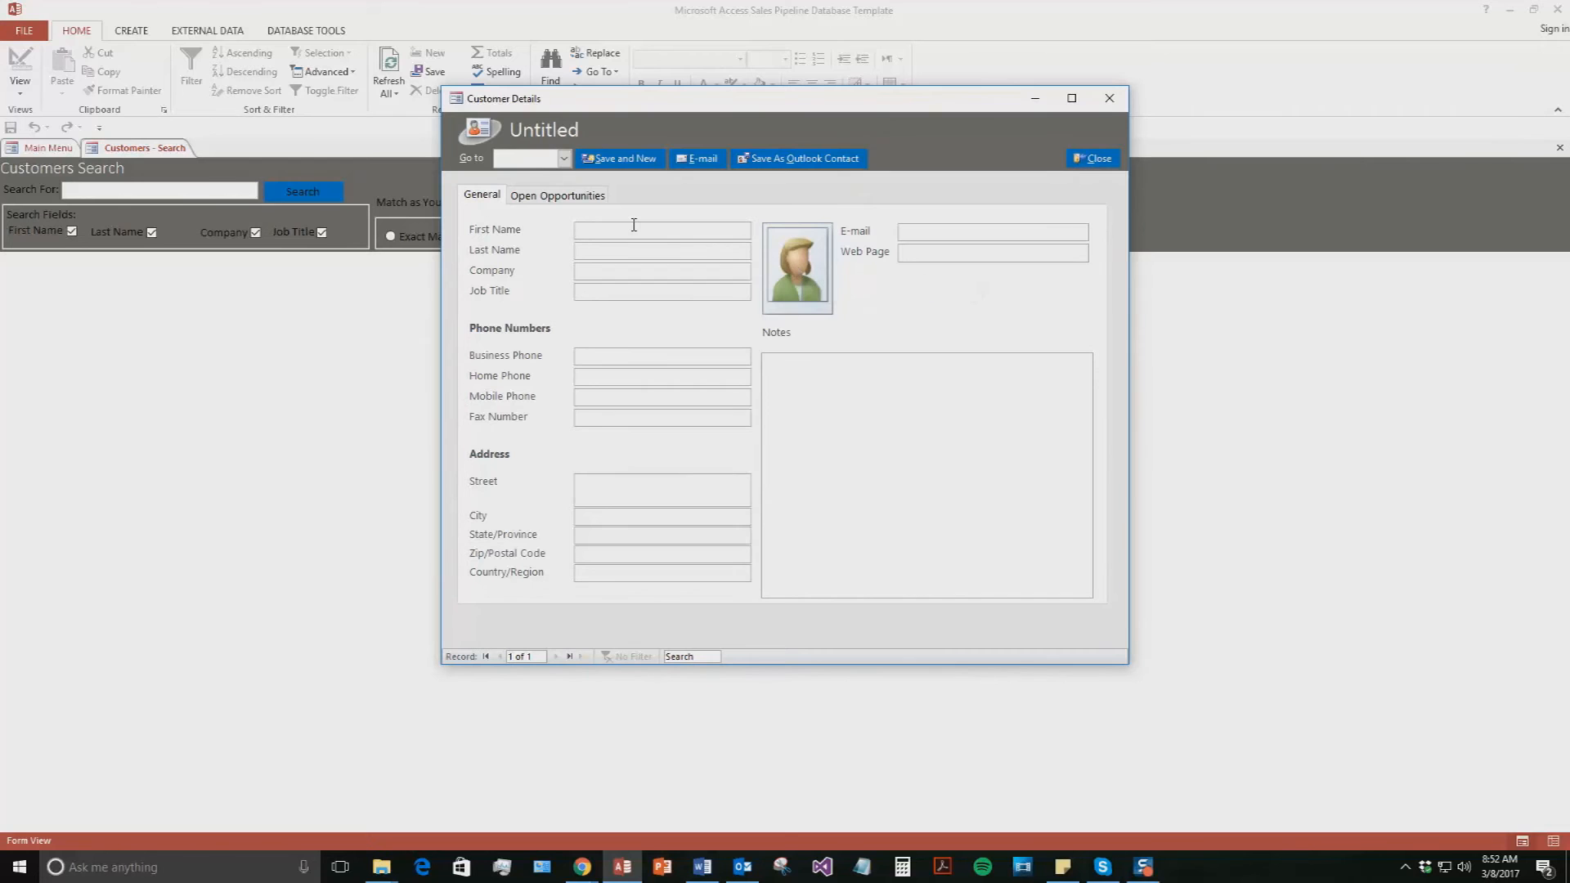
type("Bill")
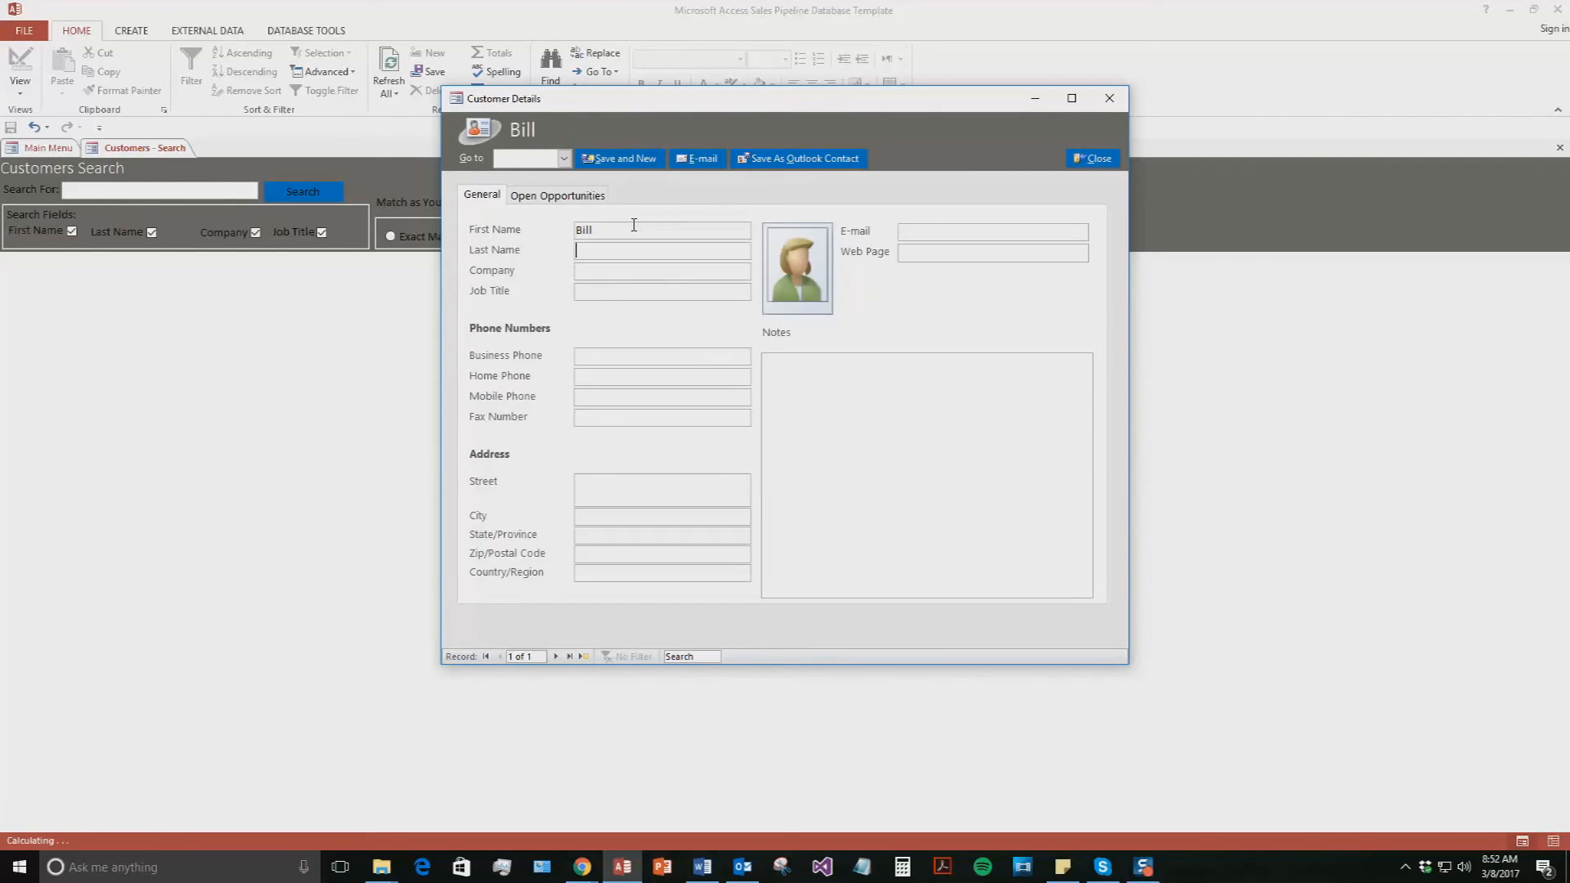
type("Smith")
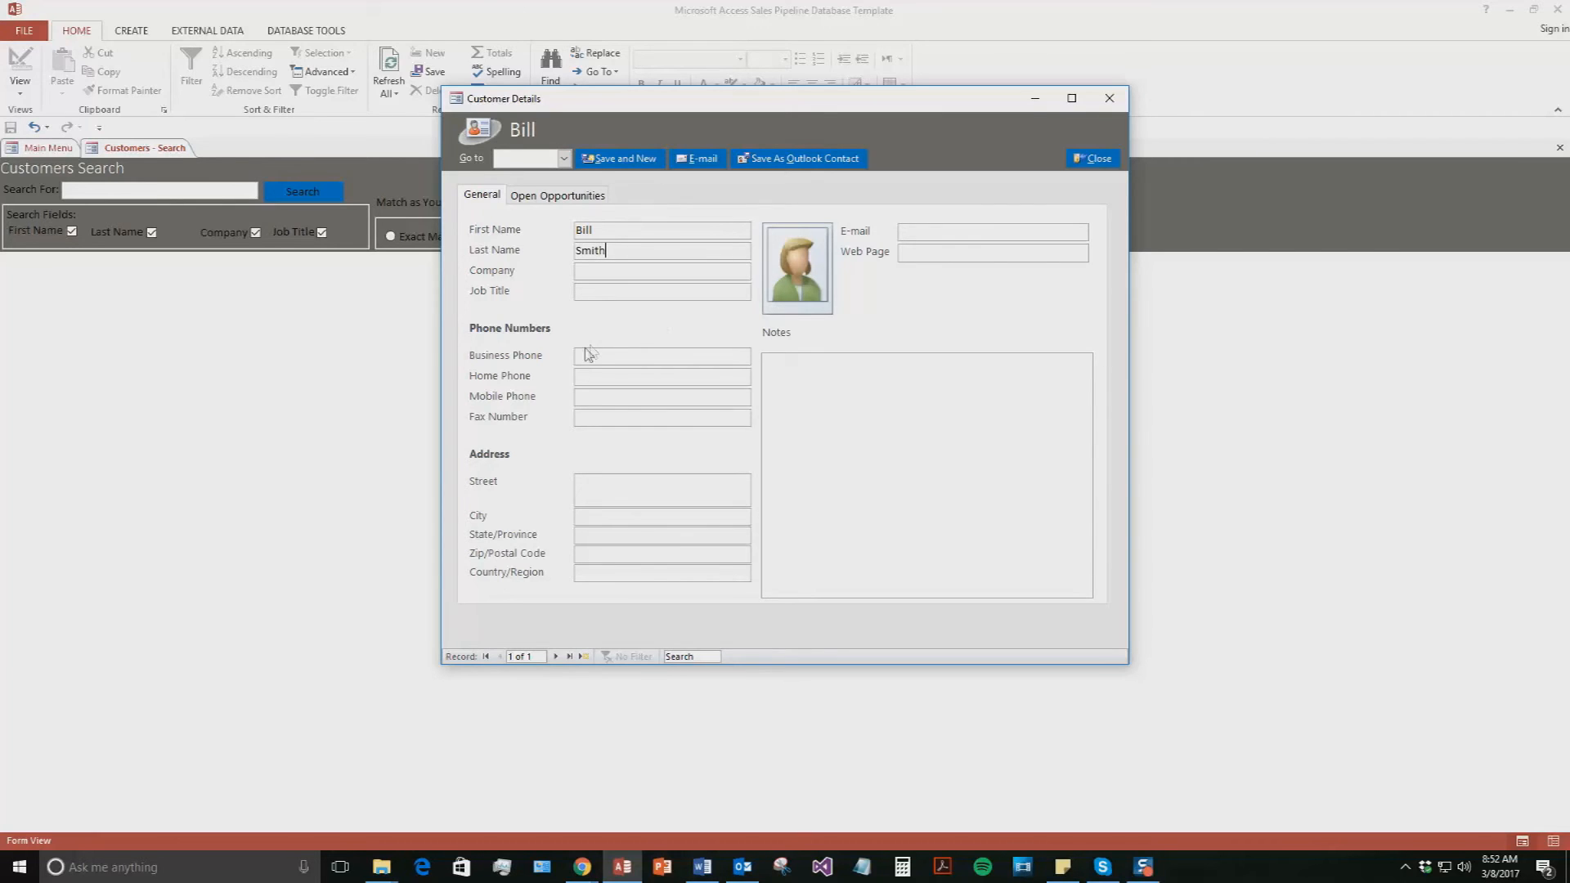
type("51551555555")
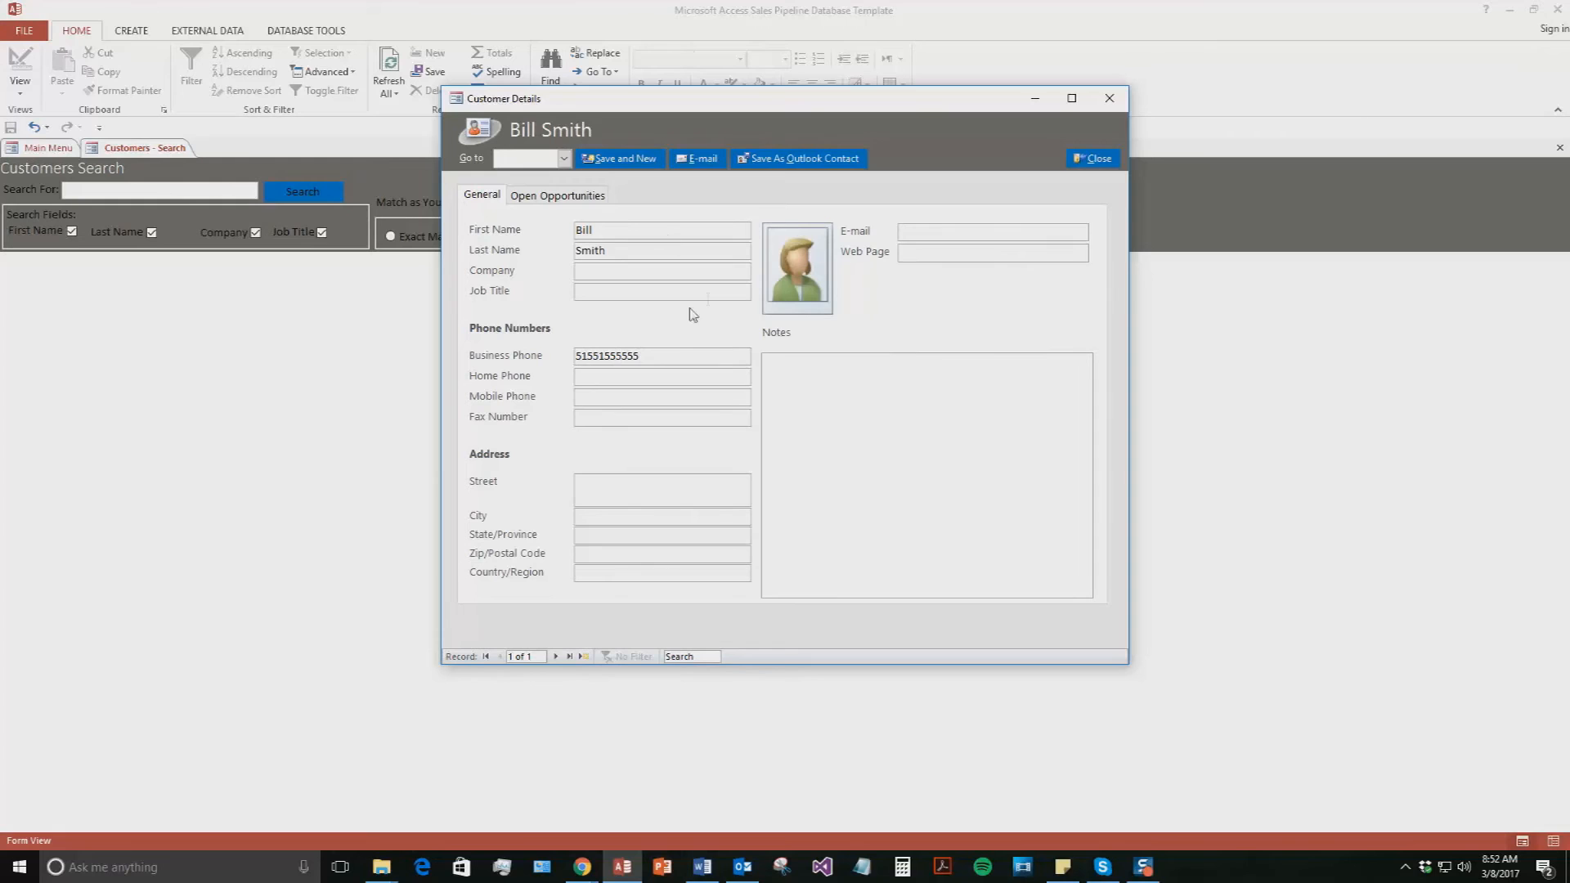
mouse_move(812, 281)
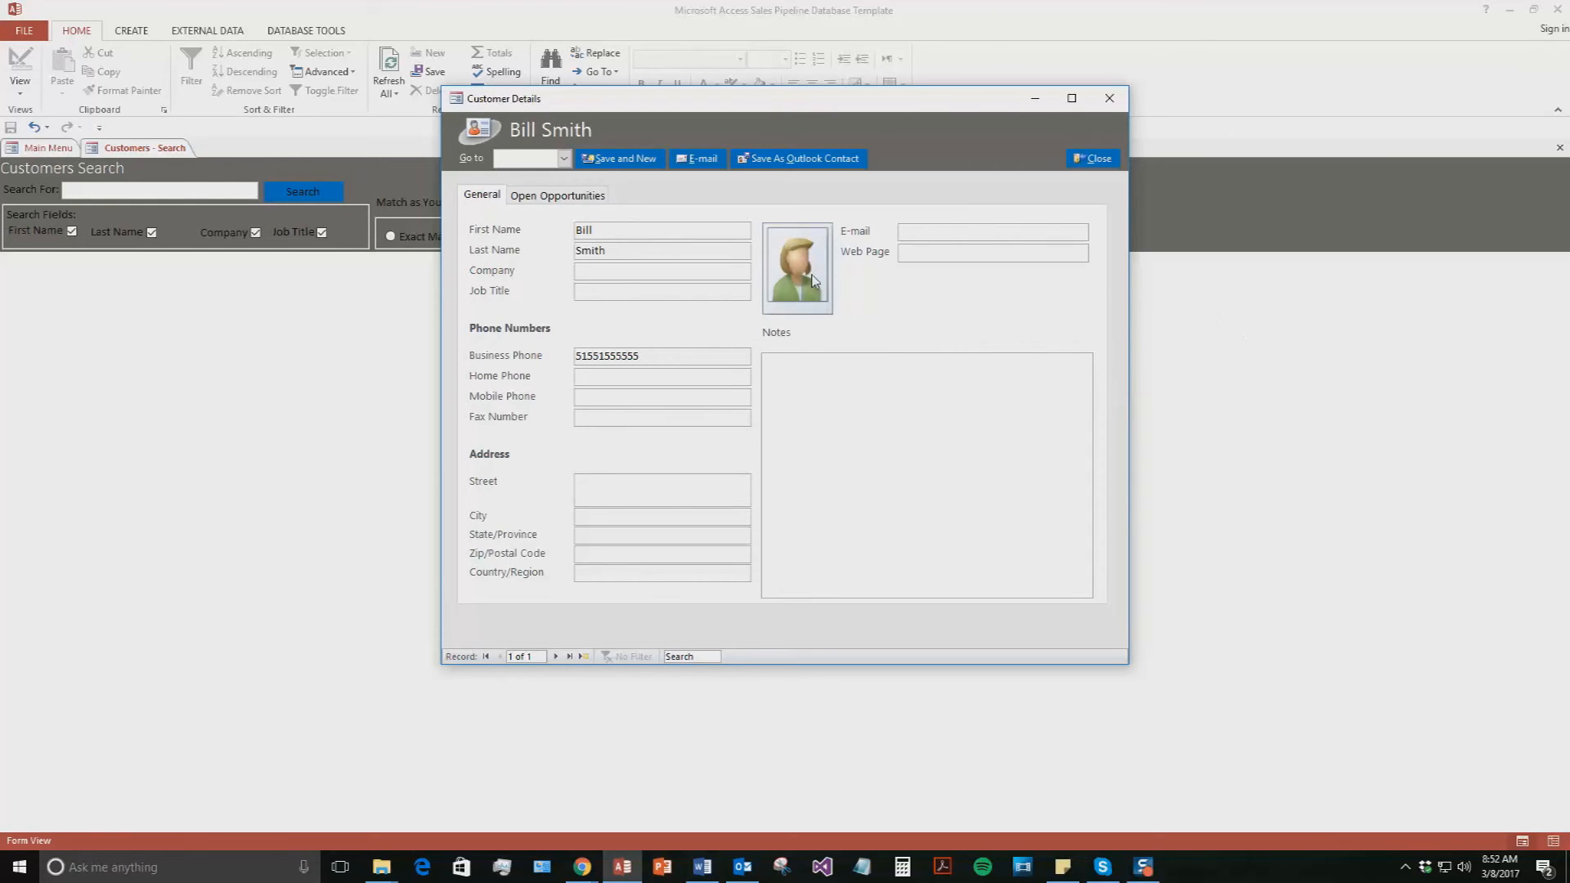
type("bill")
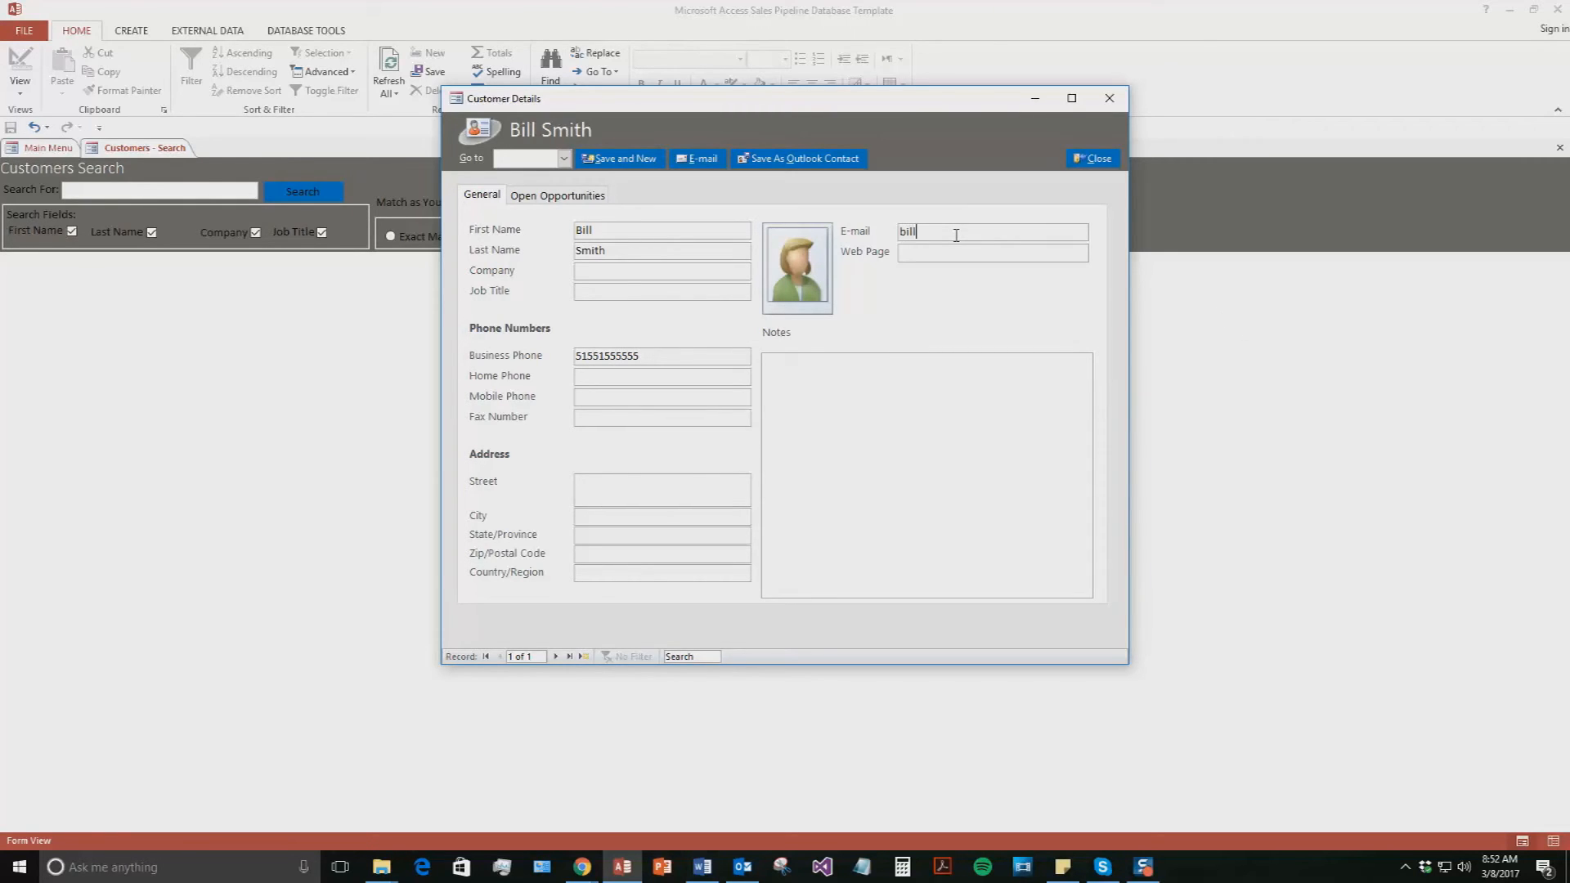
type("@test.com")
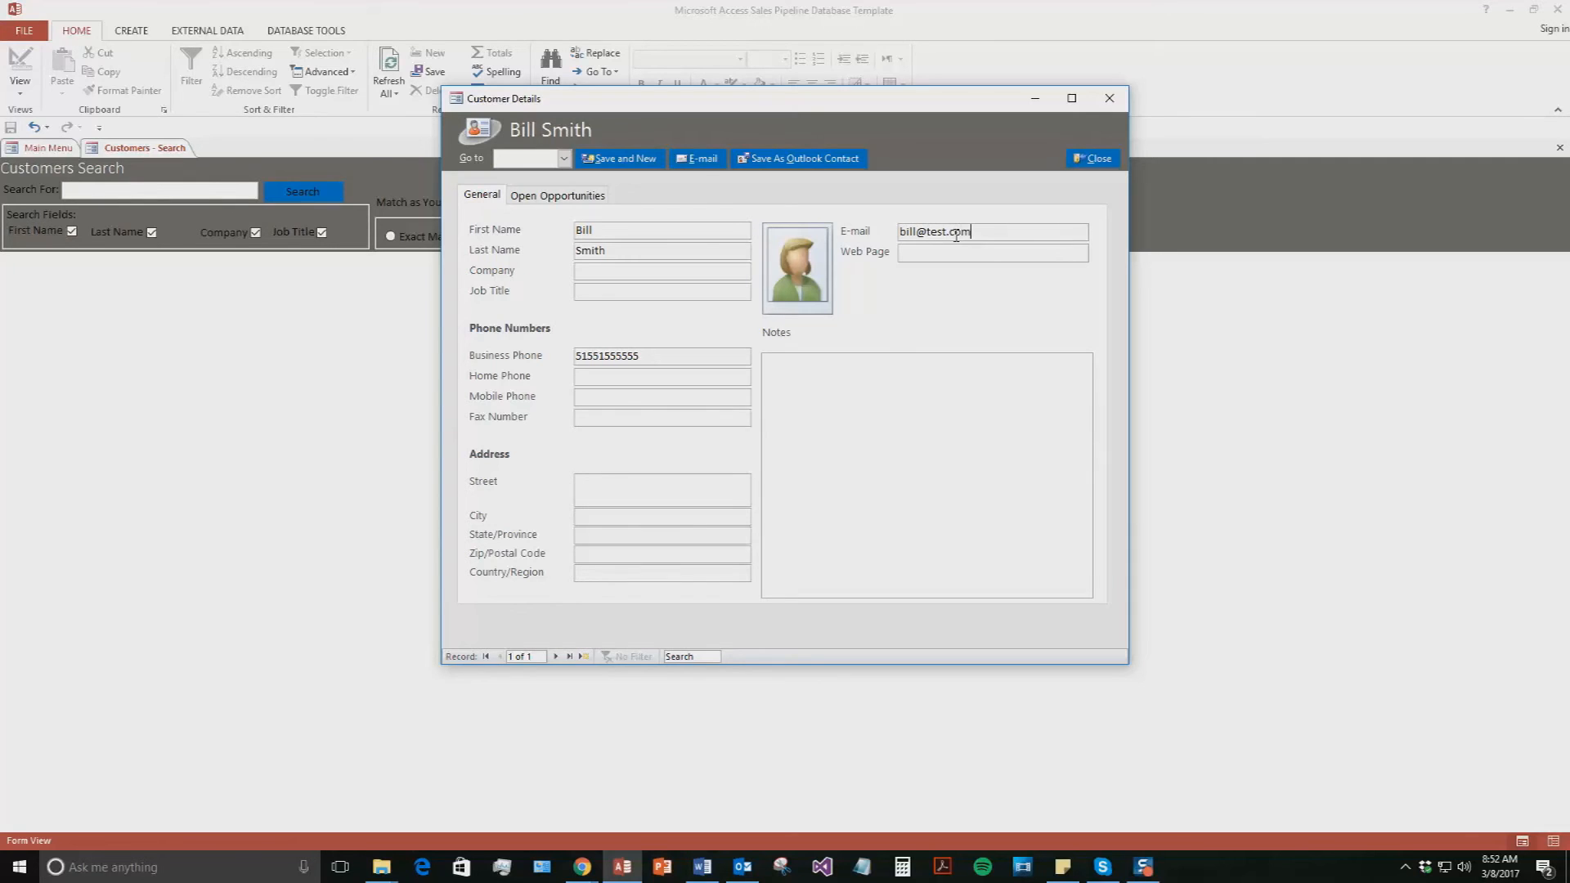
left_click(557, 195)
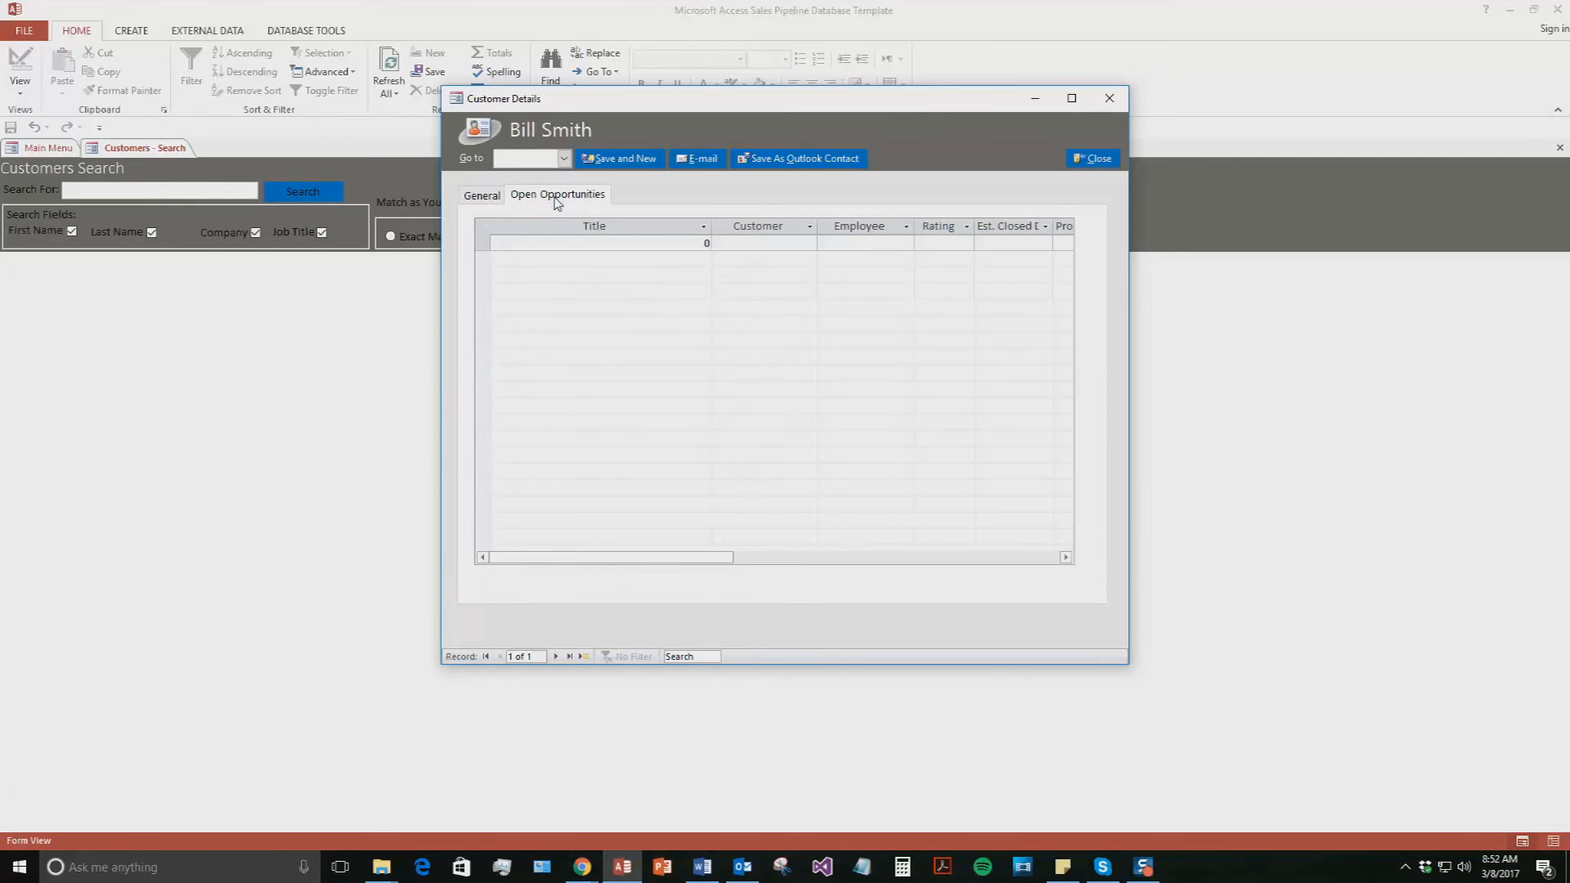
left_click(482, 195)
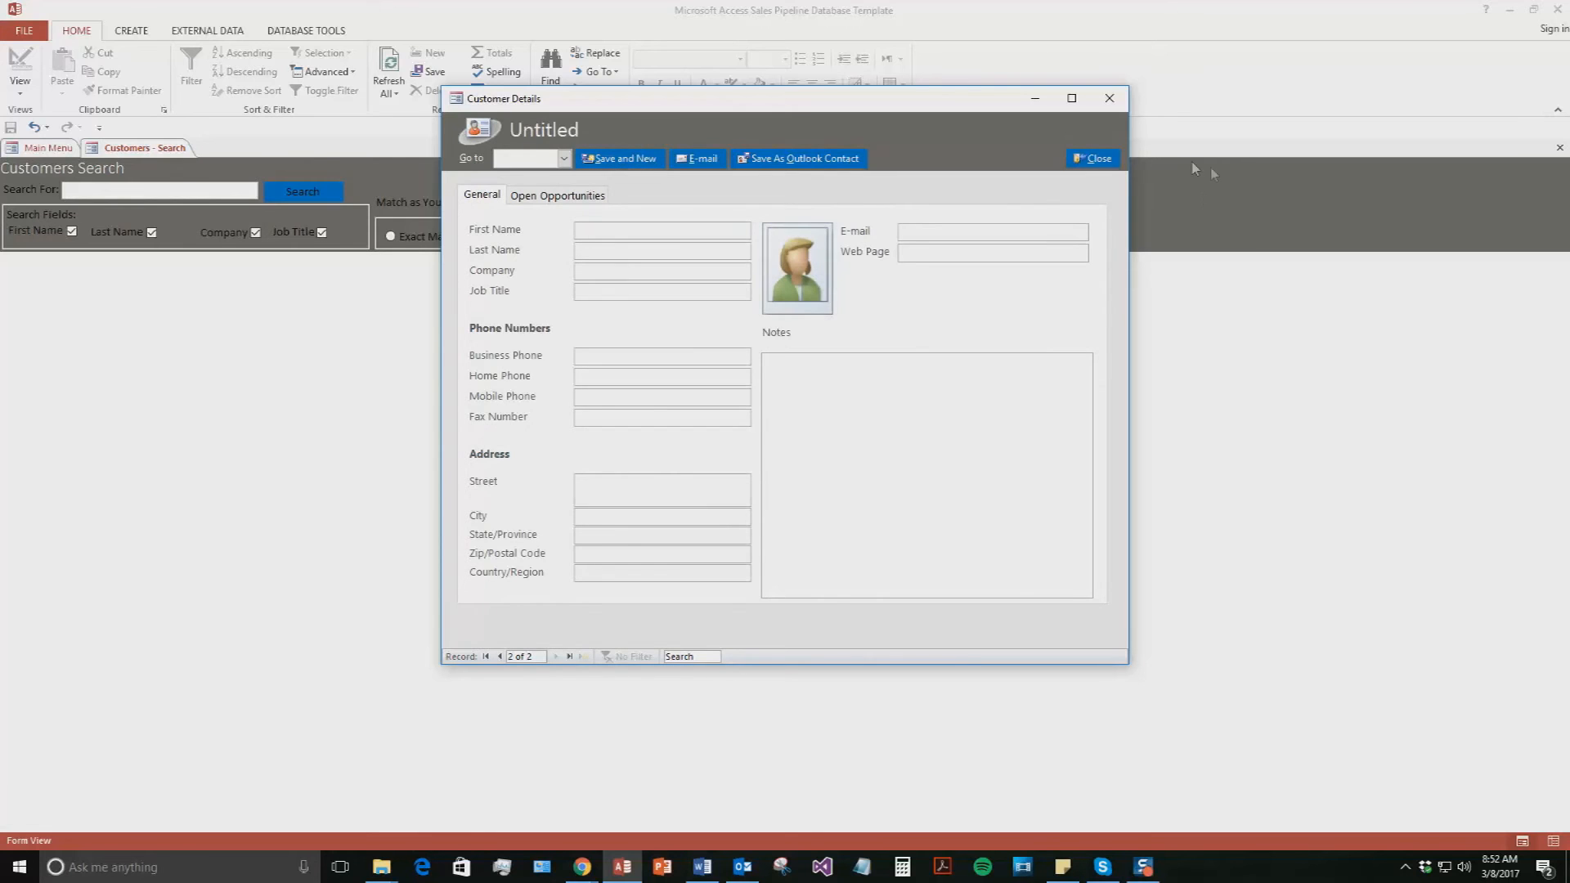
Close the blank form, search 'B' to find Bill Smith, and close both forms
left_click(1092, 159)
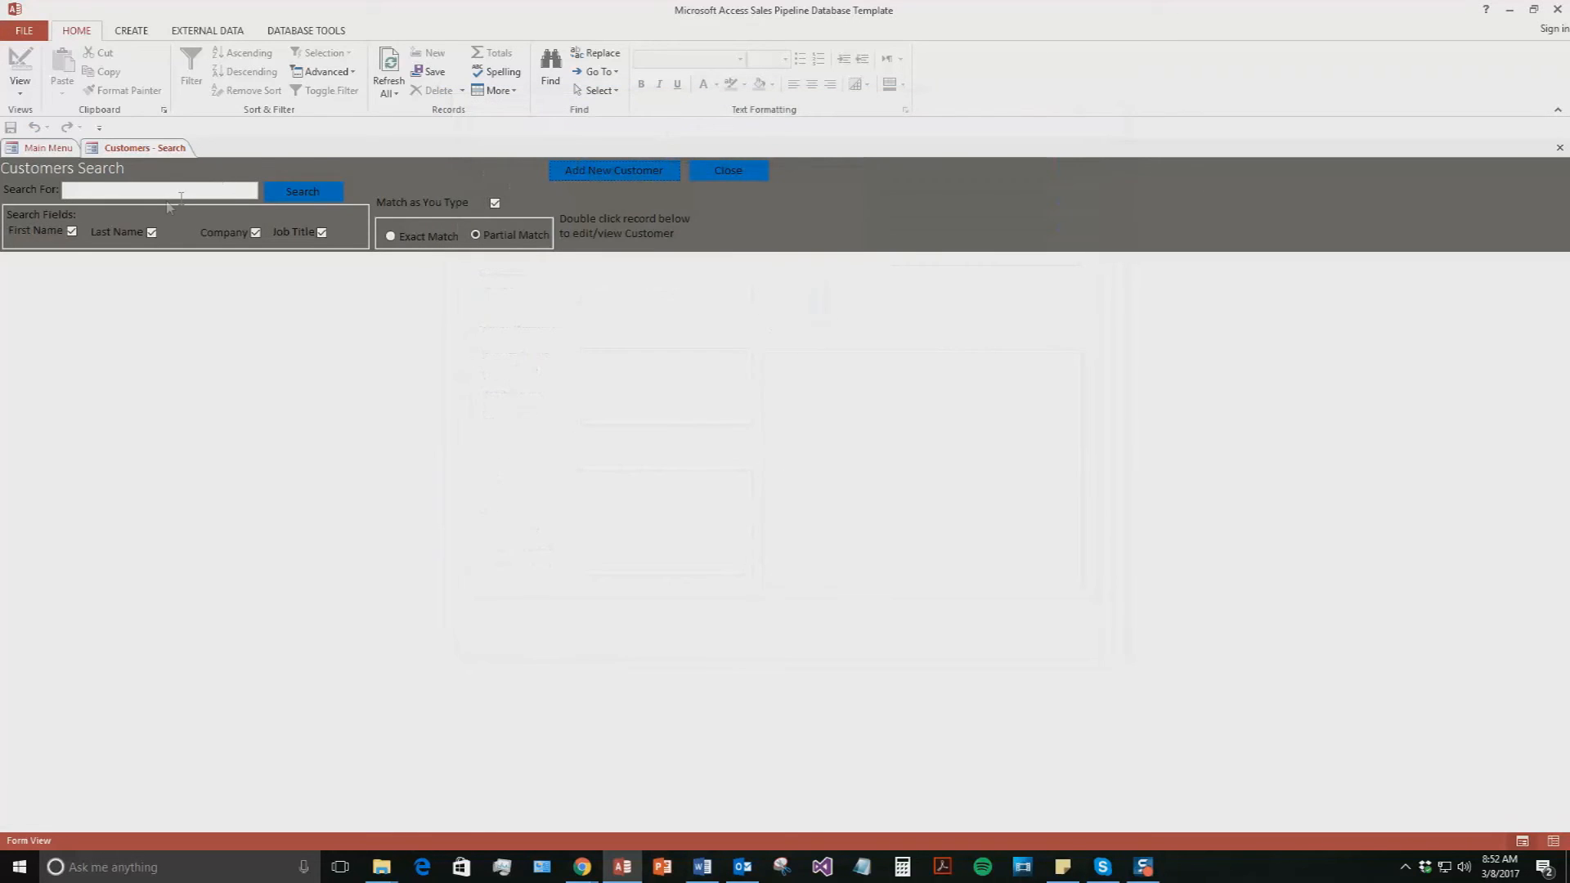
type("B")
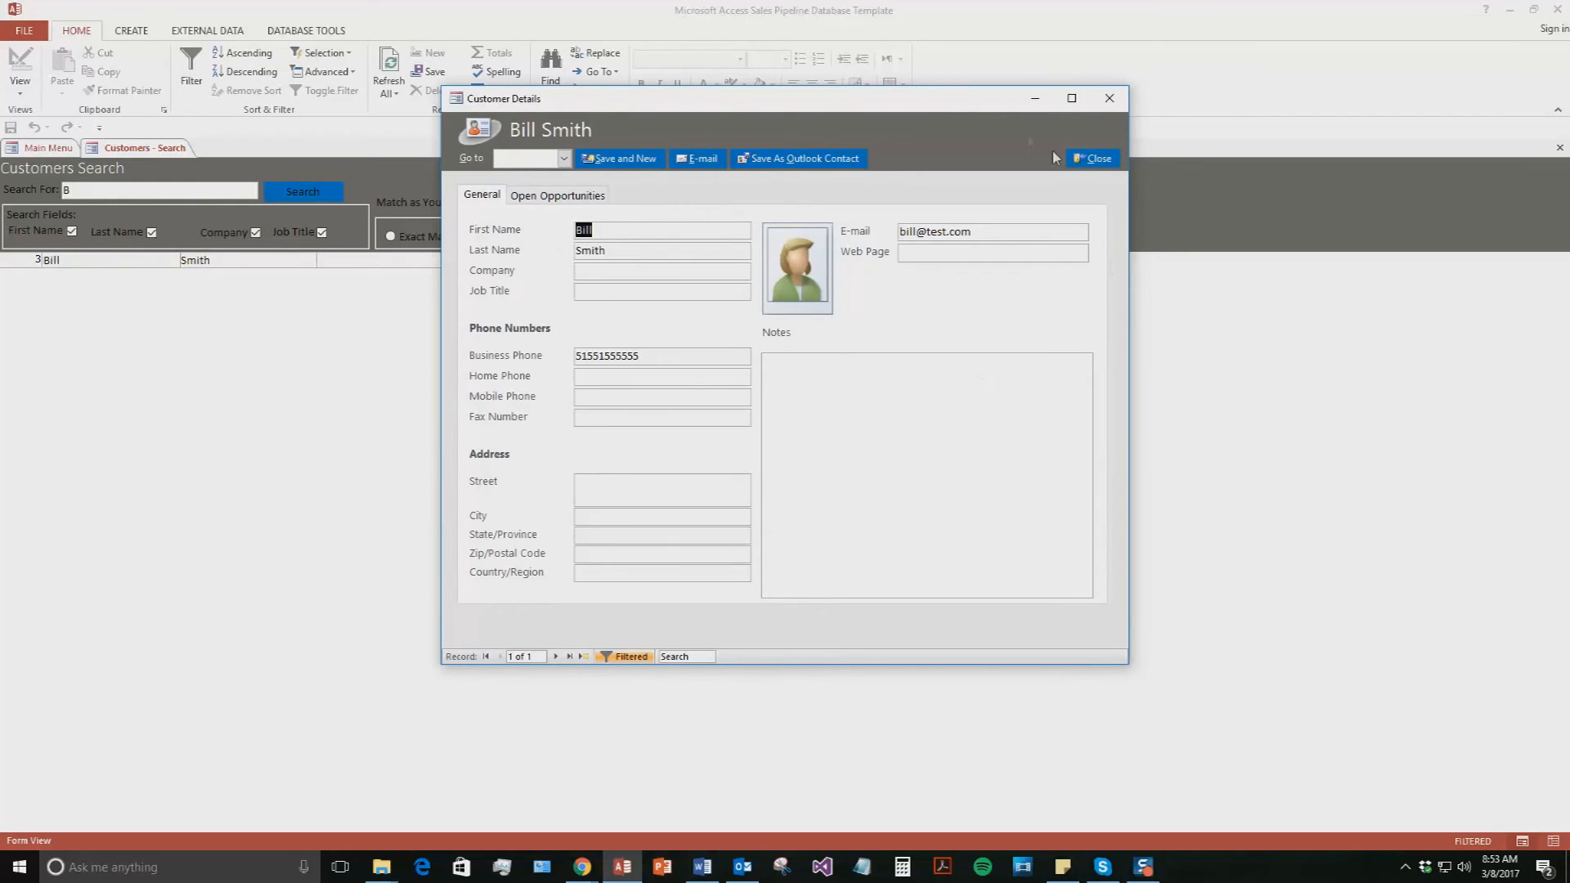
left_click(1093, 158)
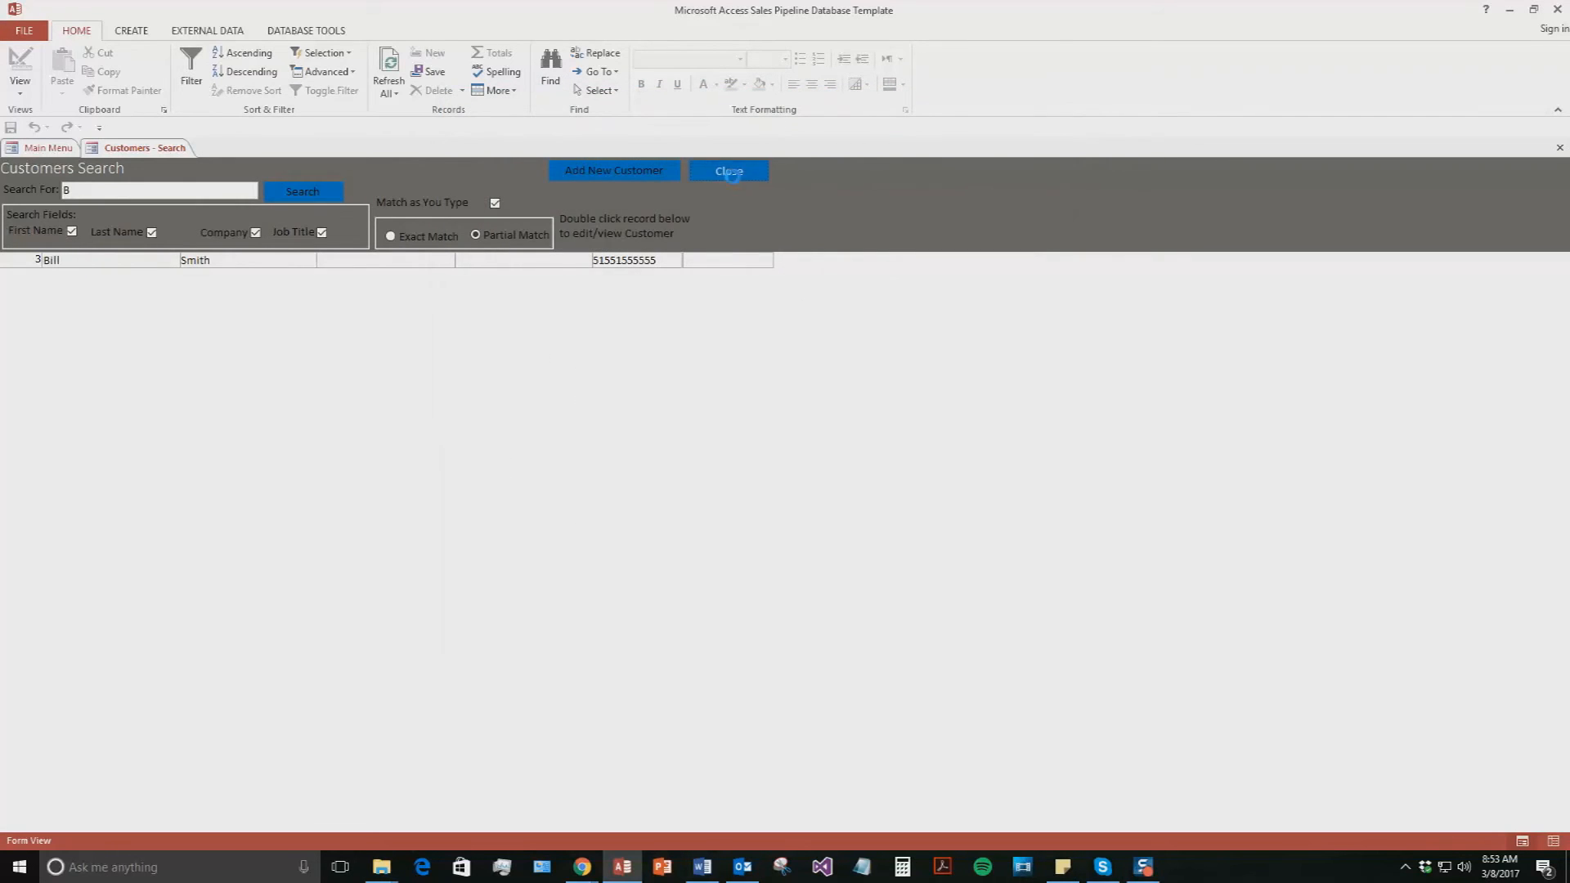
left_click(728, 170)
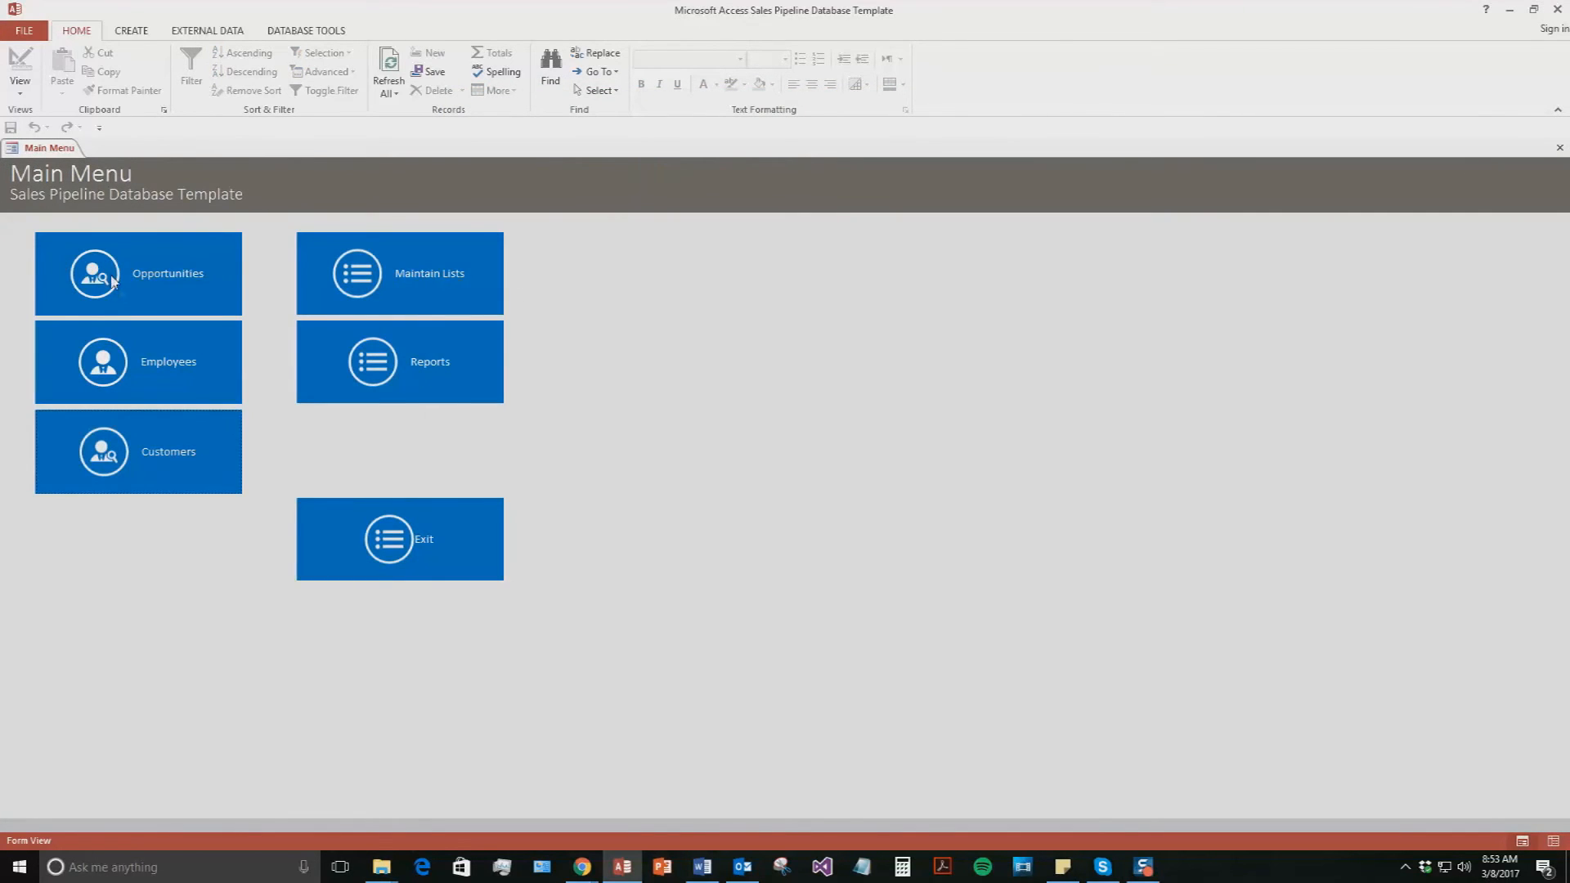
left_click(138, 273)
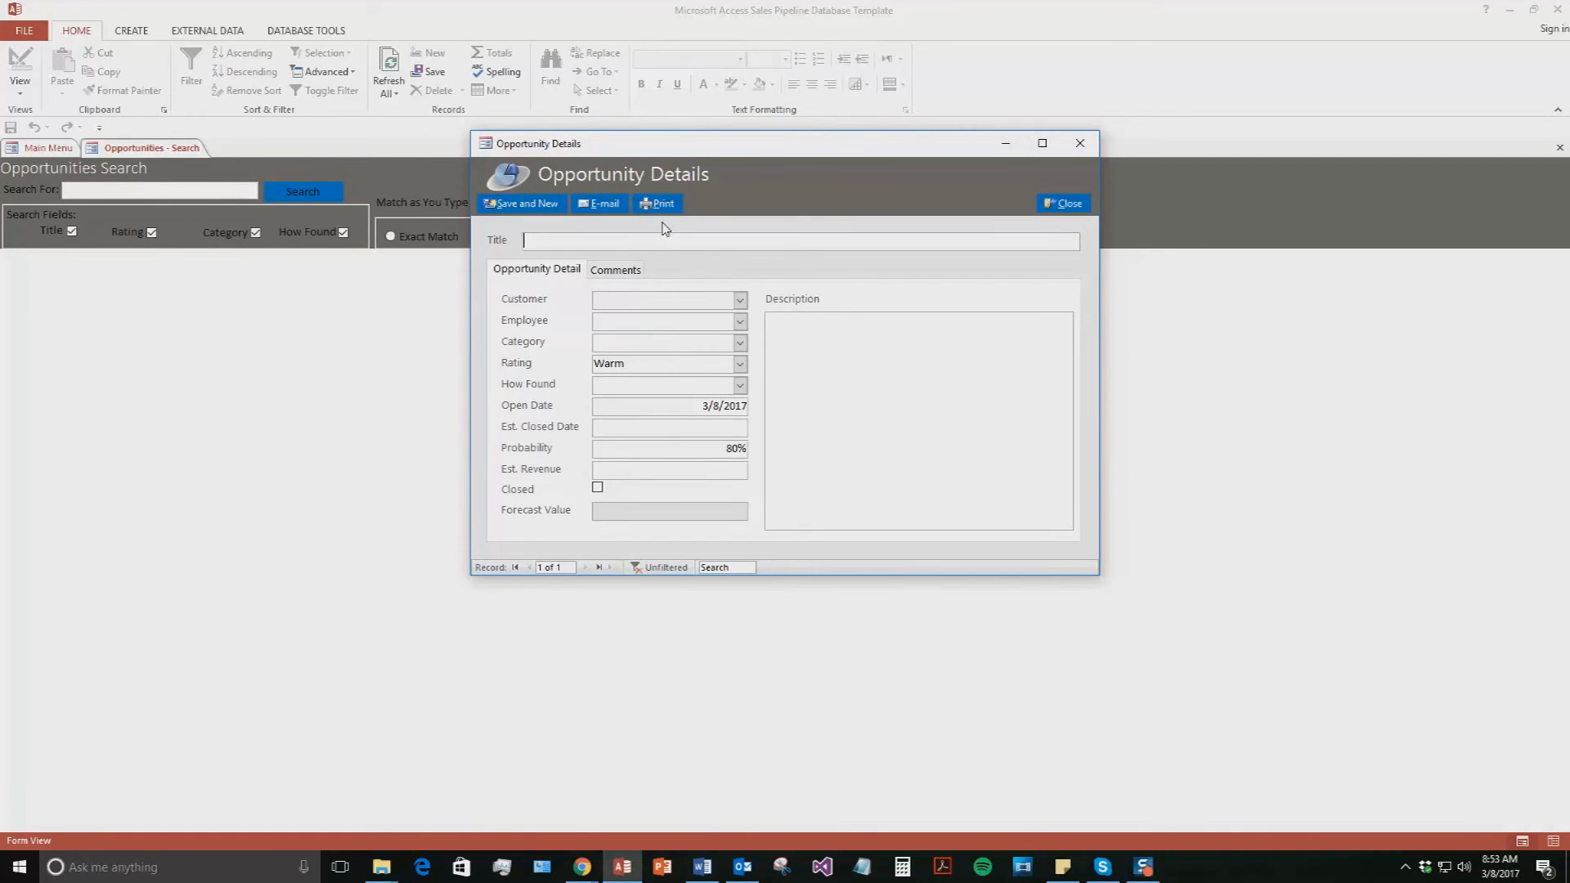
type("Potent")
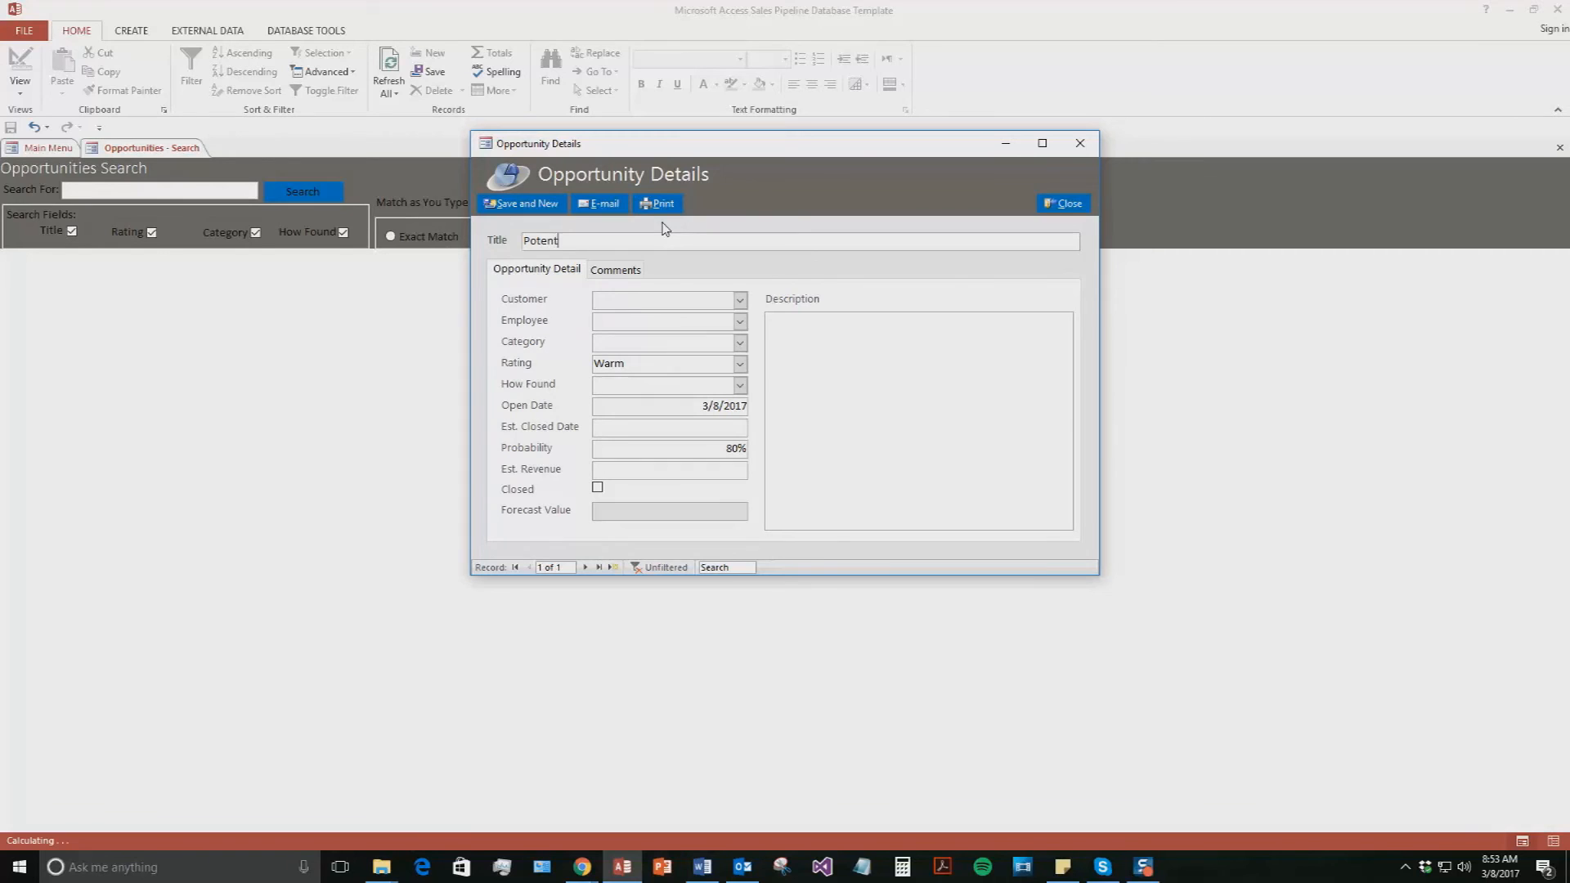
type("ial")
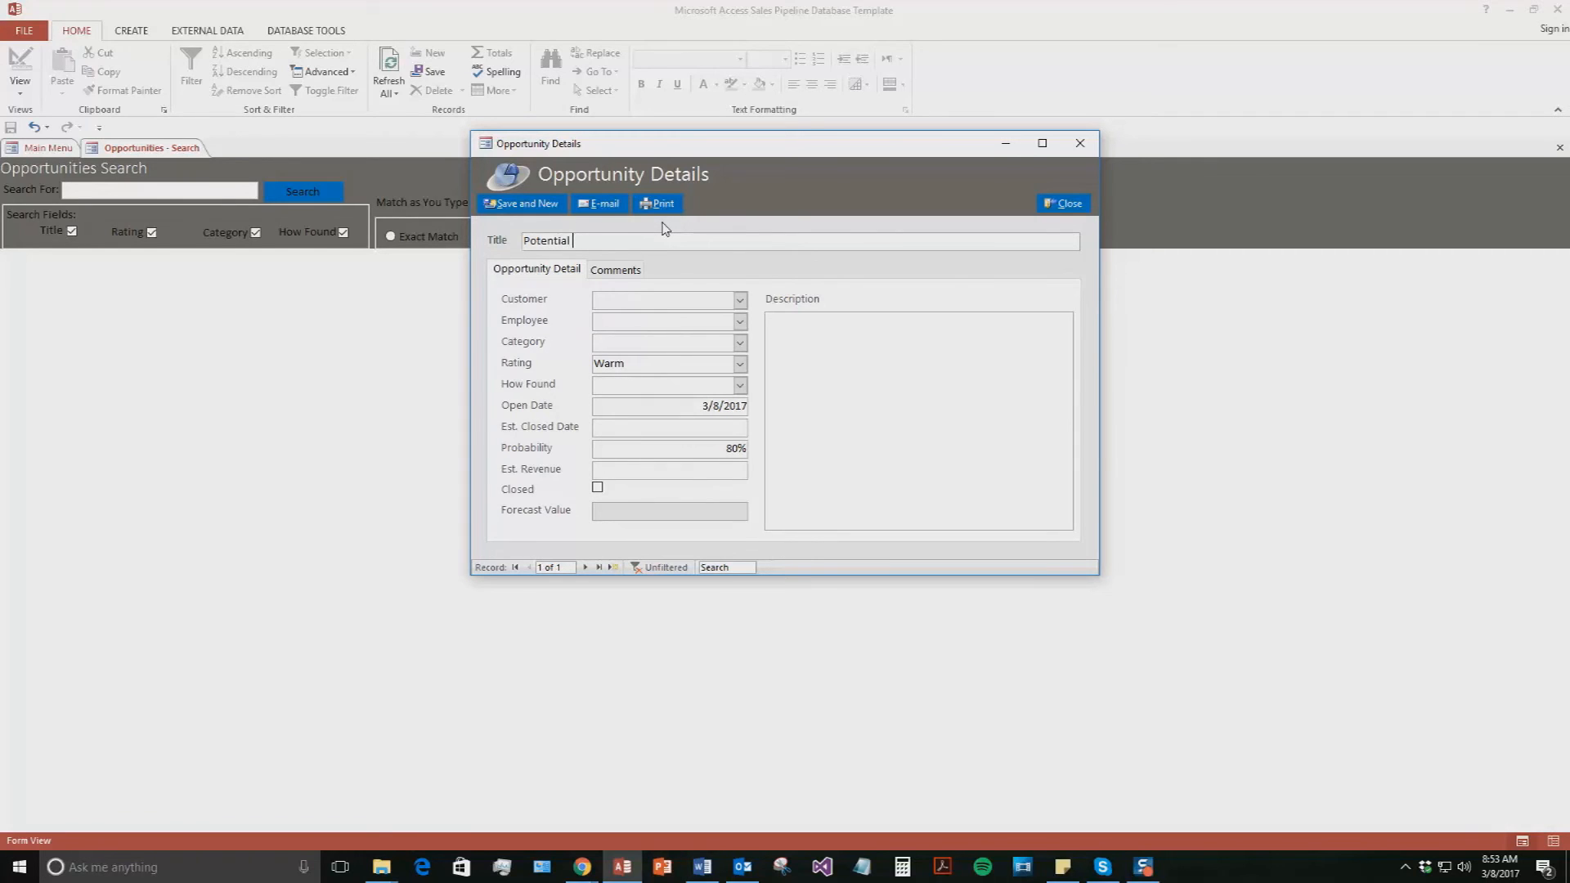
type("$100")
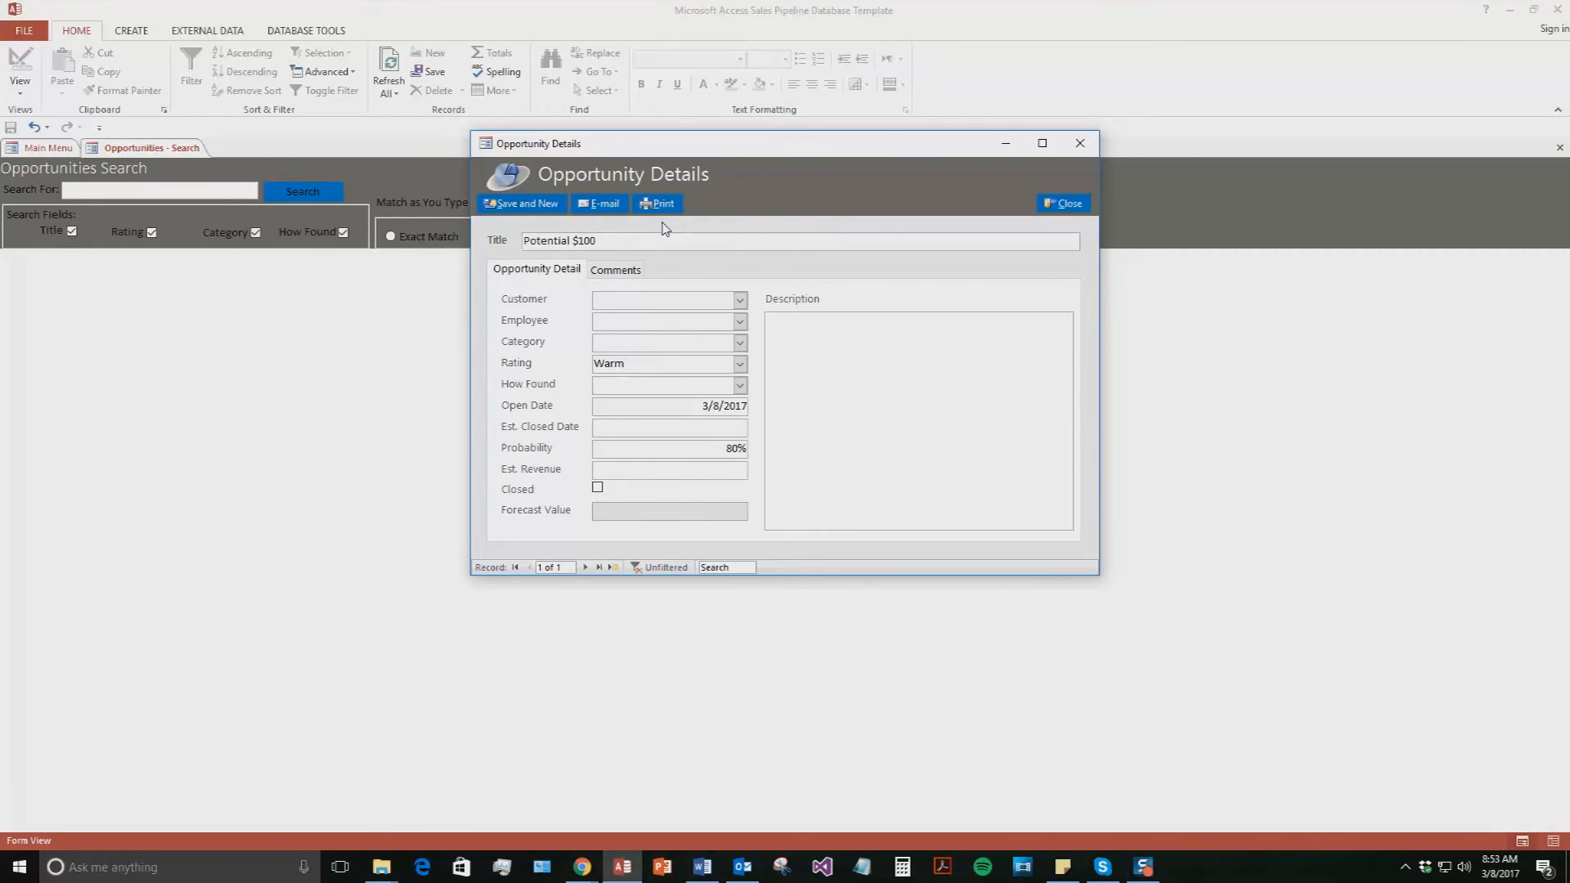
type(",000 Sale")
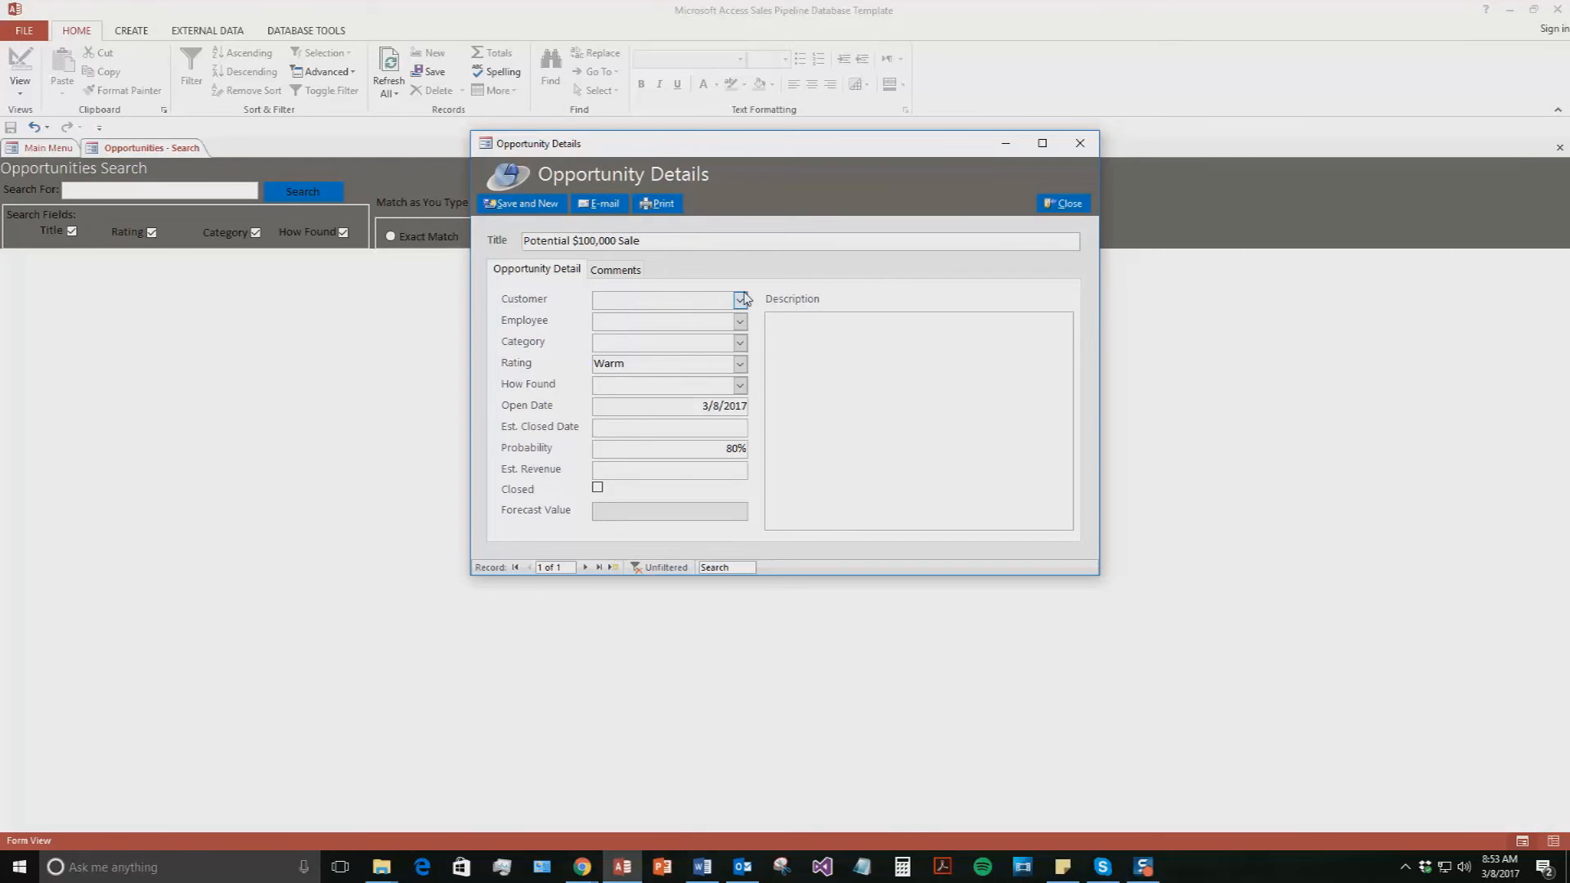
left_click(739, 299)
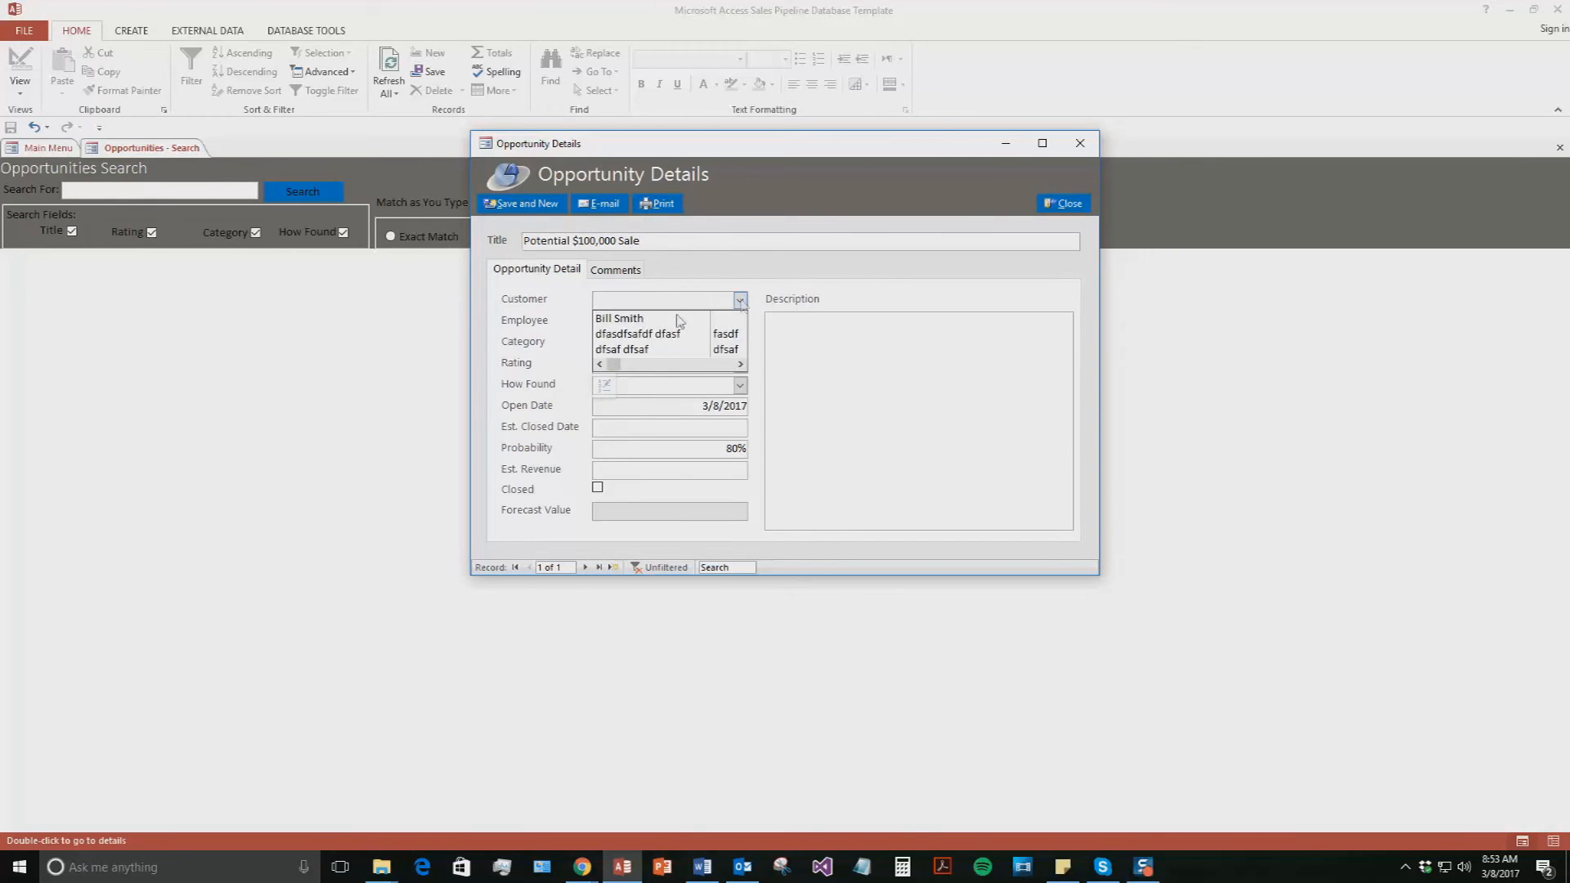
left_click(618, 318)
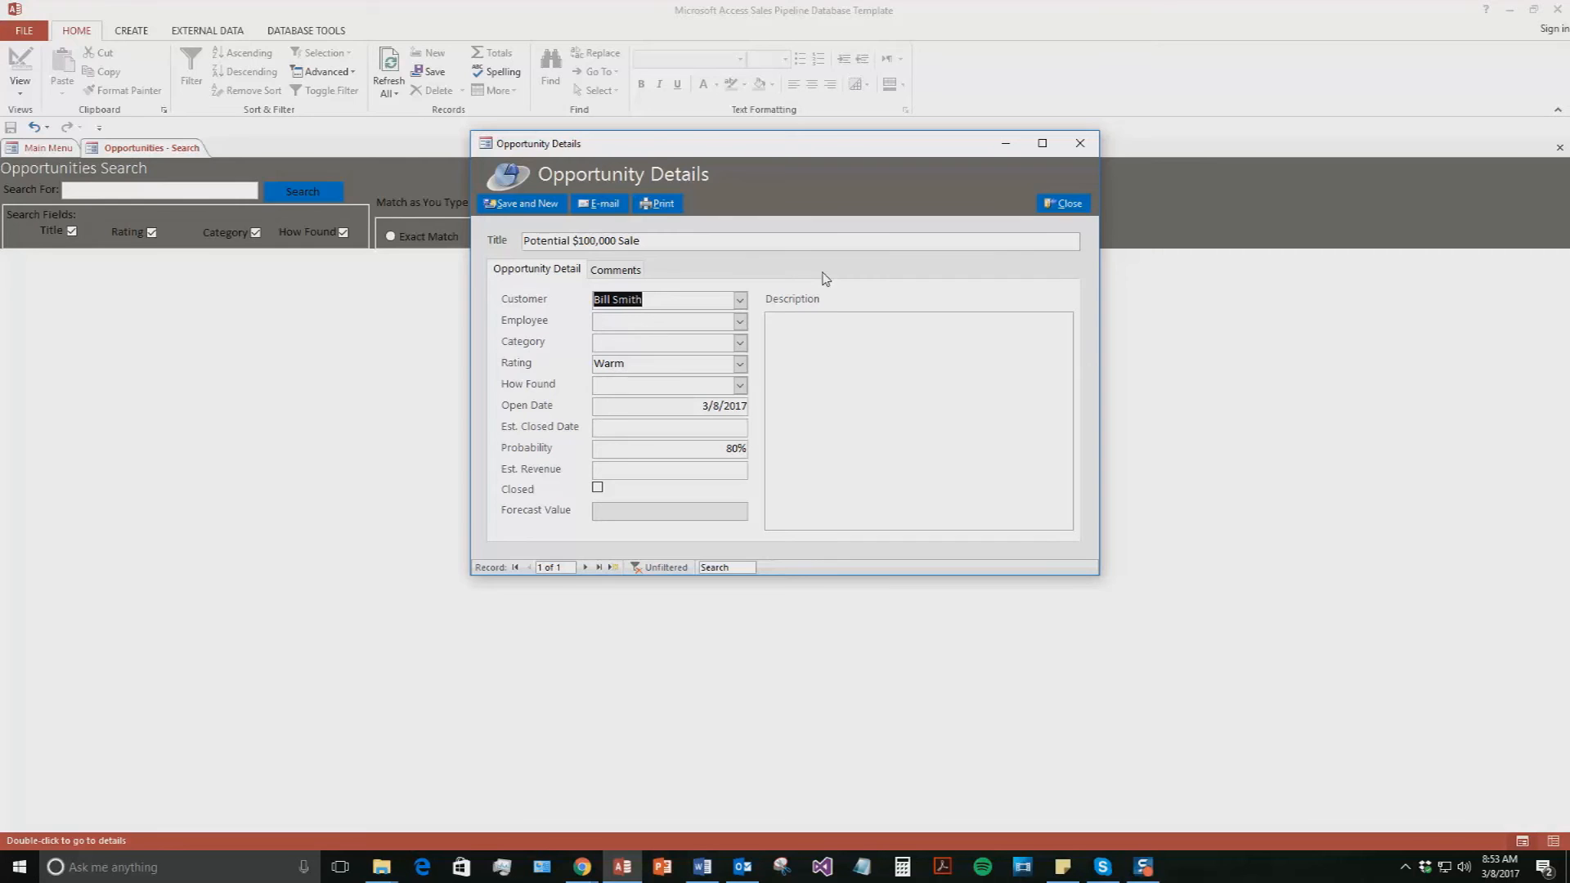
mouse_move(670, 292)
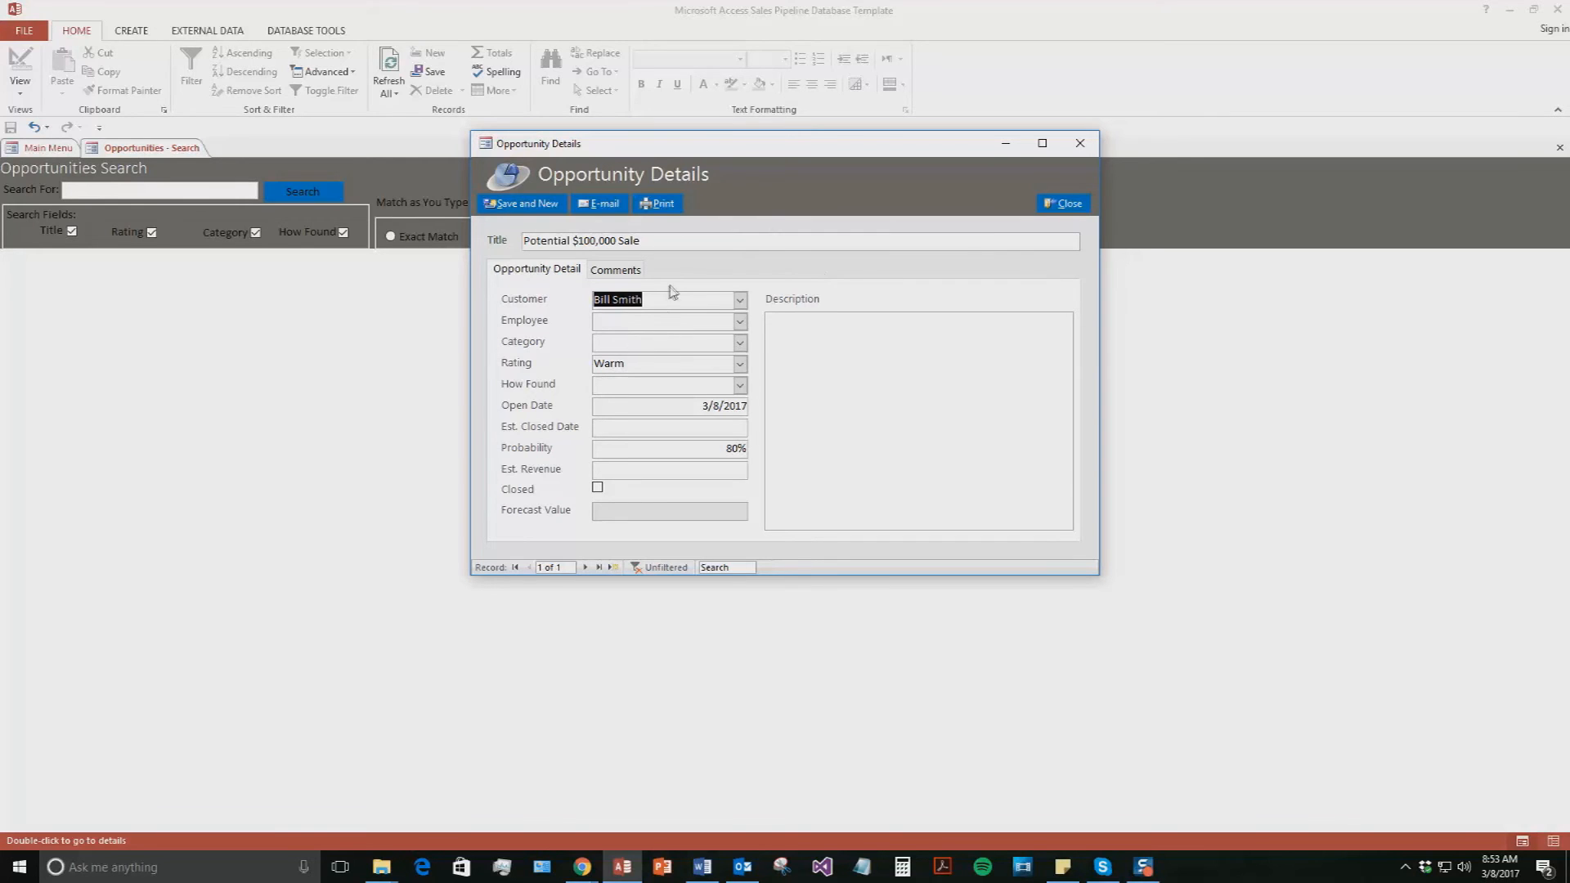
Assign employee Blake Test, Category 1 and Internet source, then begin entering the revenue figures
left_click(738, 321)
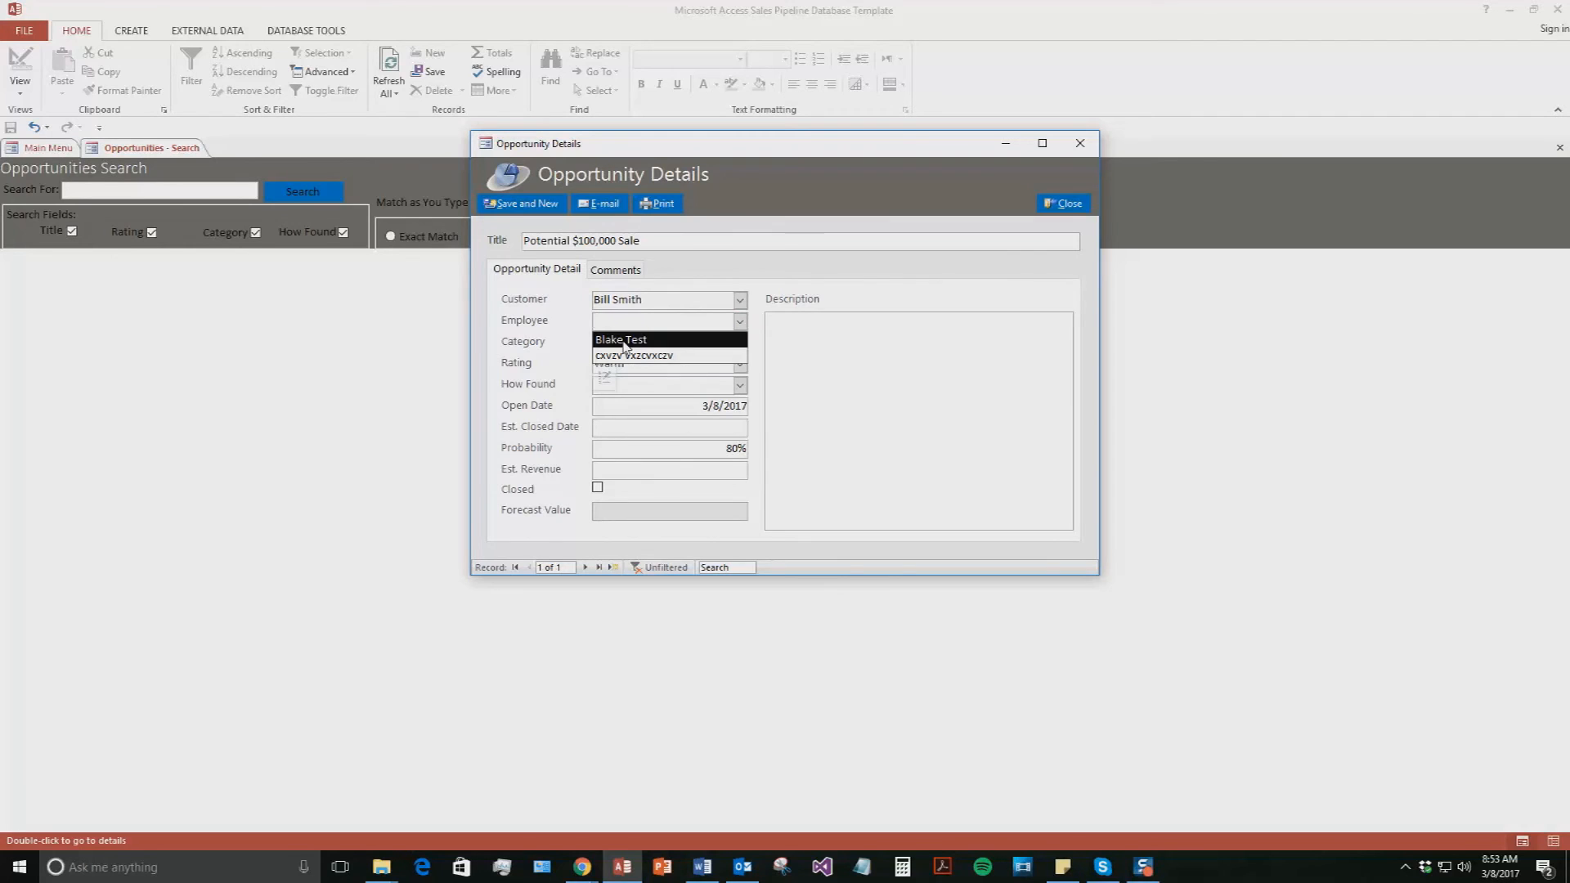
left_click(620, 339)
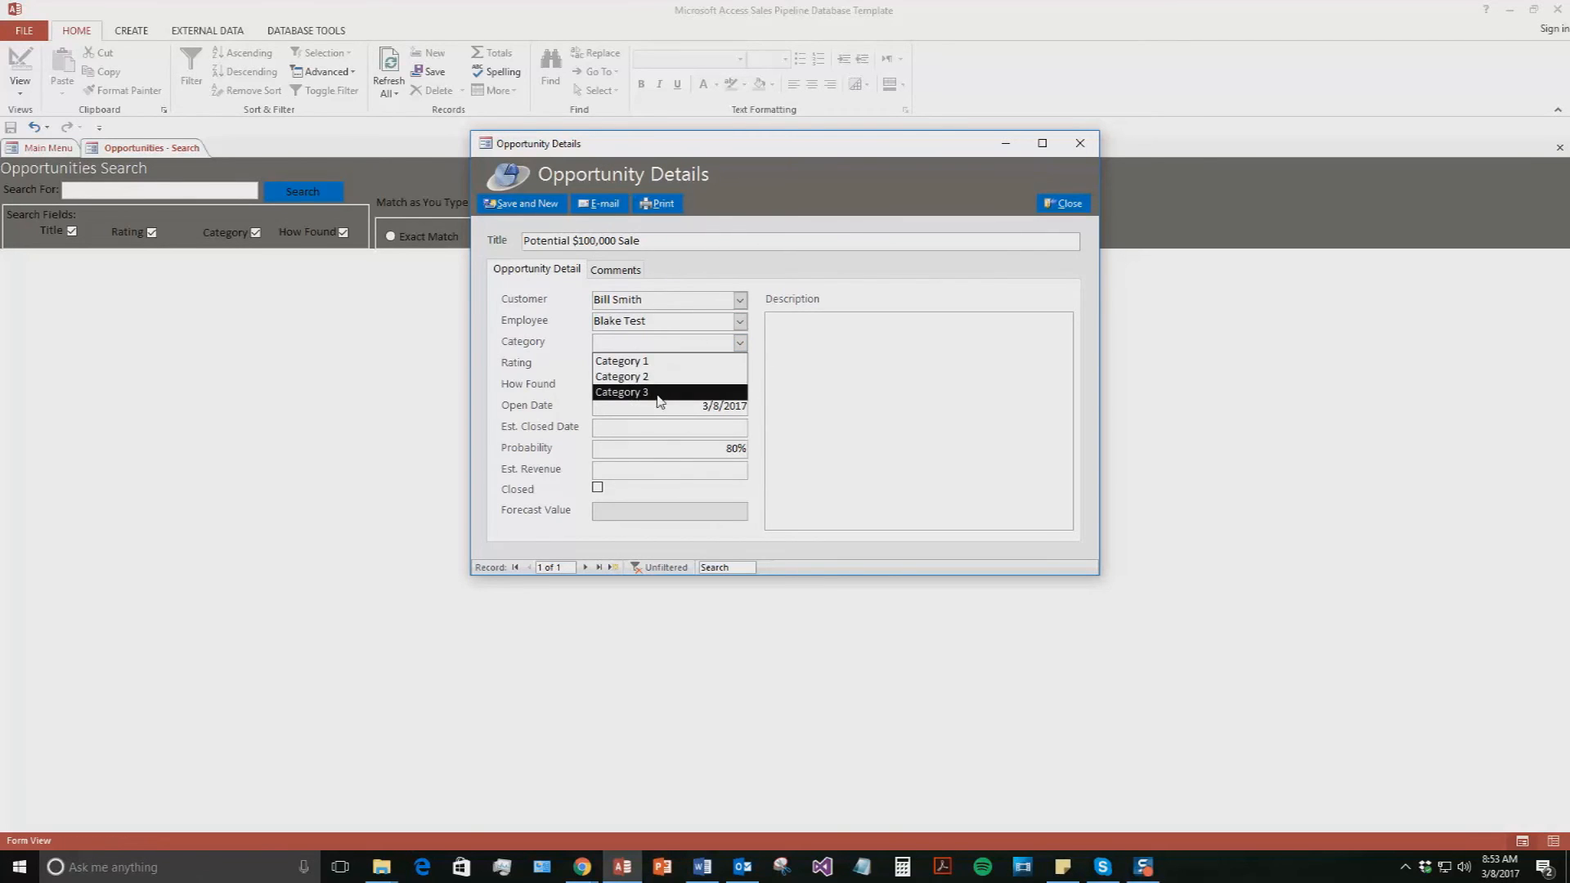
mouse_move(651, 376)
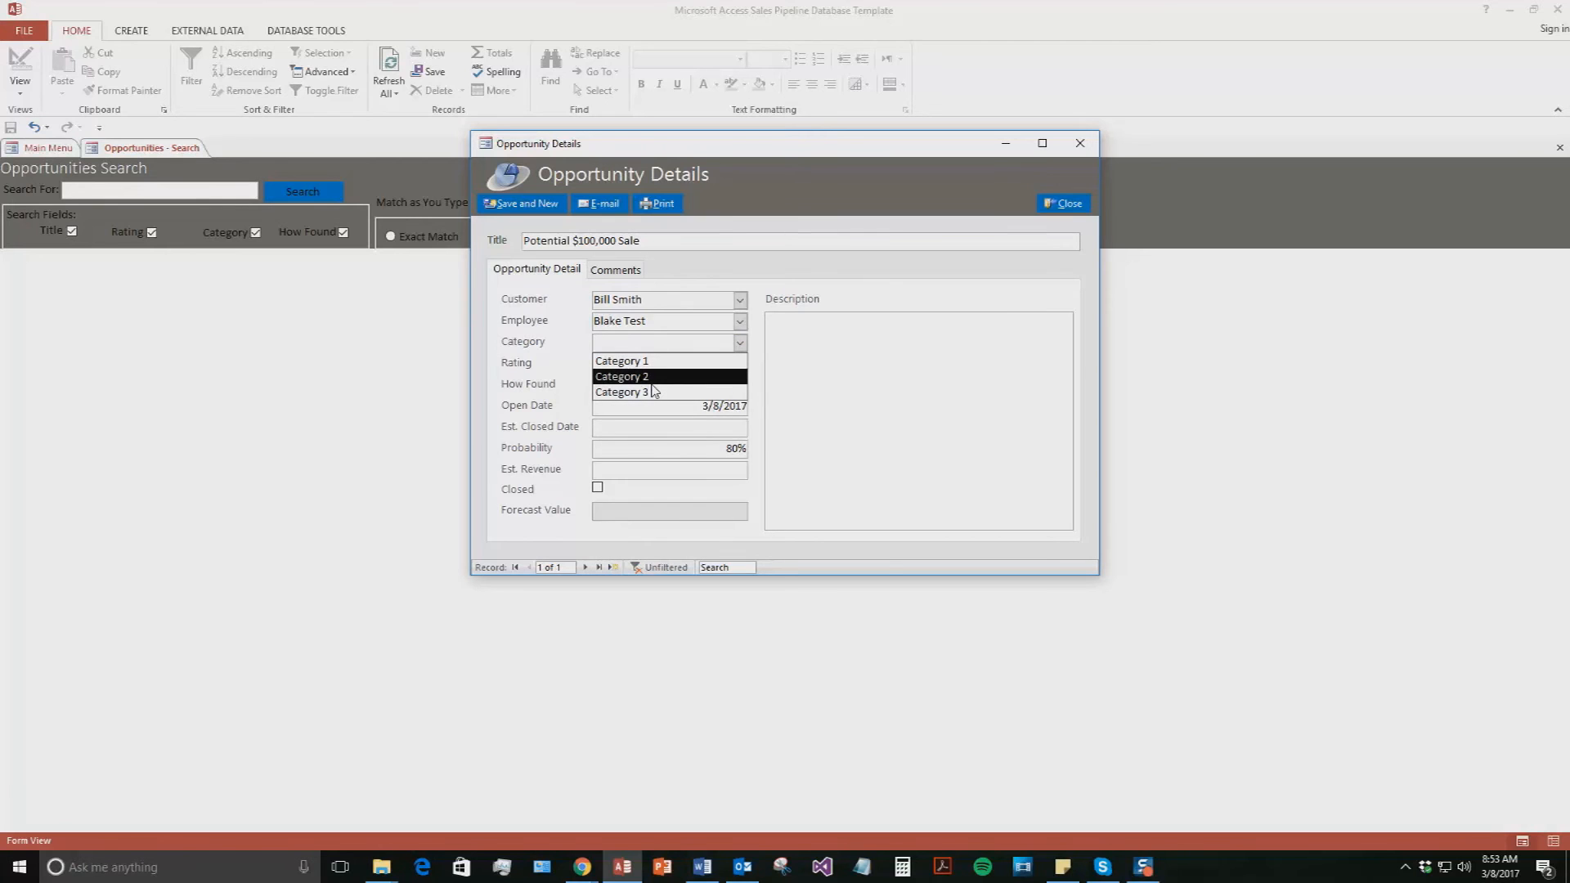
mouse_move(735, 373)
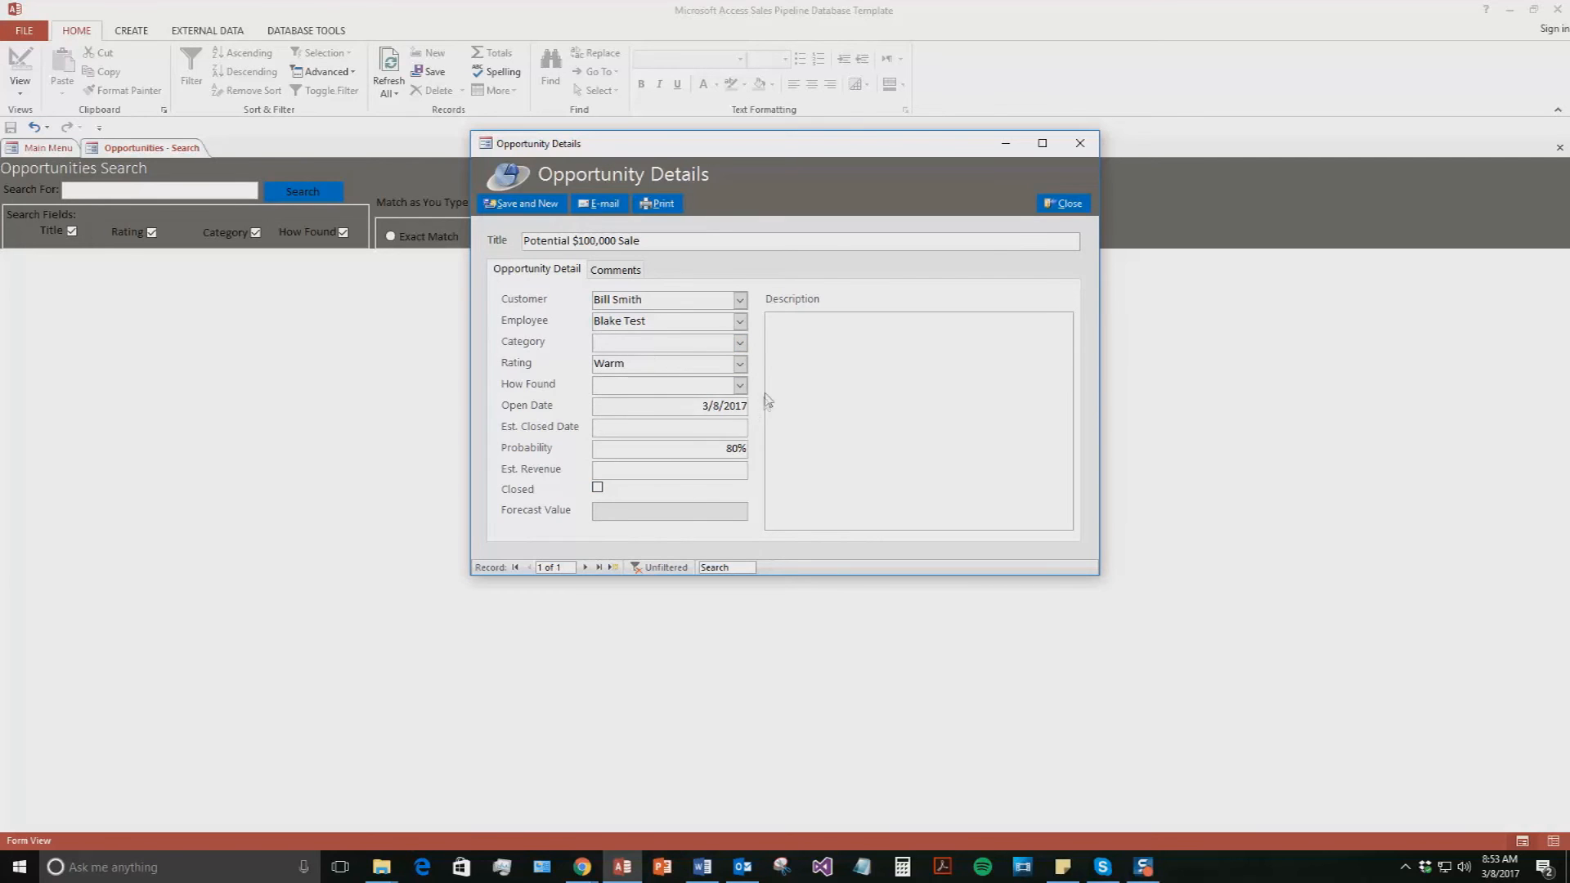
left_click(739, 384)
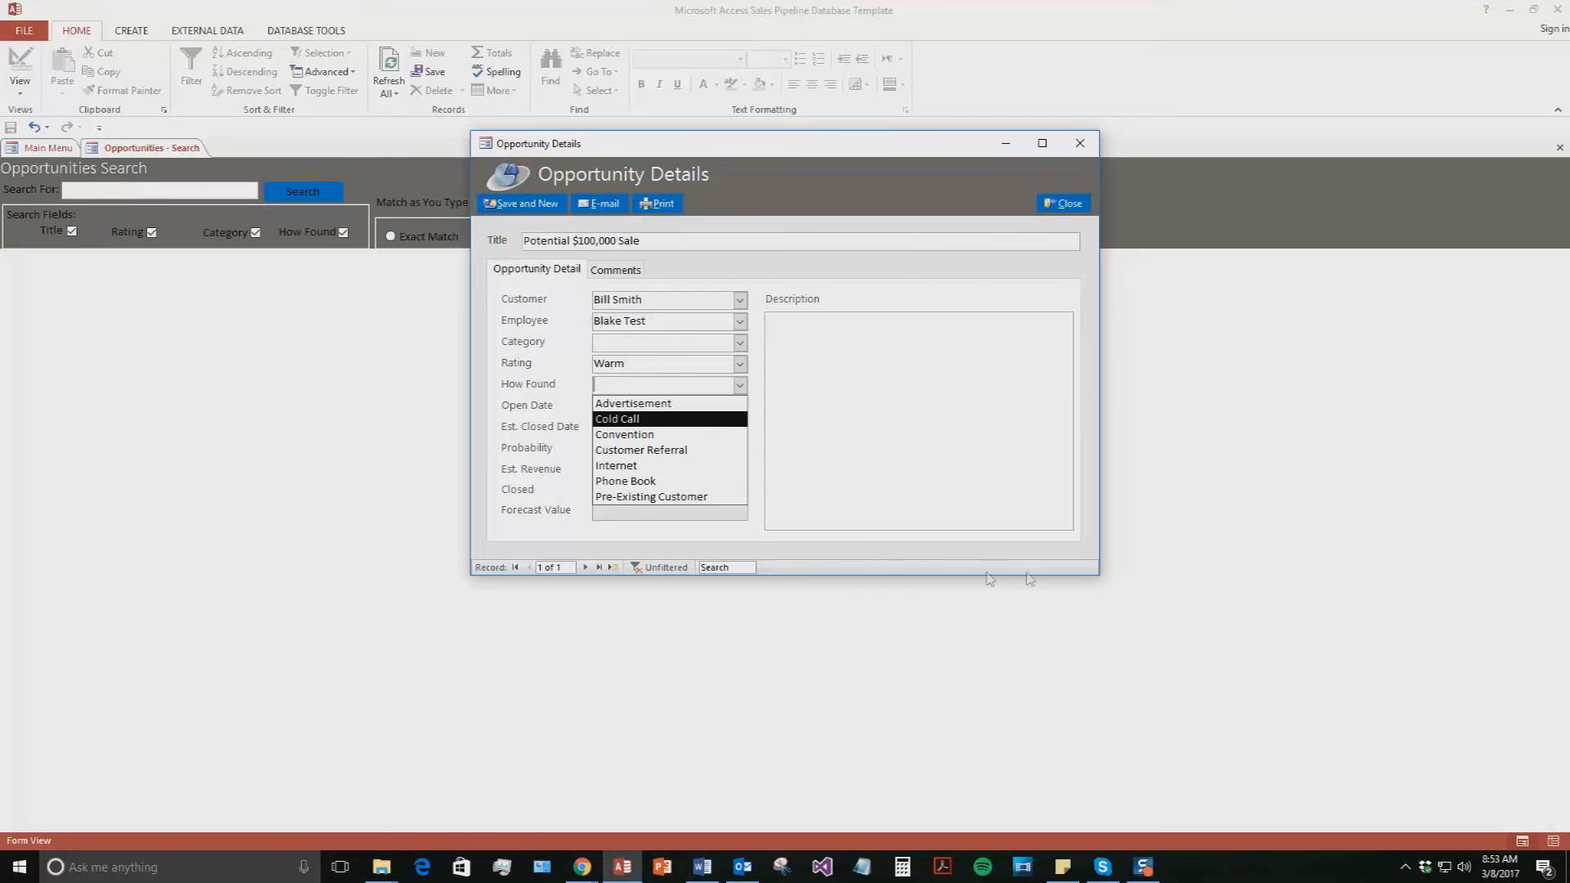
mouse_move(637, 465)
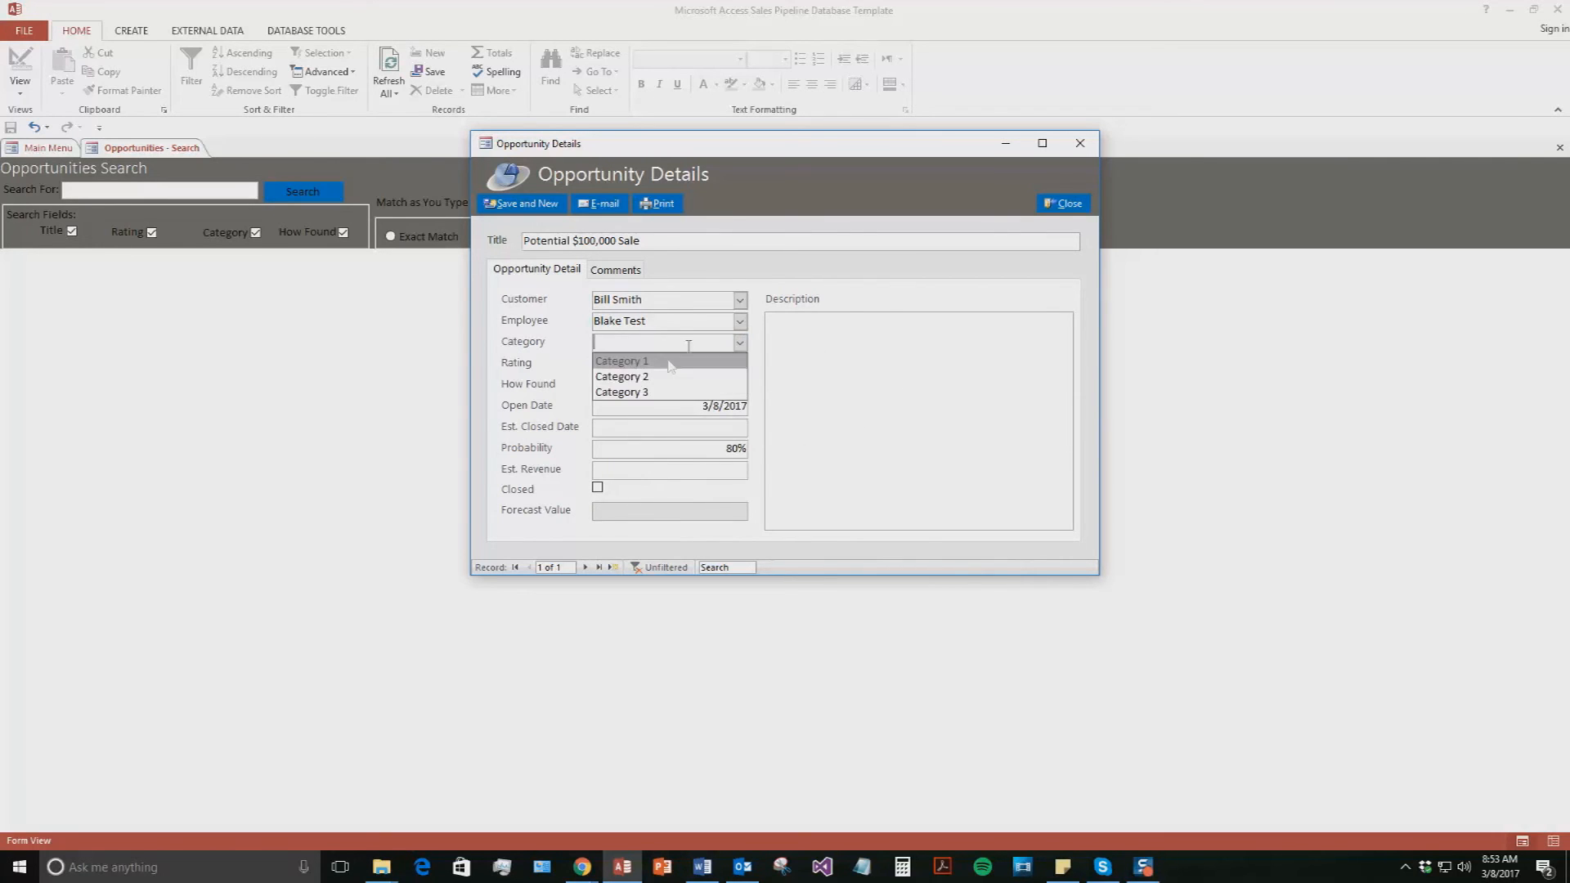
left_click(622, 361)
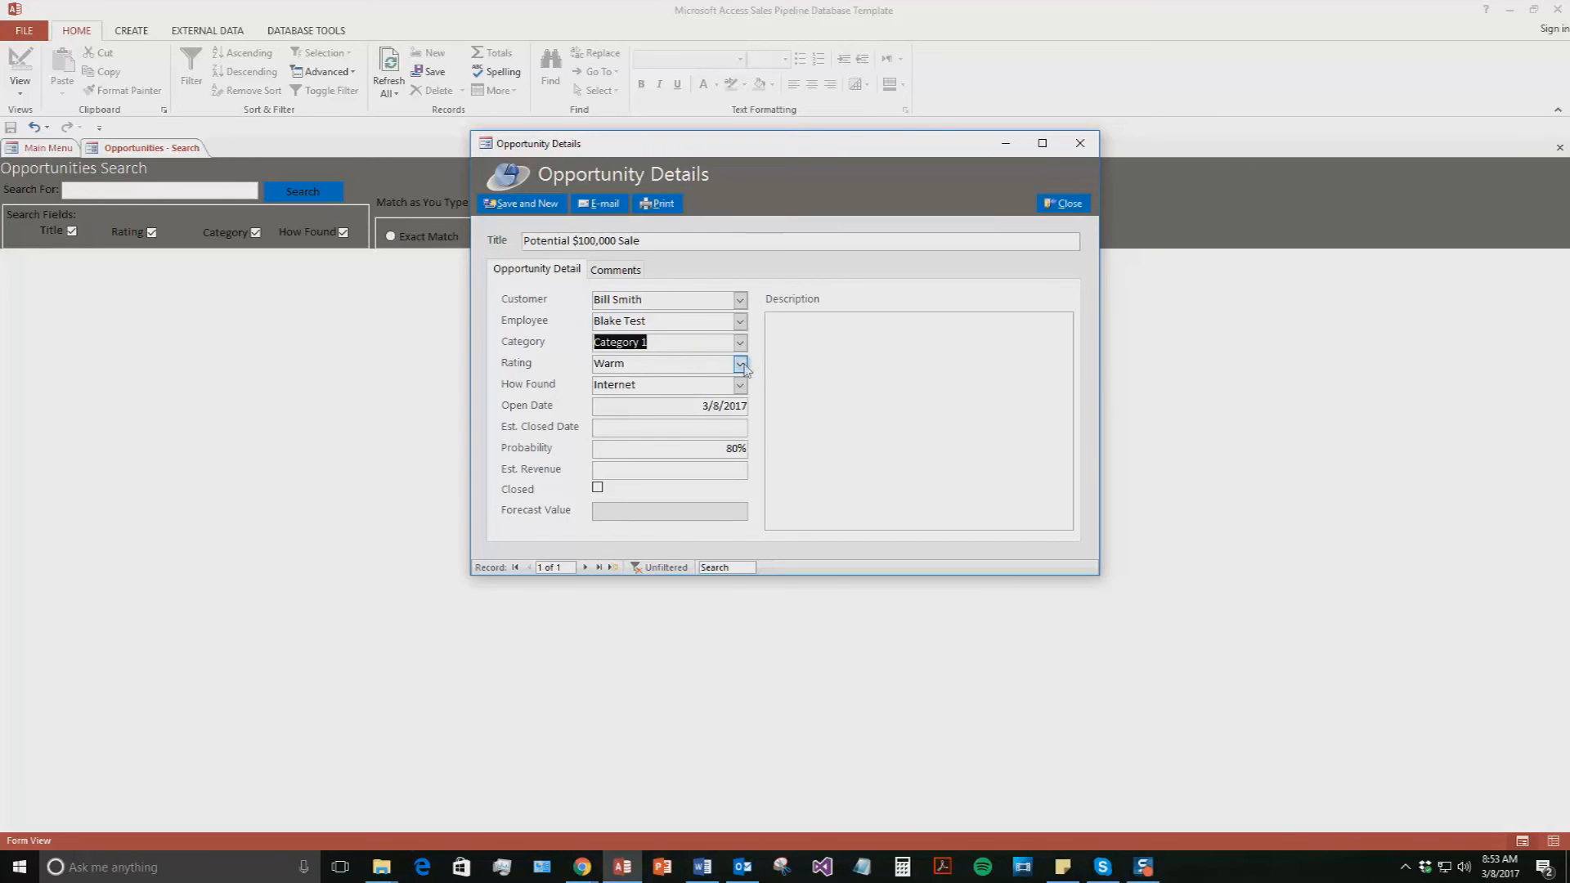
left_click(739, 363)
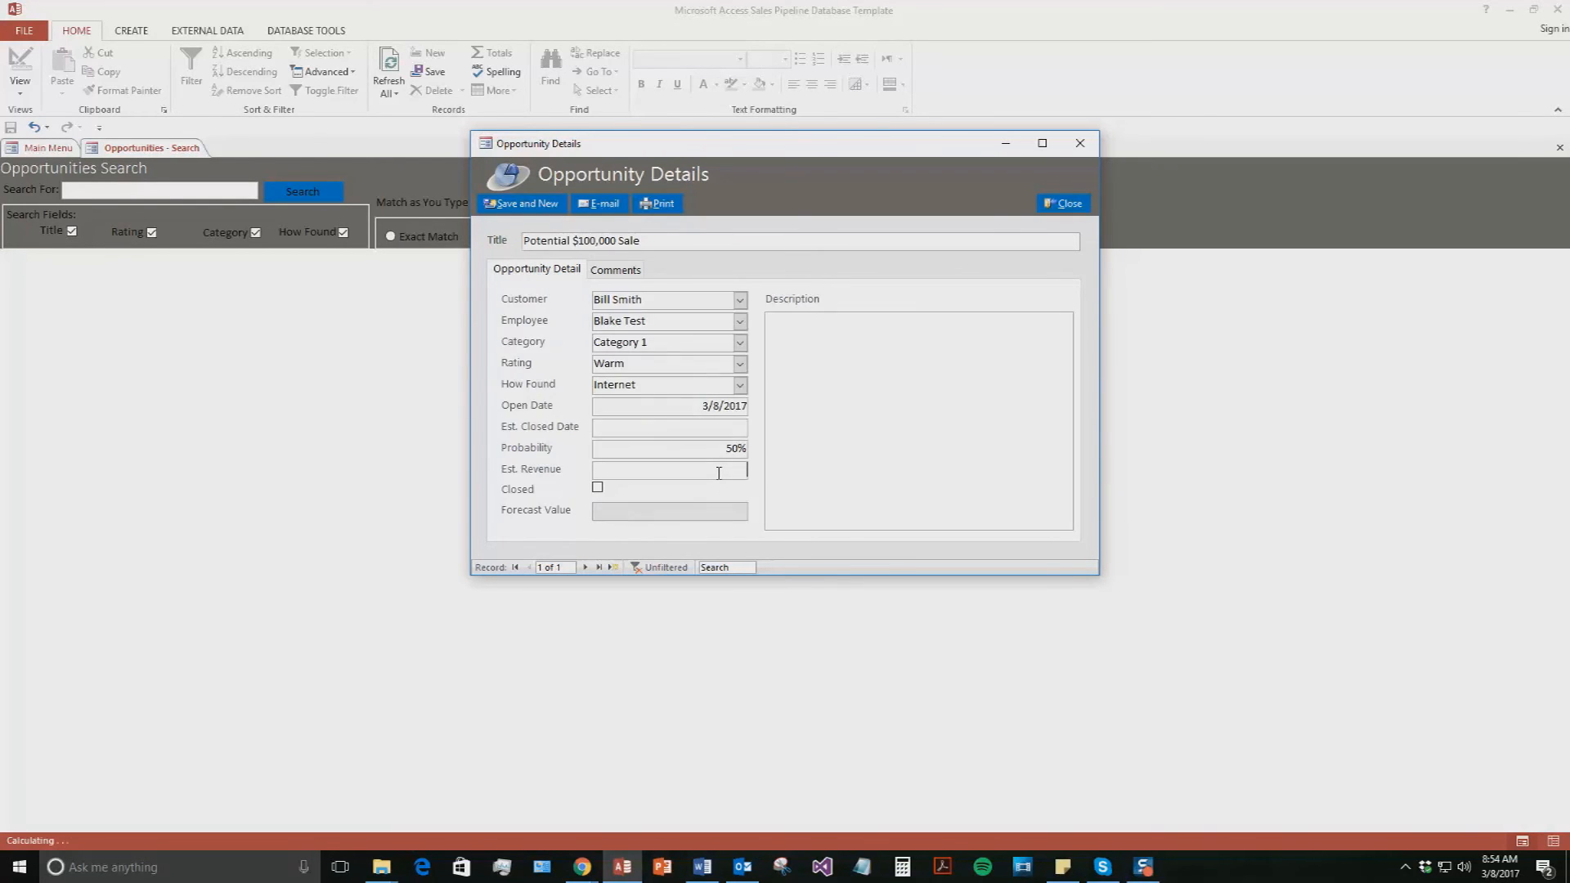
type("100,000.00")
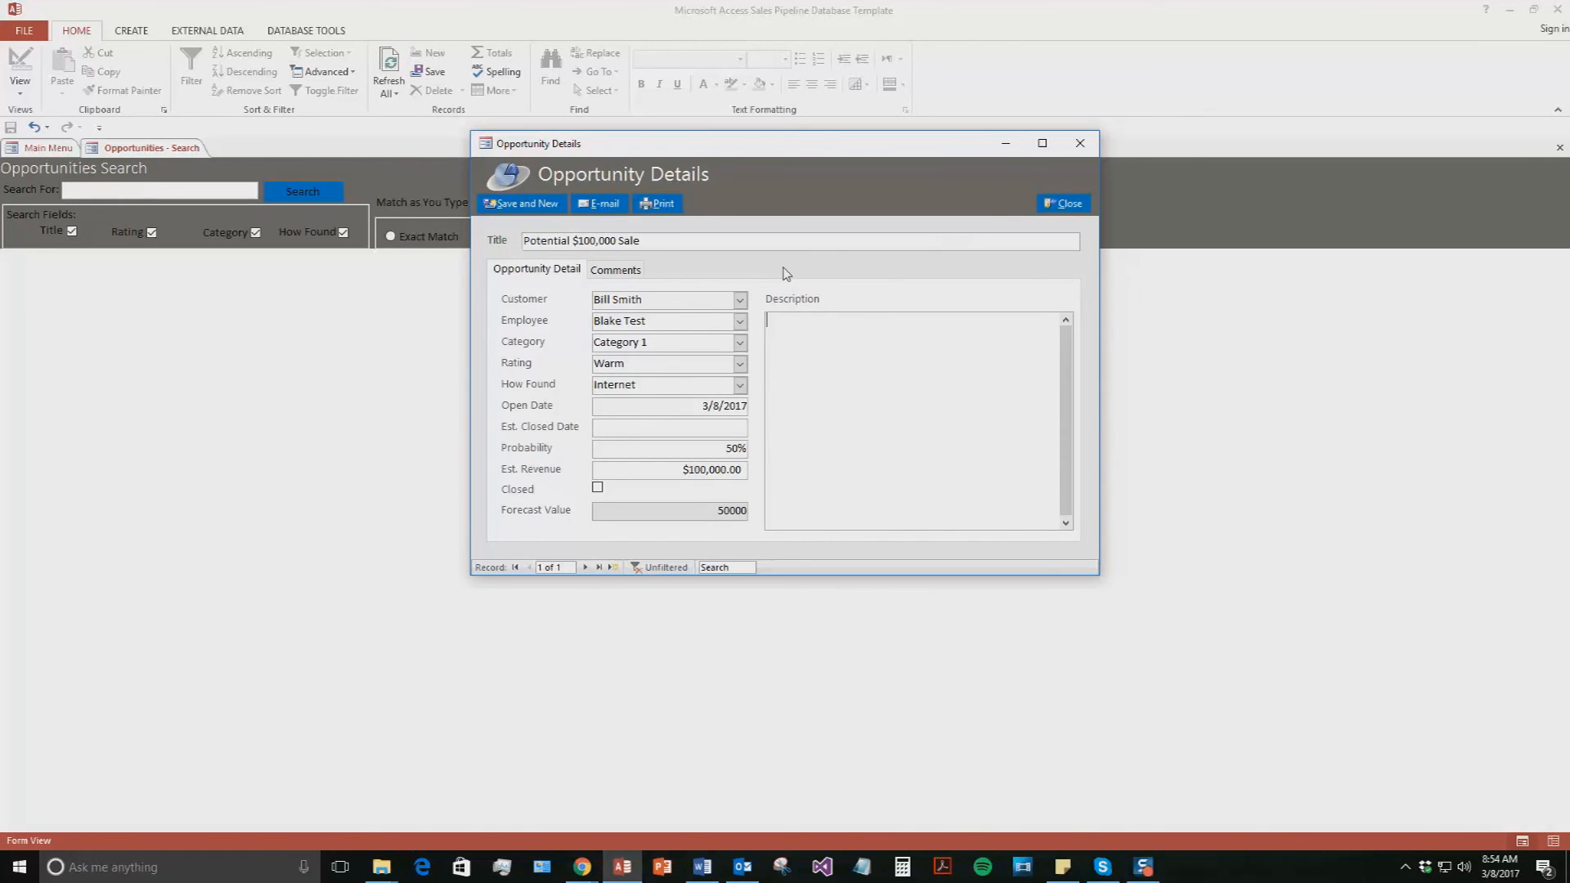
View the opportunity's Comments tab, then close the Opportunity Details form
left_click(615, 269)
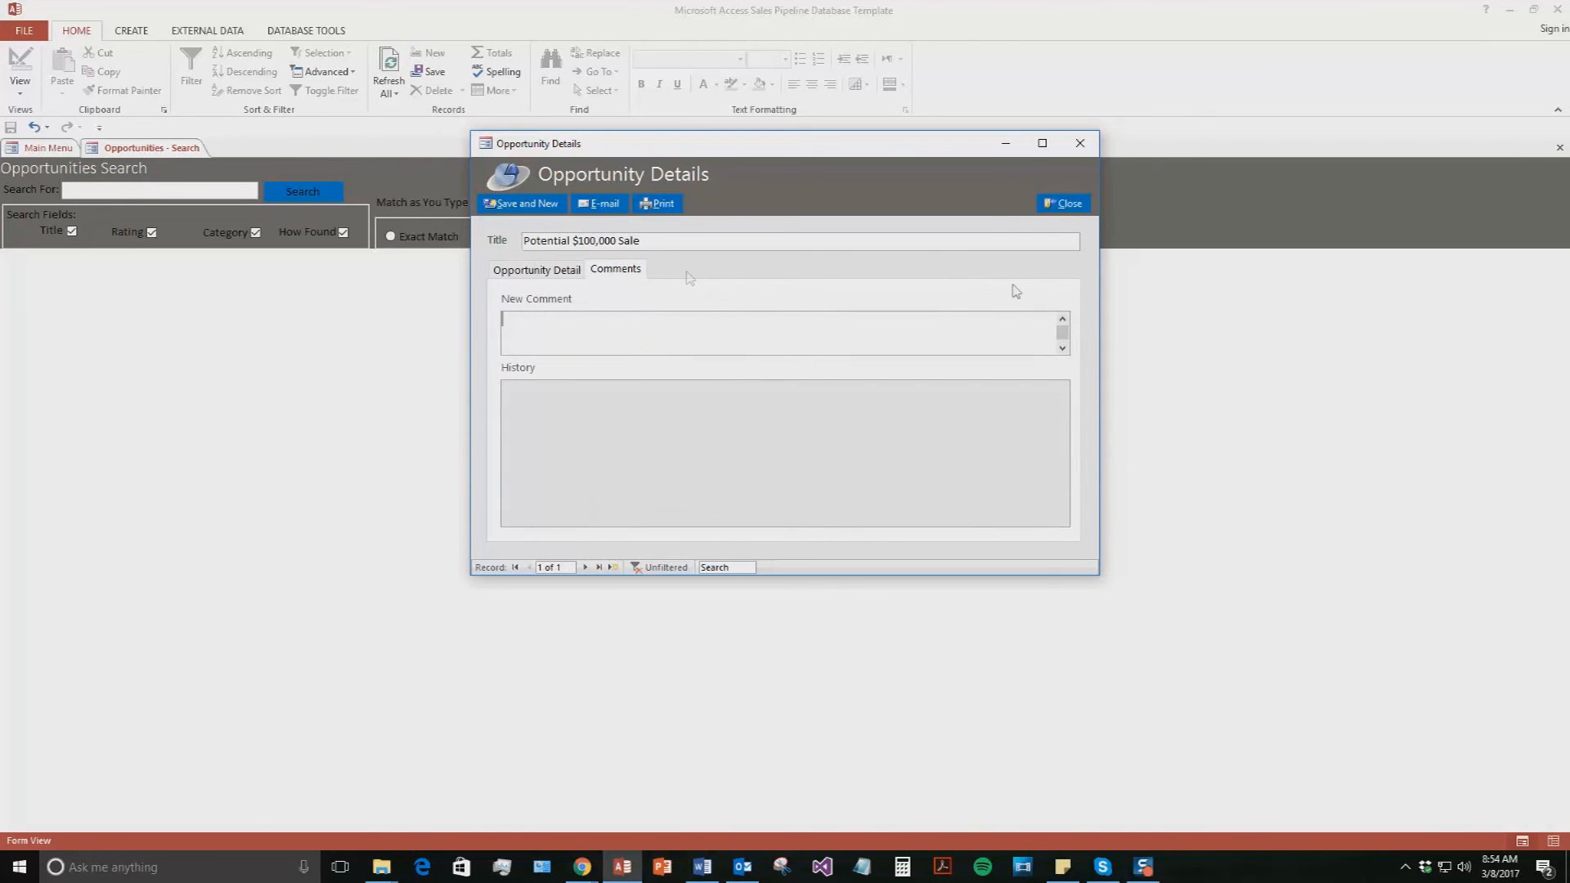
left_click(536, 269)
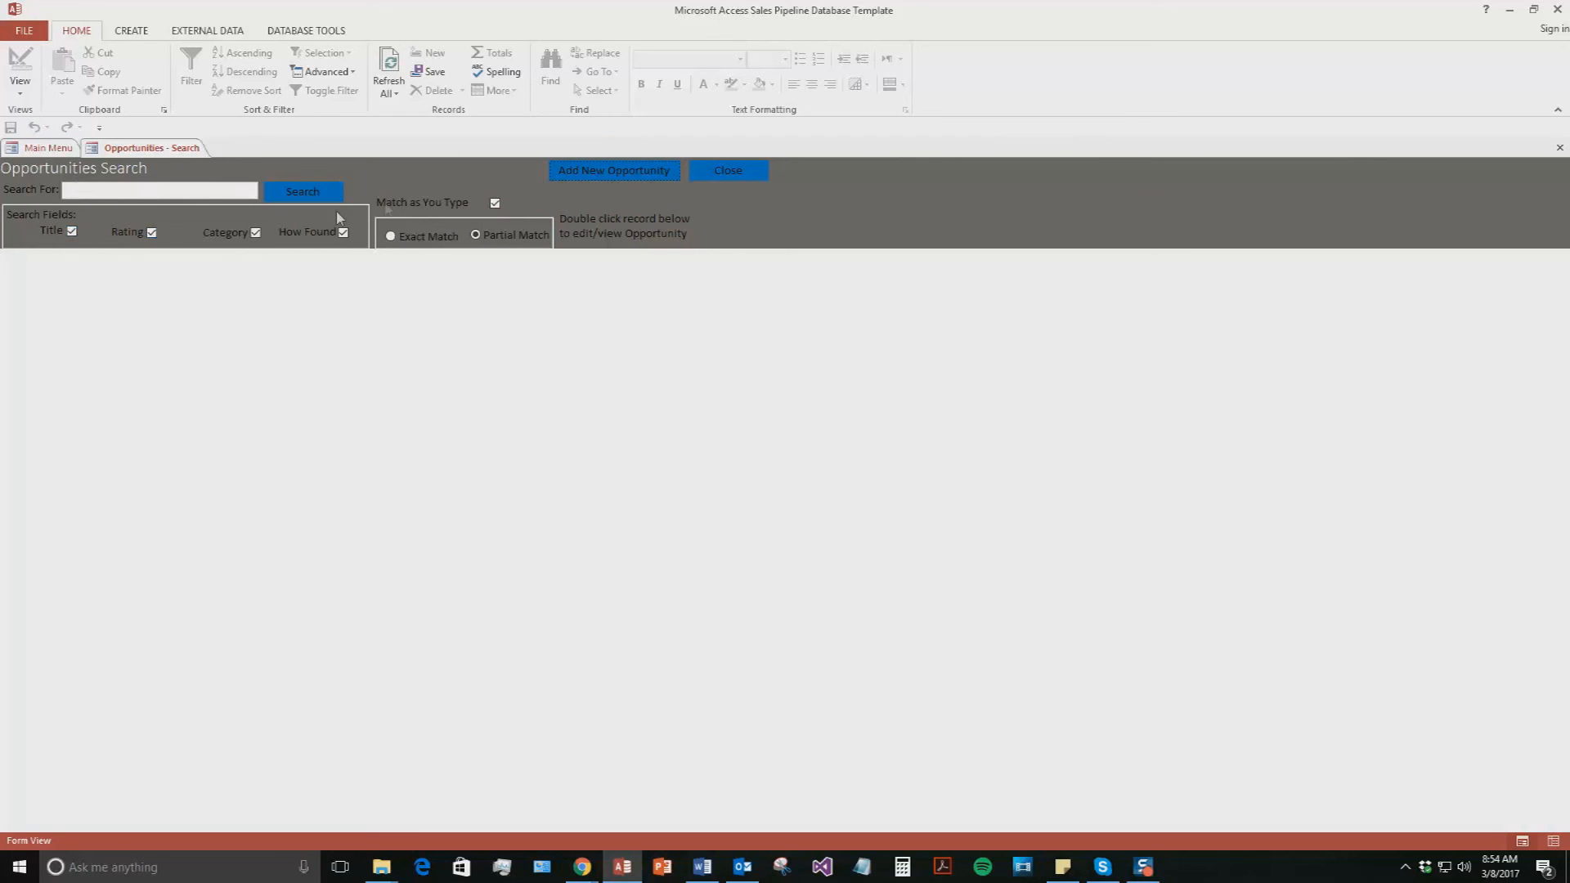
Search opportunities for the term 'Pote'
left_click(159, 190)
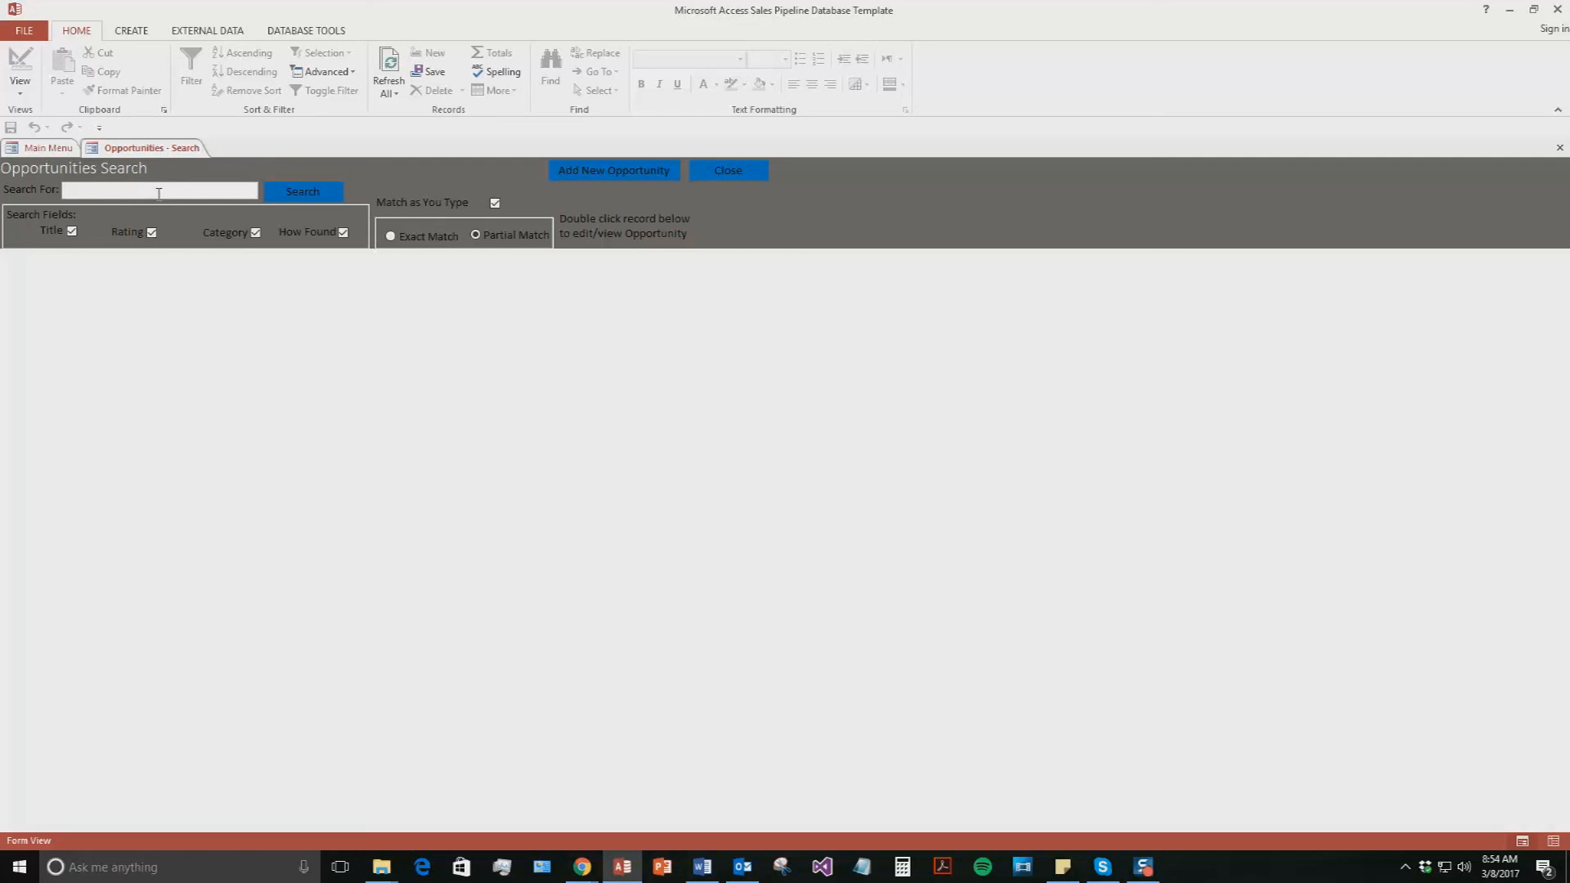
type("P")
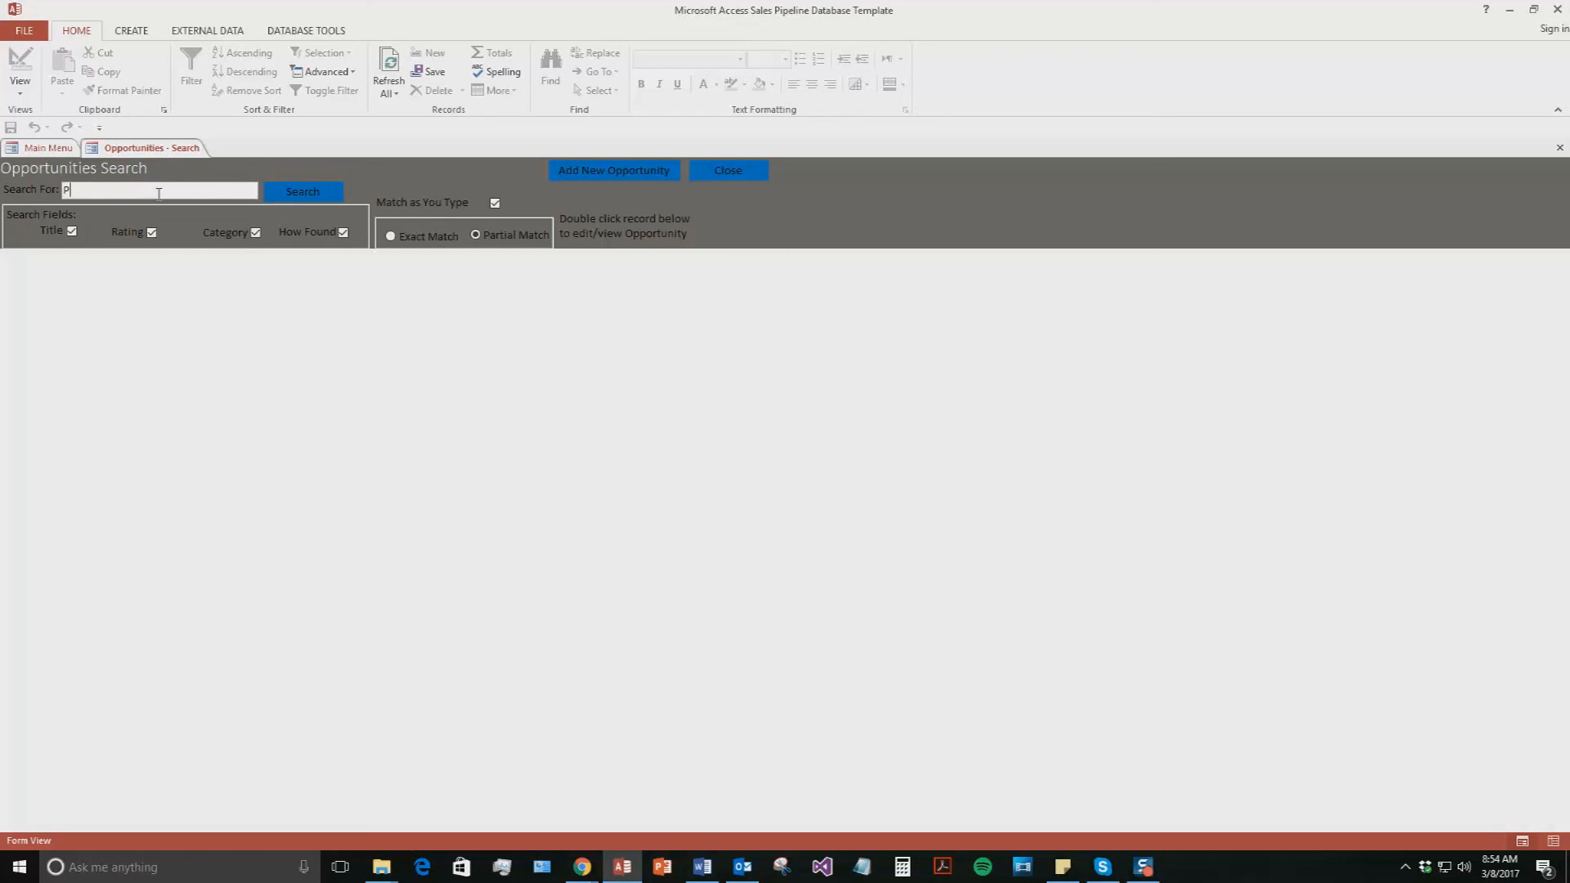
type("ote")
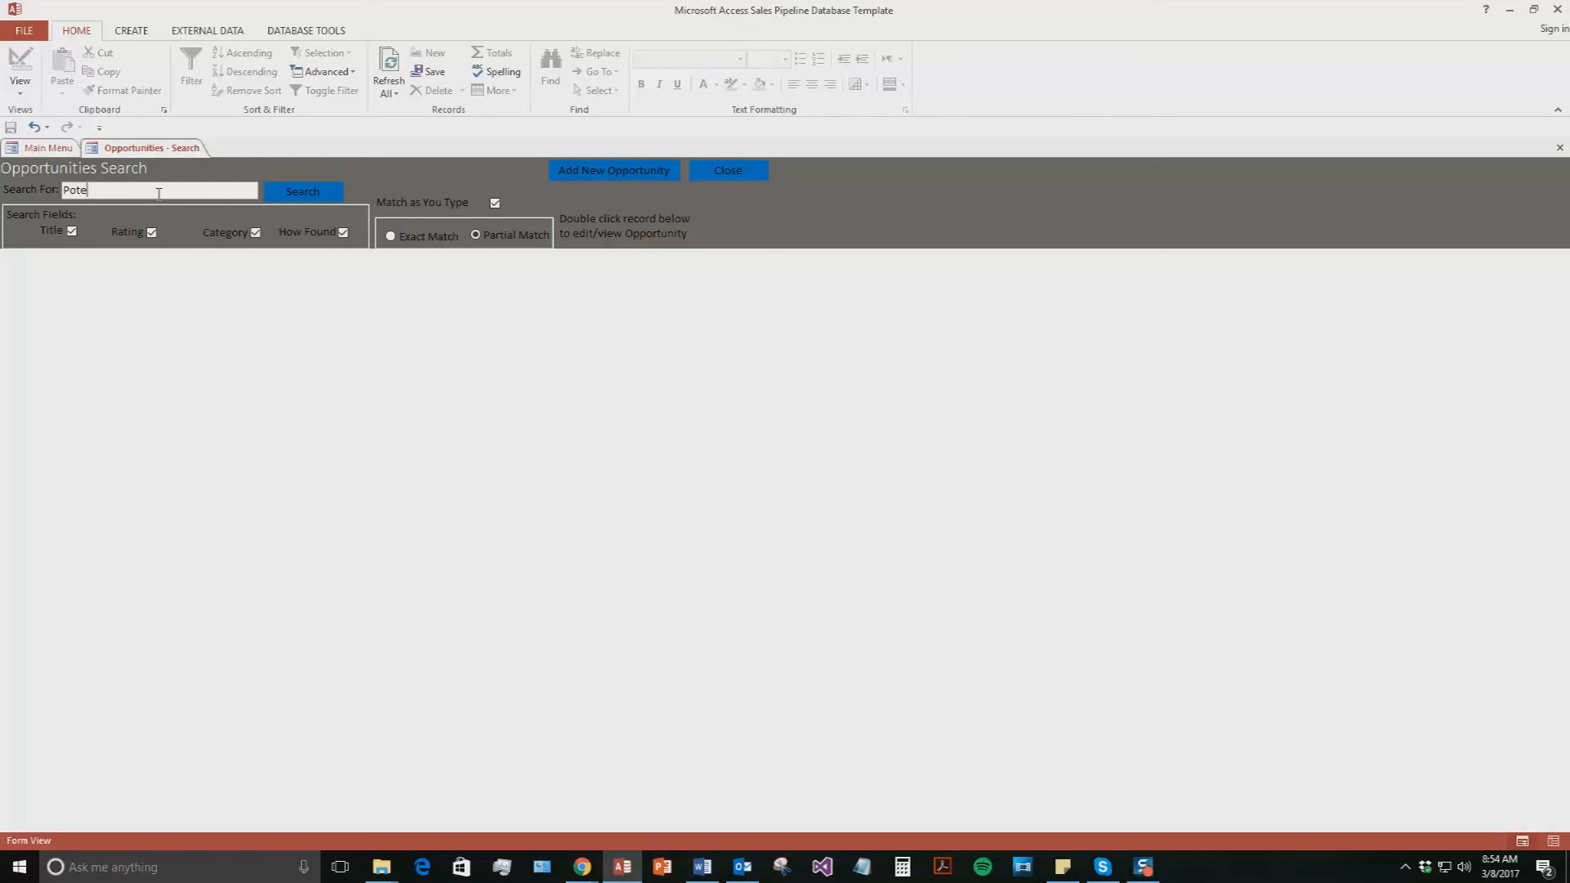
left_click(302, 190)
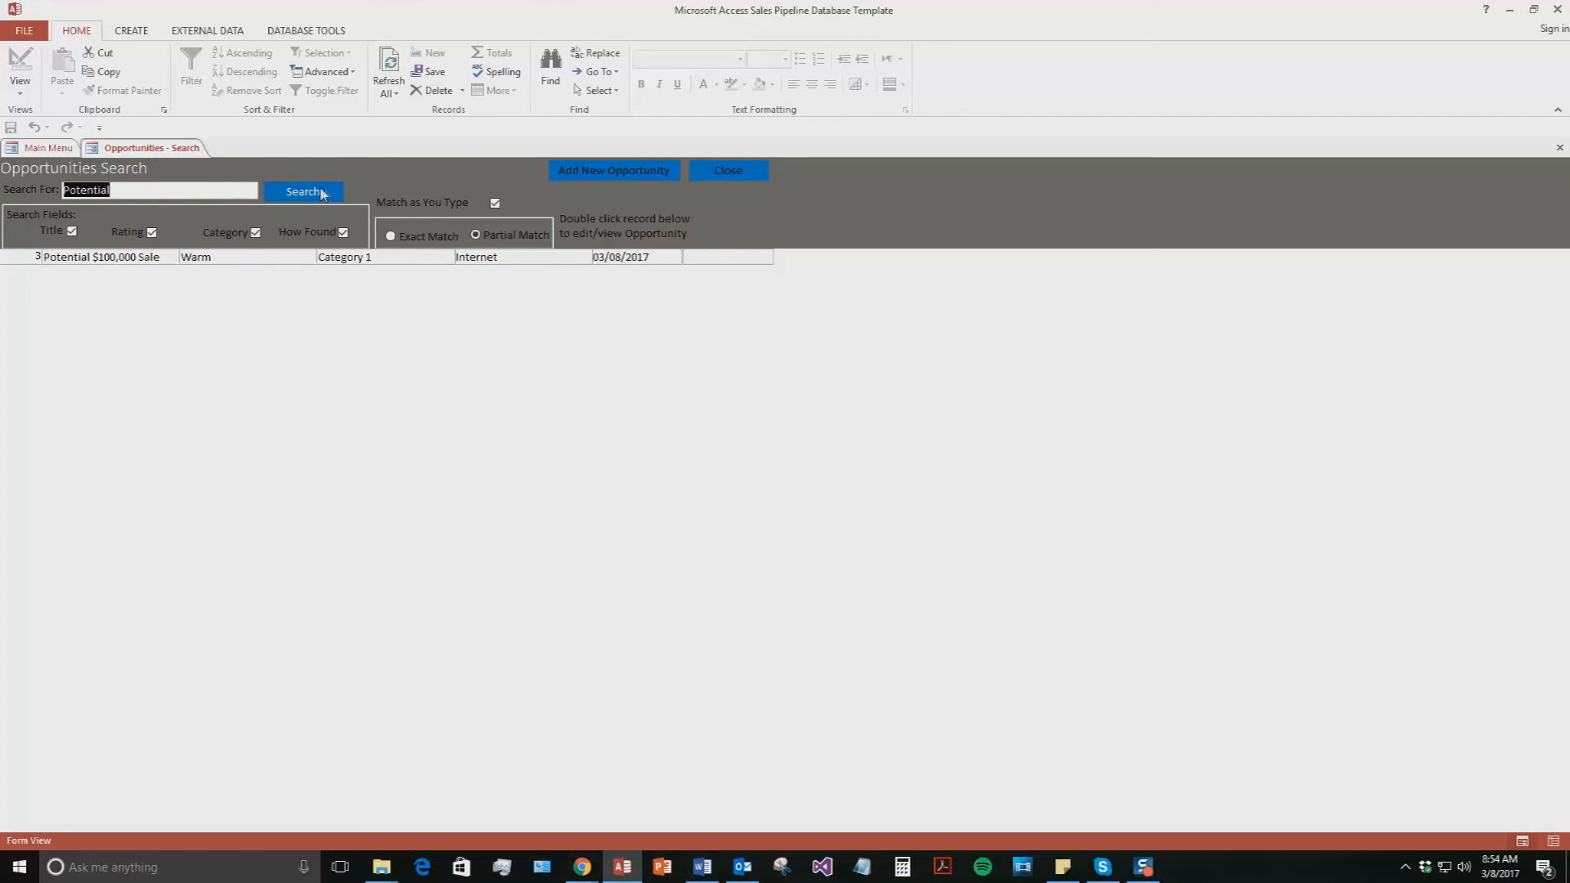
mouse_move(204, 257)
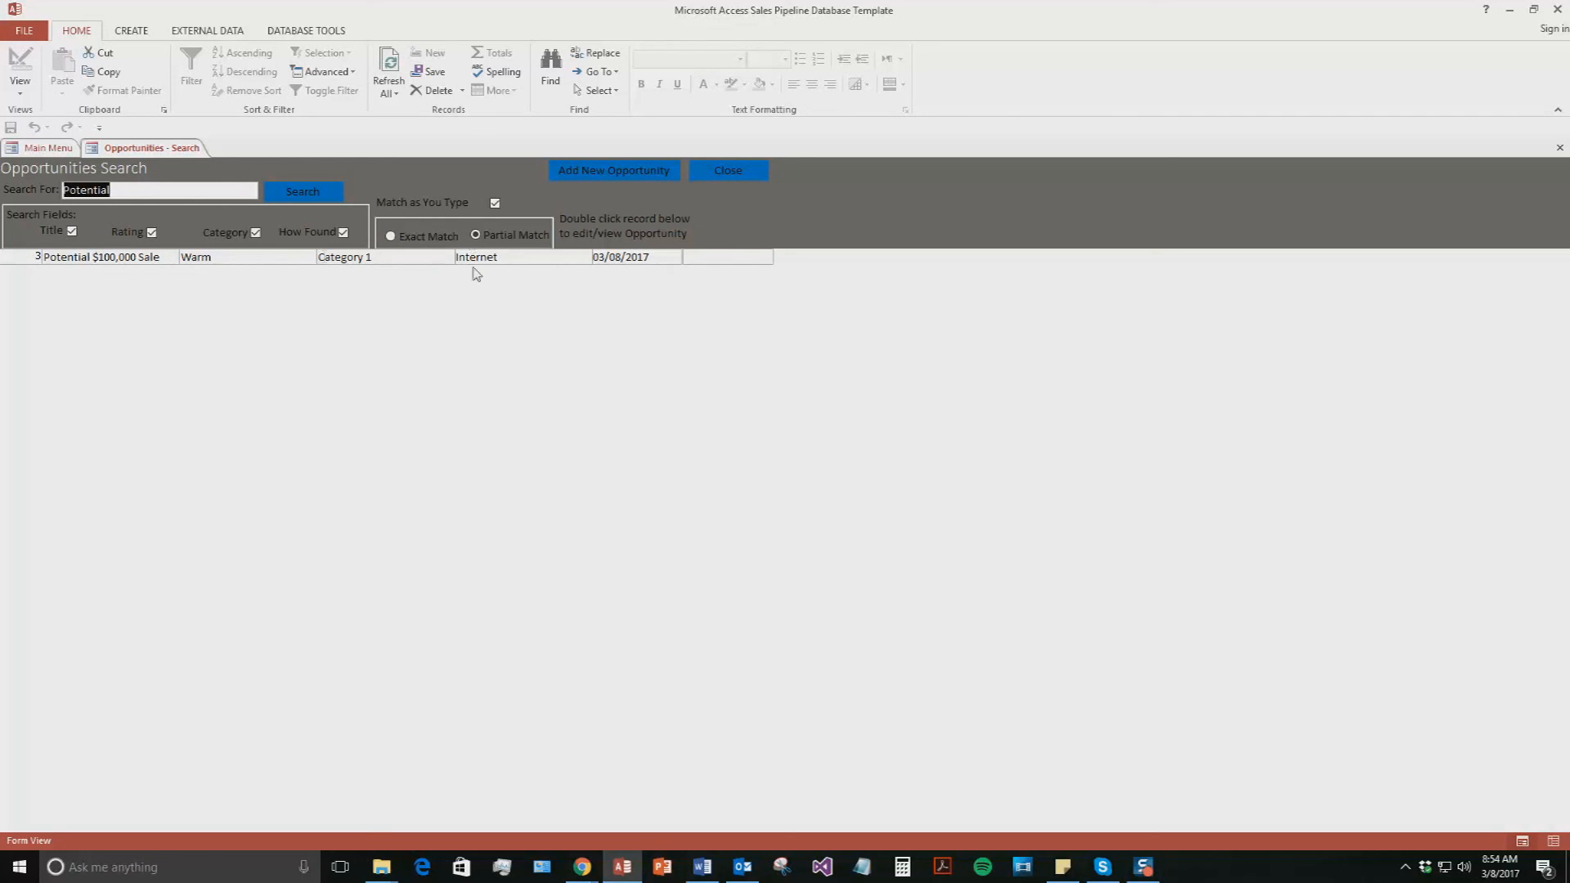
mouse_move(243, 257)
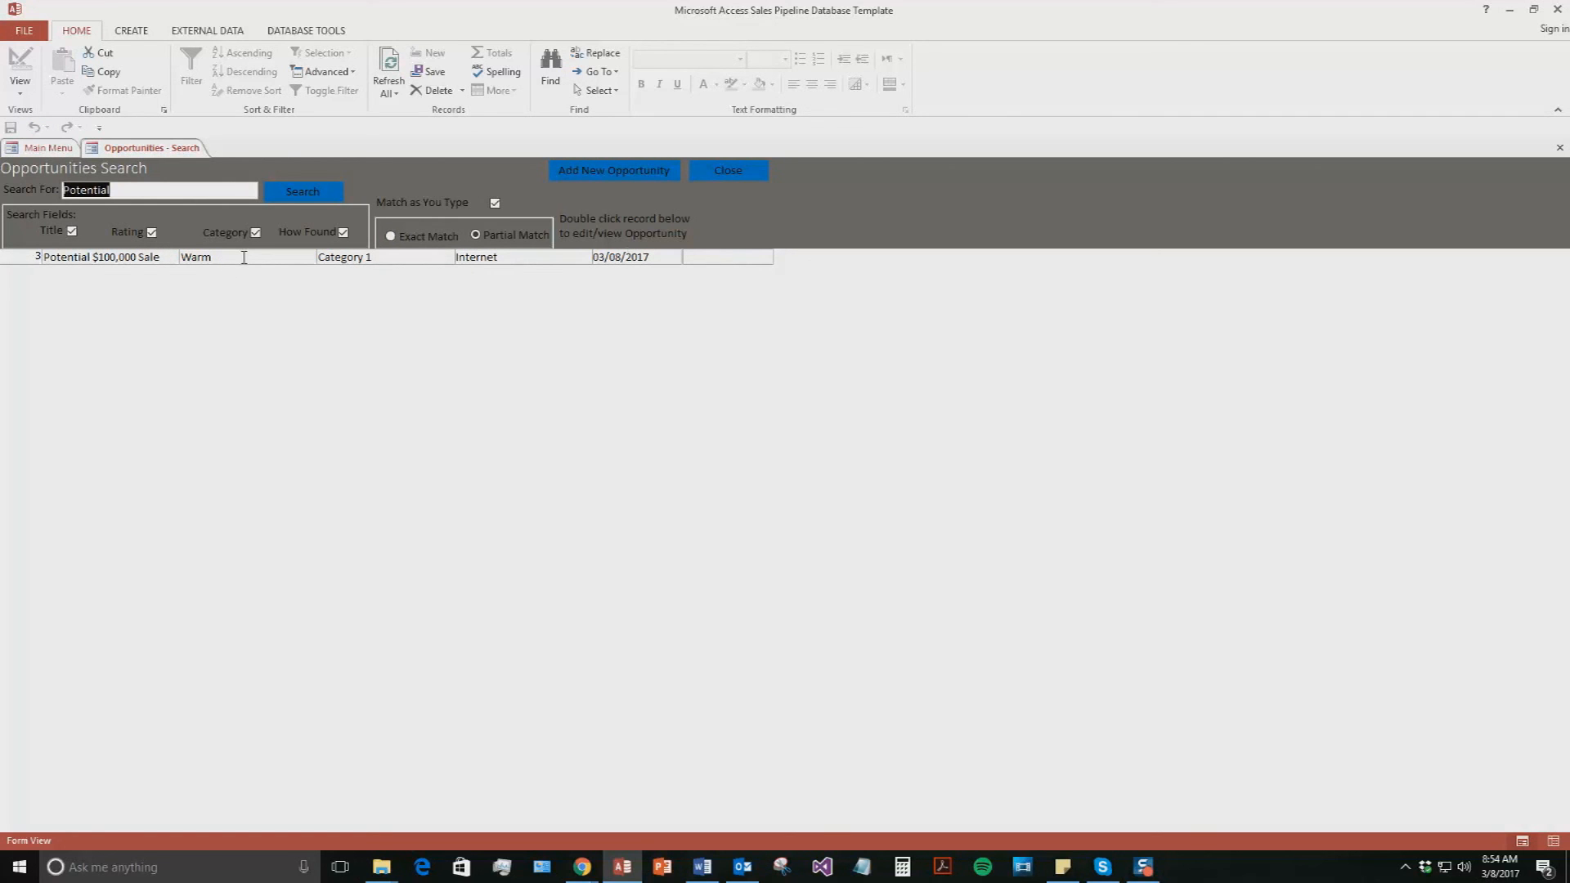
Open the Potential $100,000 Sale result, close it, and leave the search form
double_click(99, 256)
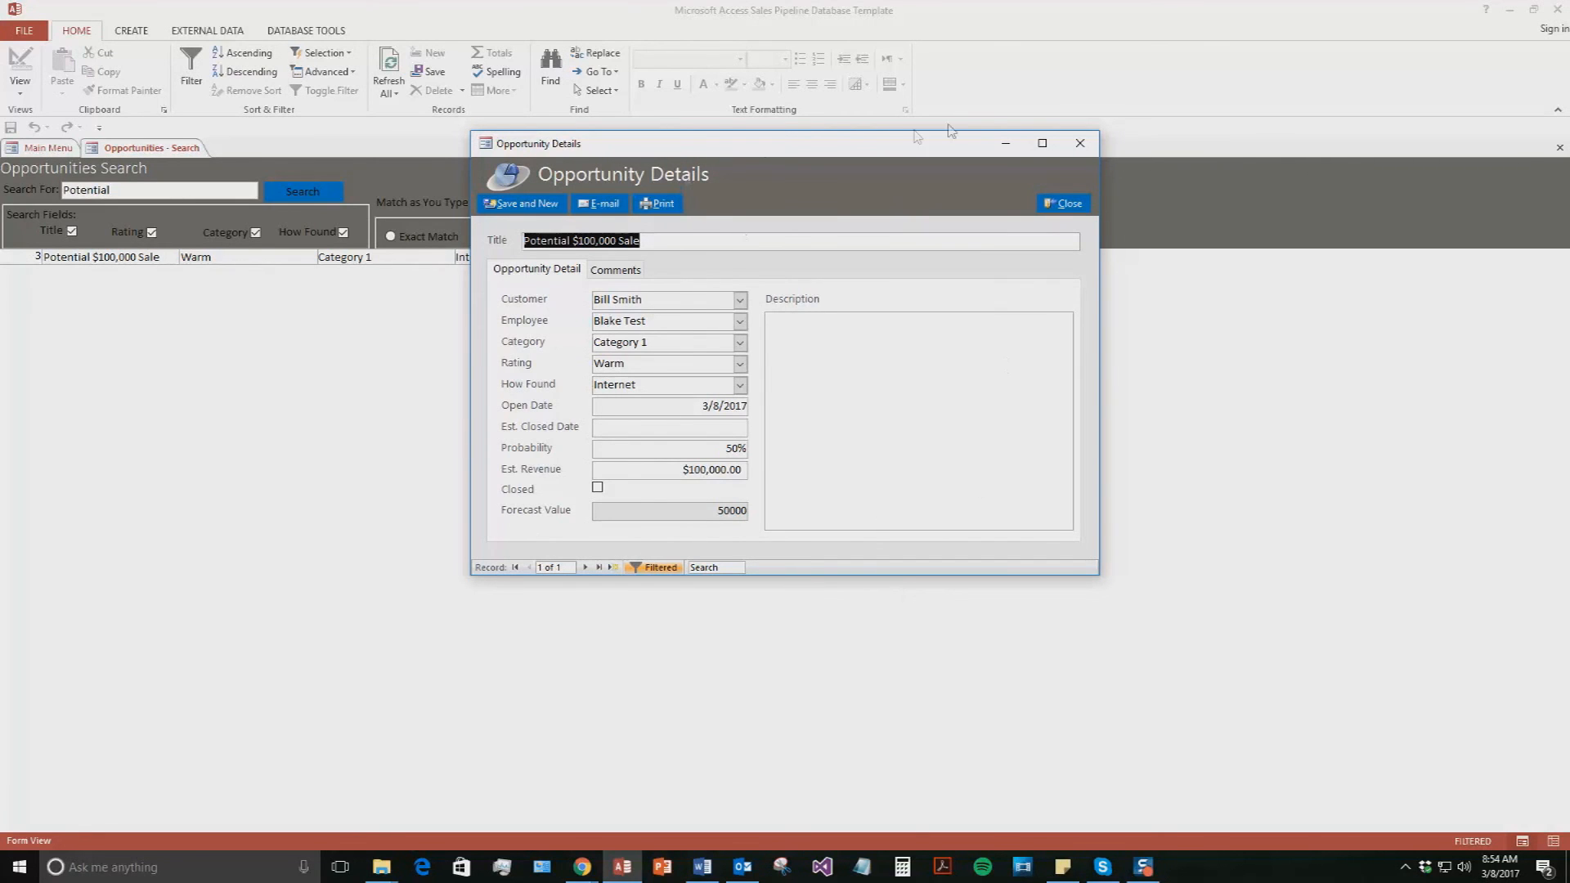
left_click(1062, 202)
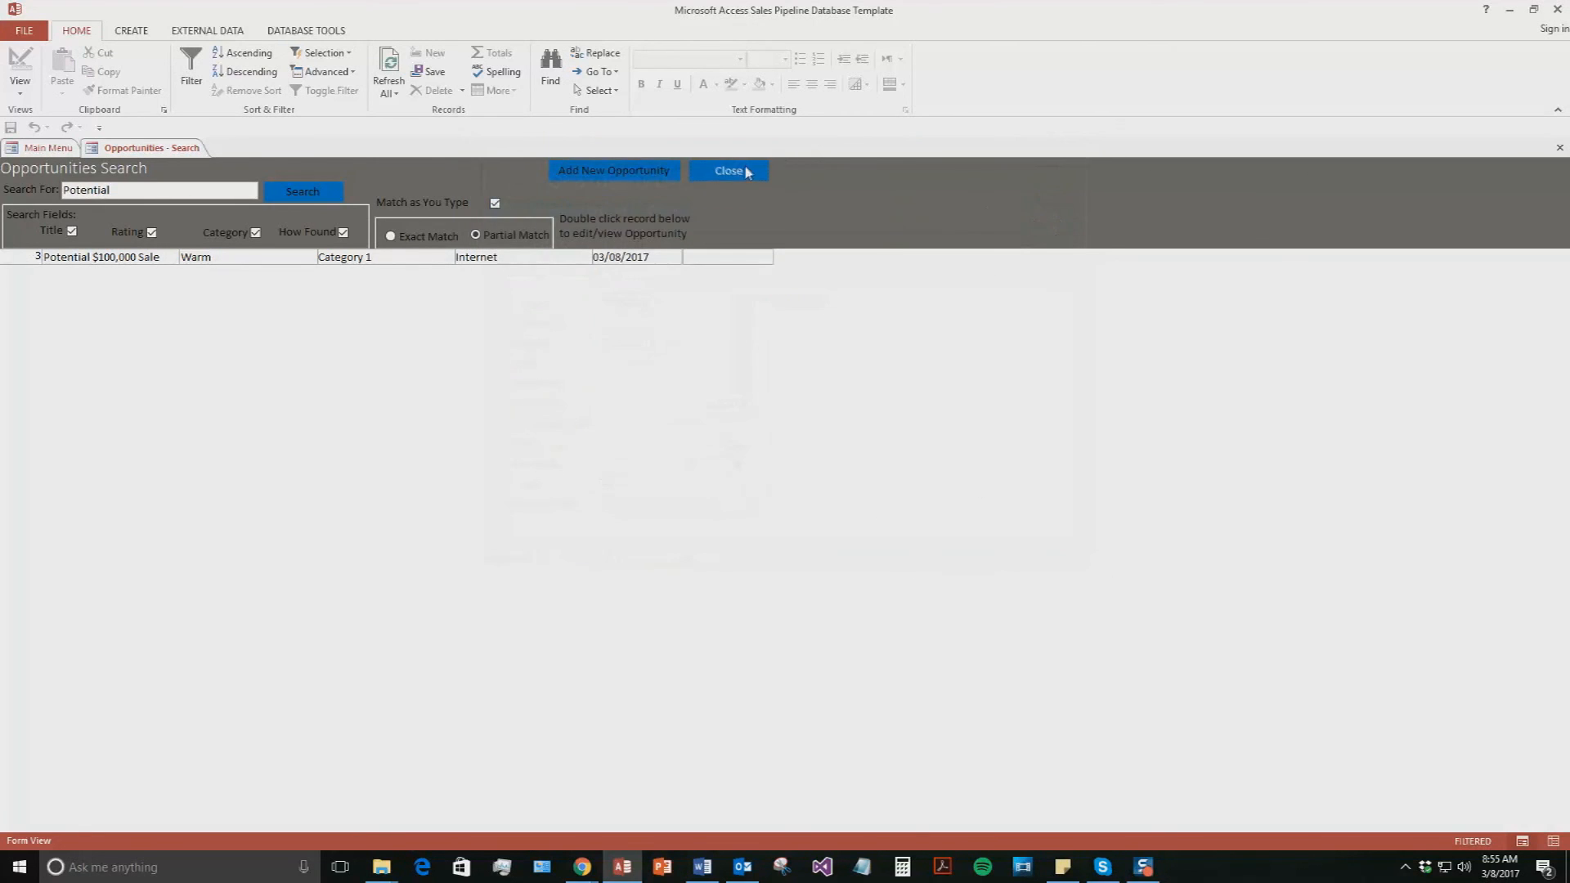
left_click(728, 170)
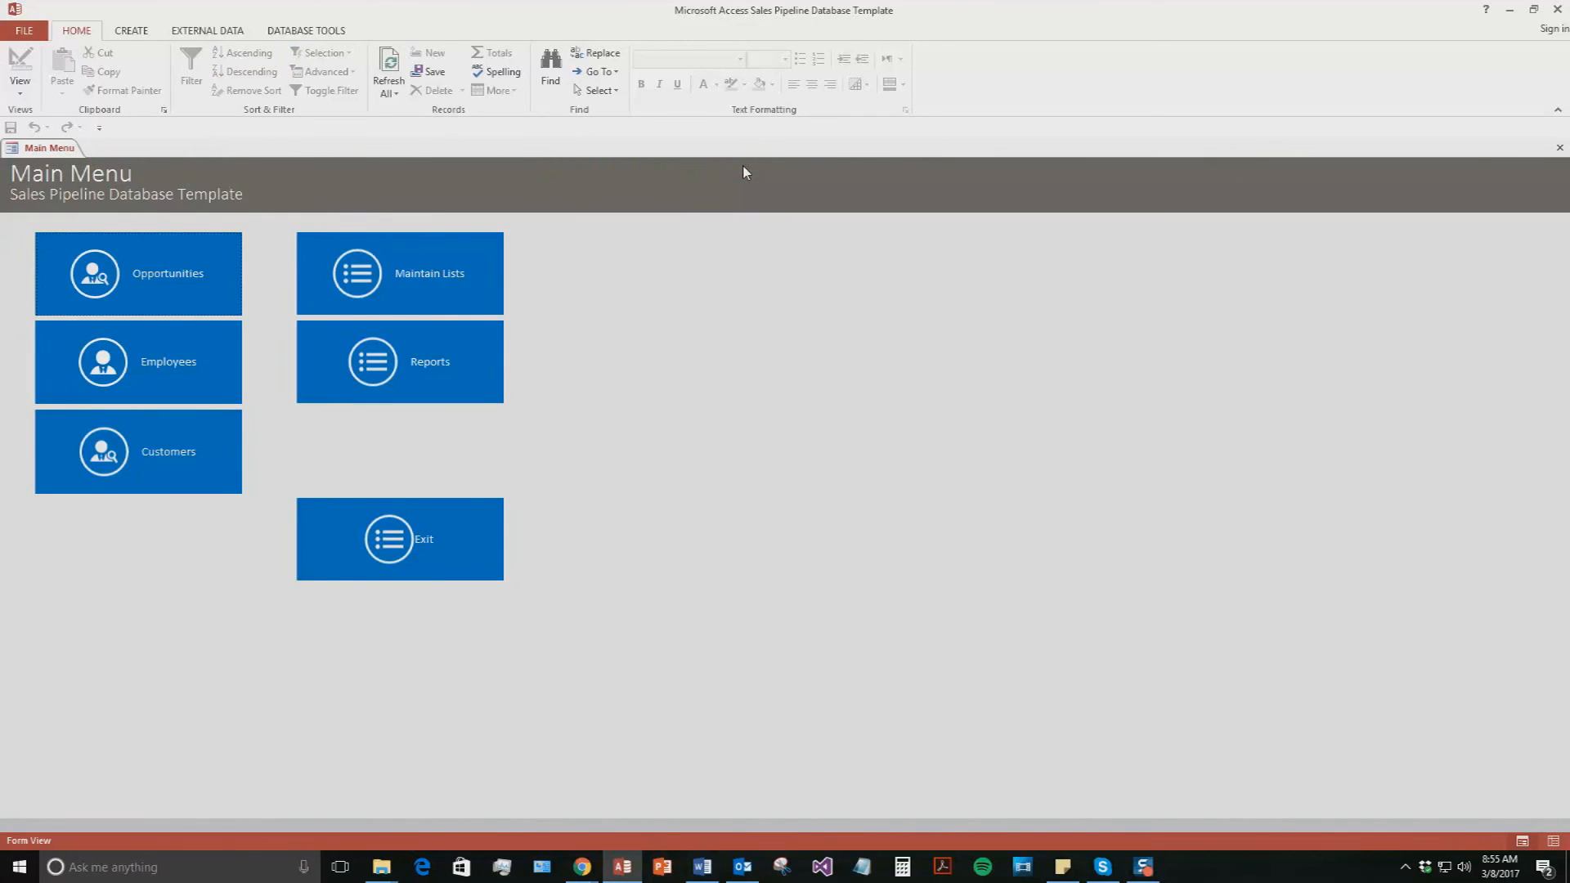